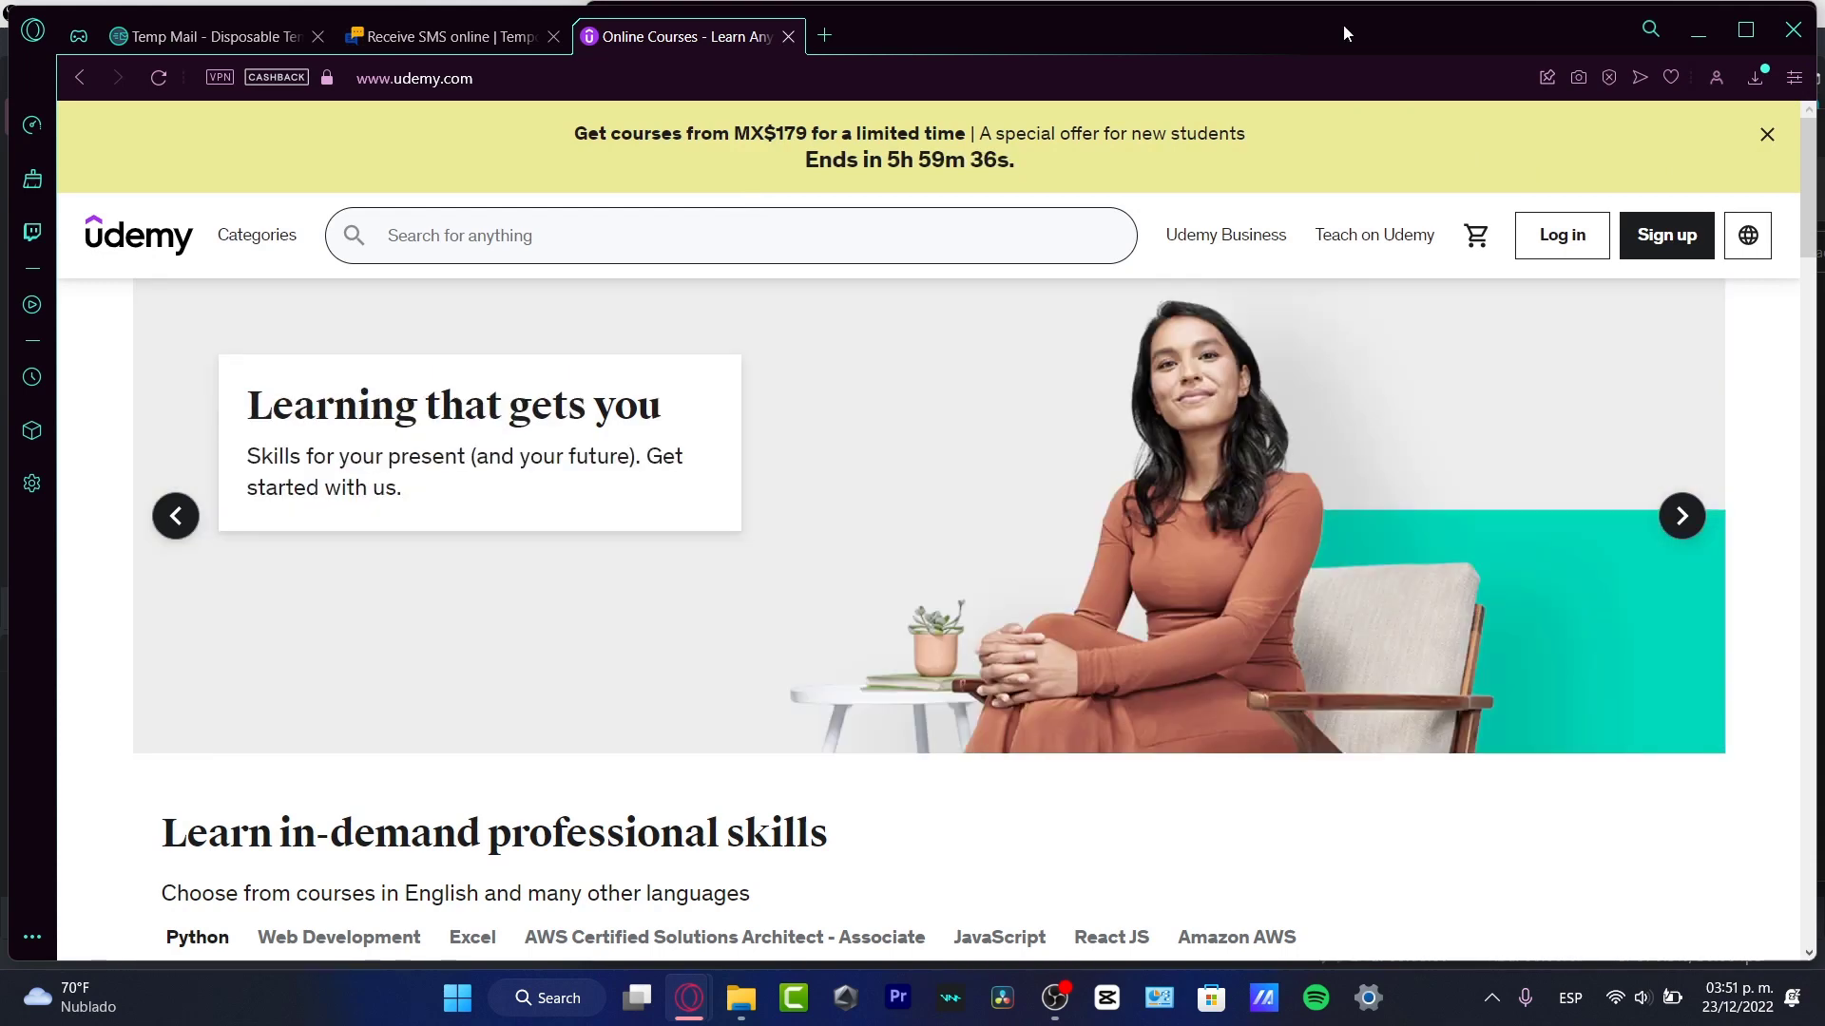
# View the Udemy Business 'Get your demo' form, dismiss name suggestions and return to udemy.com signed in.
pyautogui.click(1224, 236)
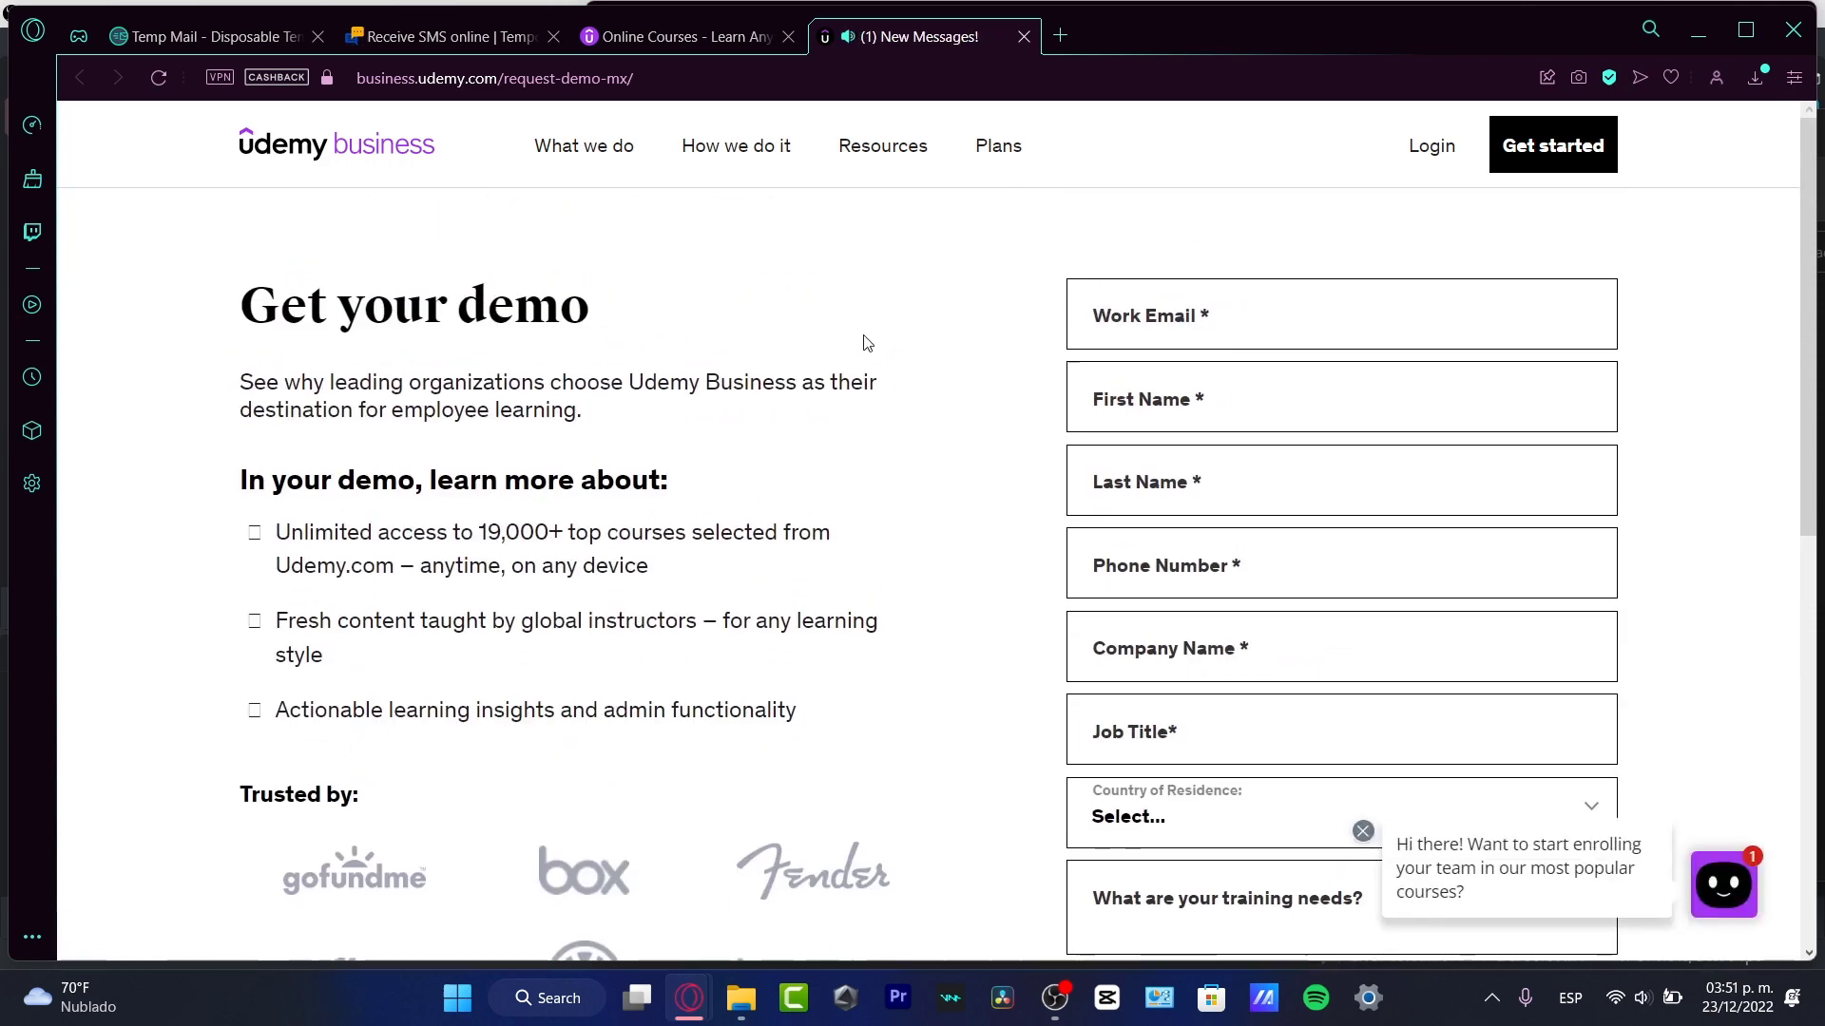
pyautogui.doubleClick(360, 382)
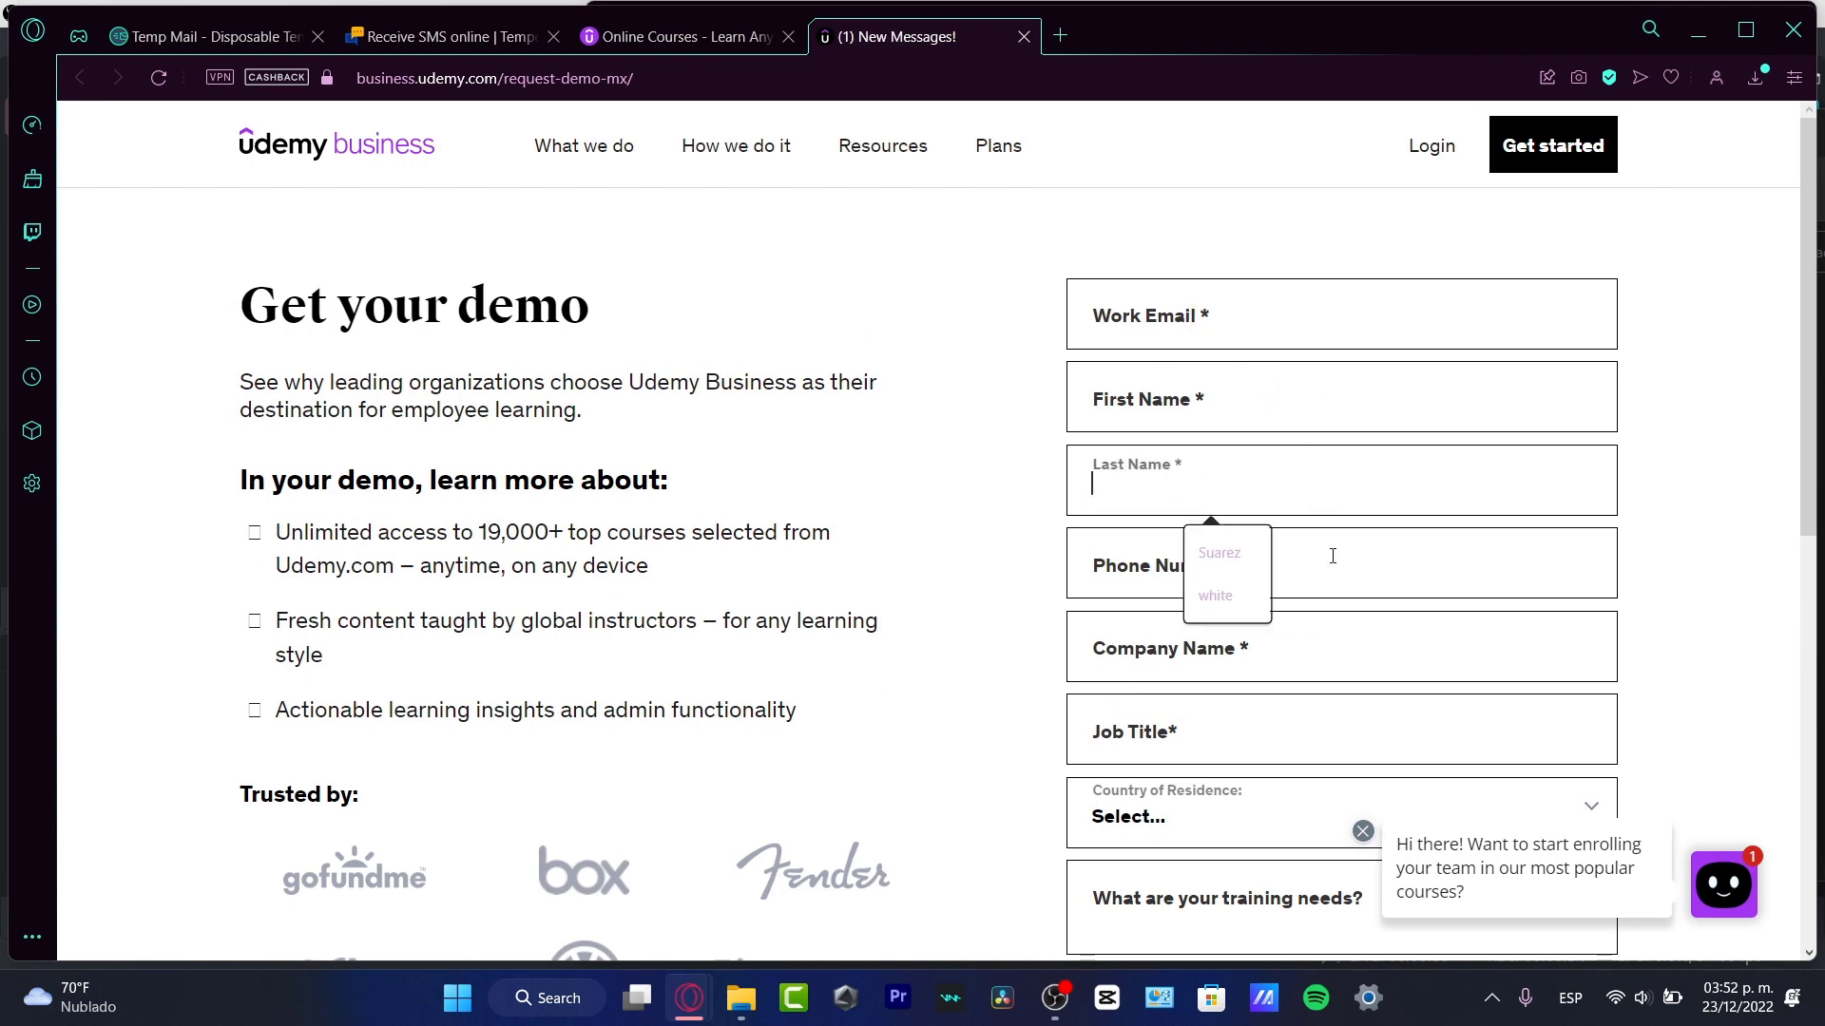
pyautogui.click(1338, 562)
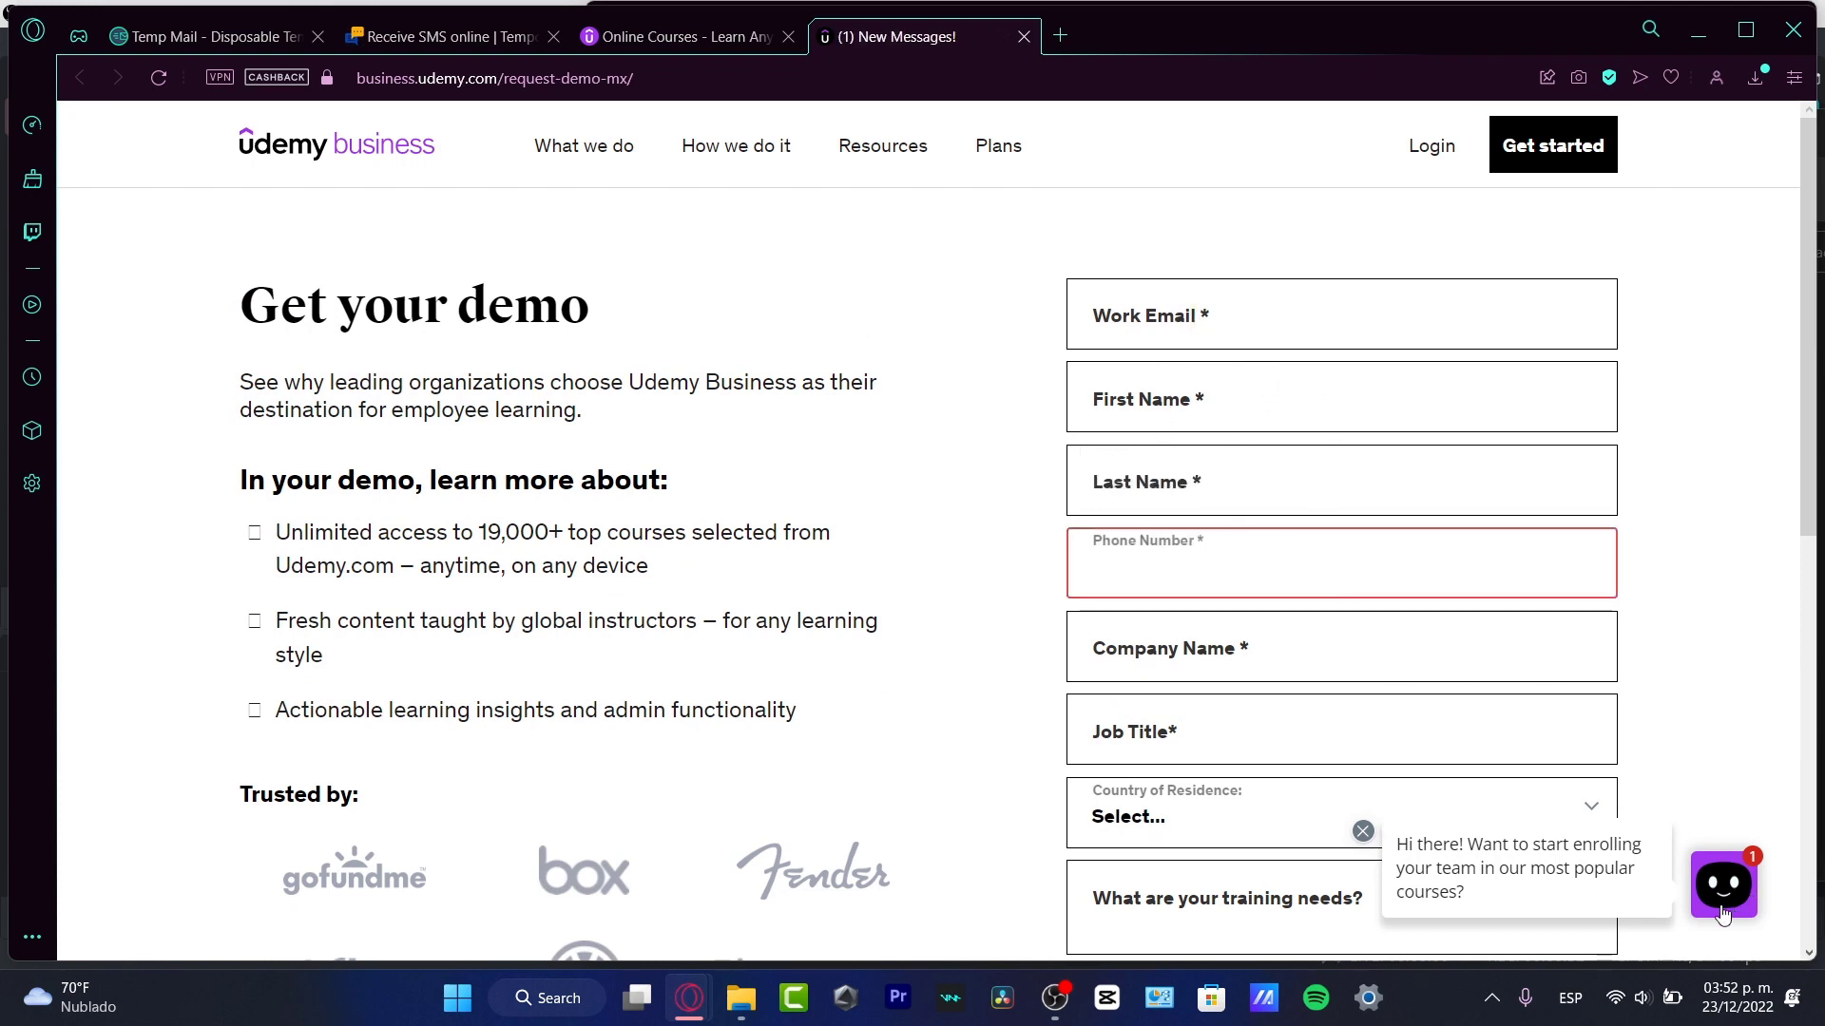
pyautogui.click(1338, 571)
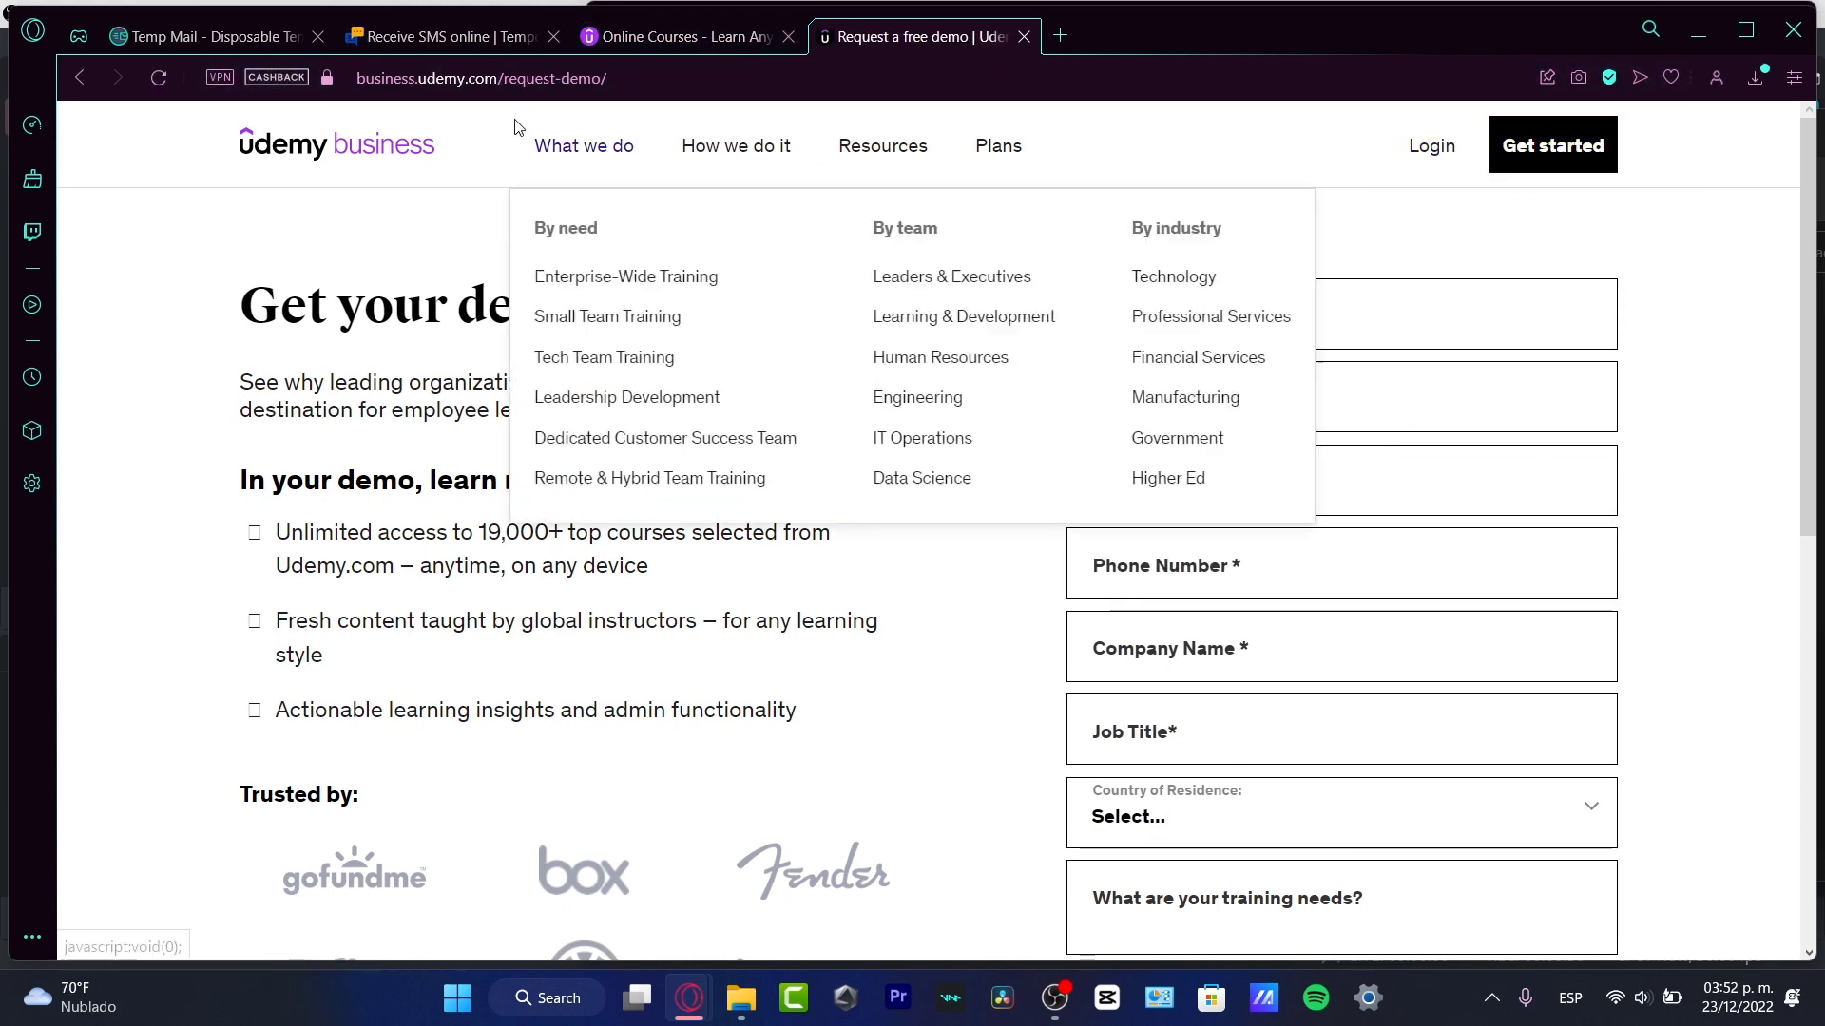
pyautogui.scroll(-3)
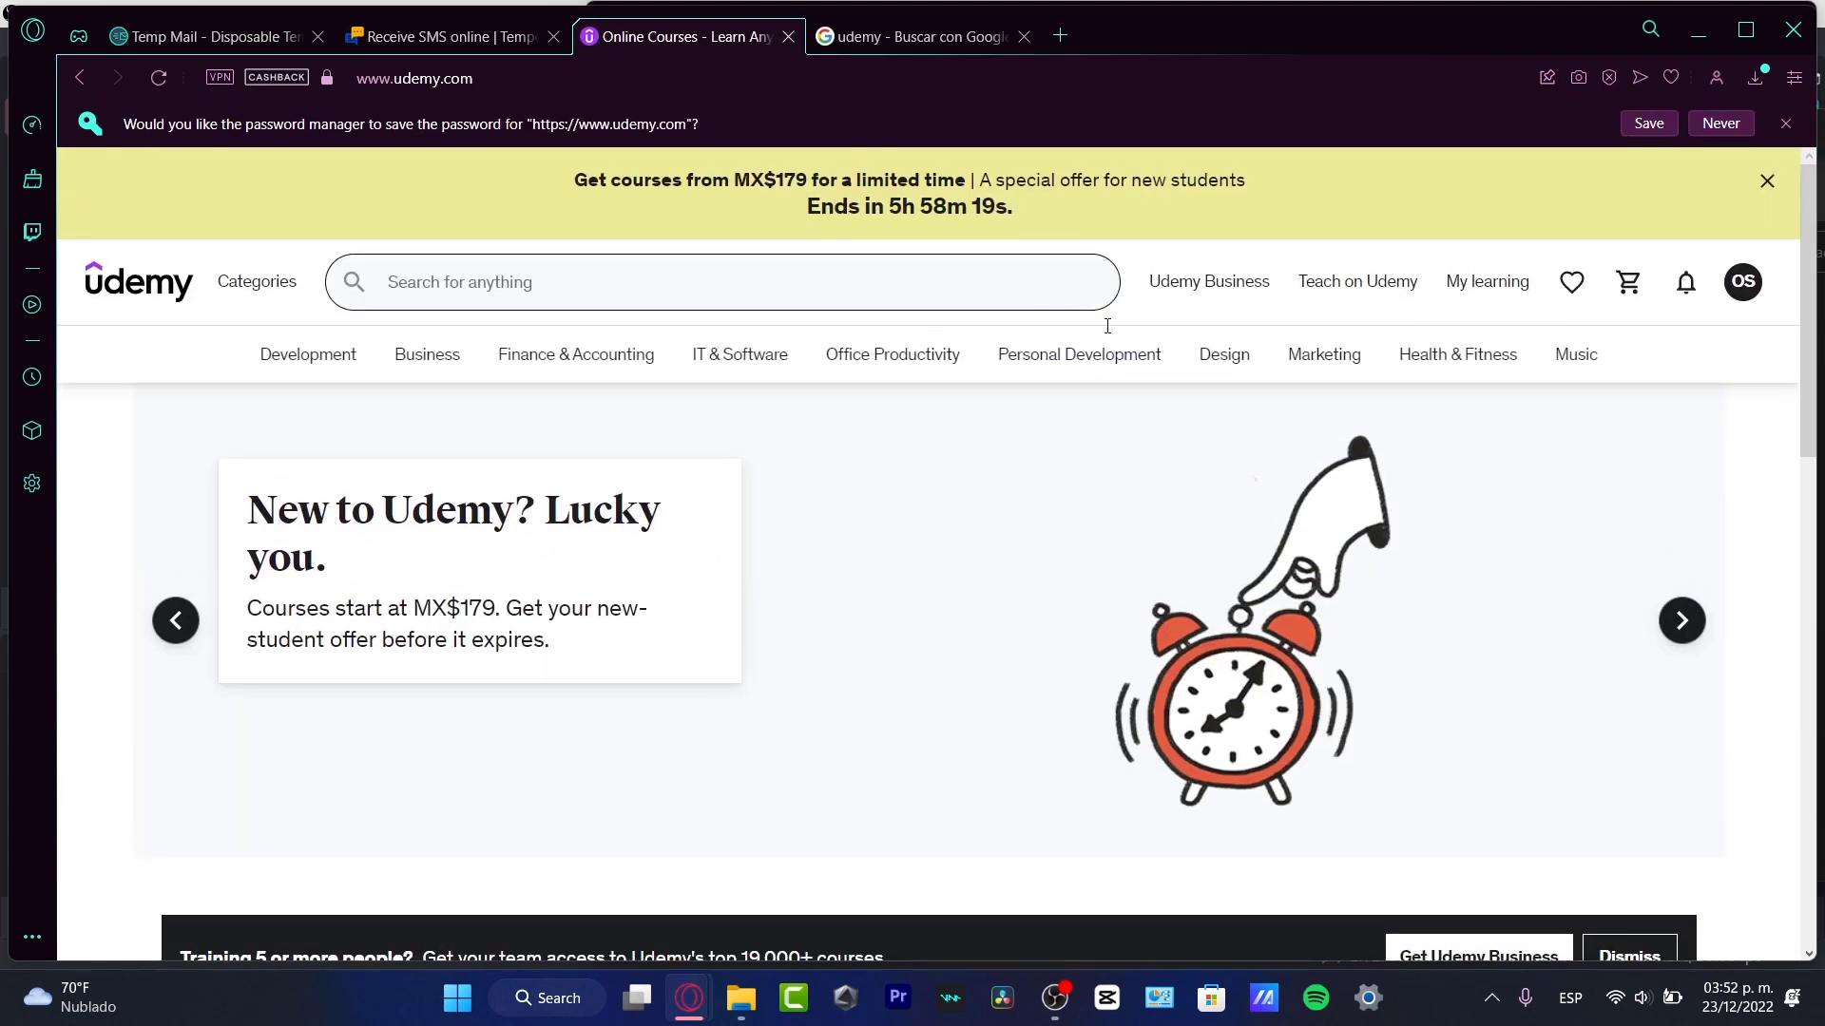
# From the avatar menu reach Account settings > Profile and review the Public profile form fields.
pyautogui.click(1741, 282)
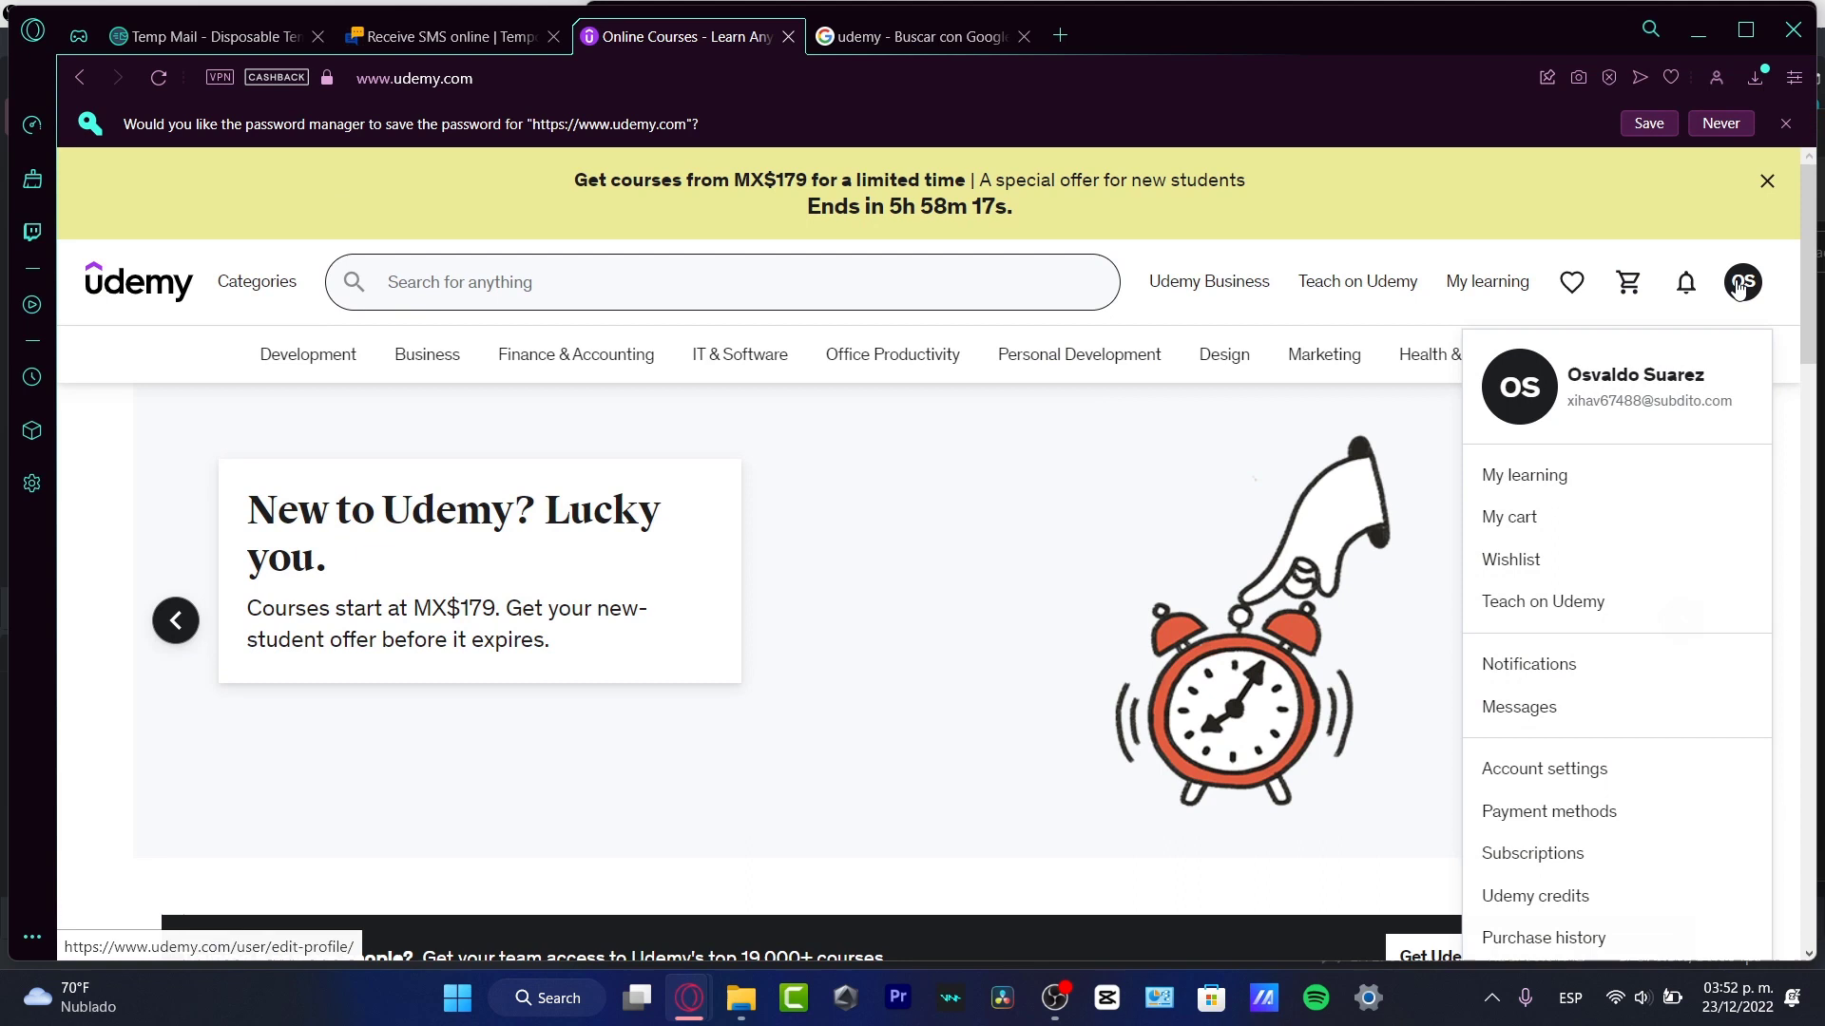
pyautogui.moveTo(1636, 412)
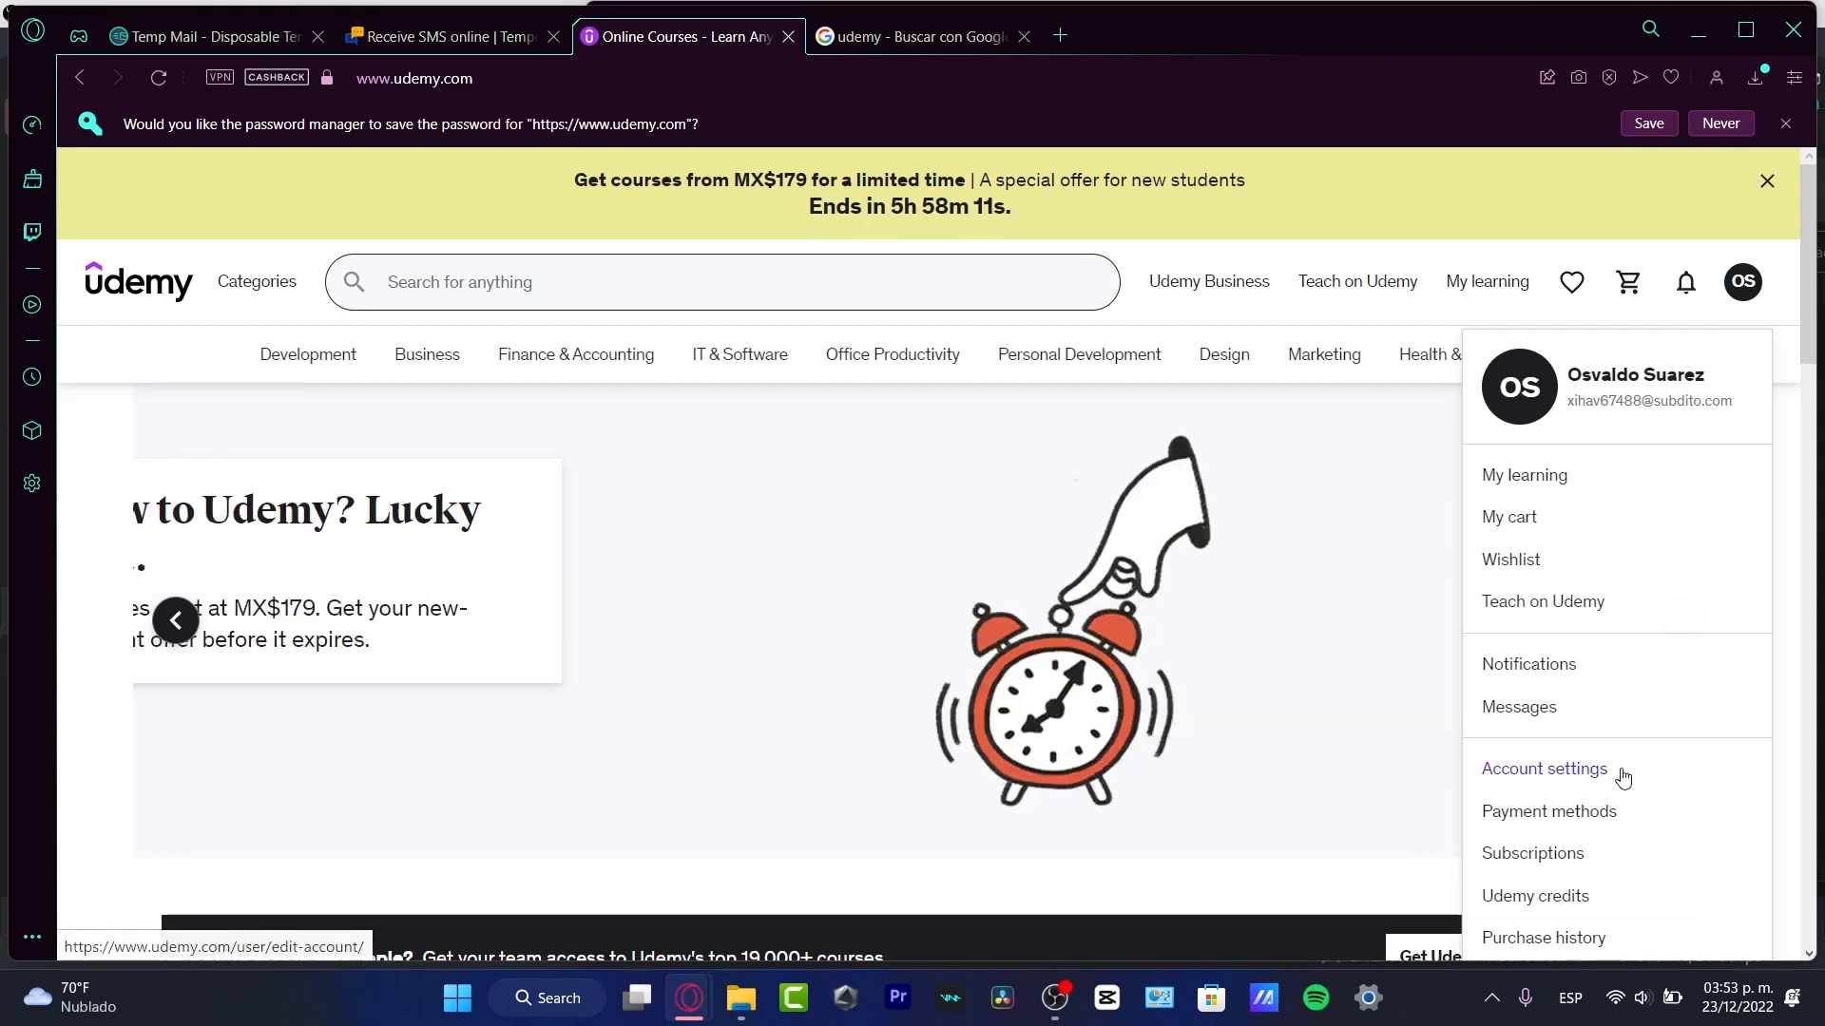
pyautogui.click(1544, 768)
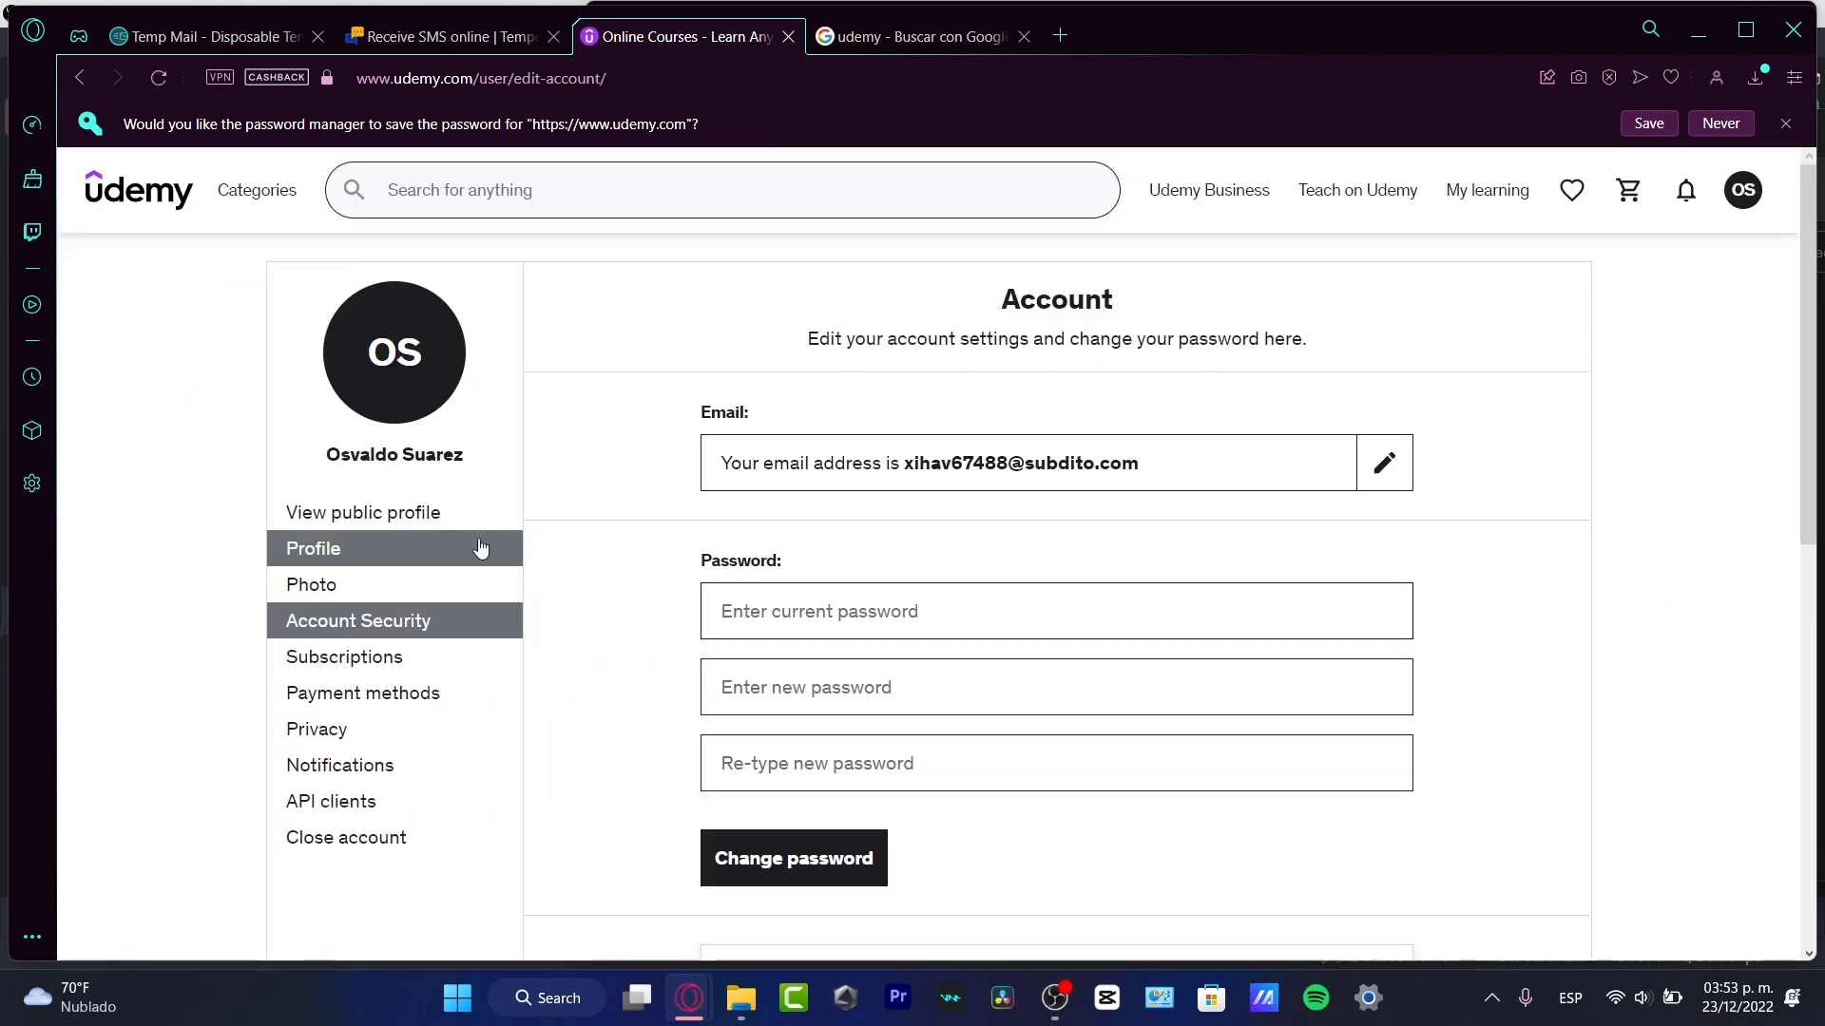
pyautogui.click(314, 548)
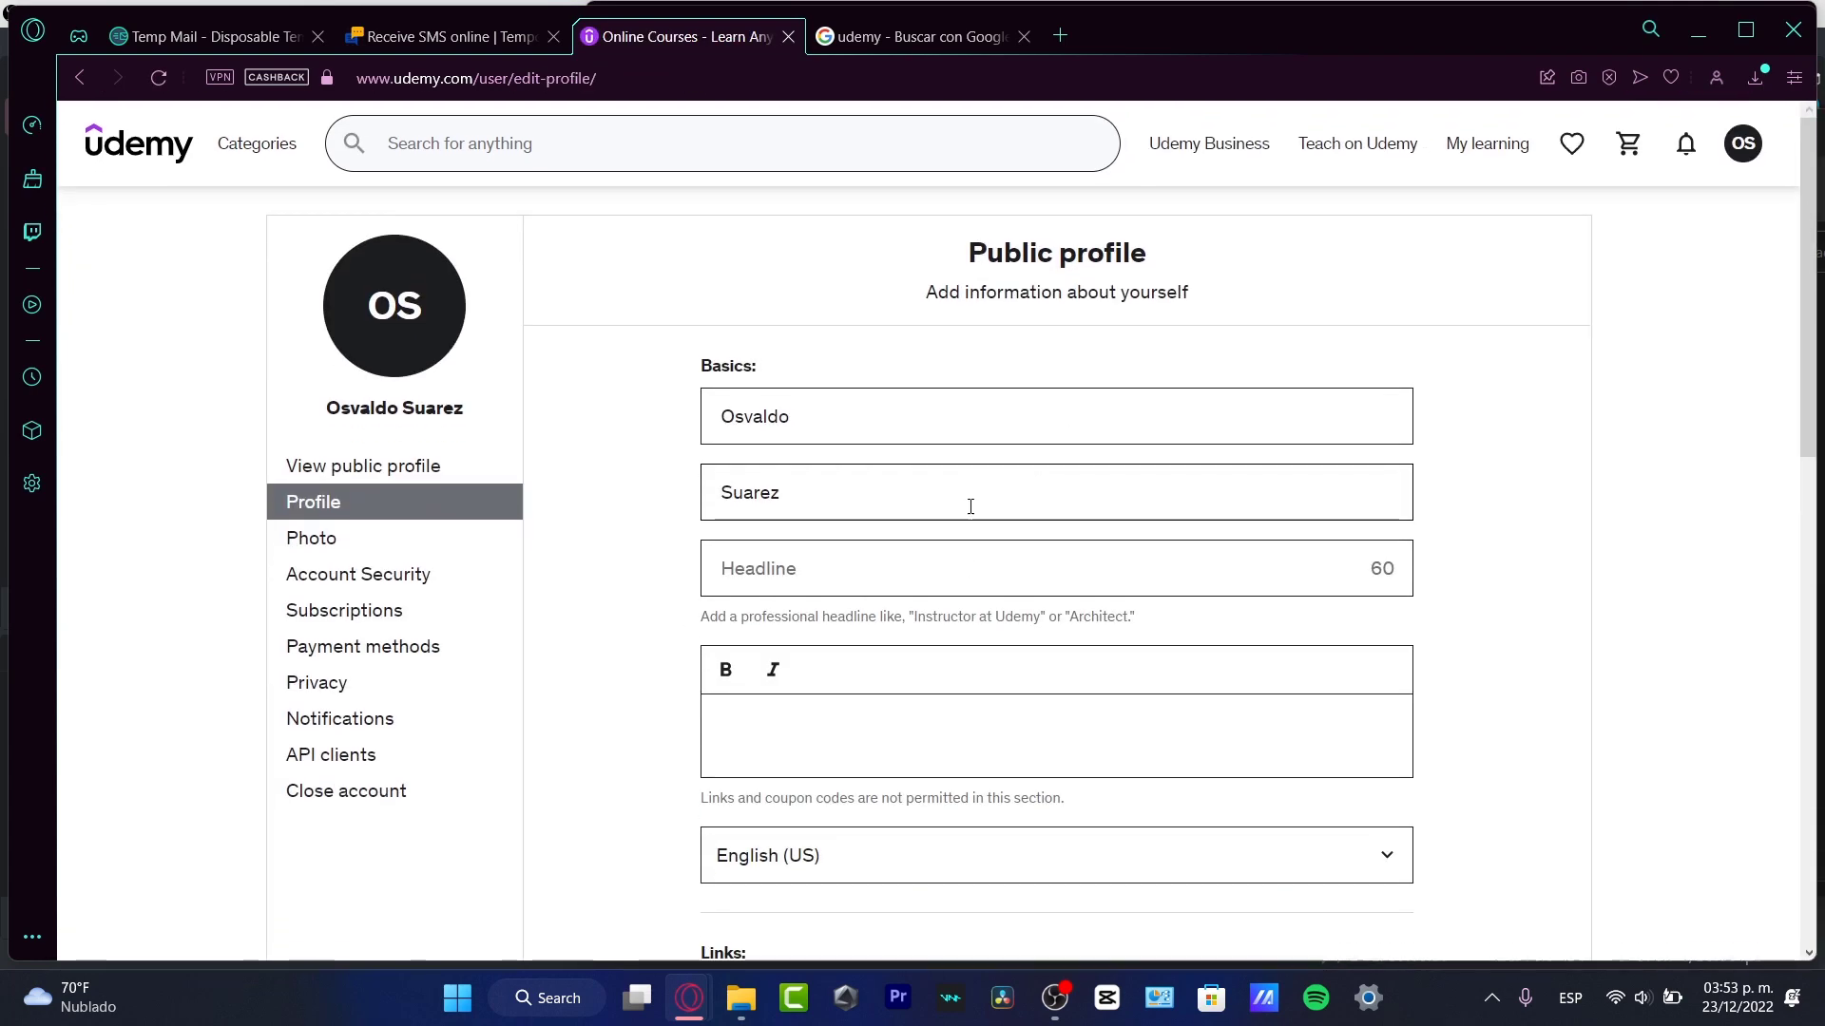
pyautogui.scroll(-3)
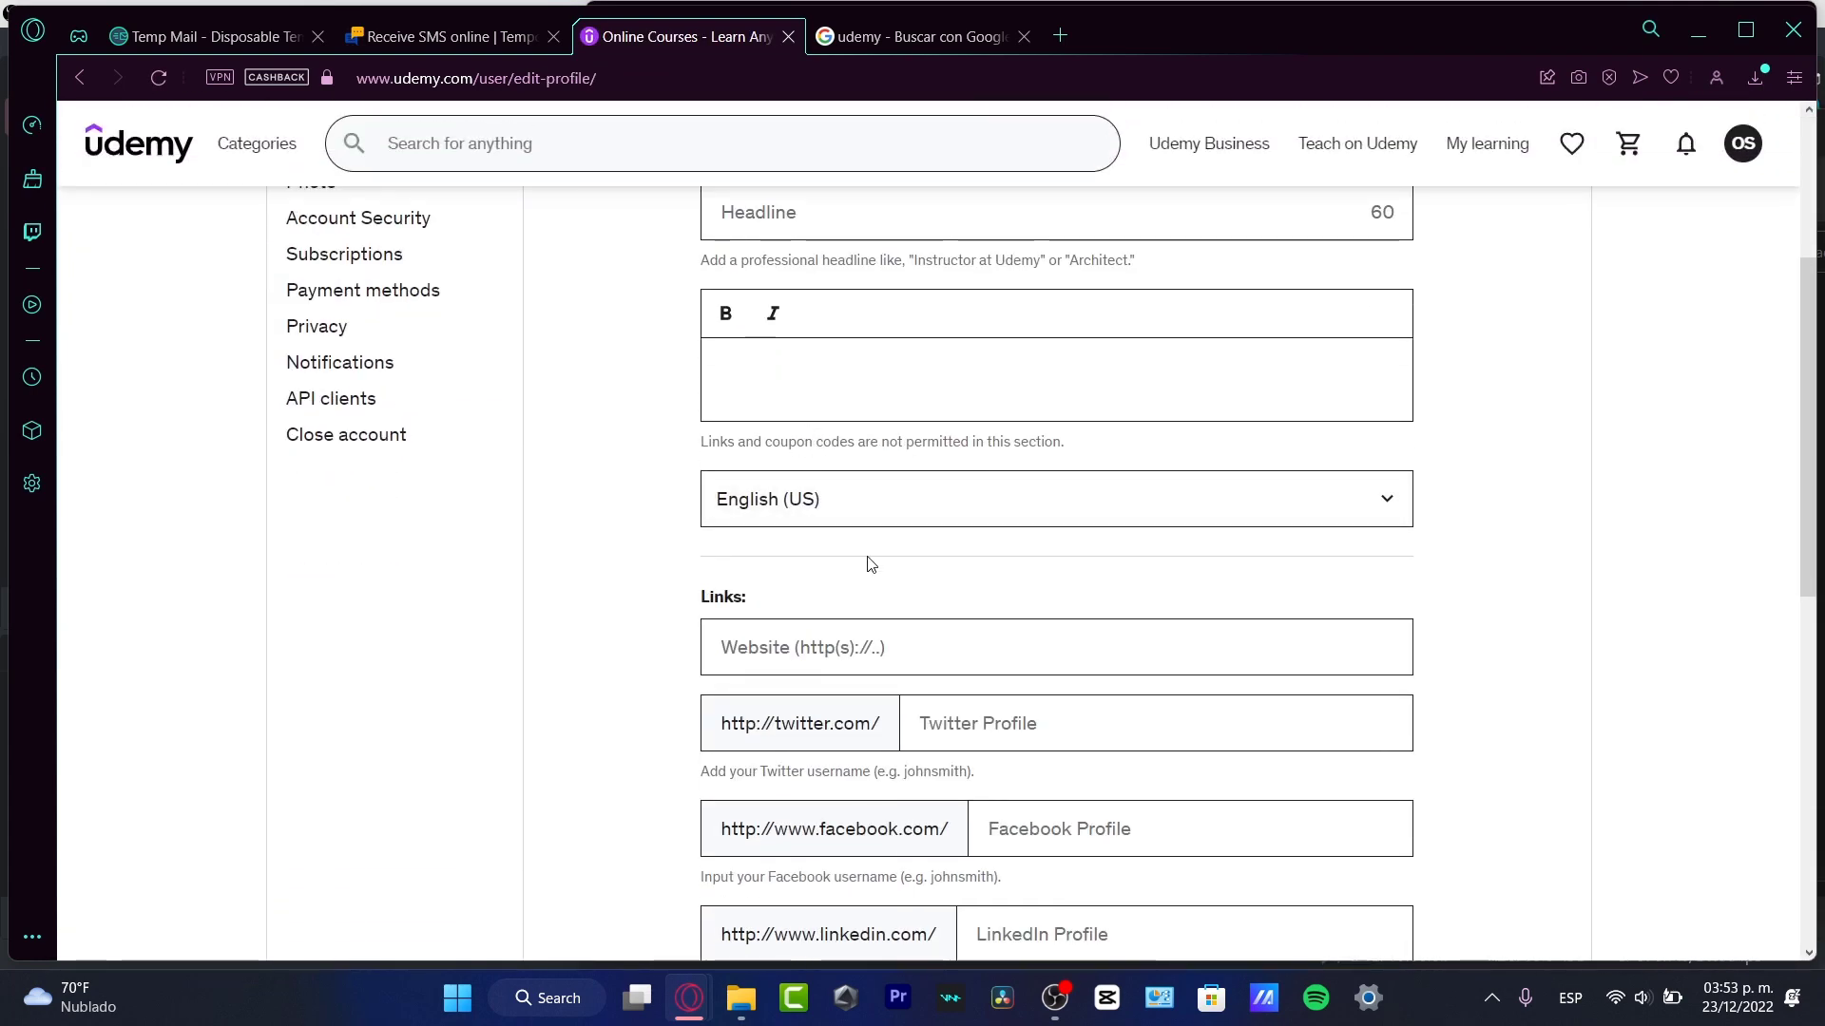
pyautogui.scroll(-3)
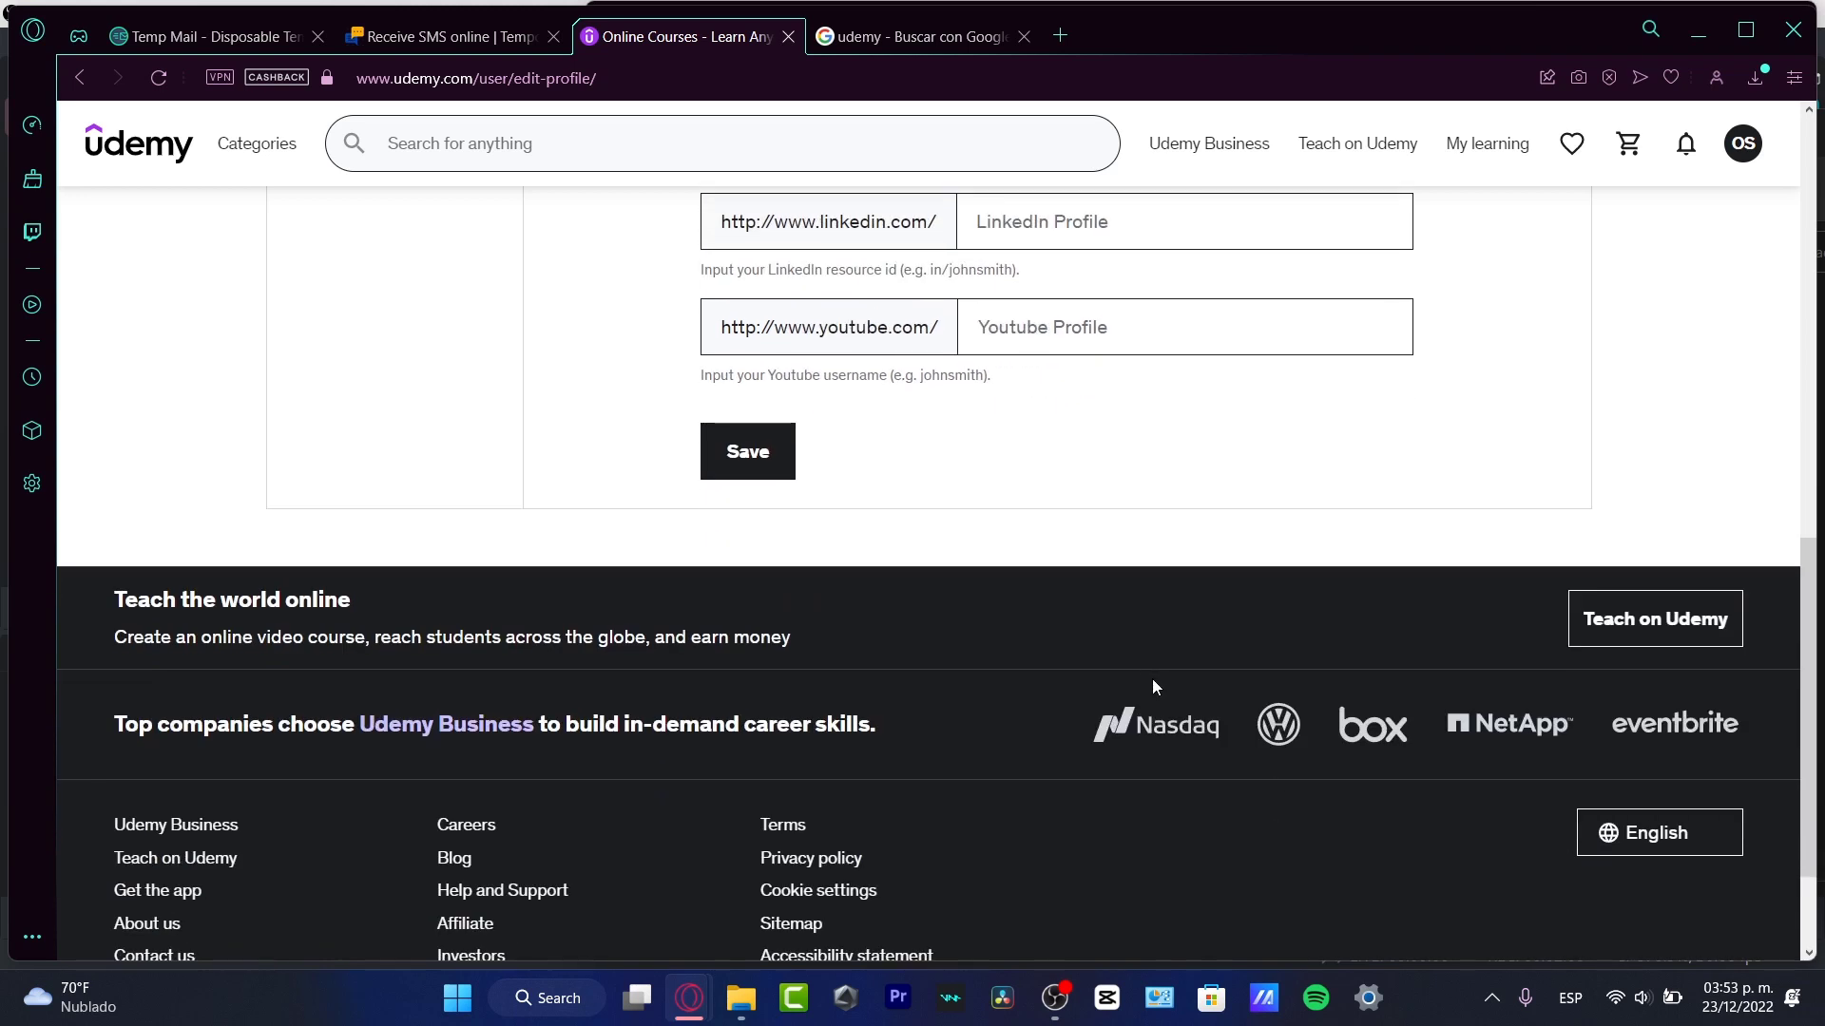
pyautogui.scroll(-3)
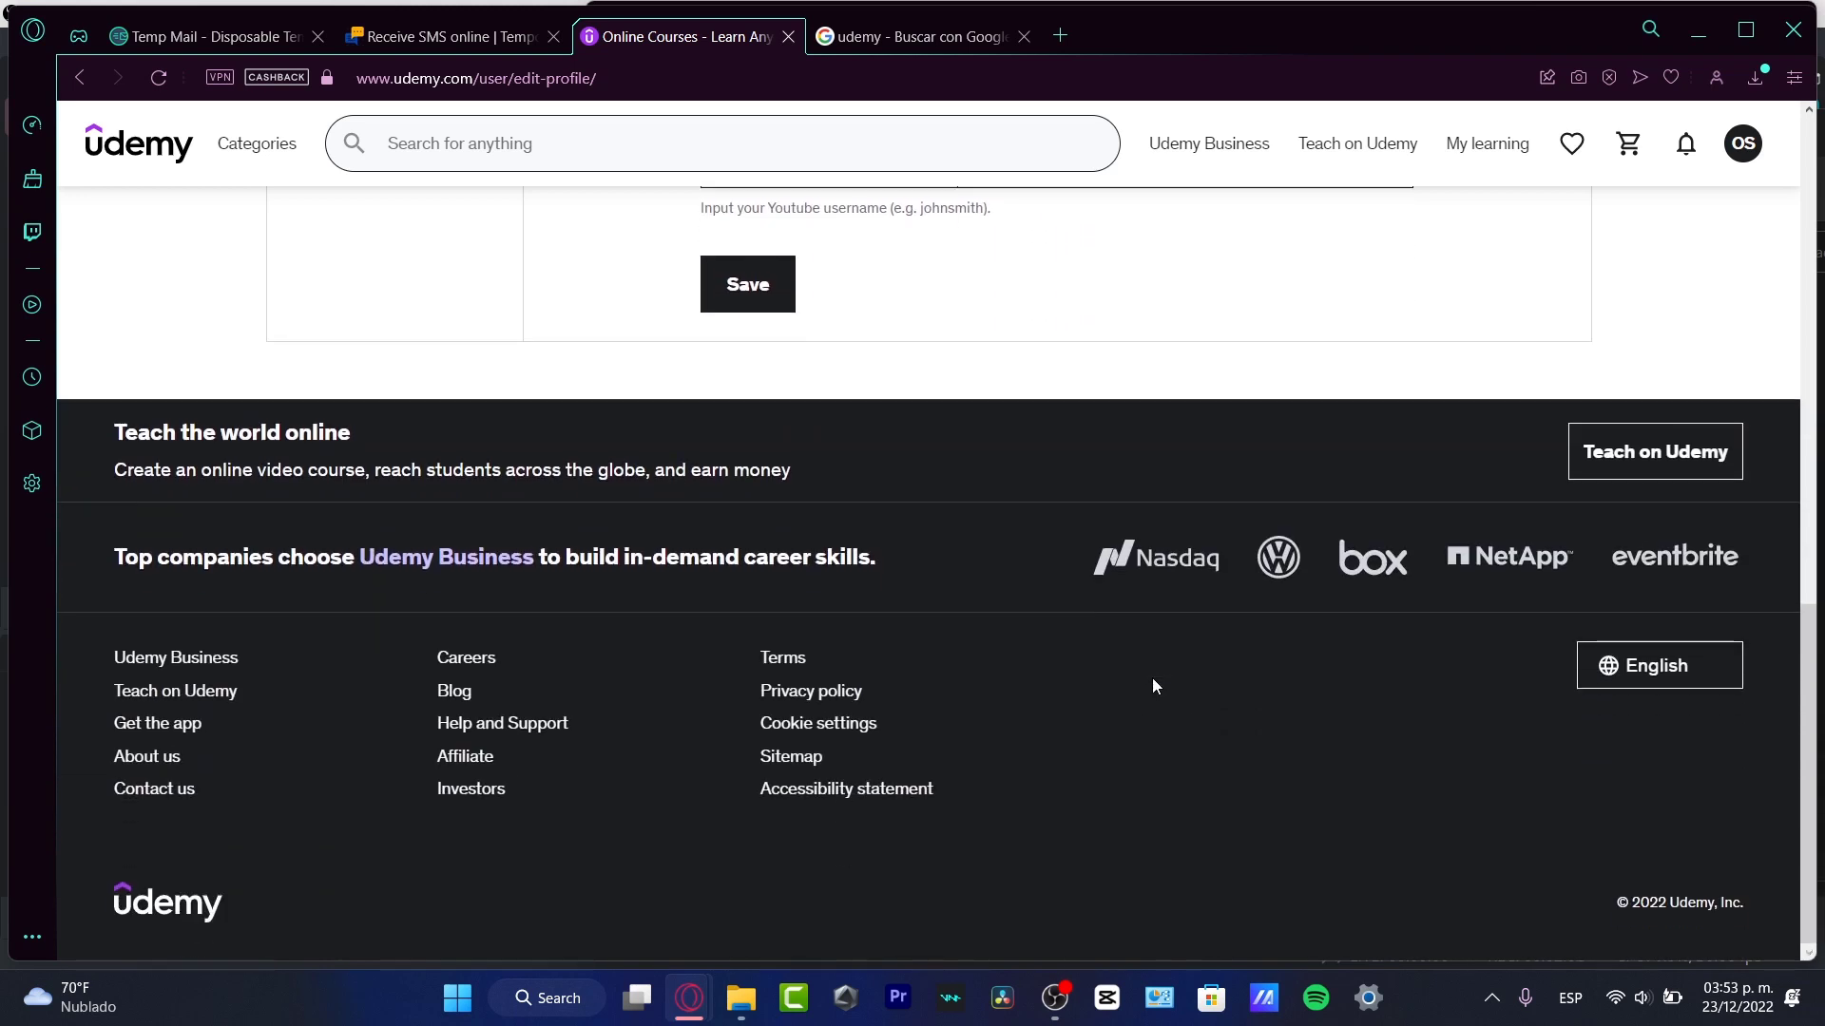
pyautogui.moveTo(1057, 551)
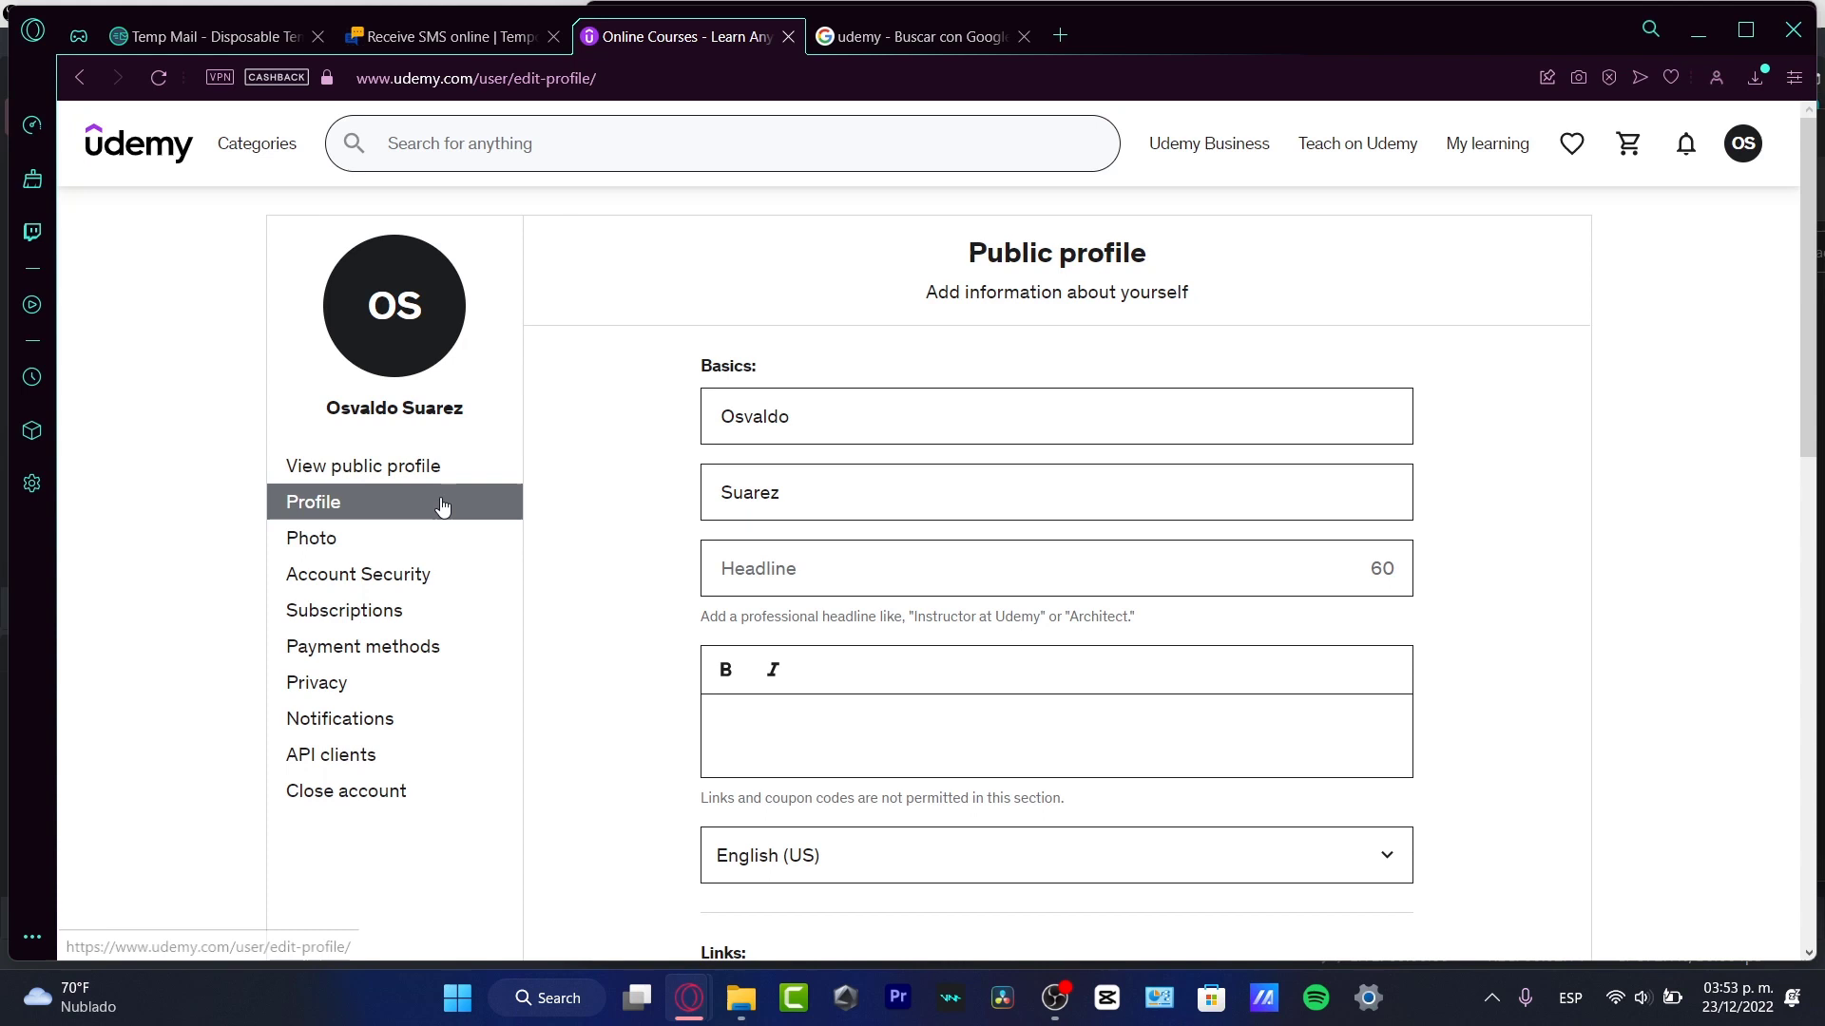
# View the public profile, go to Payment methods showing none saved, and close the Google tab.
pyautogui.click(361, 465)
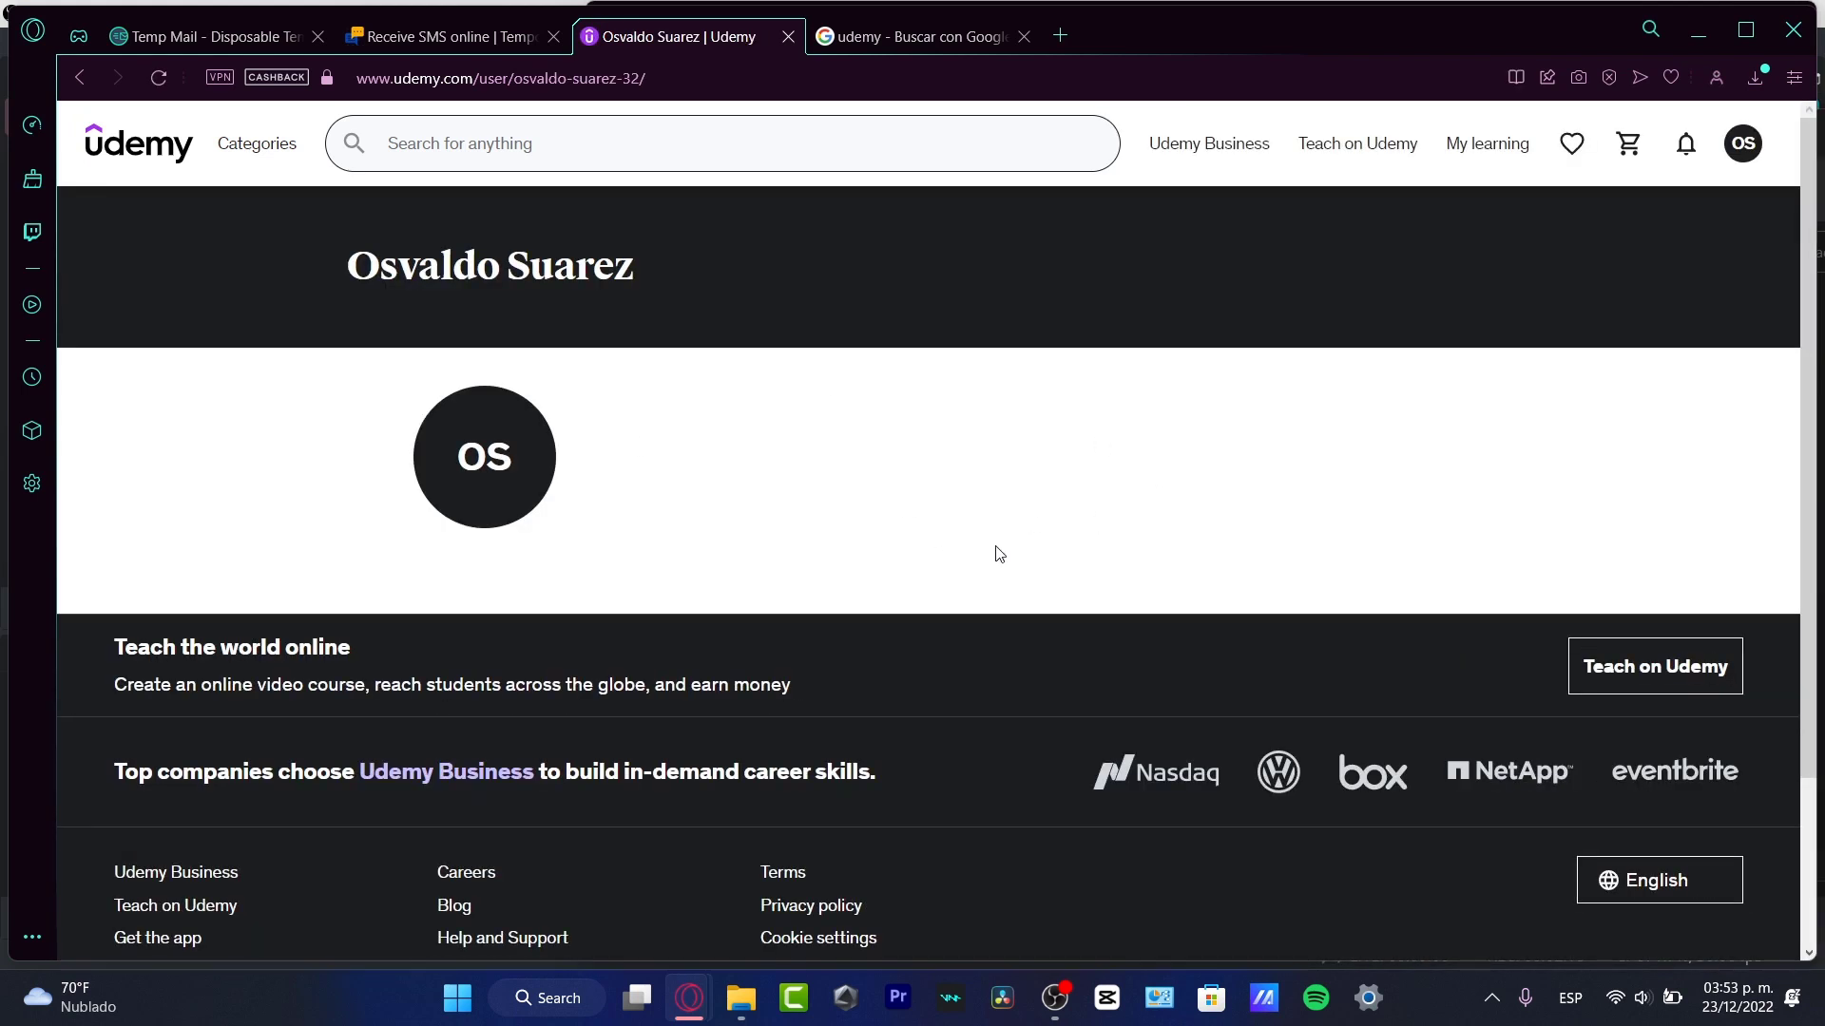
pyautogui.moveTo(910, 548)
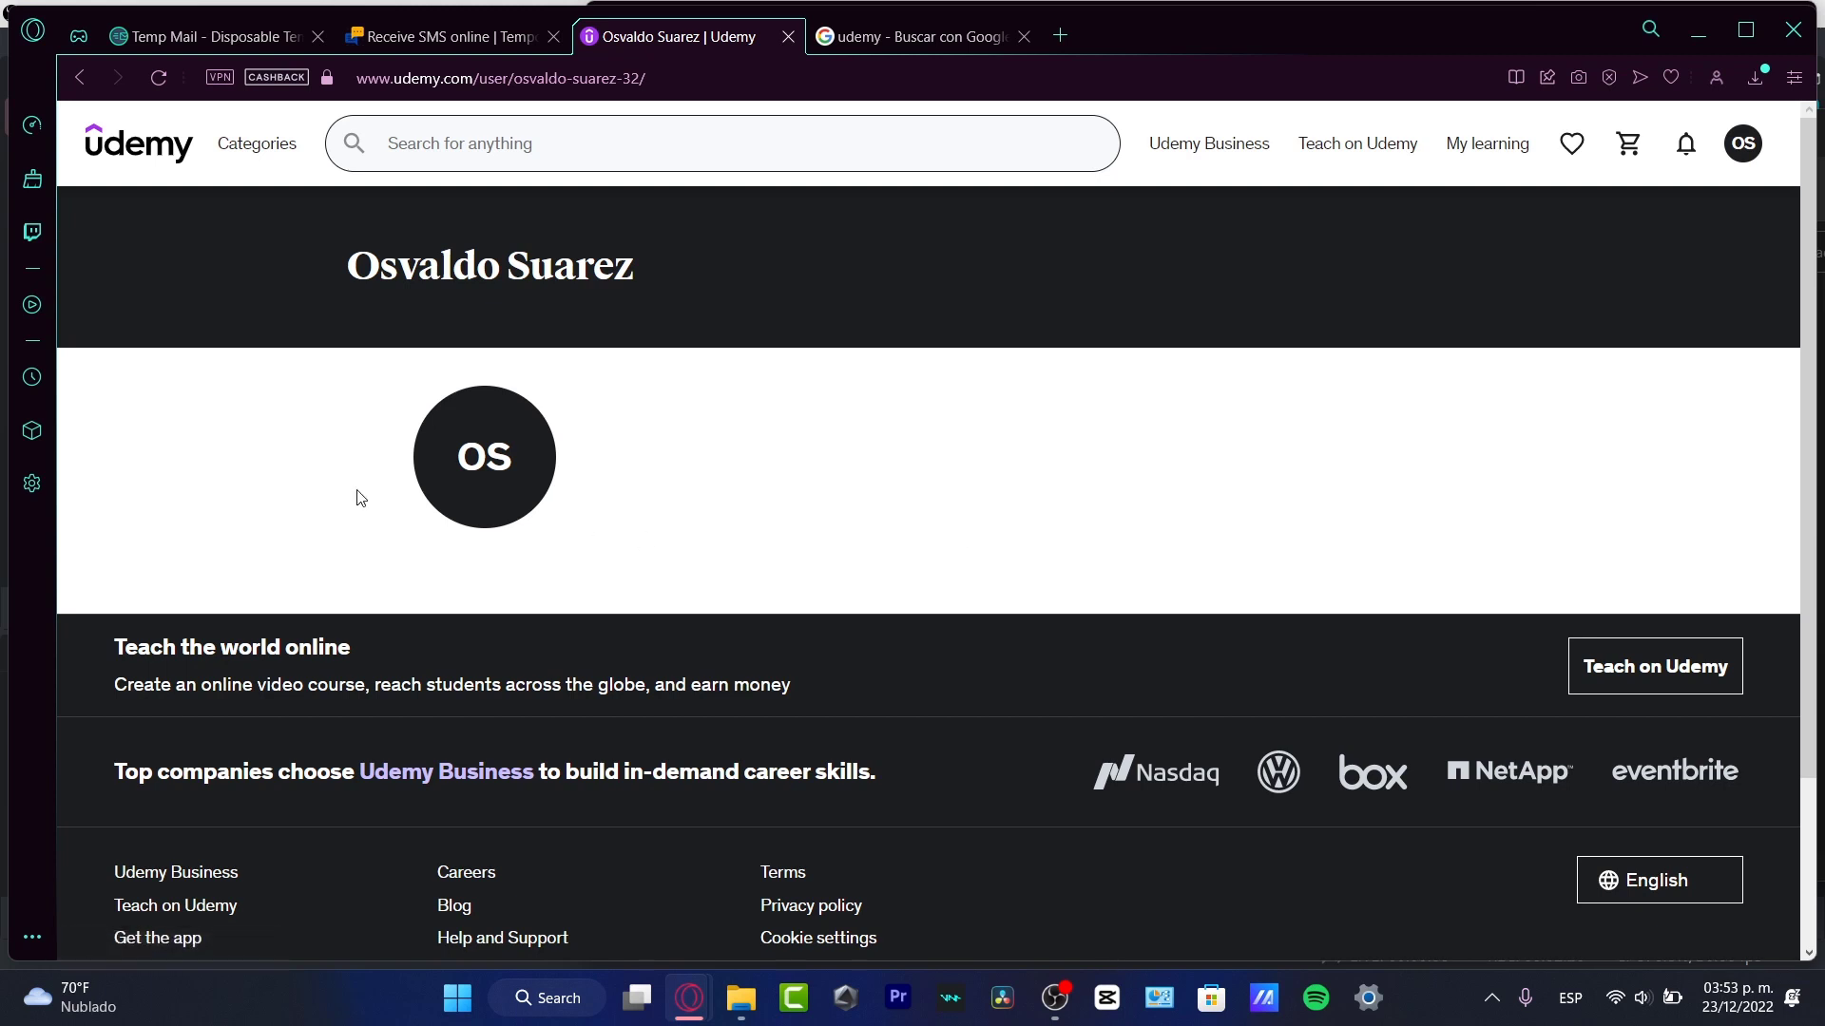
pyautogui.moveTo(443, 493)
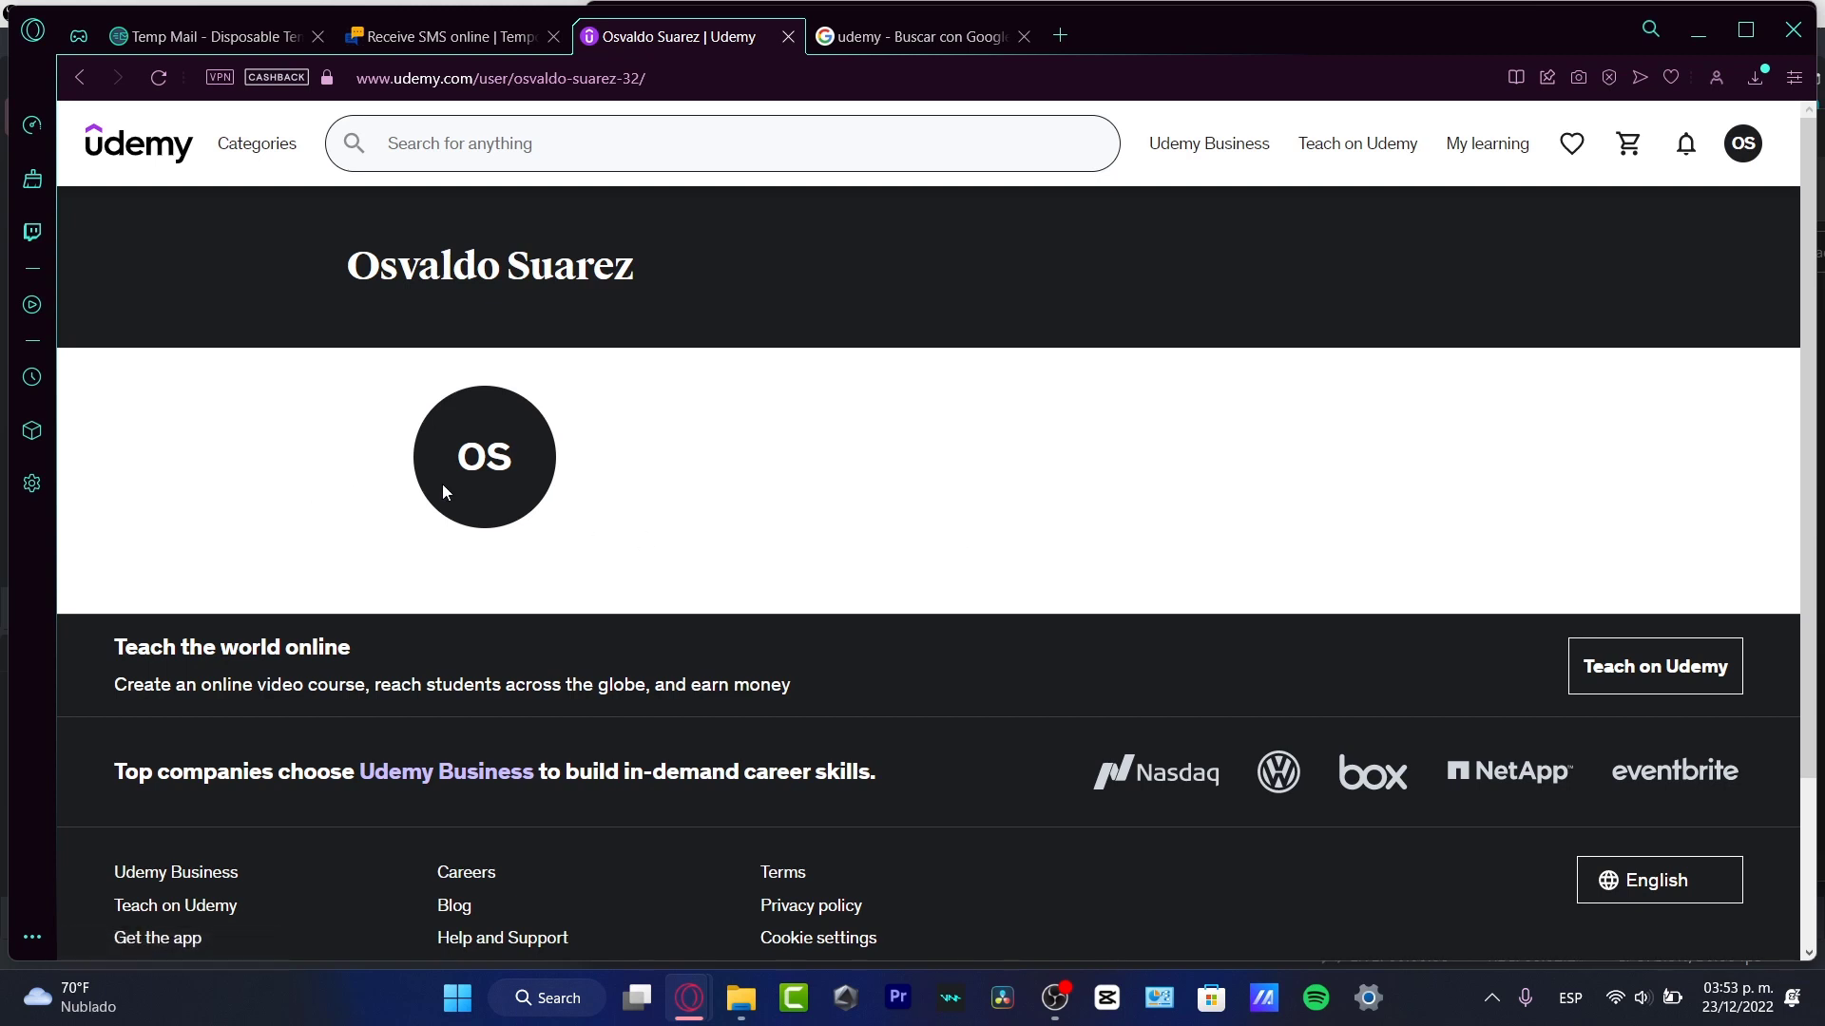
pyautogui.moveTo(738, 361)
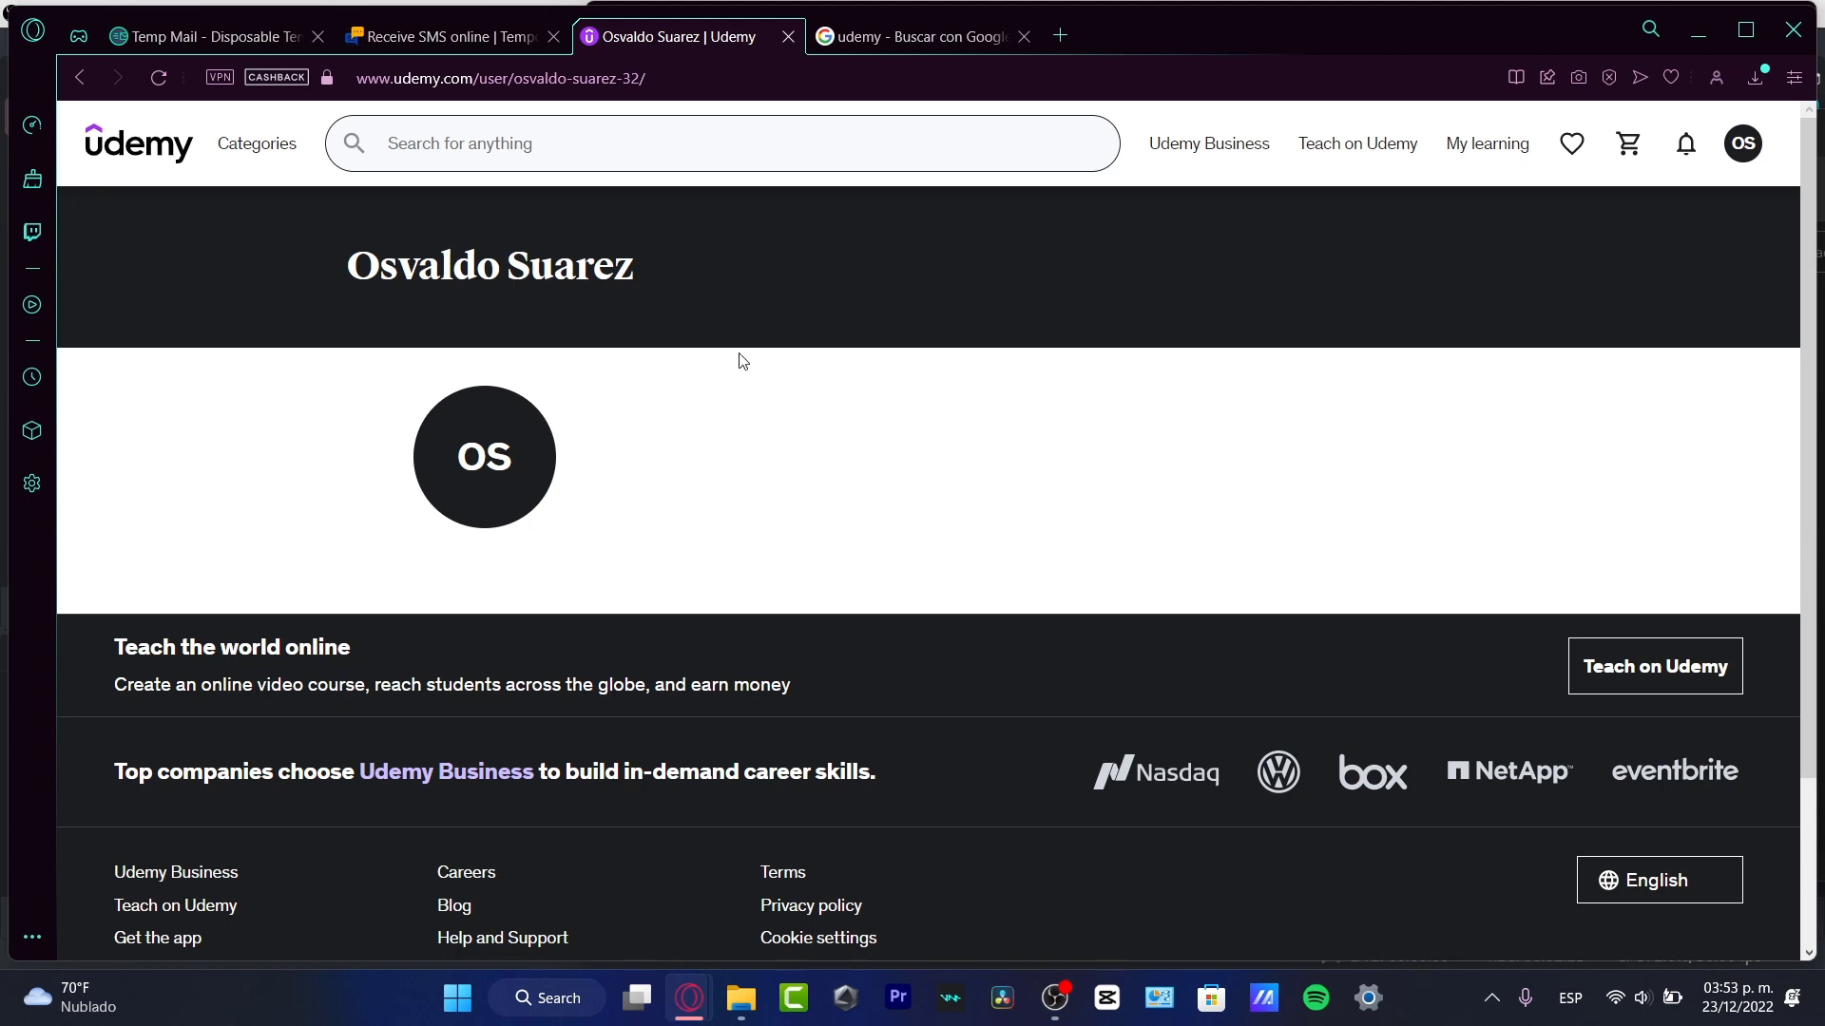
pyautogui.moveTo(1209, 142)
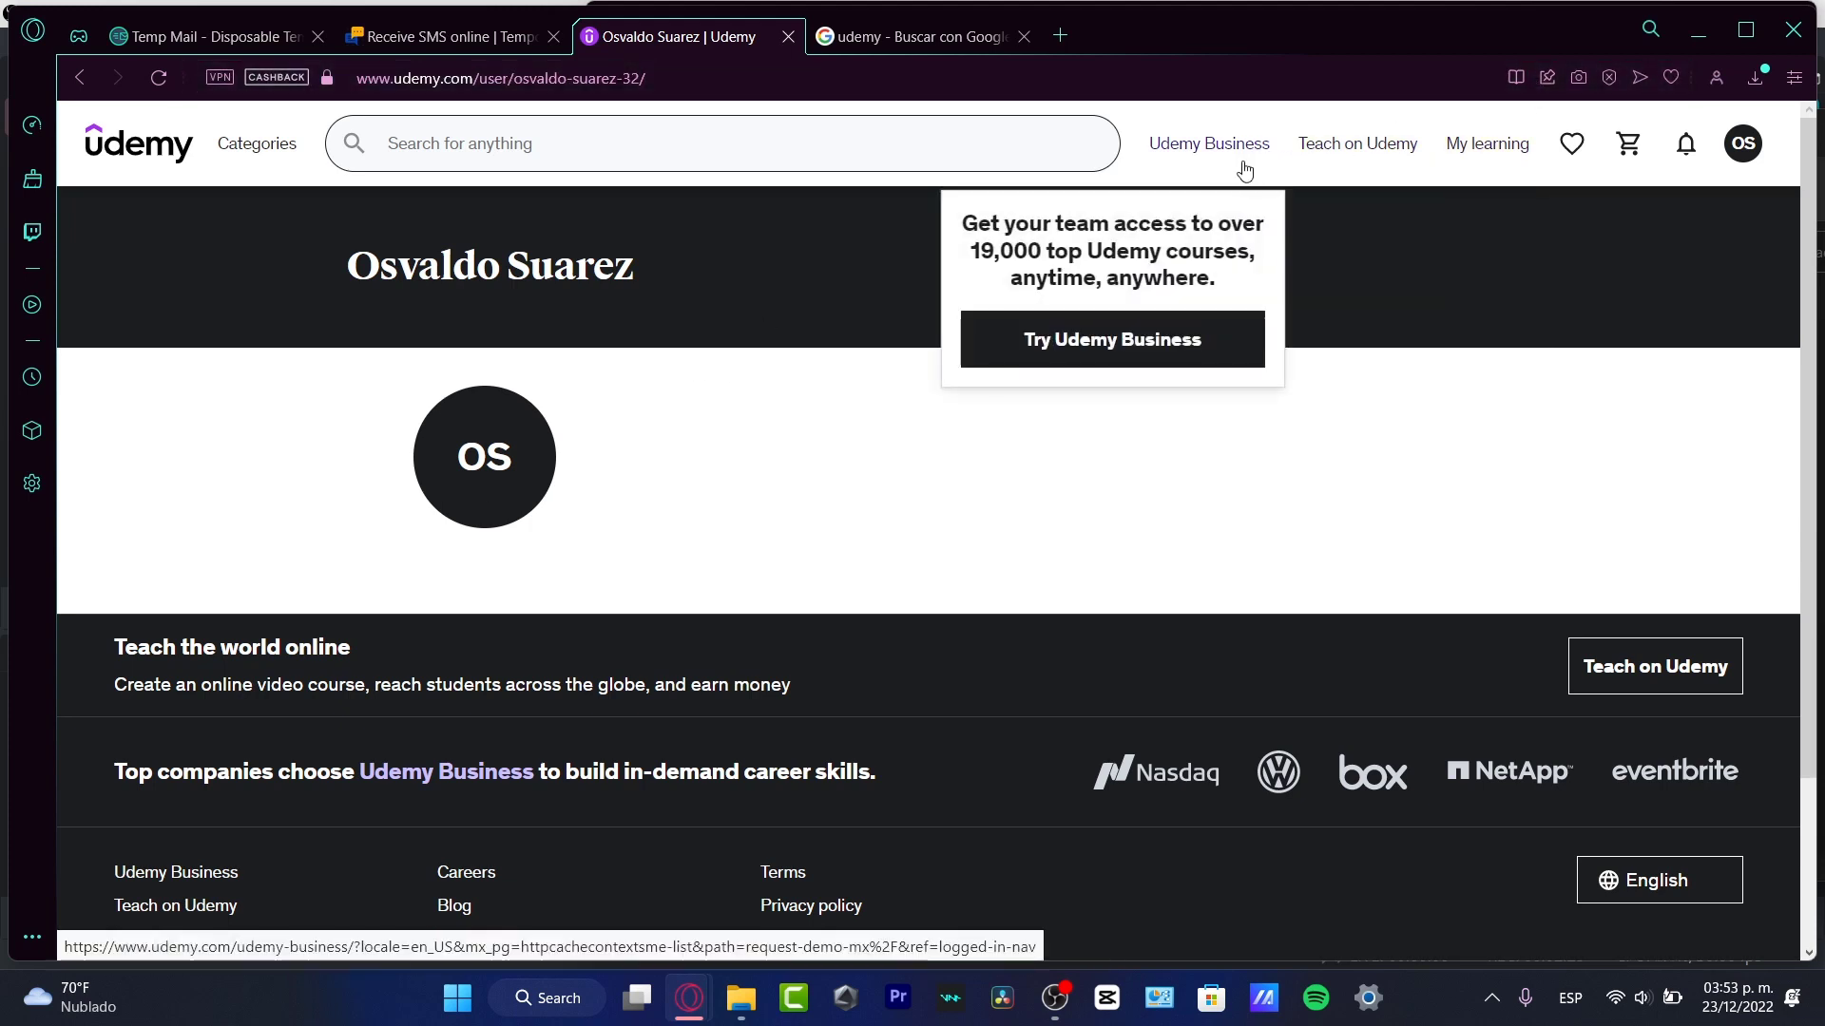
pyautogui.click(1741, 143)
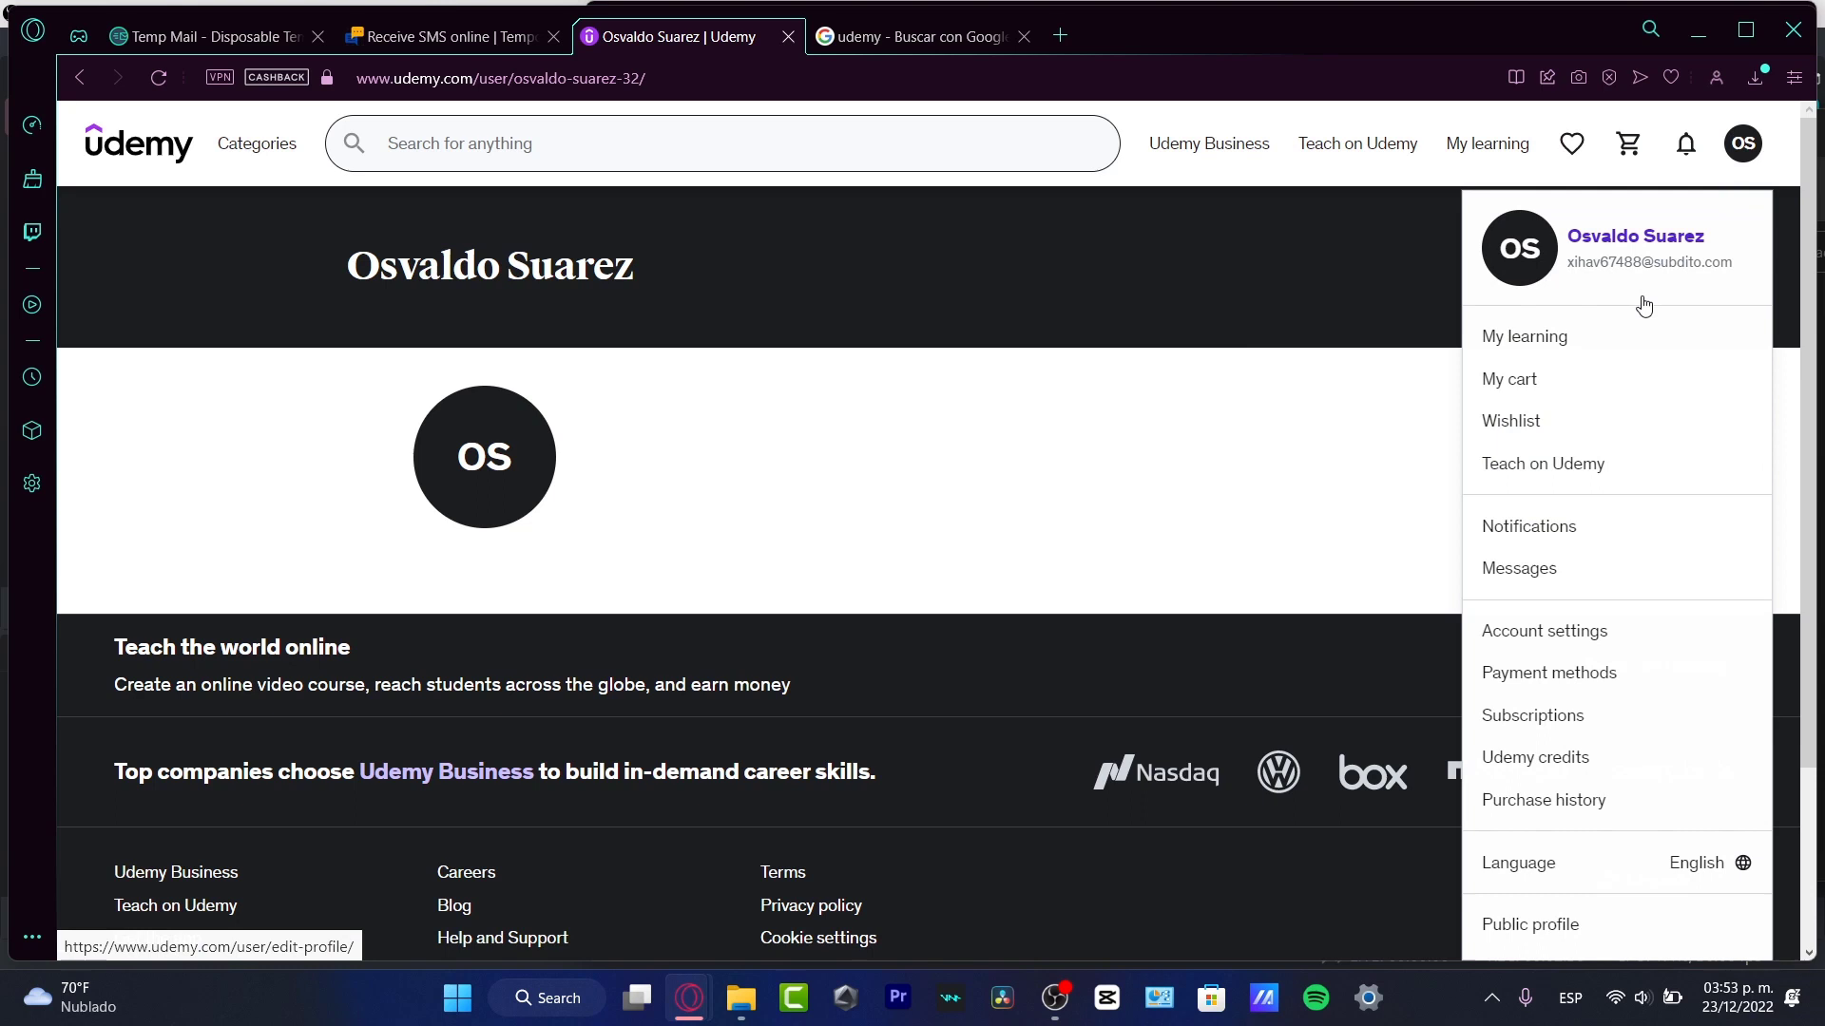
pyautogui.moveTo(1549, 673)
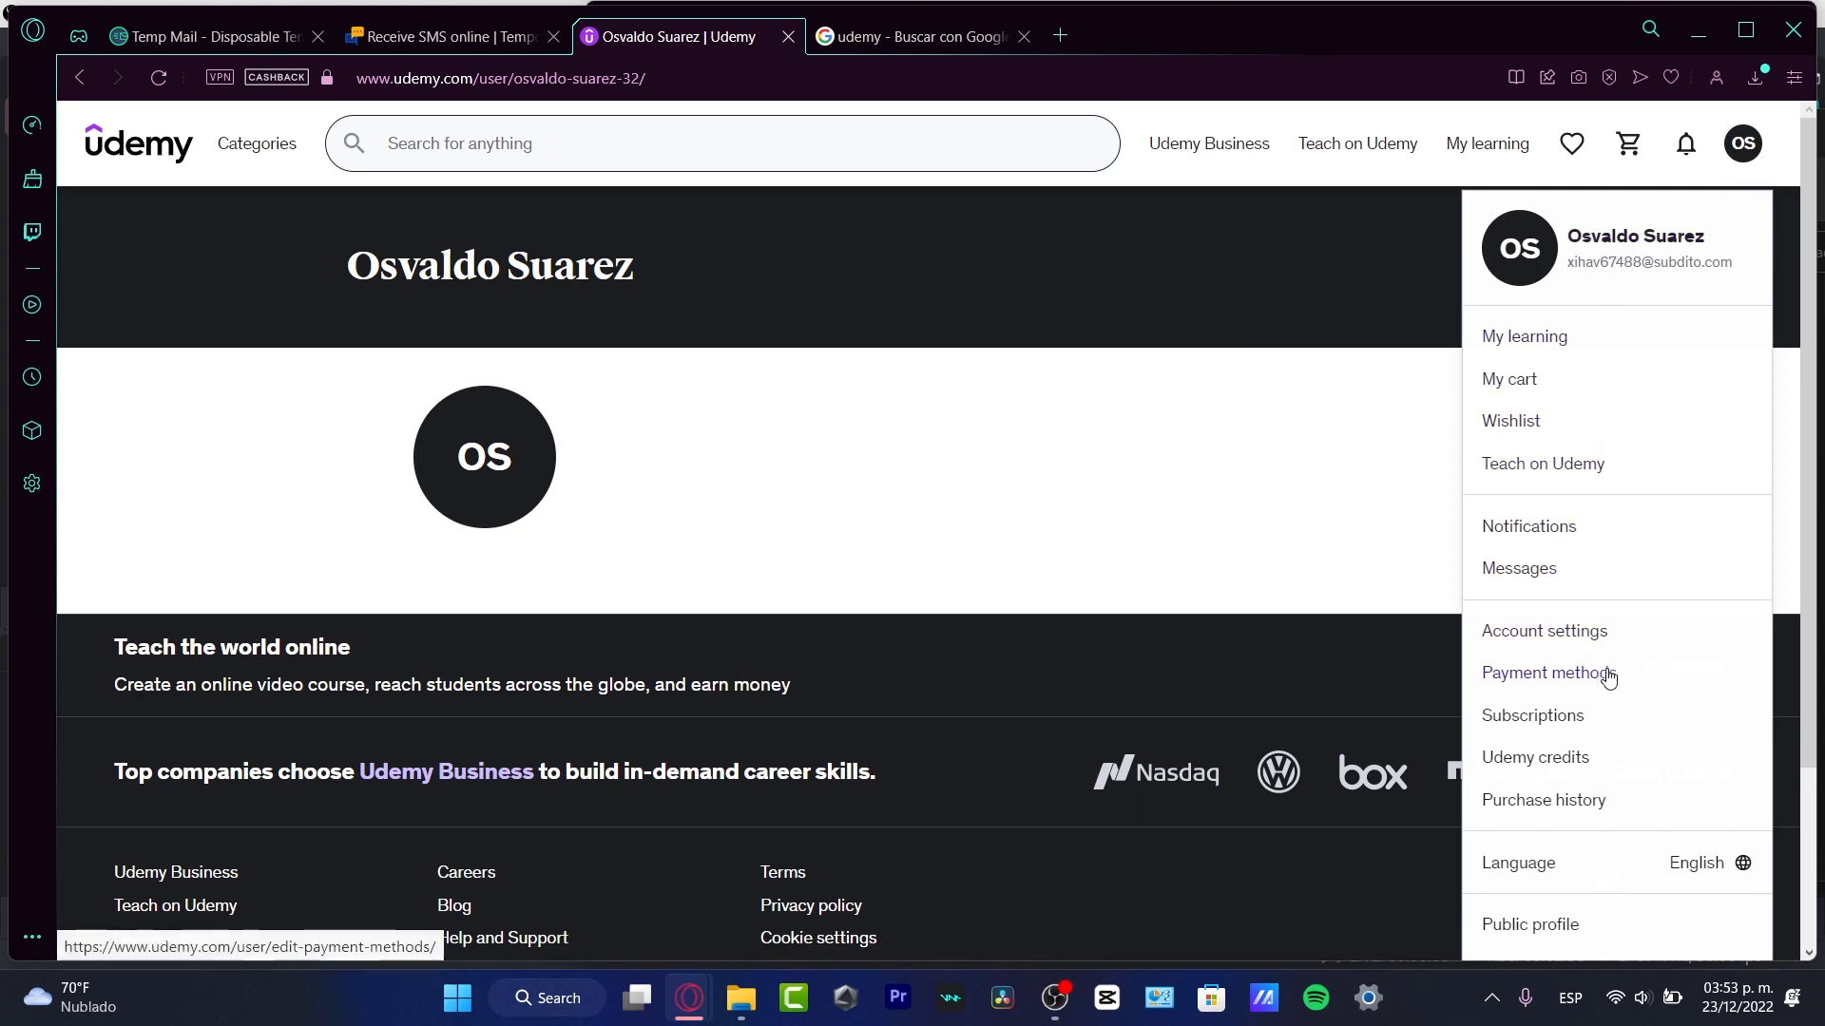
pyautogui.click(1544, 673)
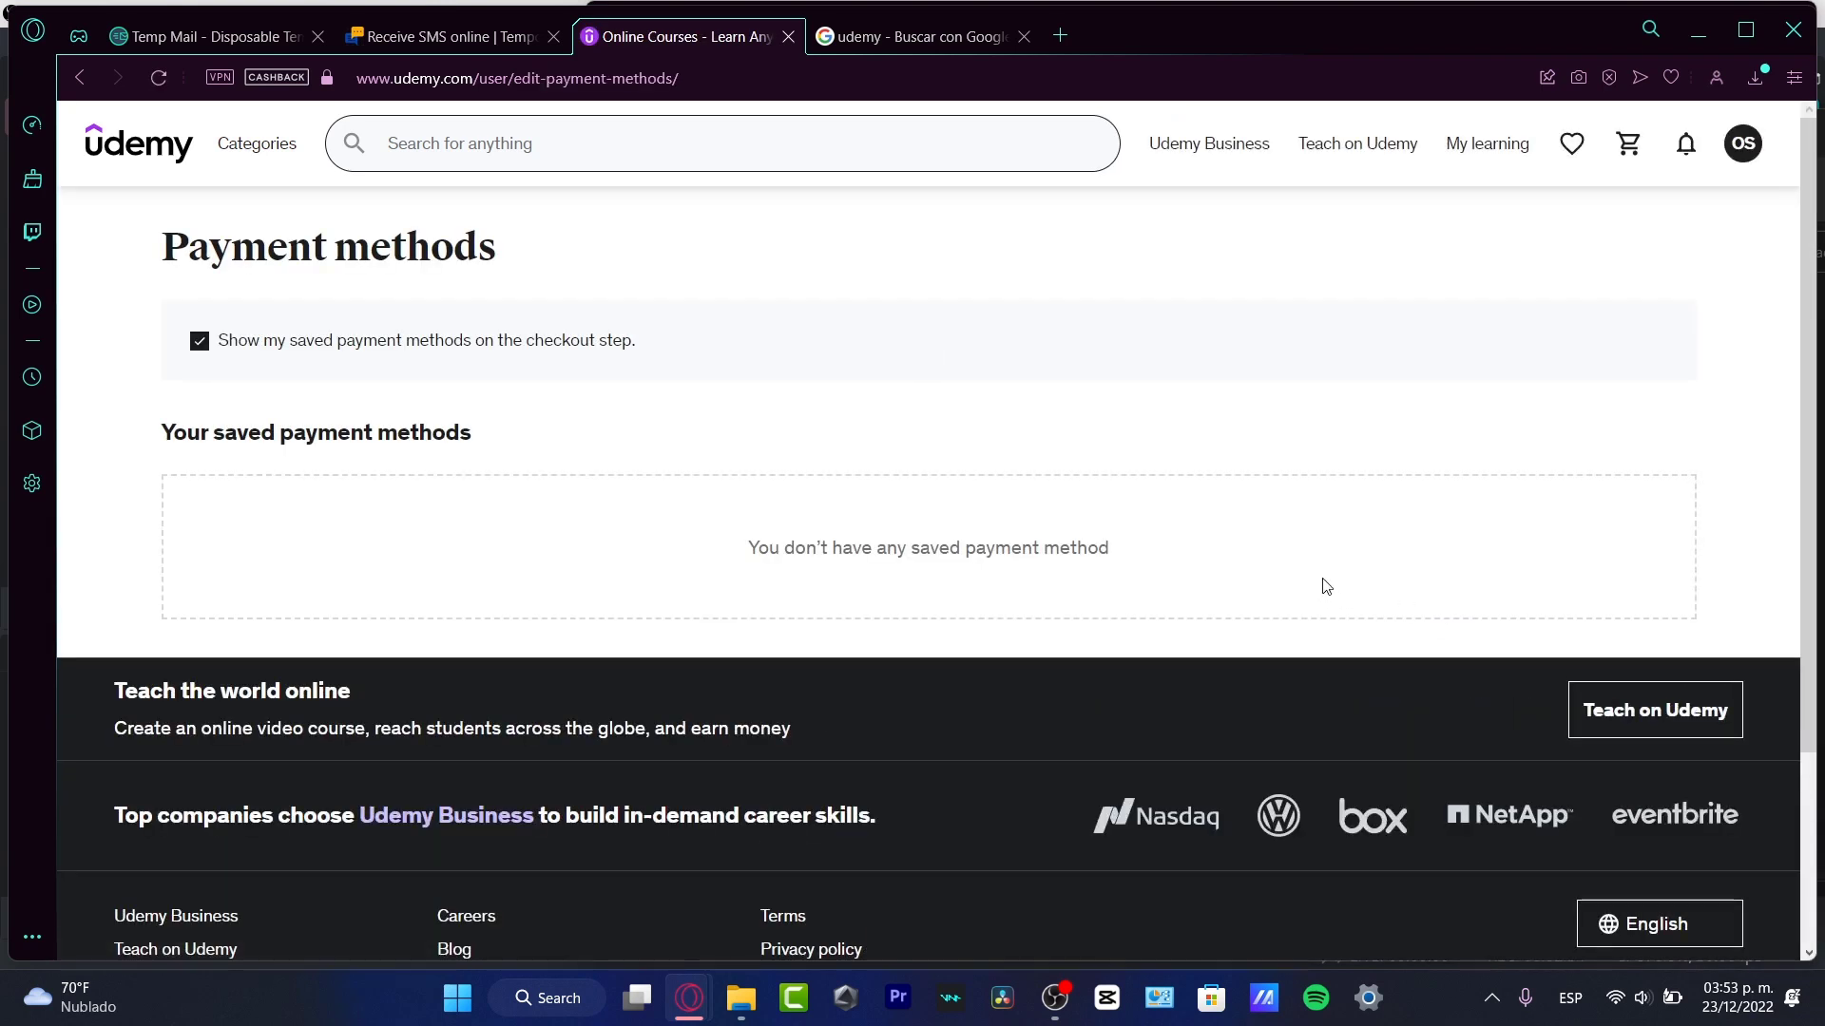
pyautogui.moveTo(640, 511)
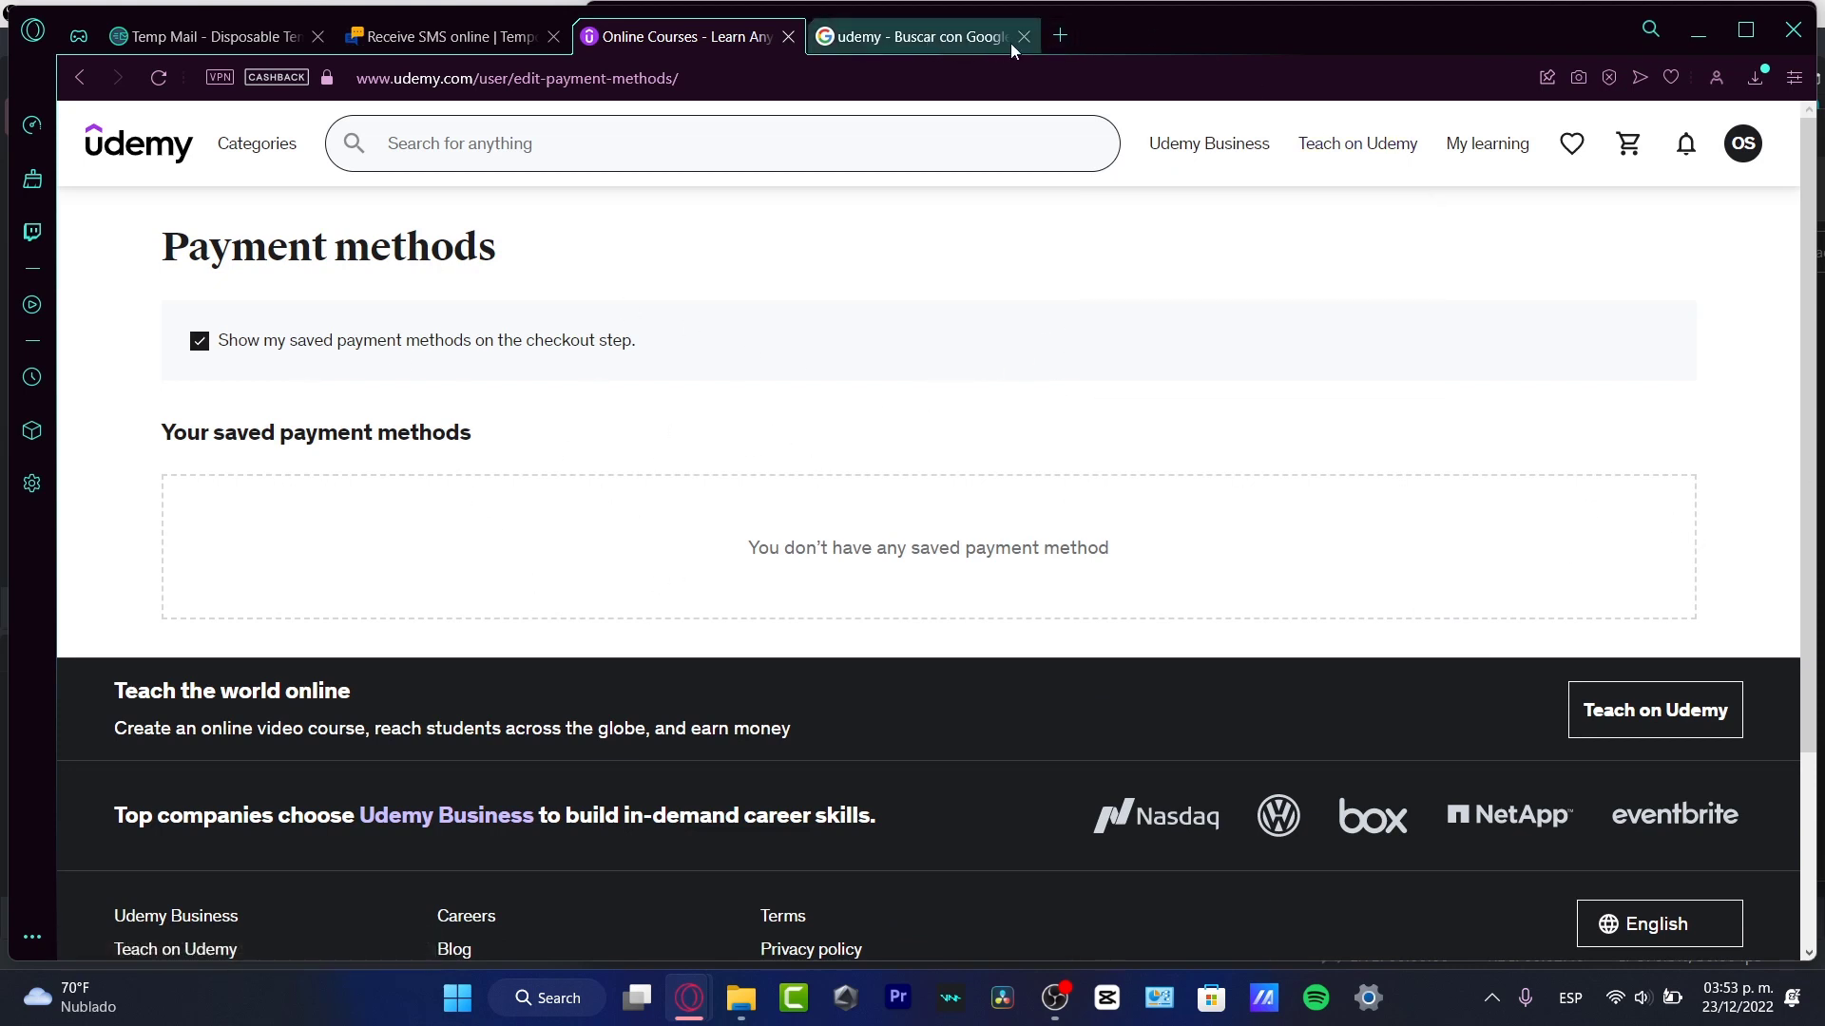
pyautogui.click(1021, 36)
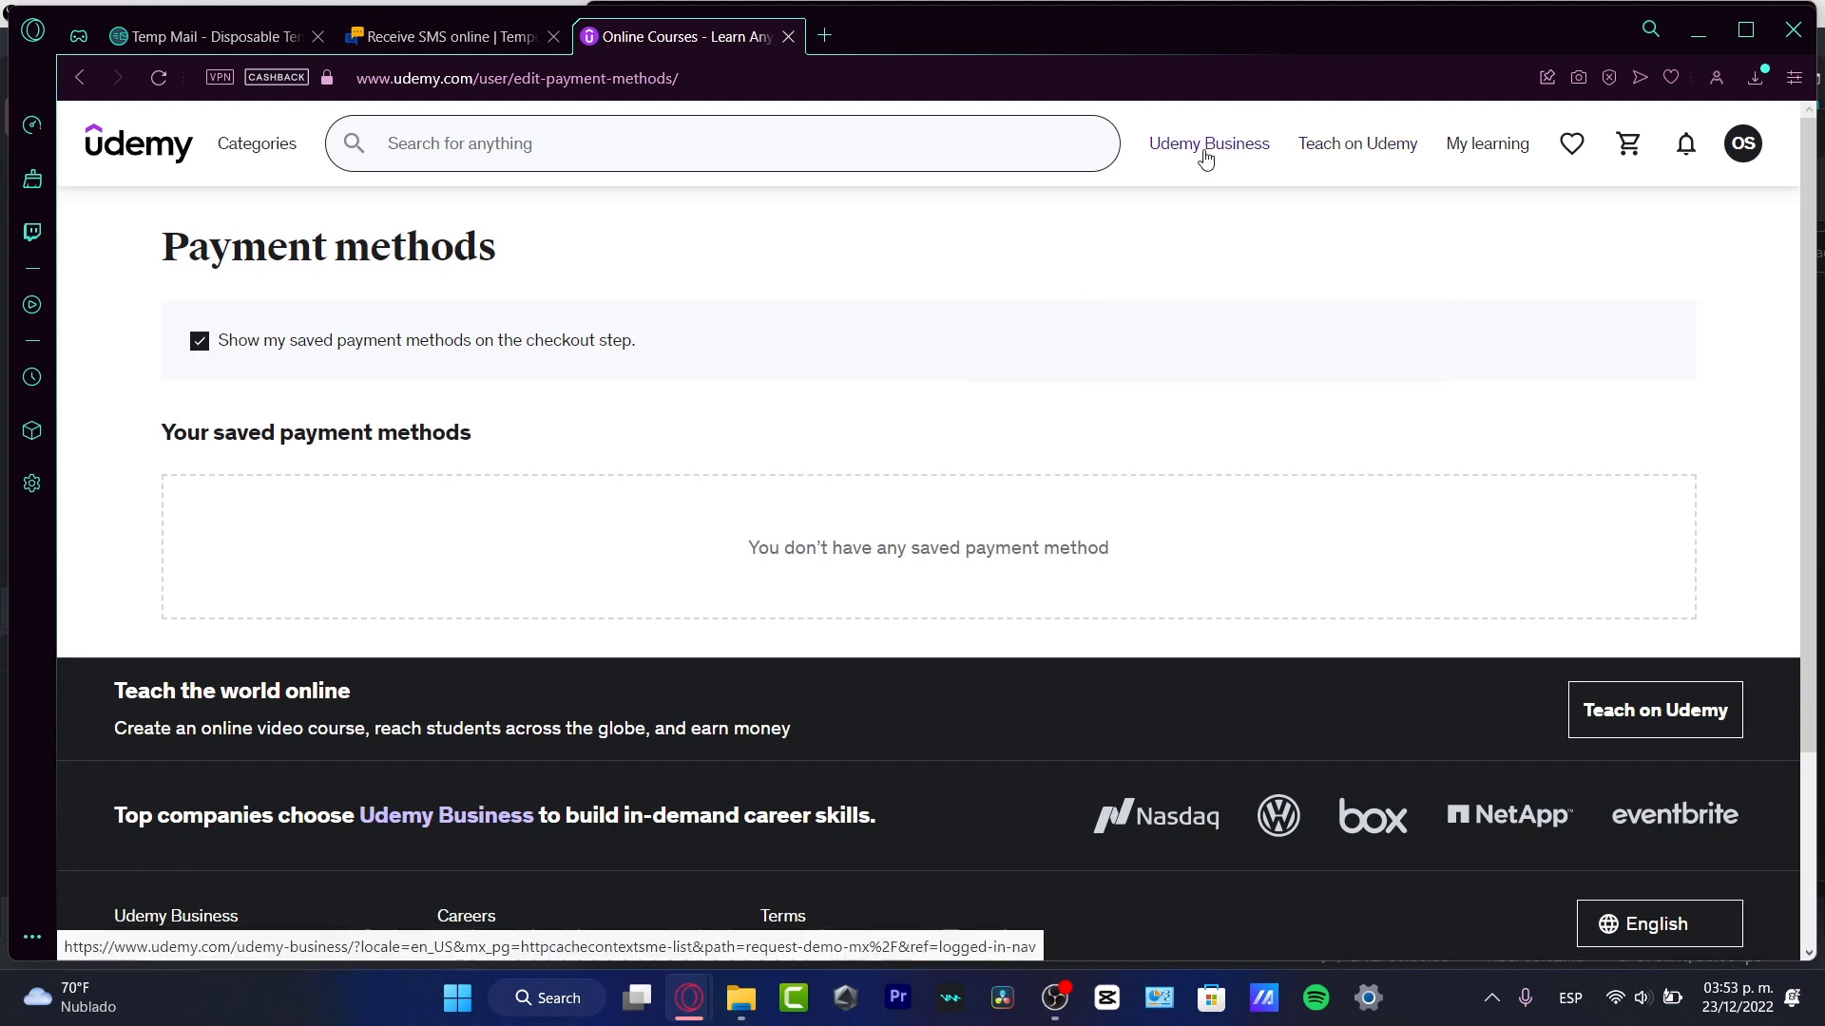
# Go to the Udemy Business Plans page and compare the plan tiers.
pyautogui.click(1207, 142)
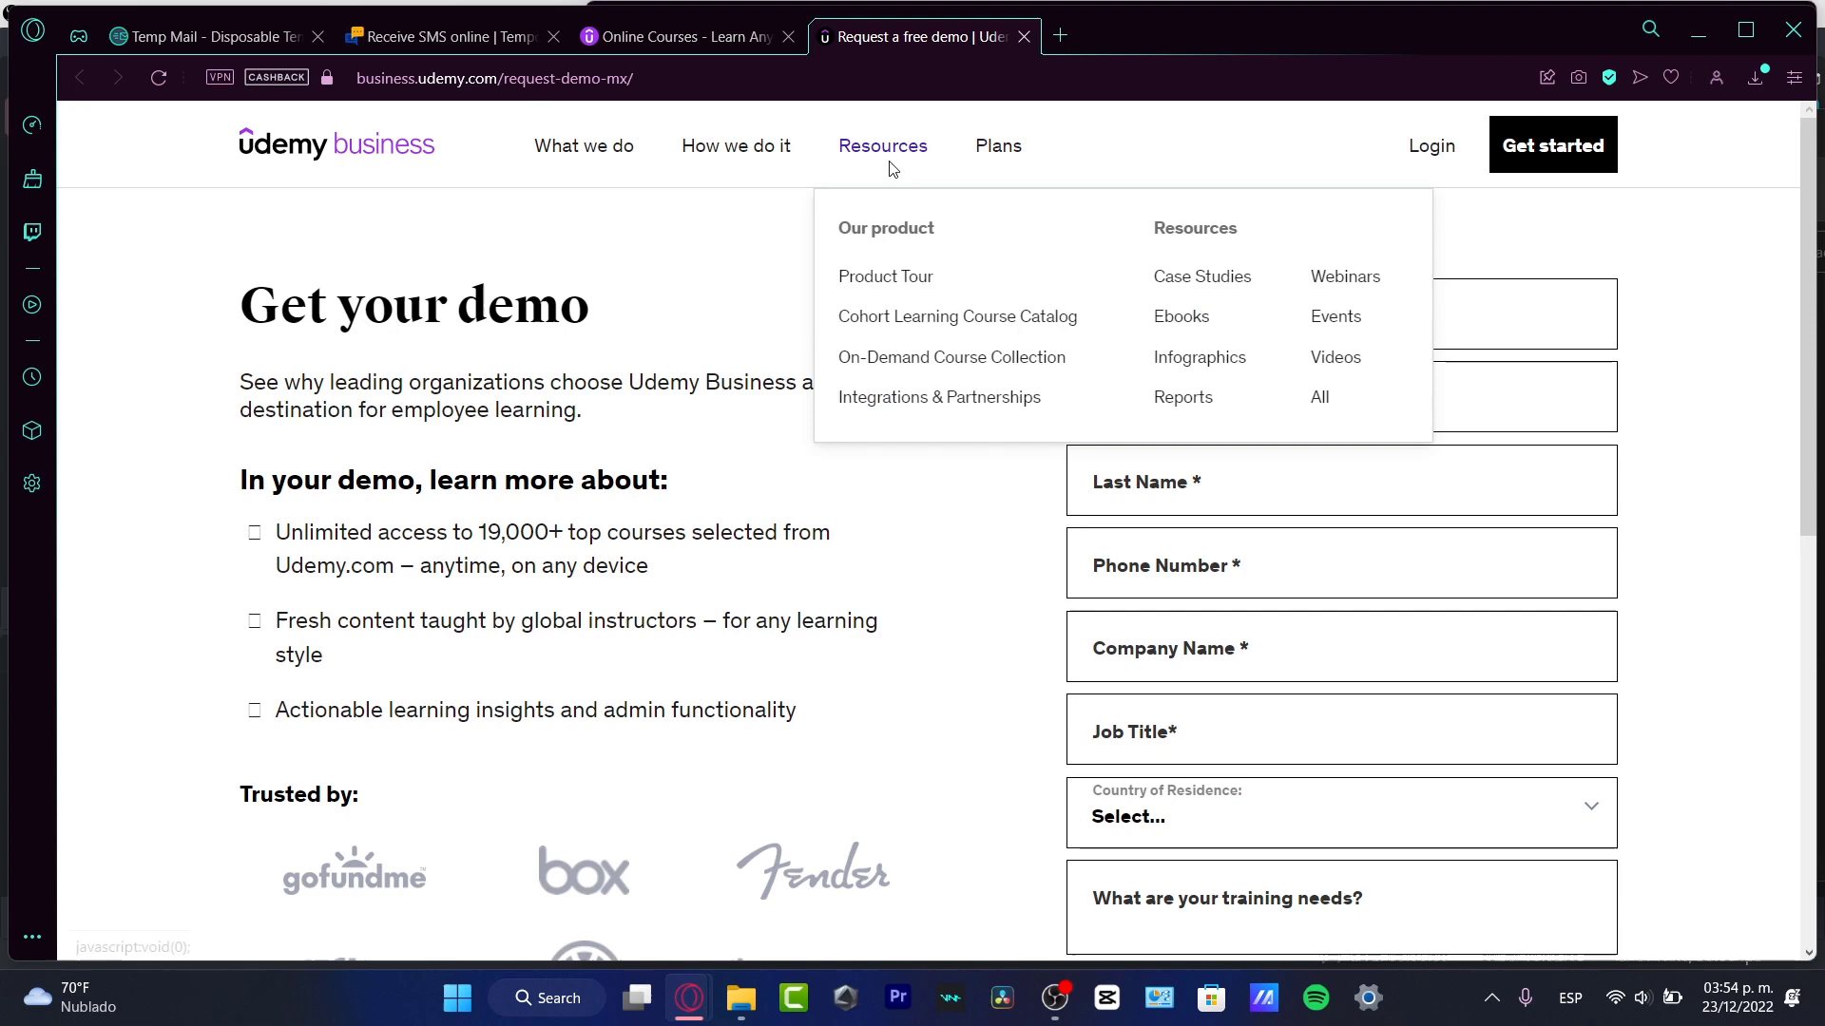
pyautogui.moveTo(996, 145)
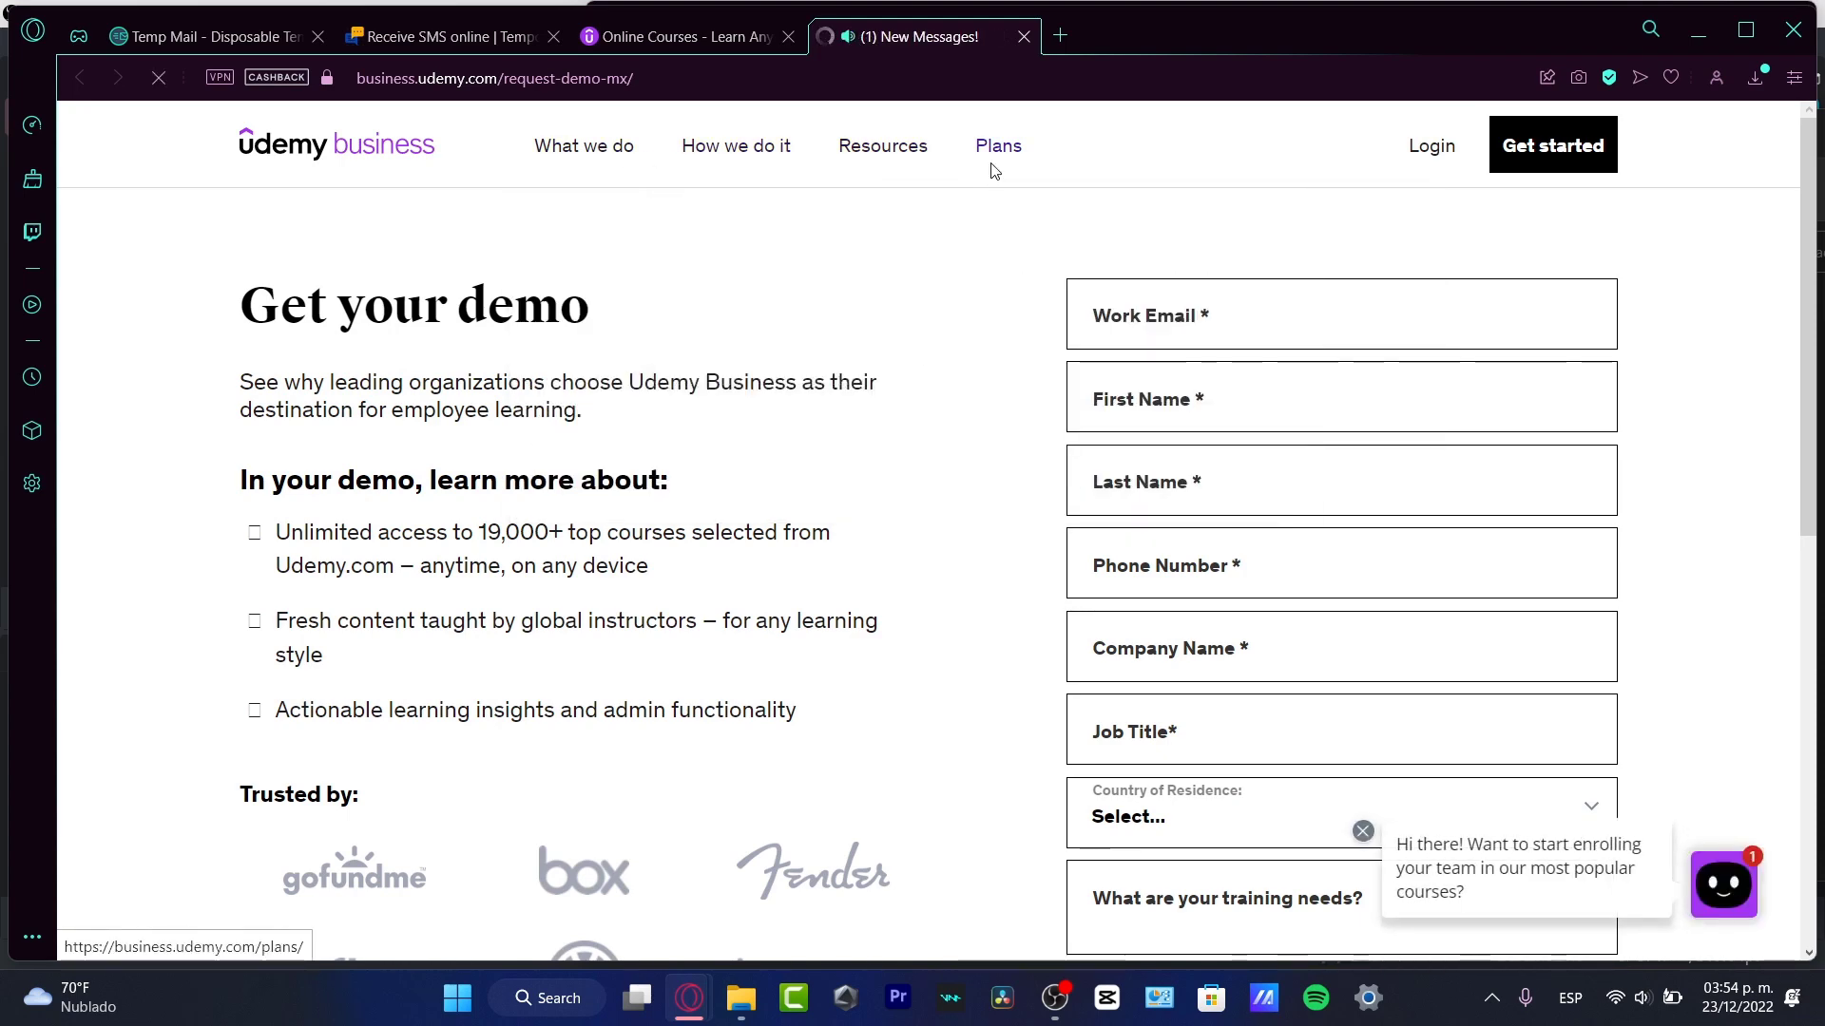
pyautogui.click(997, 146)
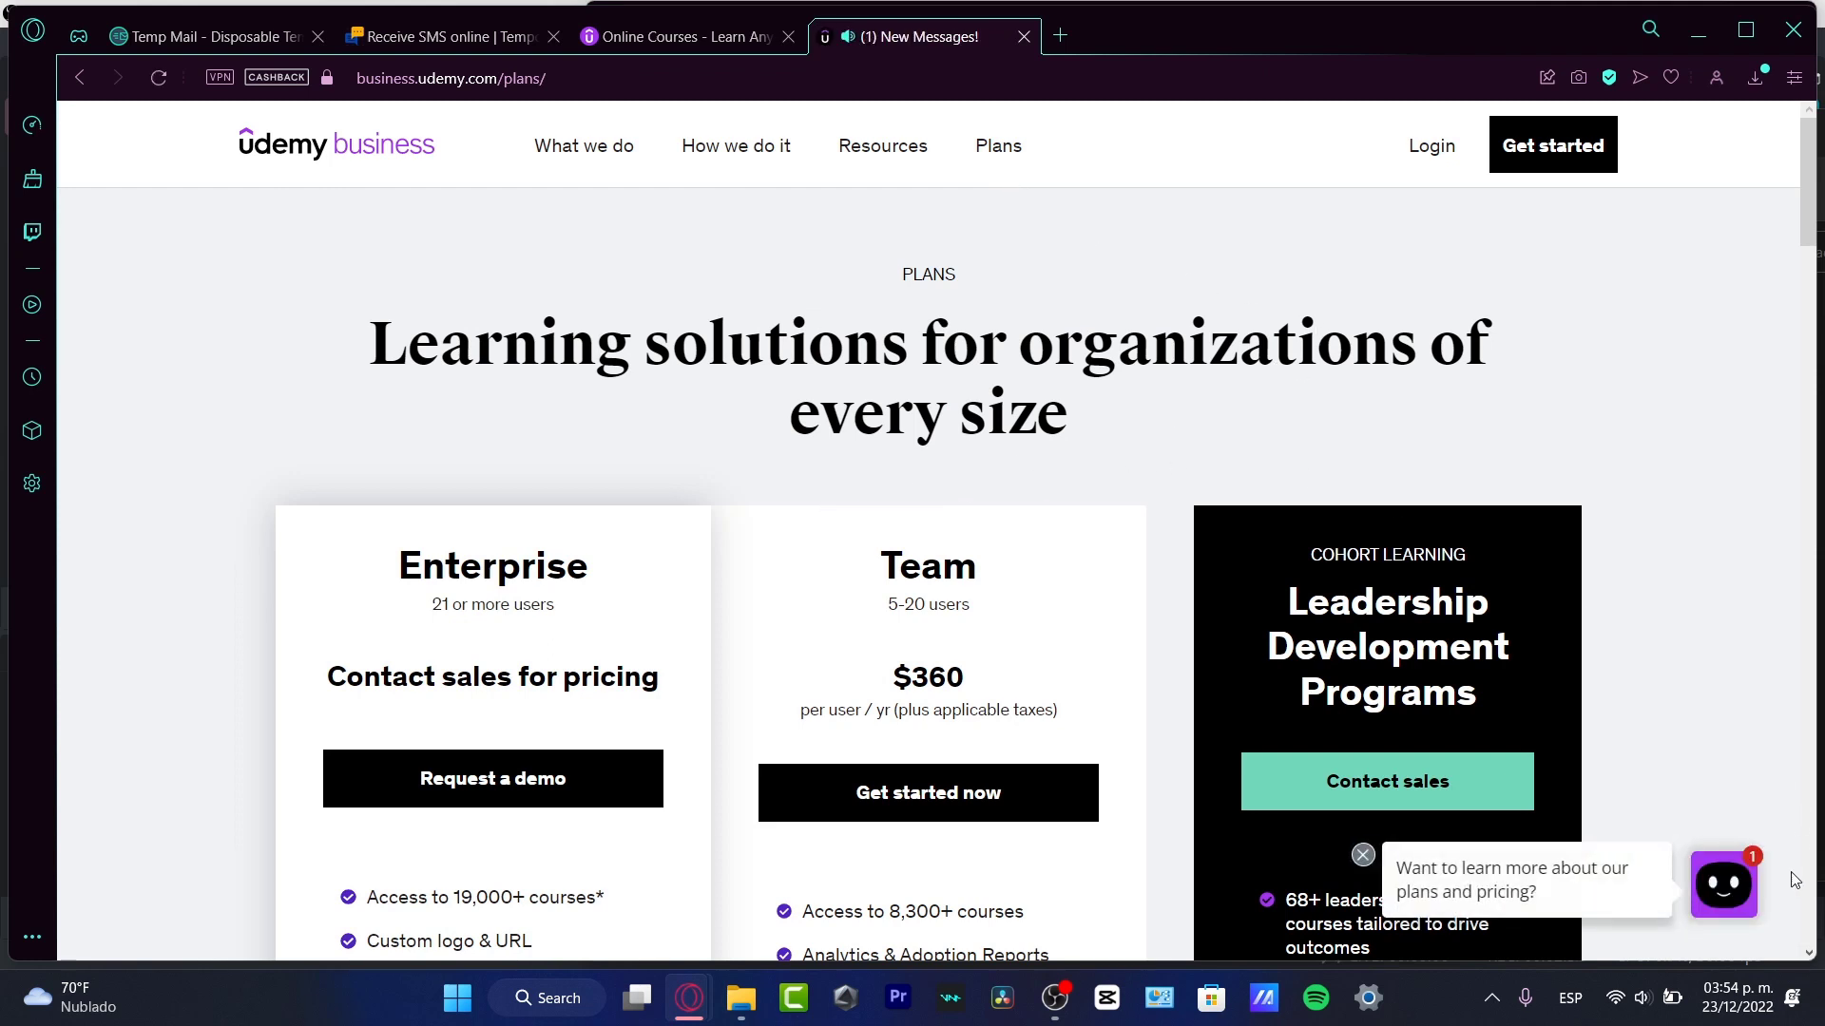
pyautogui.click(1361, 853)
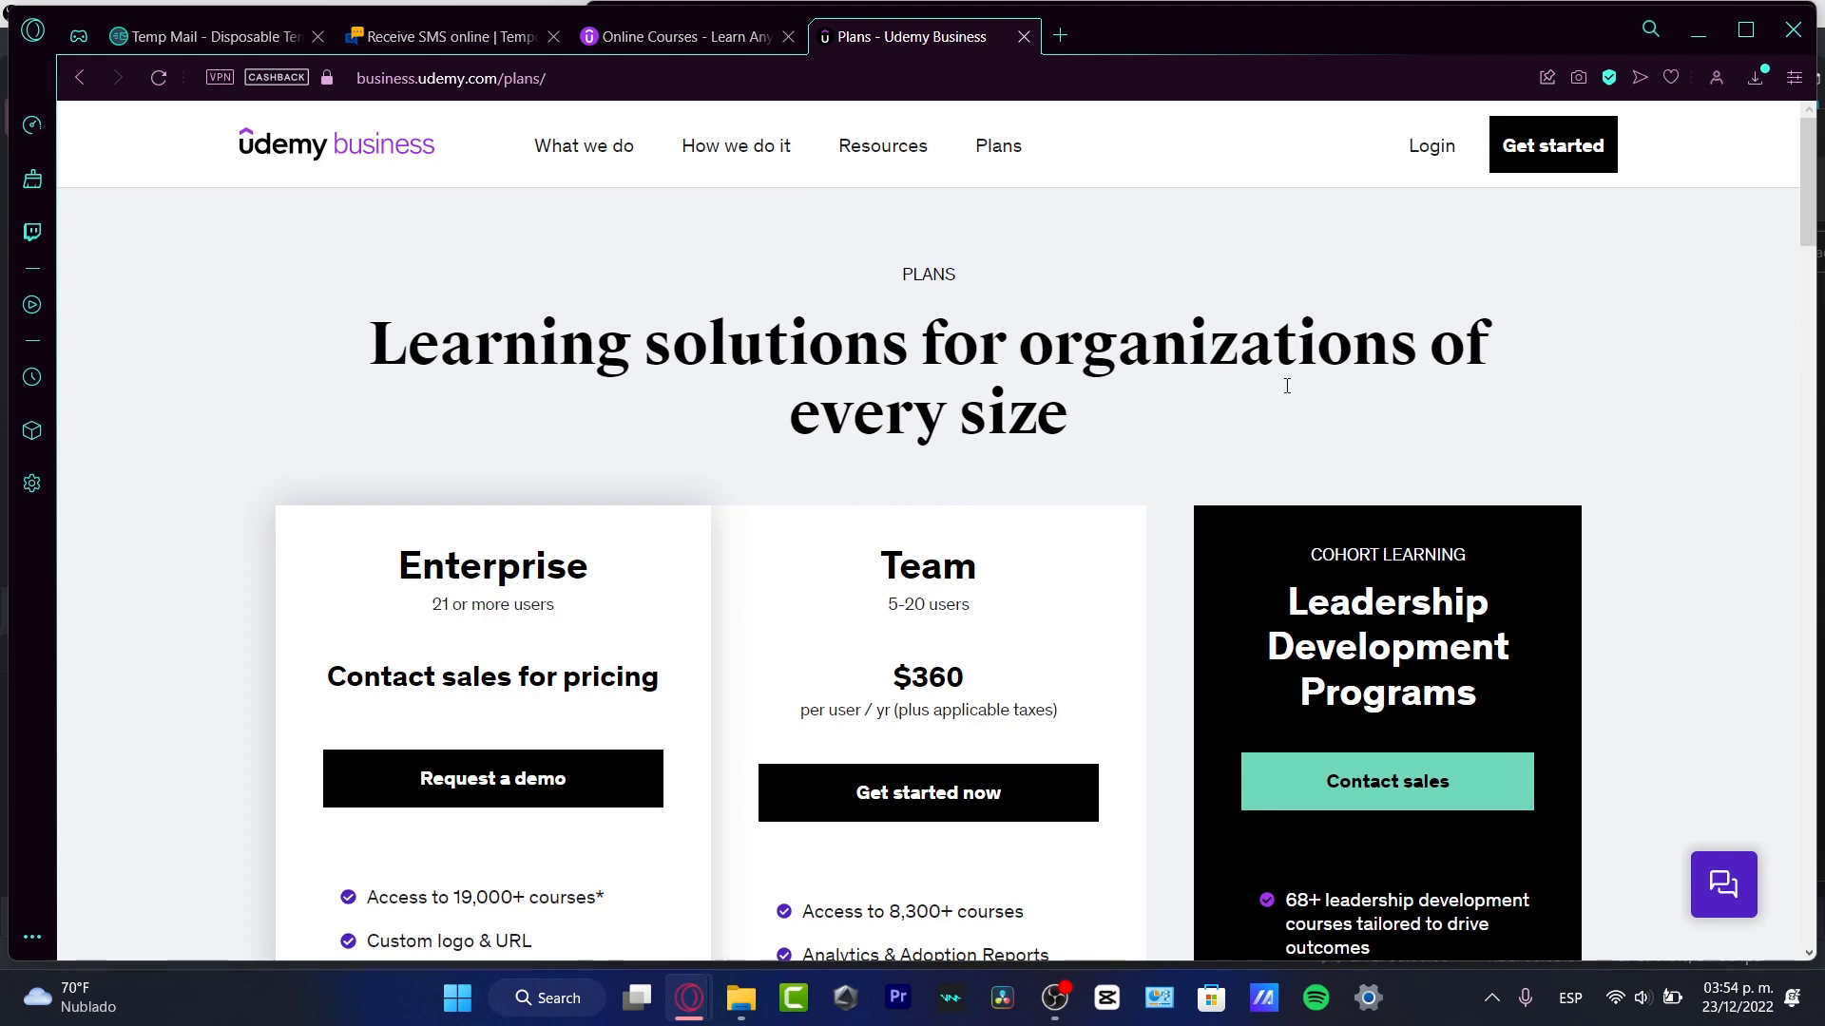
pyautogui.scroll(-3)
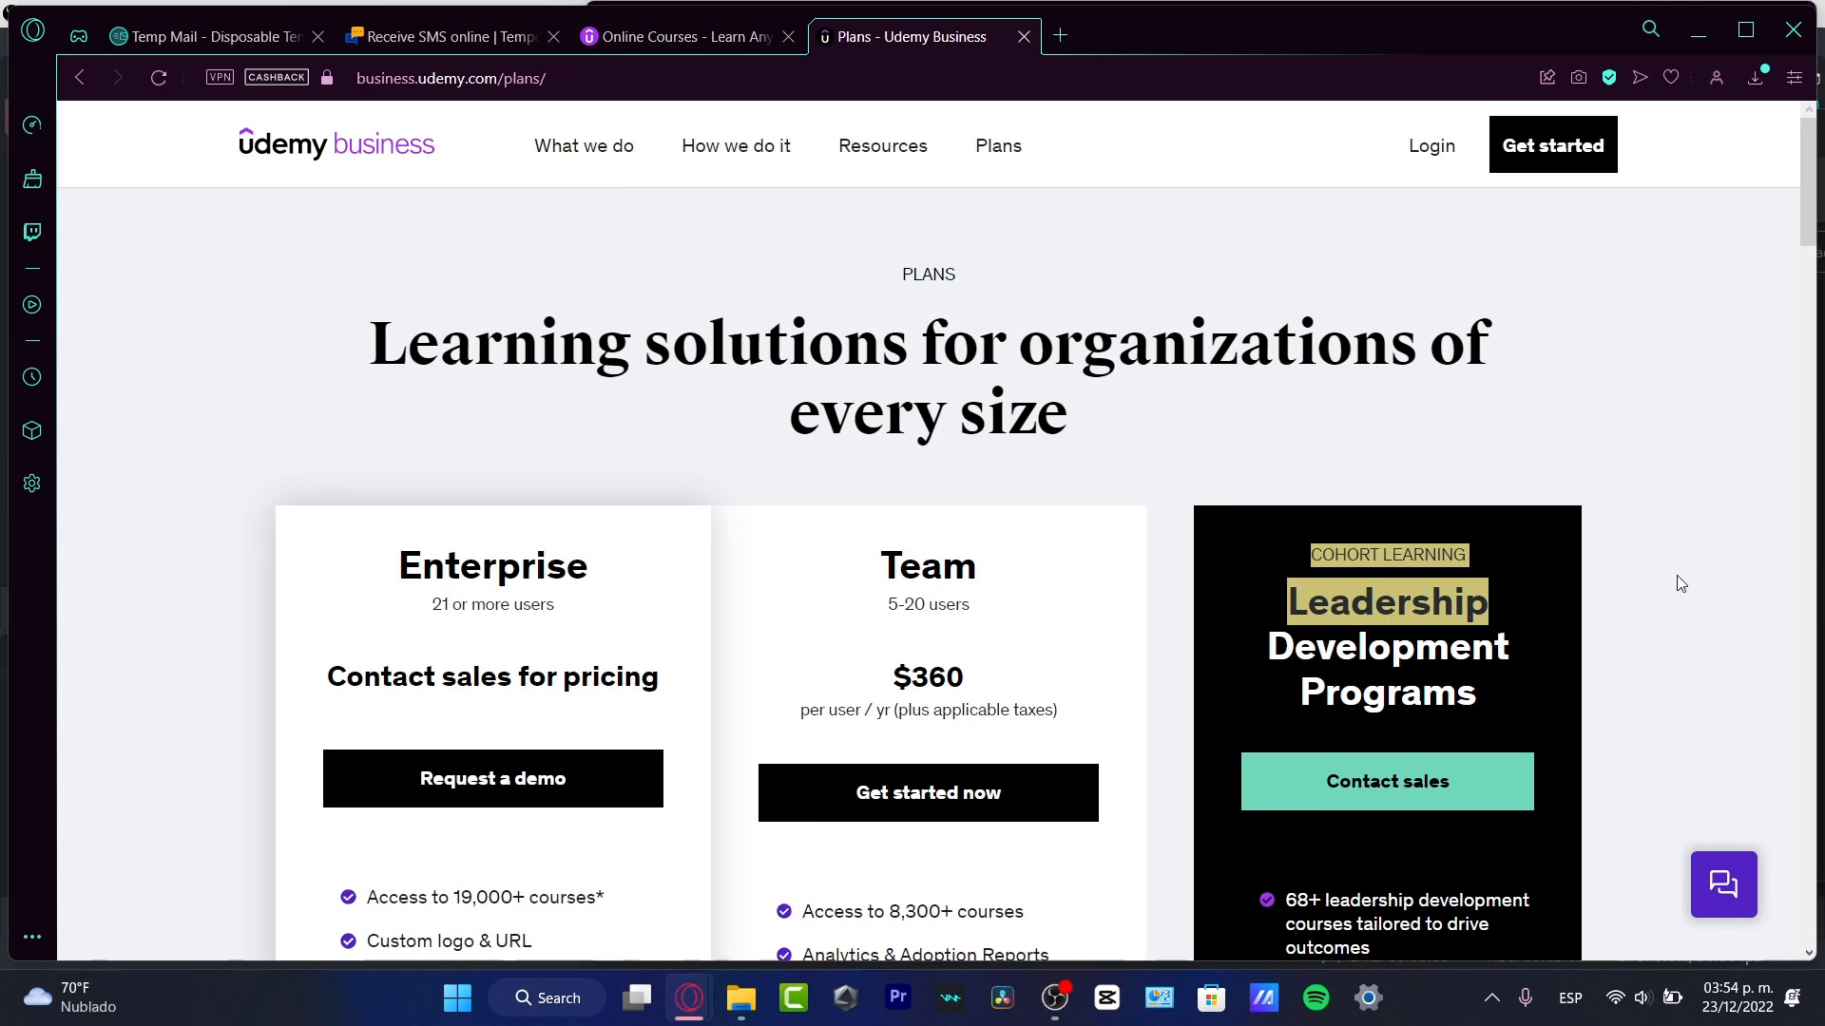
pyautogui.scroll(-3)
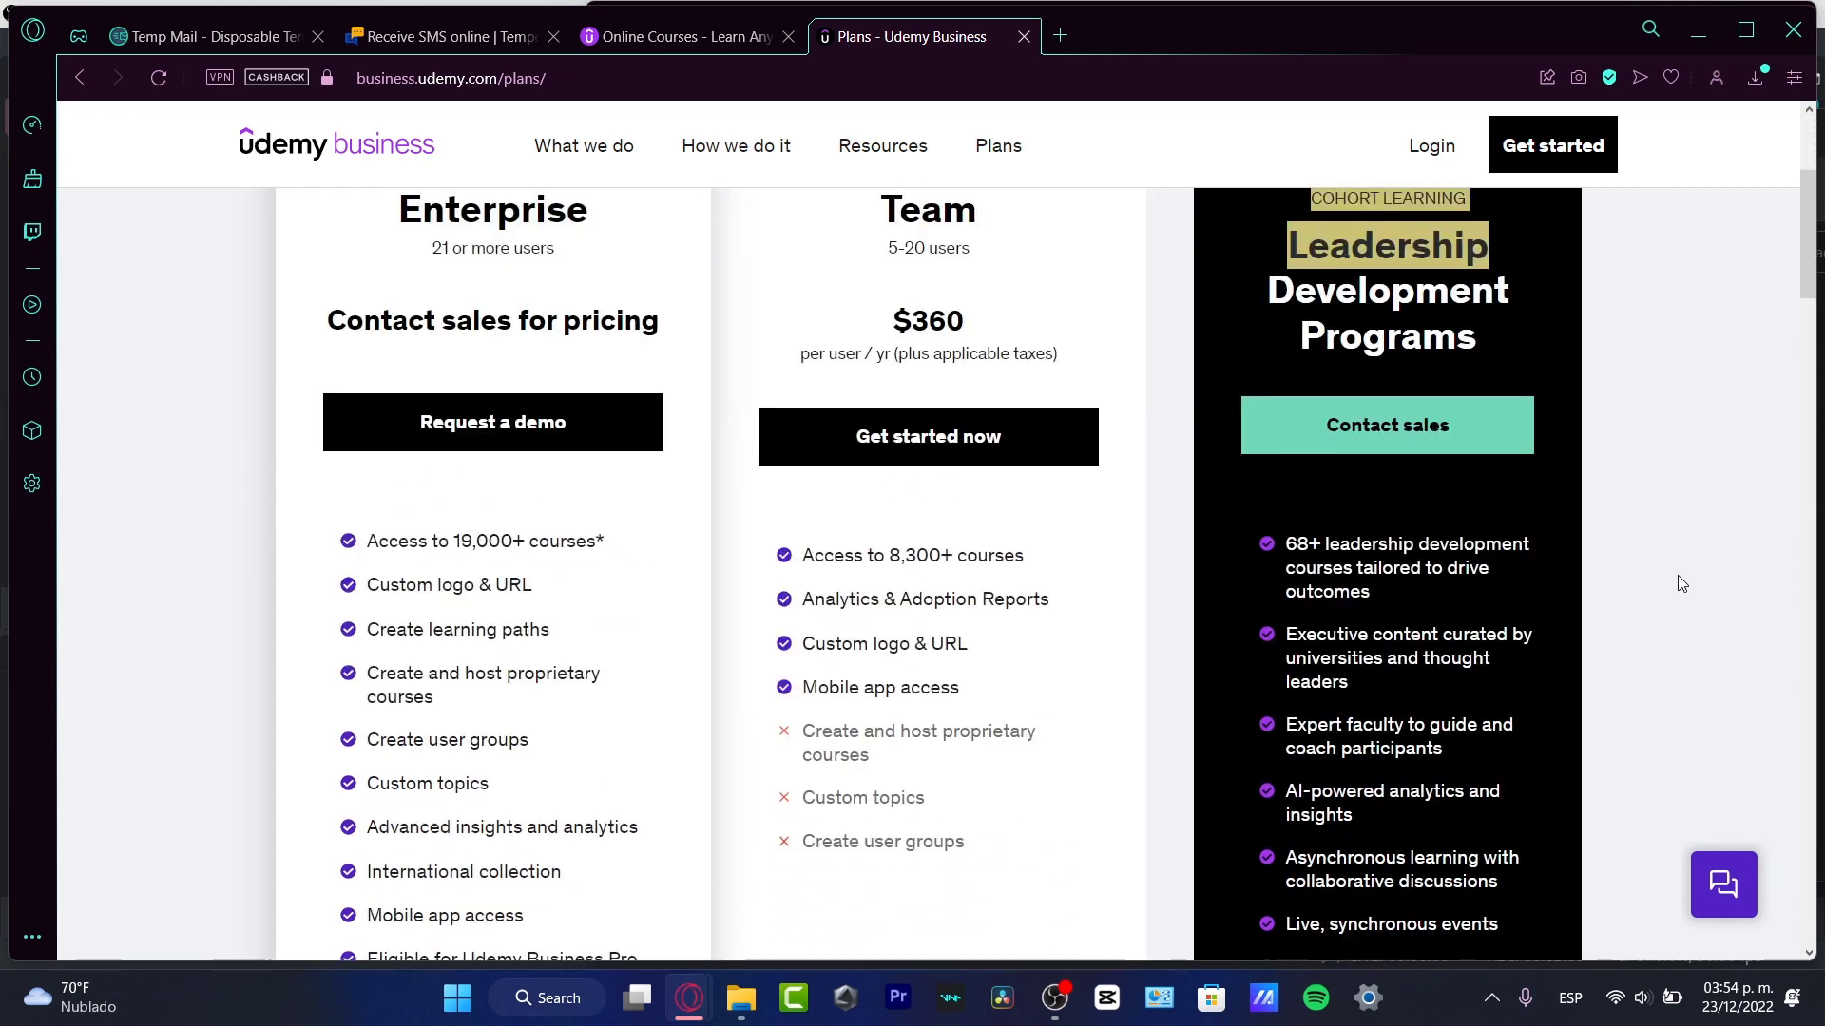
pyautogui.moveTo(492, 422)
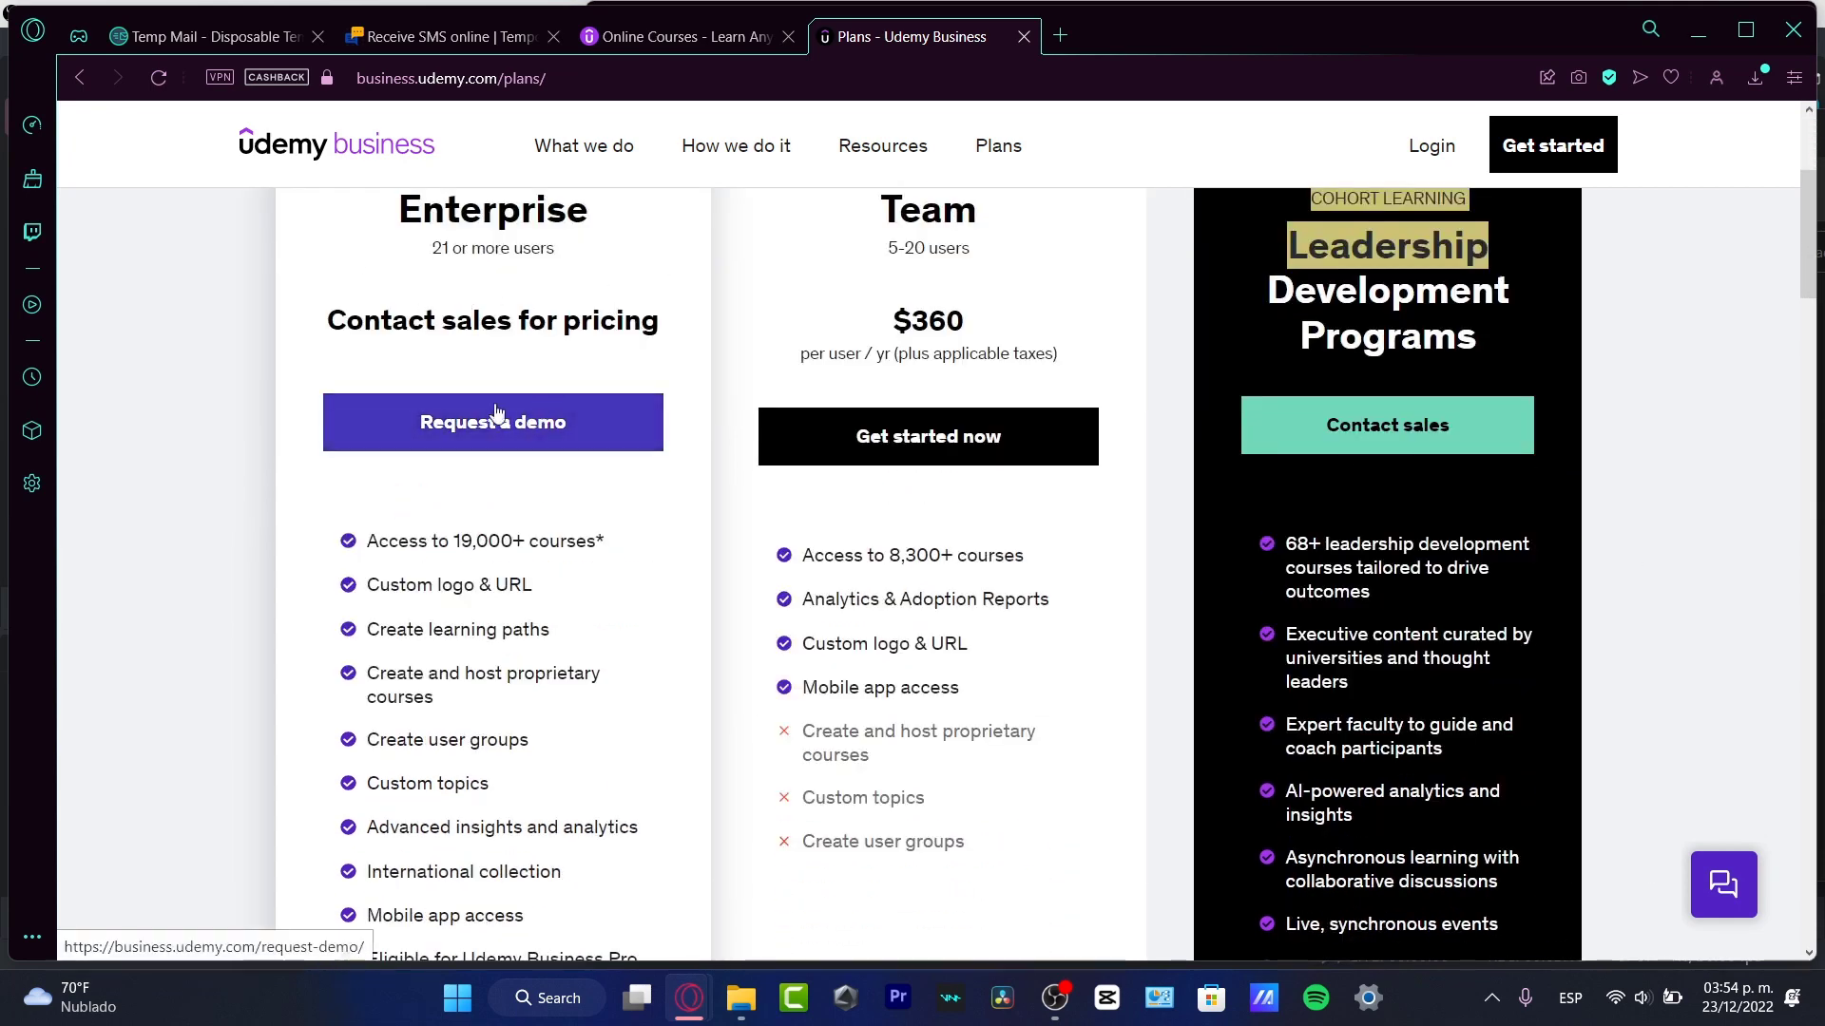
pyautogui.scroll(-3)
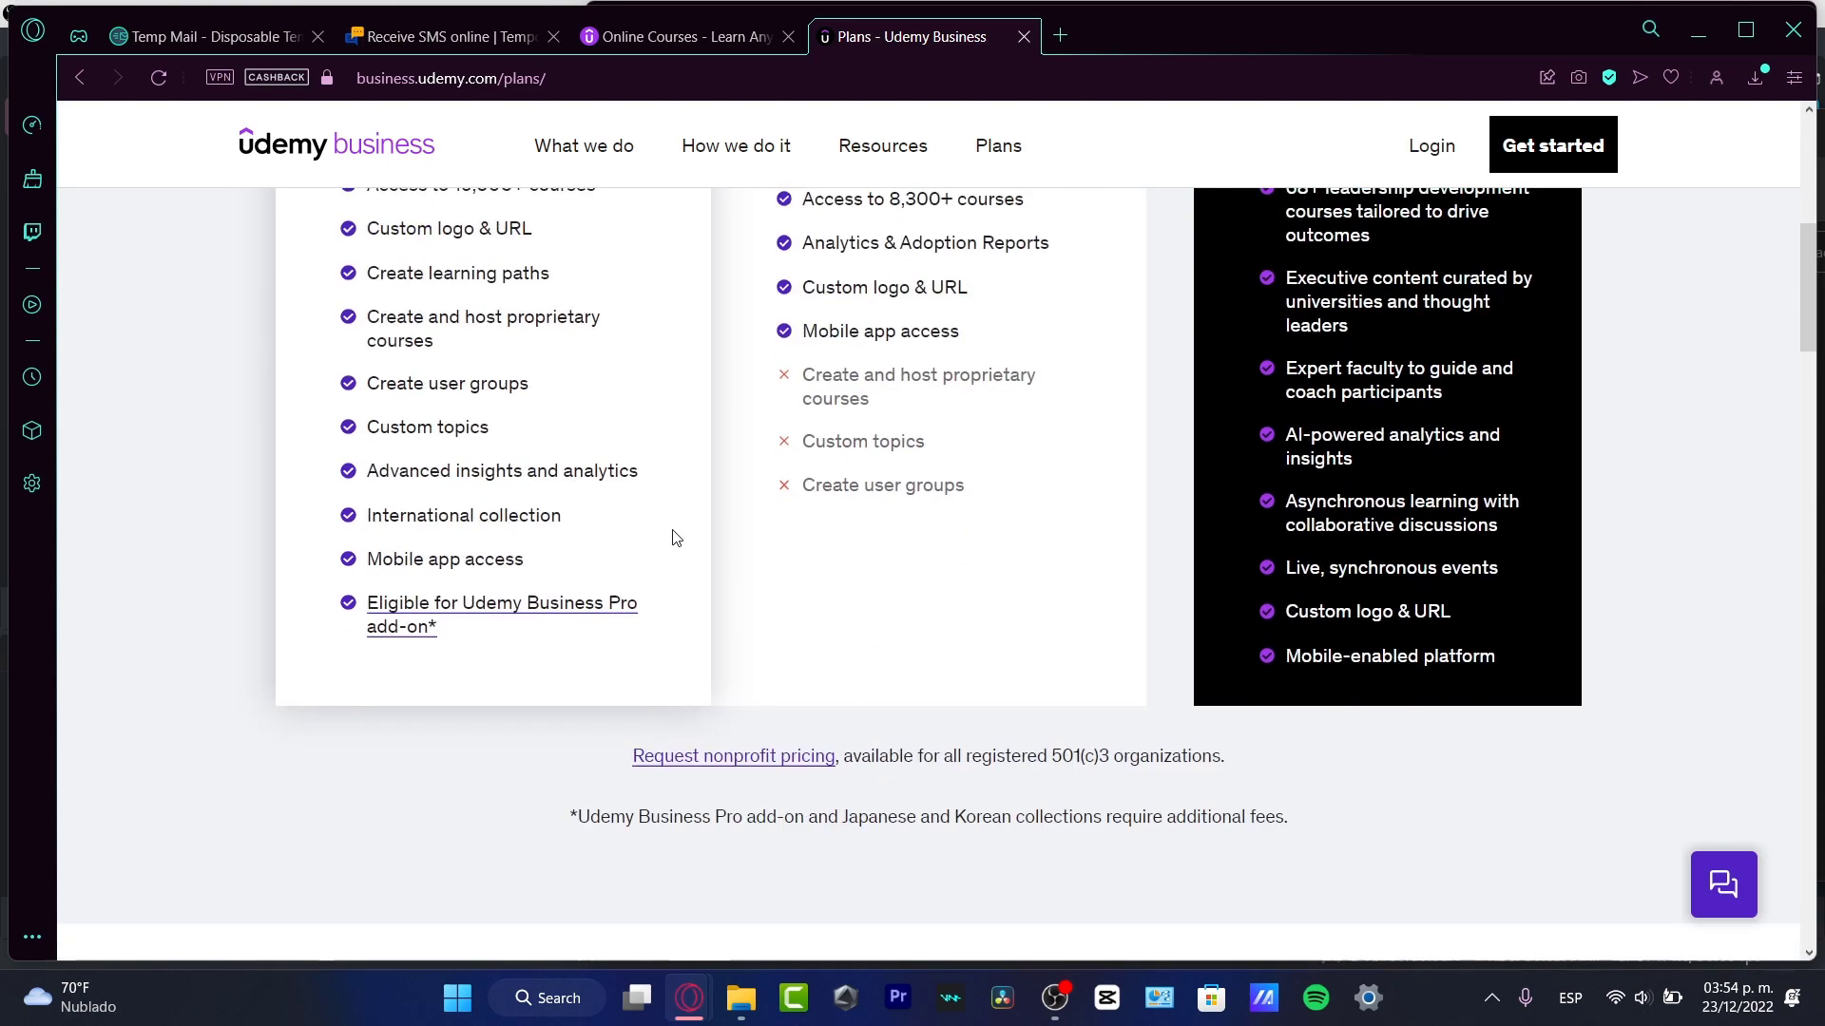
pyautogui.scroll(3)
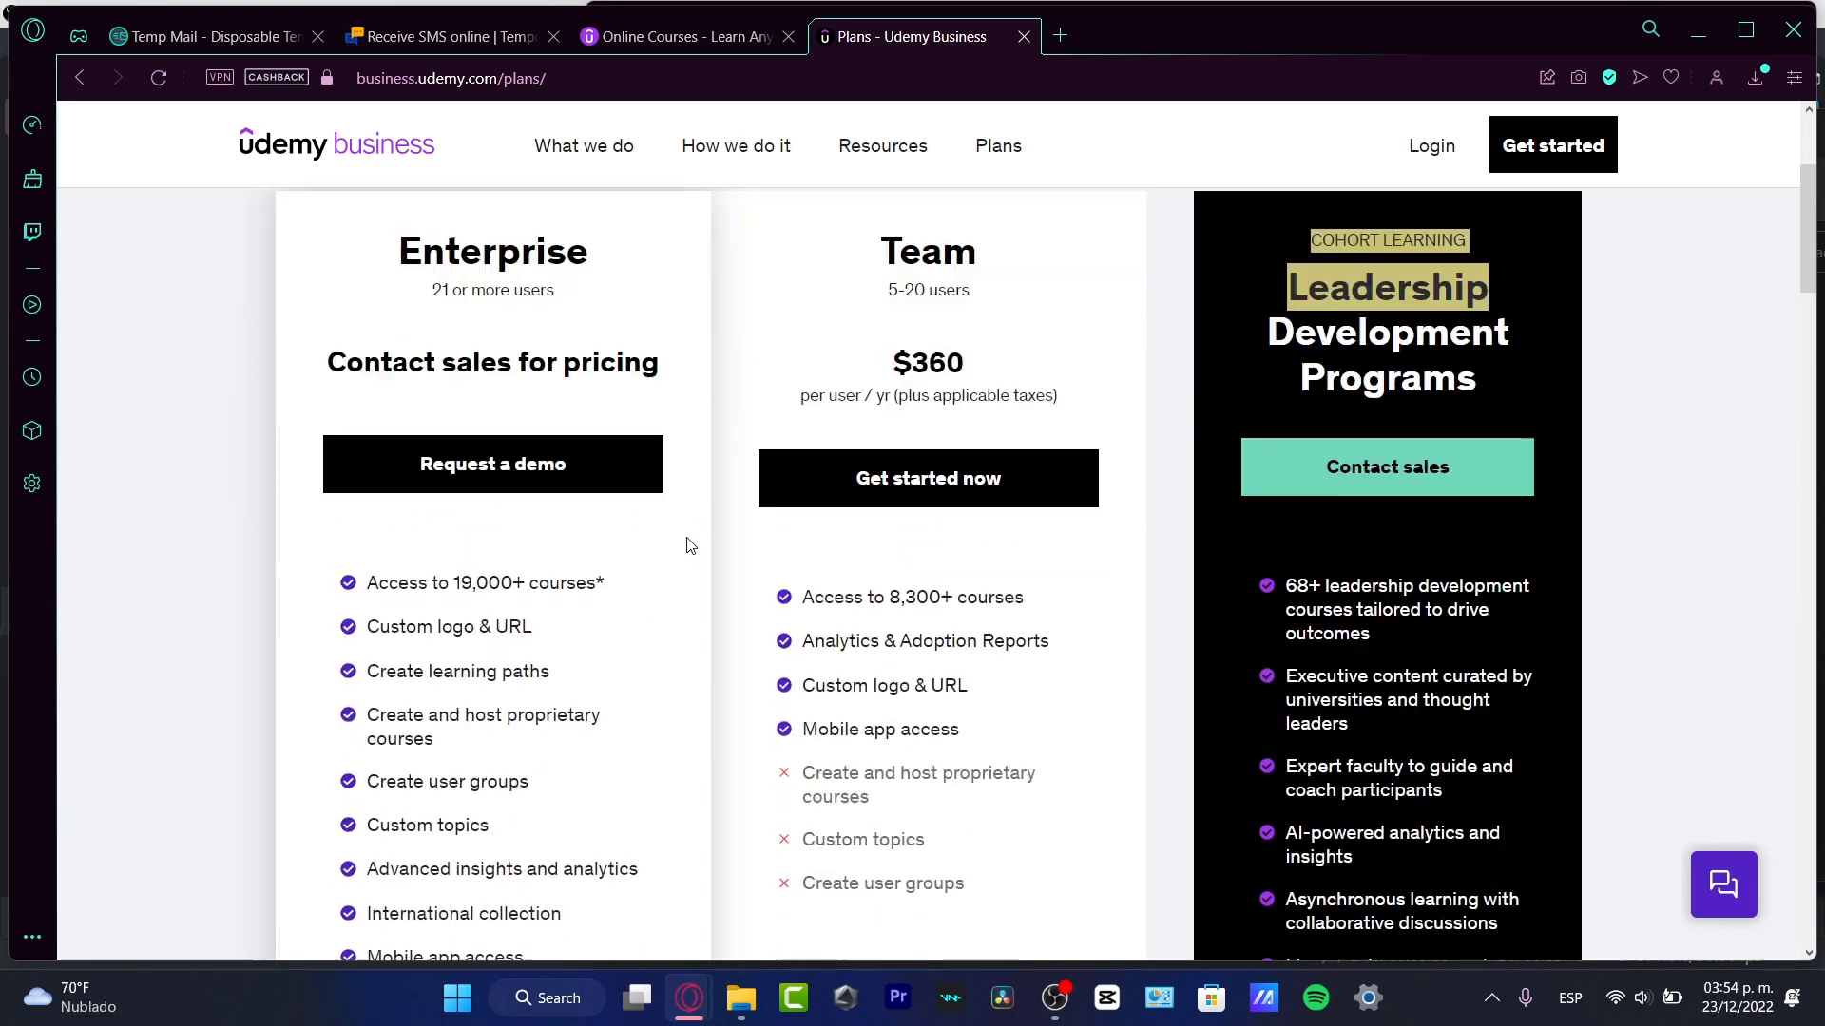
pyautogui.scroll(-3)
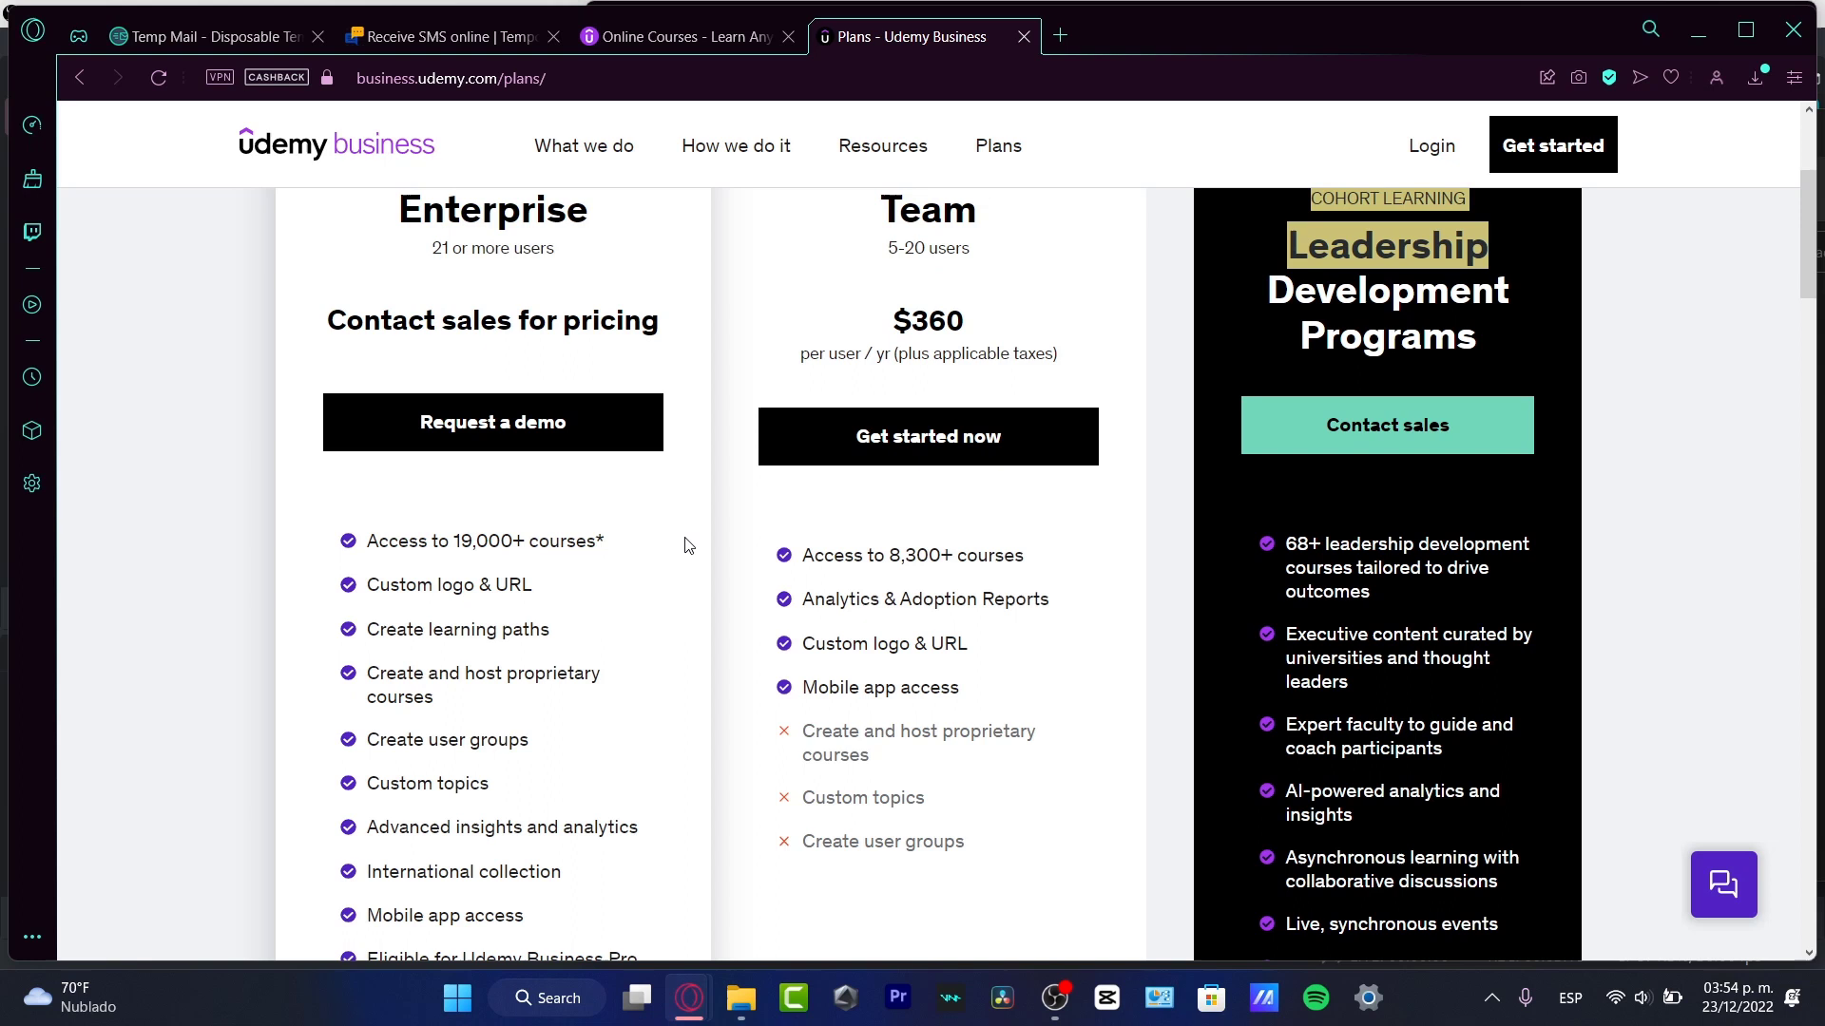
pyautogui.moveTo(875, 498)
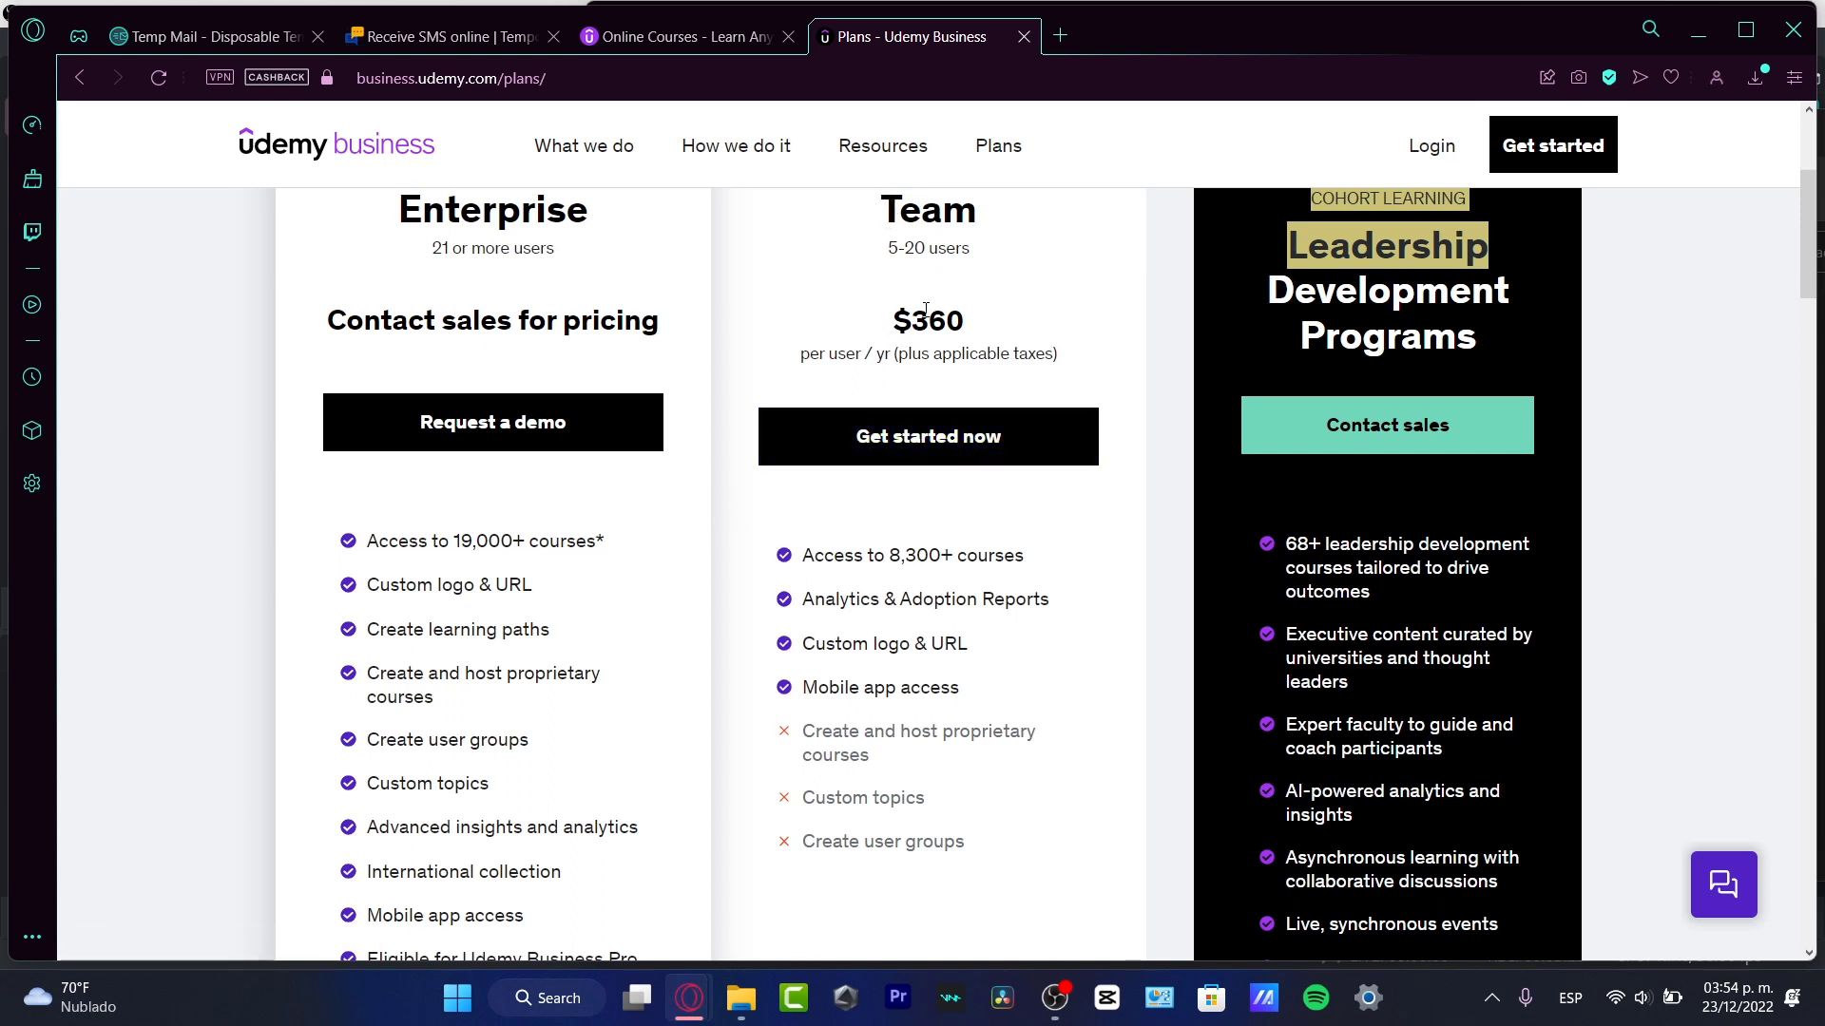
# Choose 'Get started now' under the Team plan to reach the 14-day trial form.
pyautogui.click(927, 437)
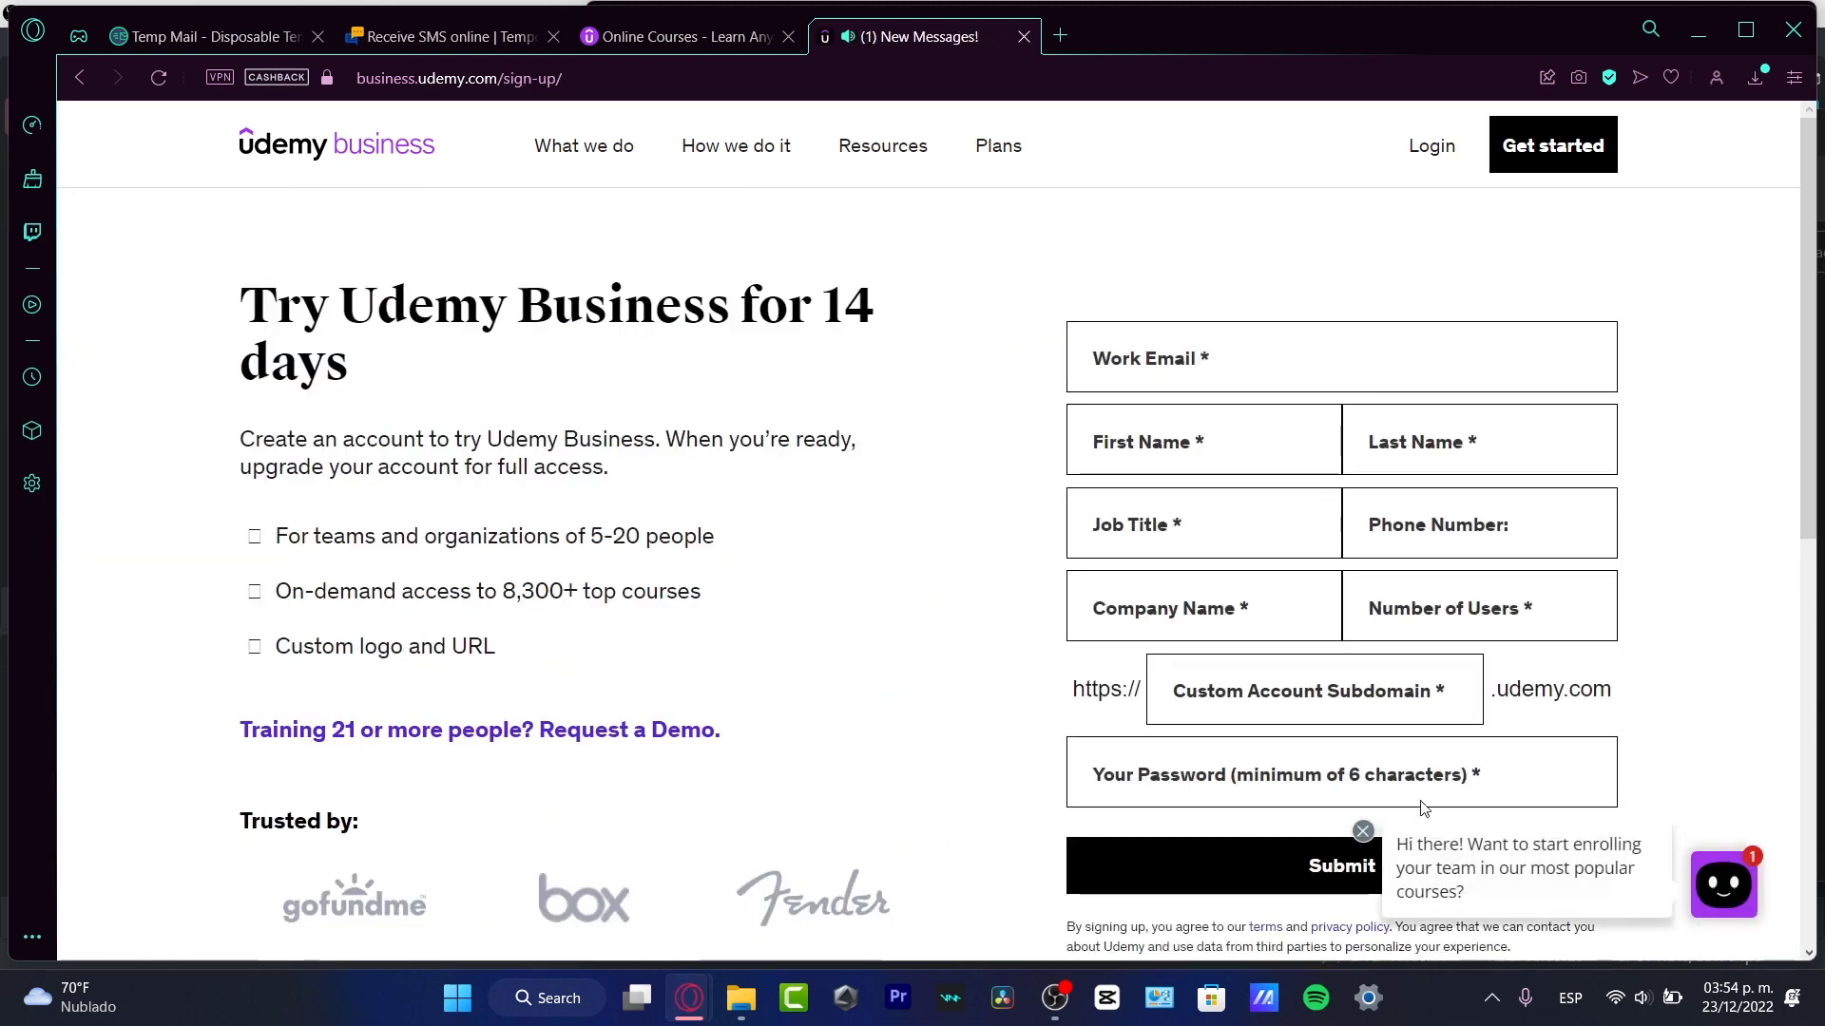
# Enter last name Suarez, job title Marketing, company name and 15 users on the trial form.
pyautogui.click(1363, 830)
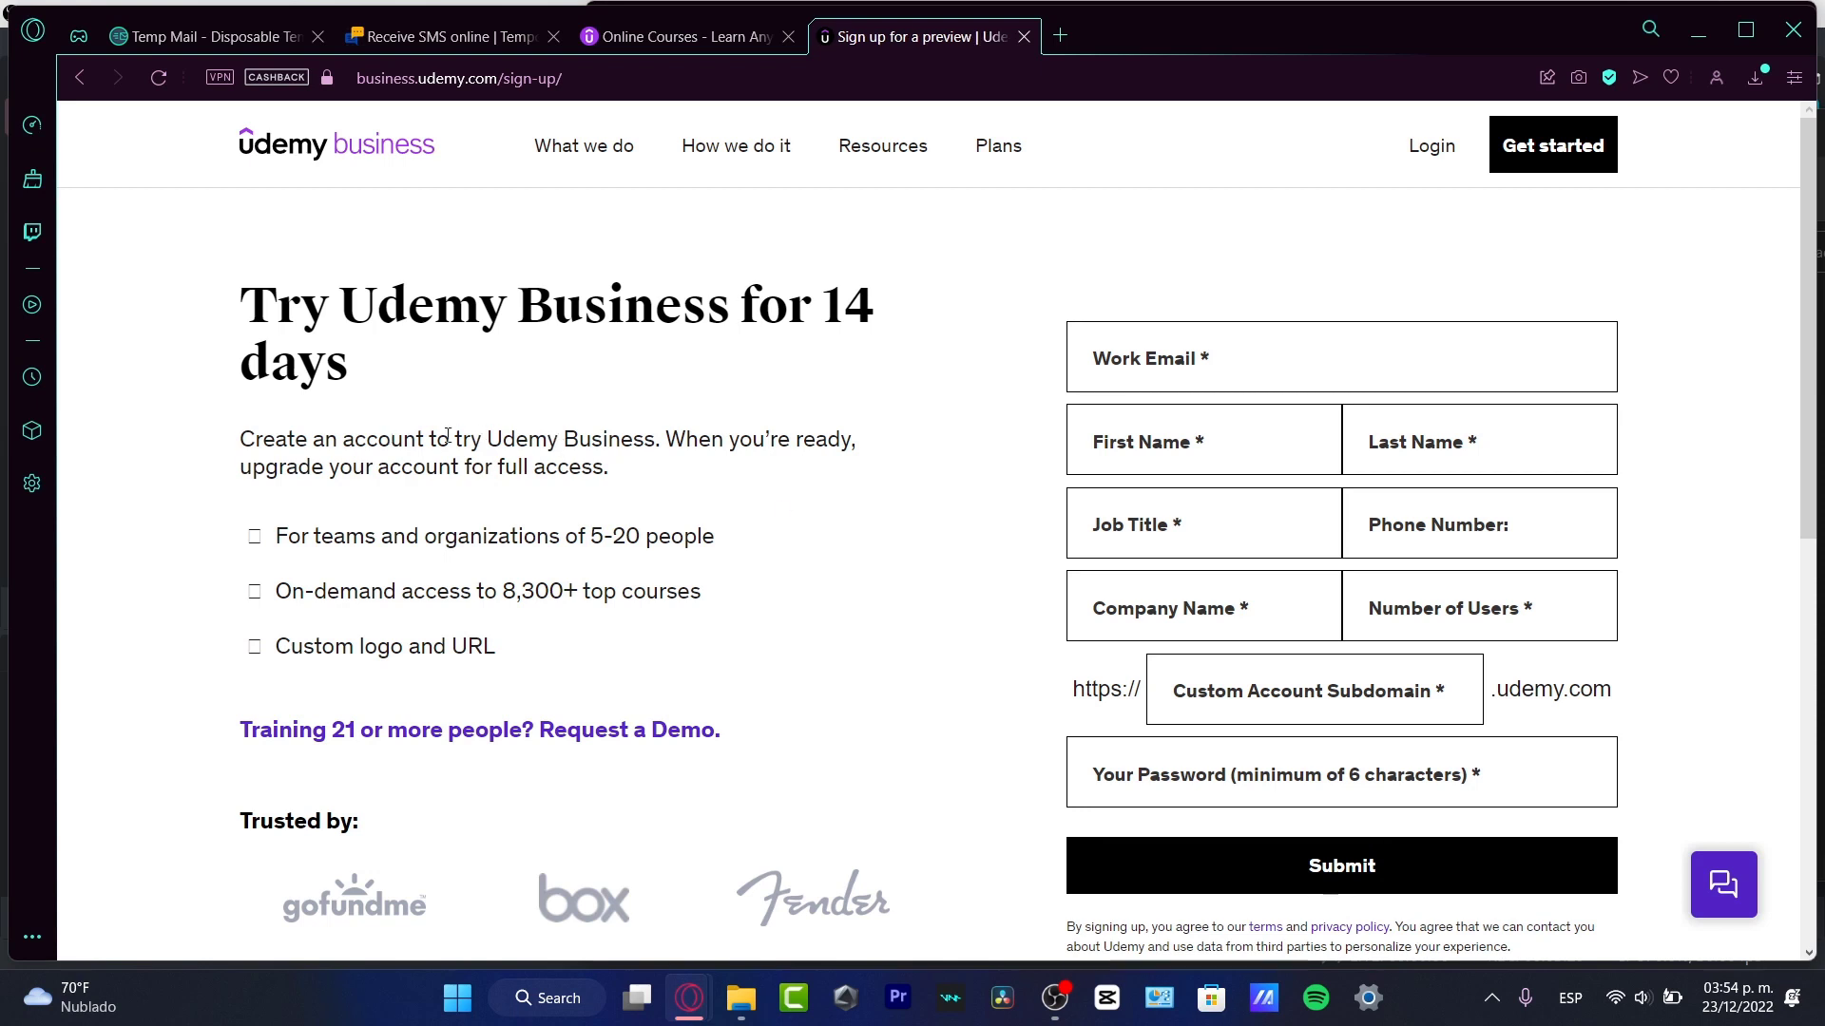
pyautogui.moveTo(698, 479)
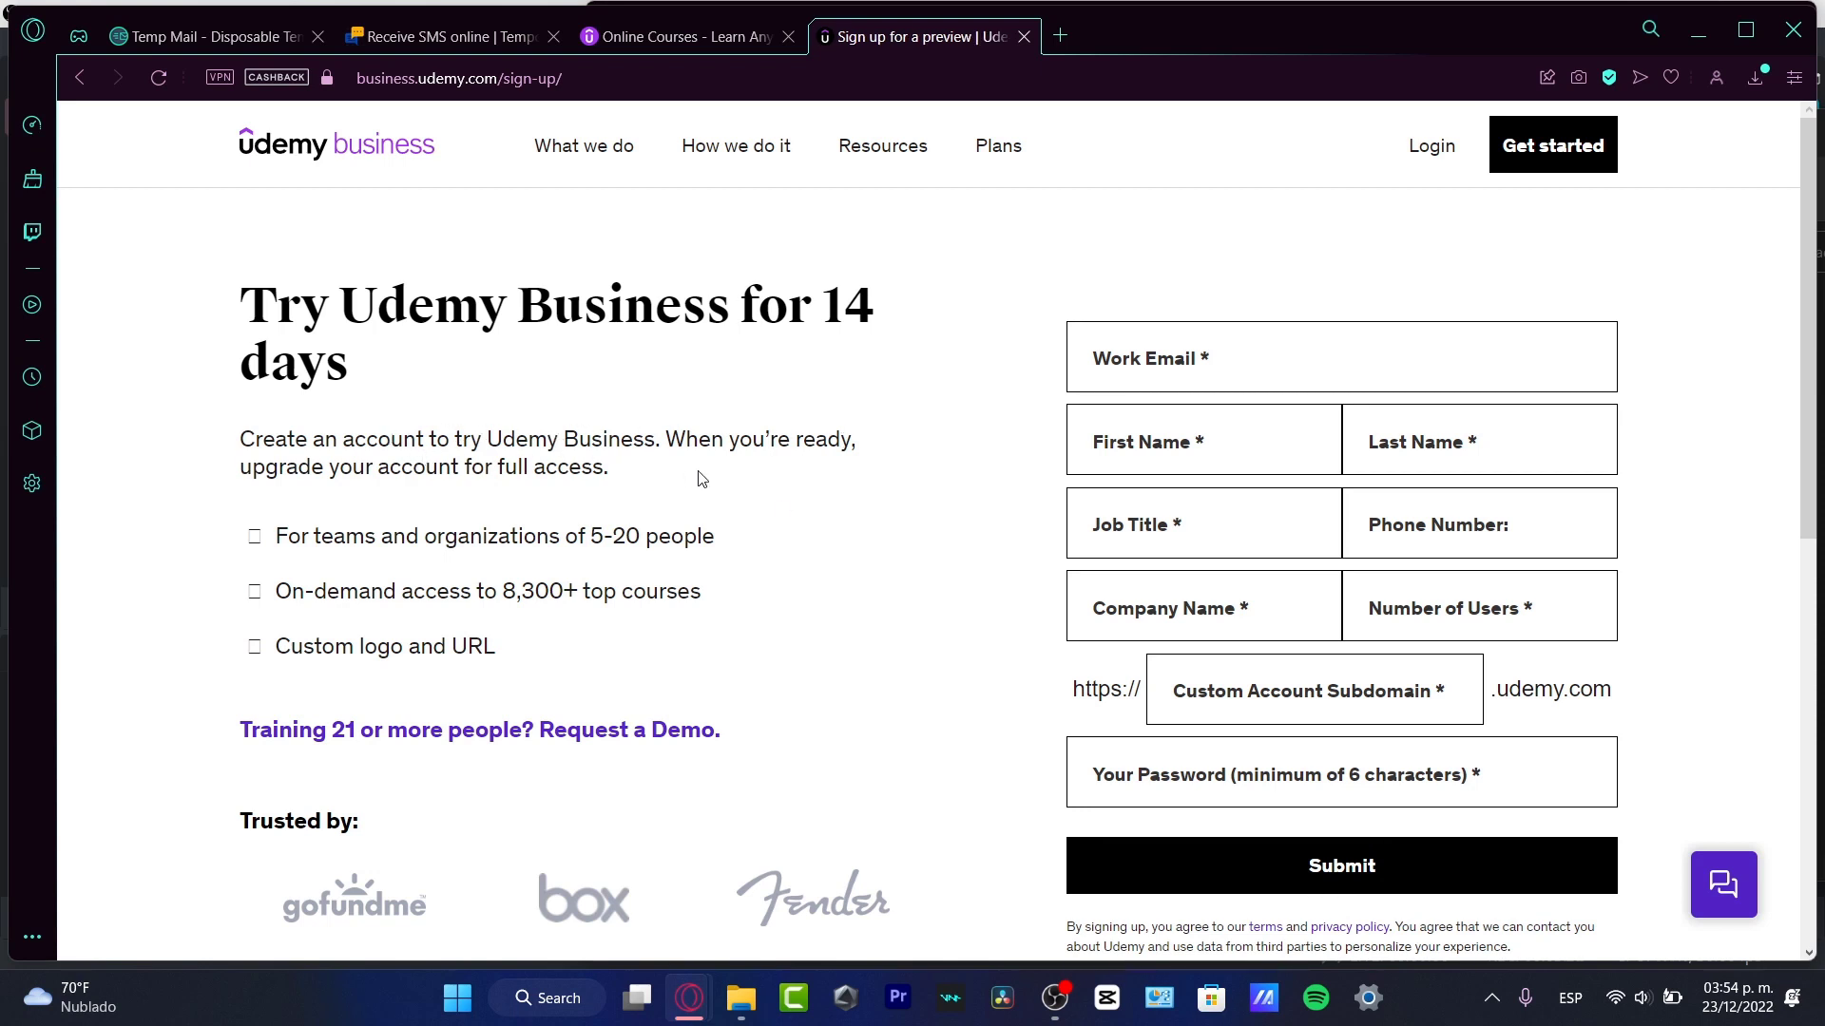
pyautogui.moveTo(264, 709)
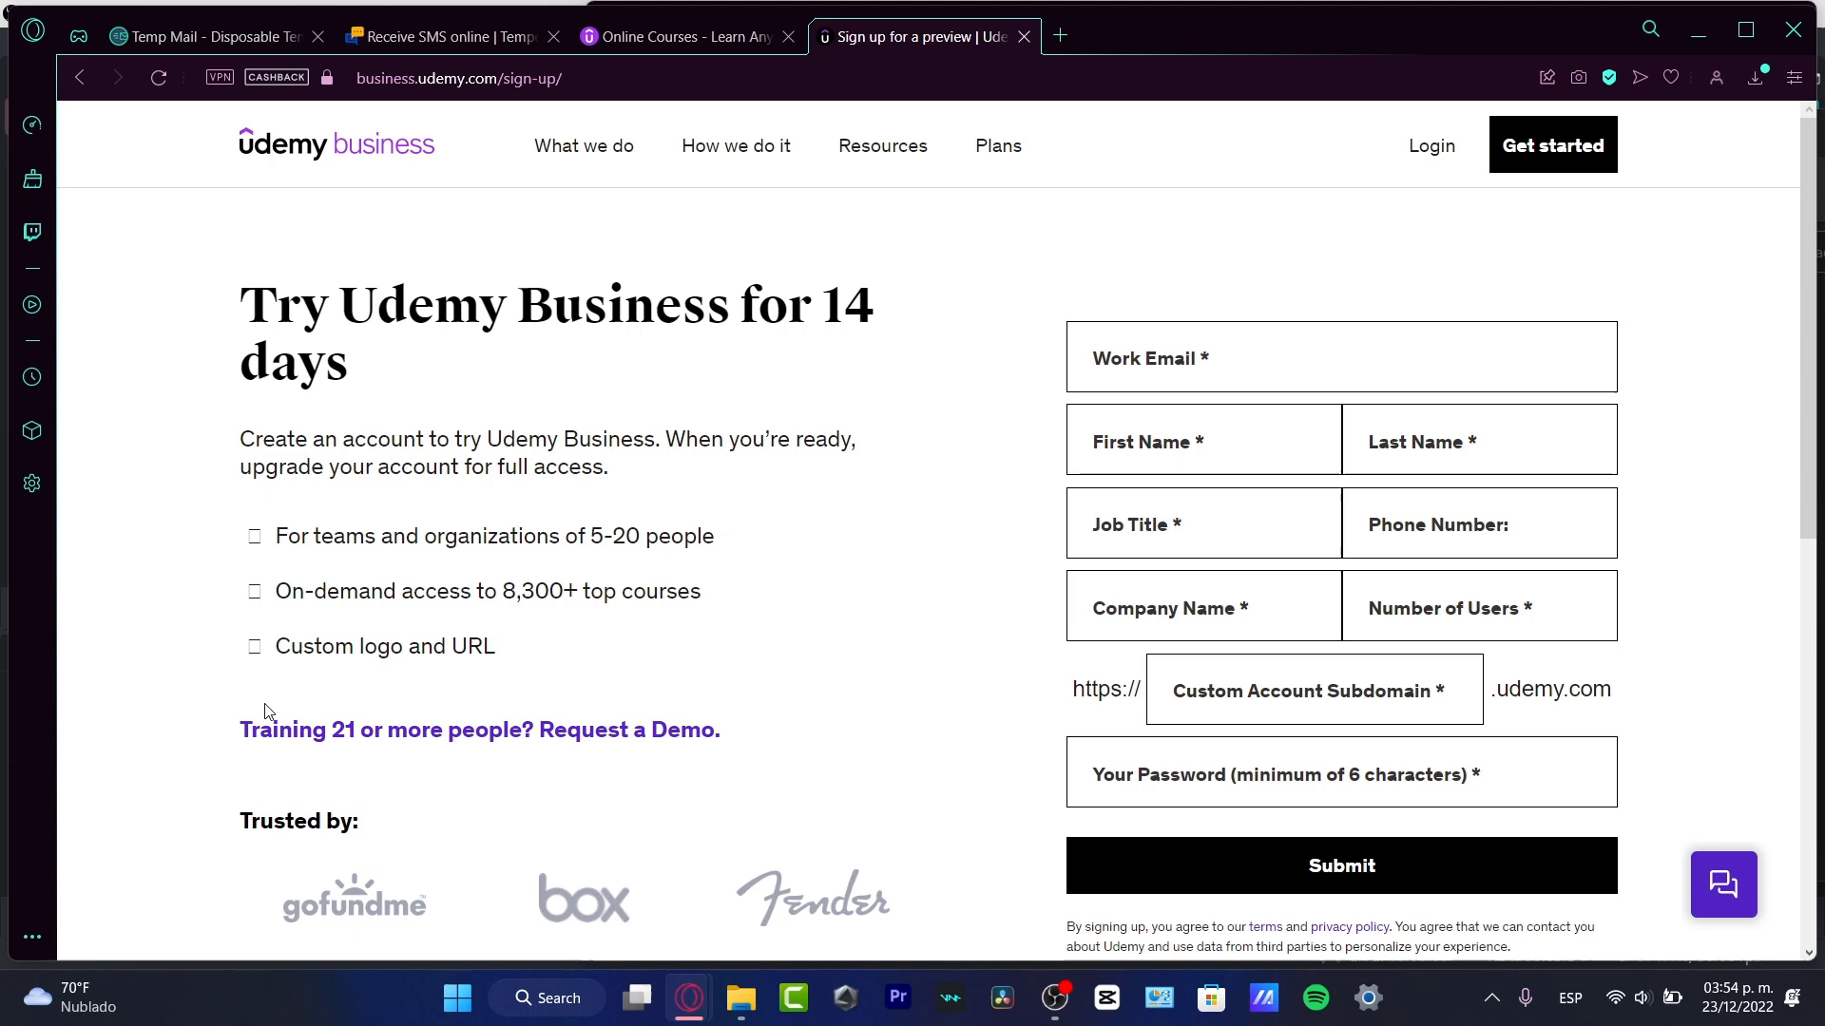
pyautogui.scroll(-3)
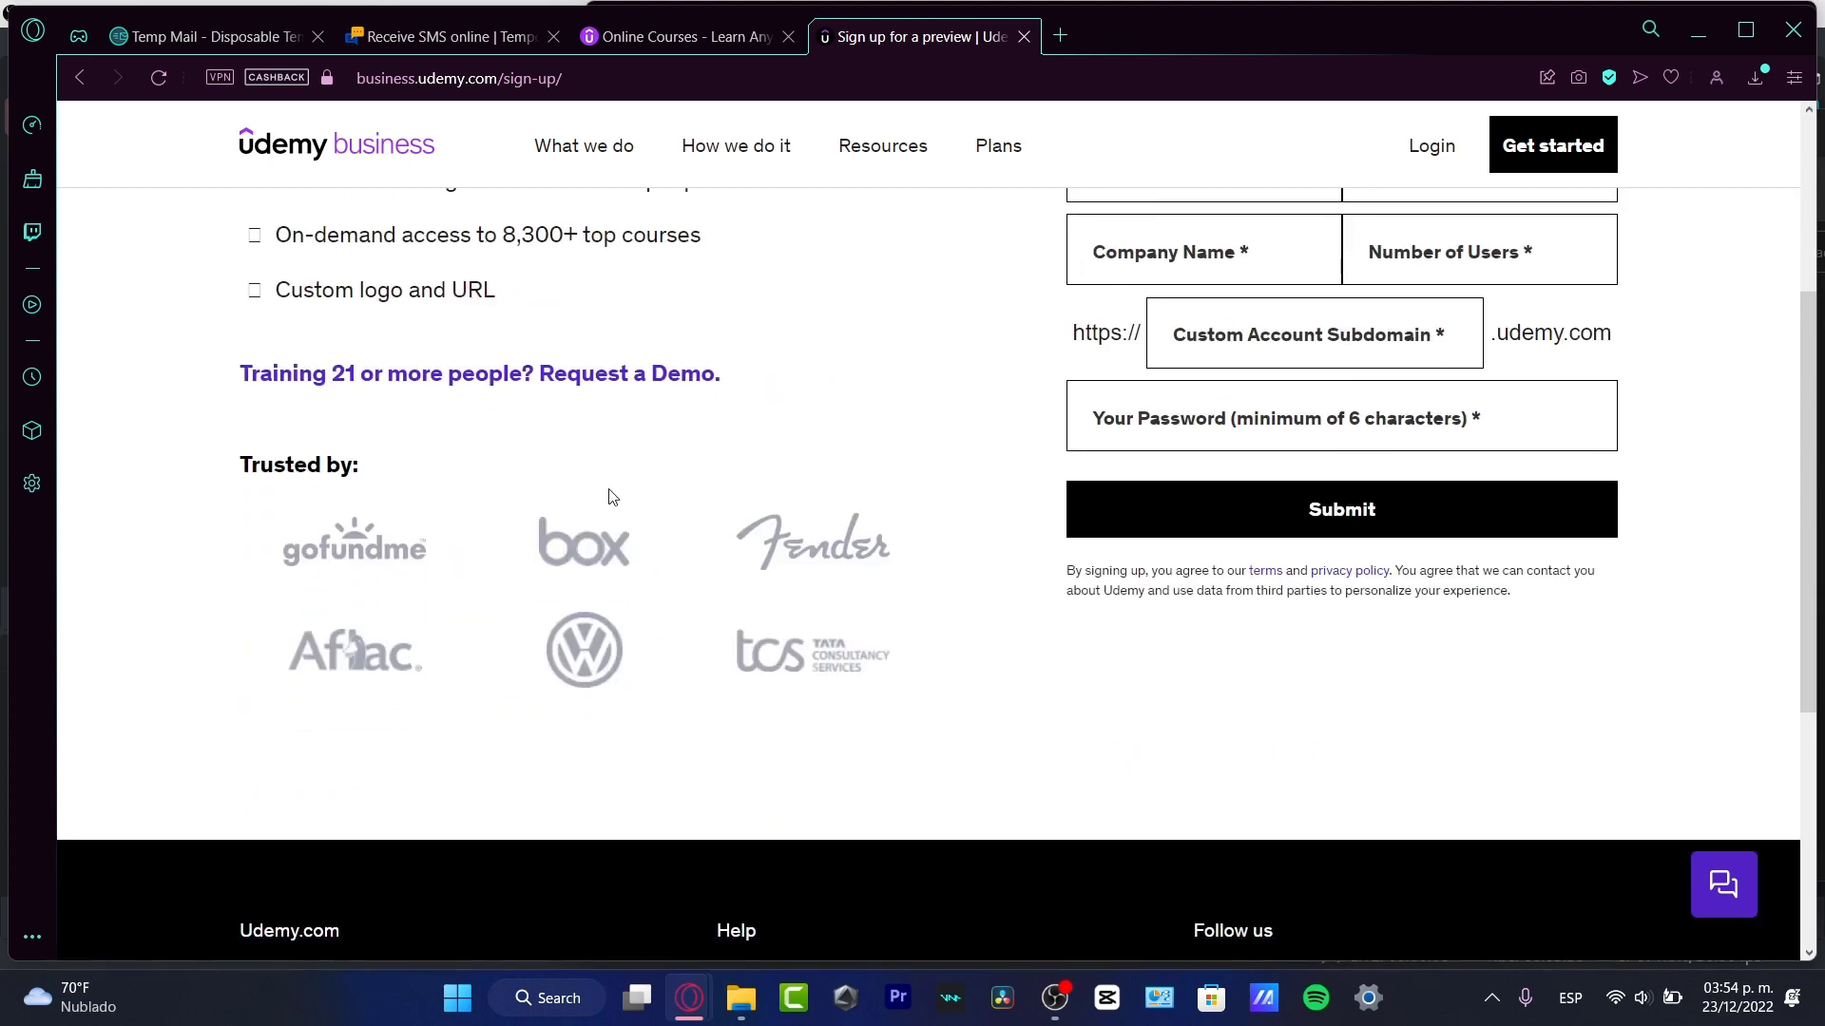
pyautogui.moveTo(361, 663)
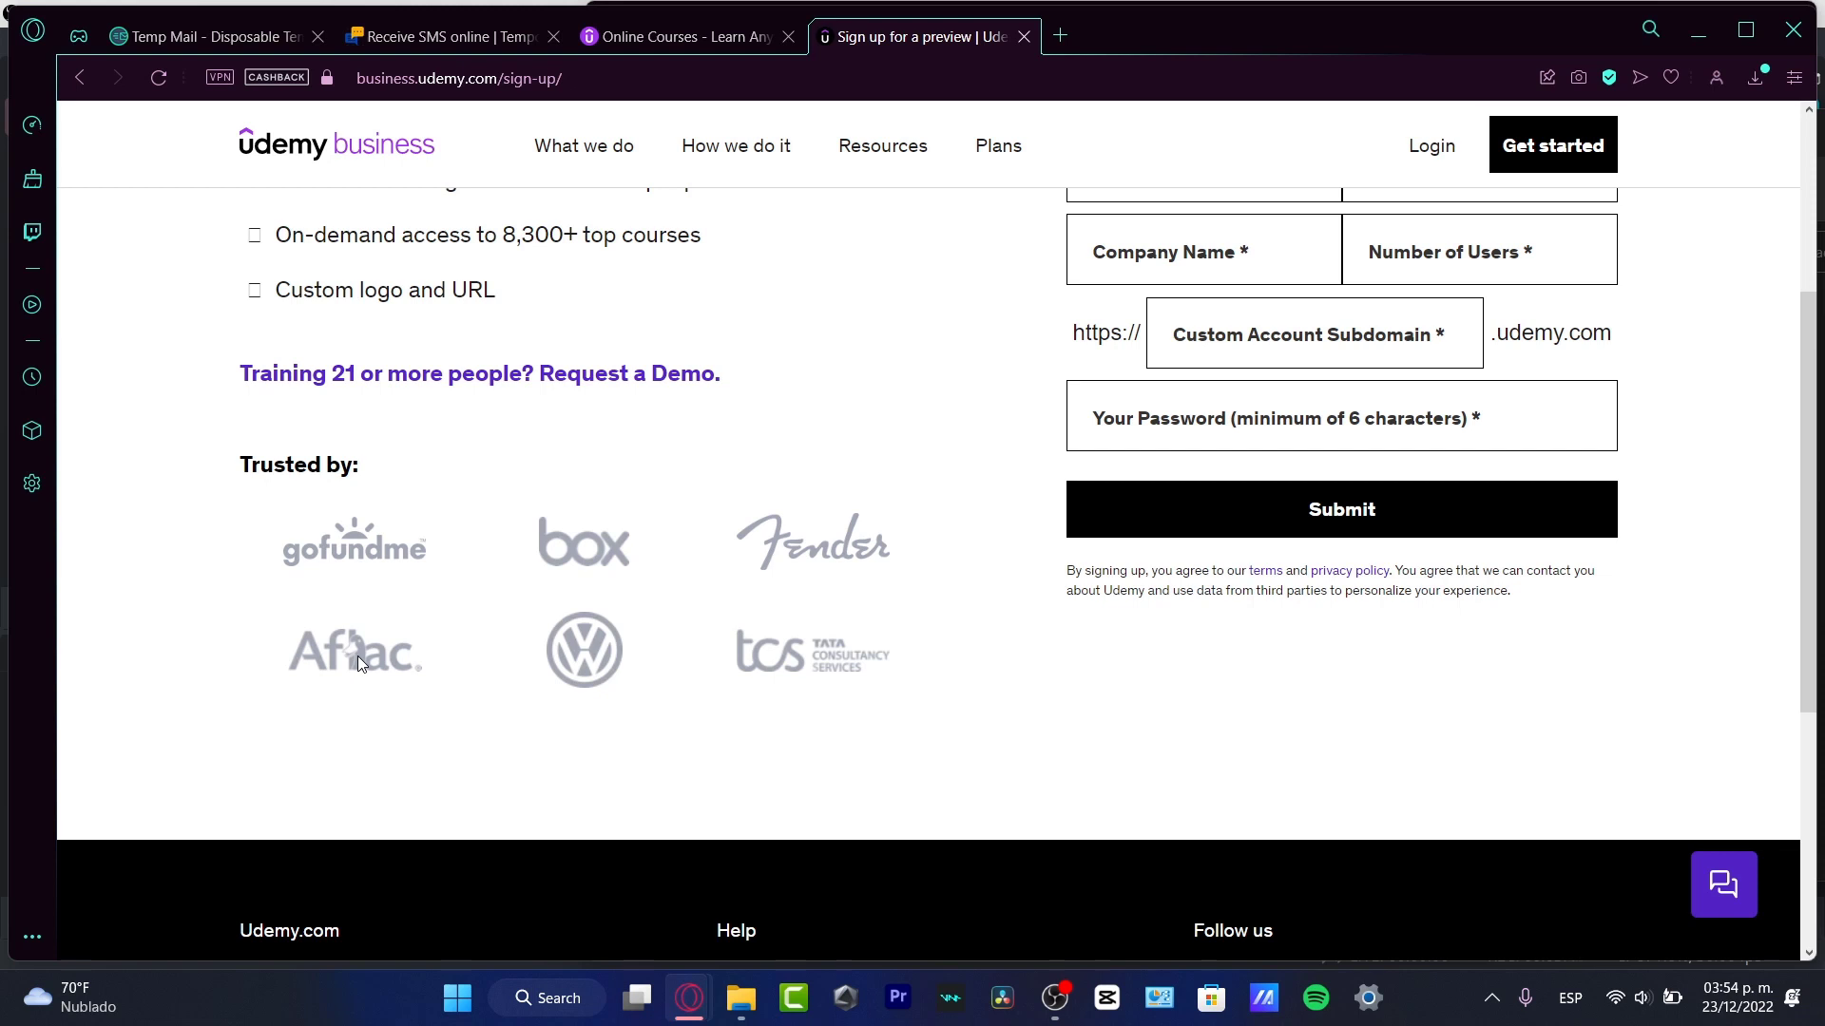
pyautogui.moveTo(1629, 499)
pyautogui.write('stephen')
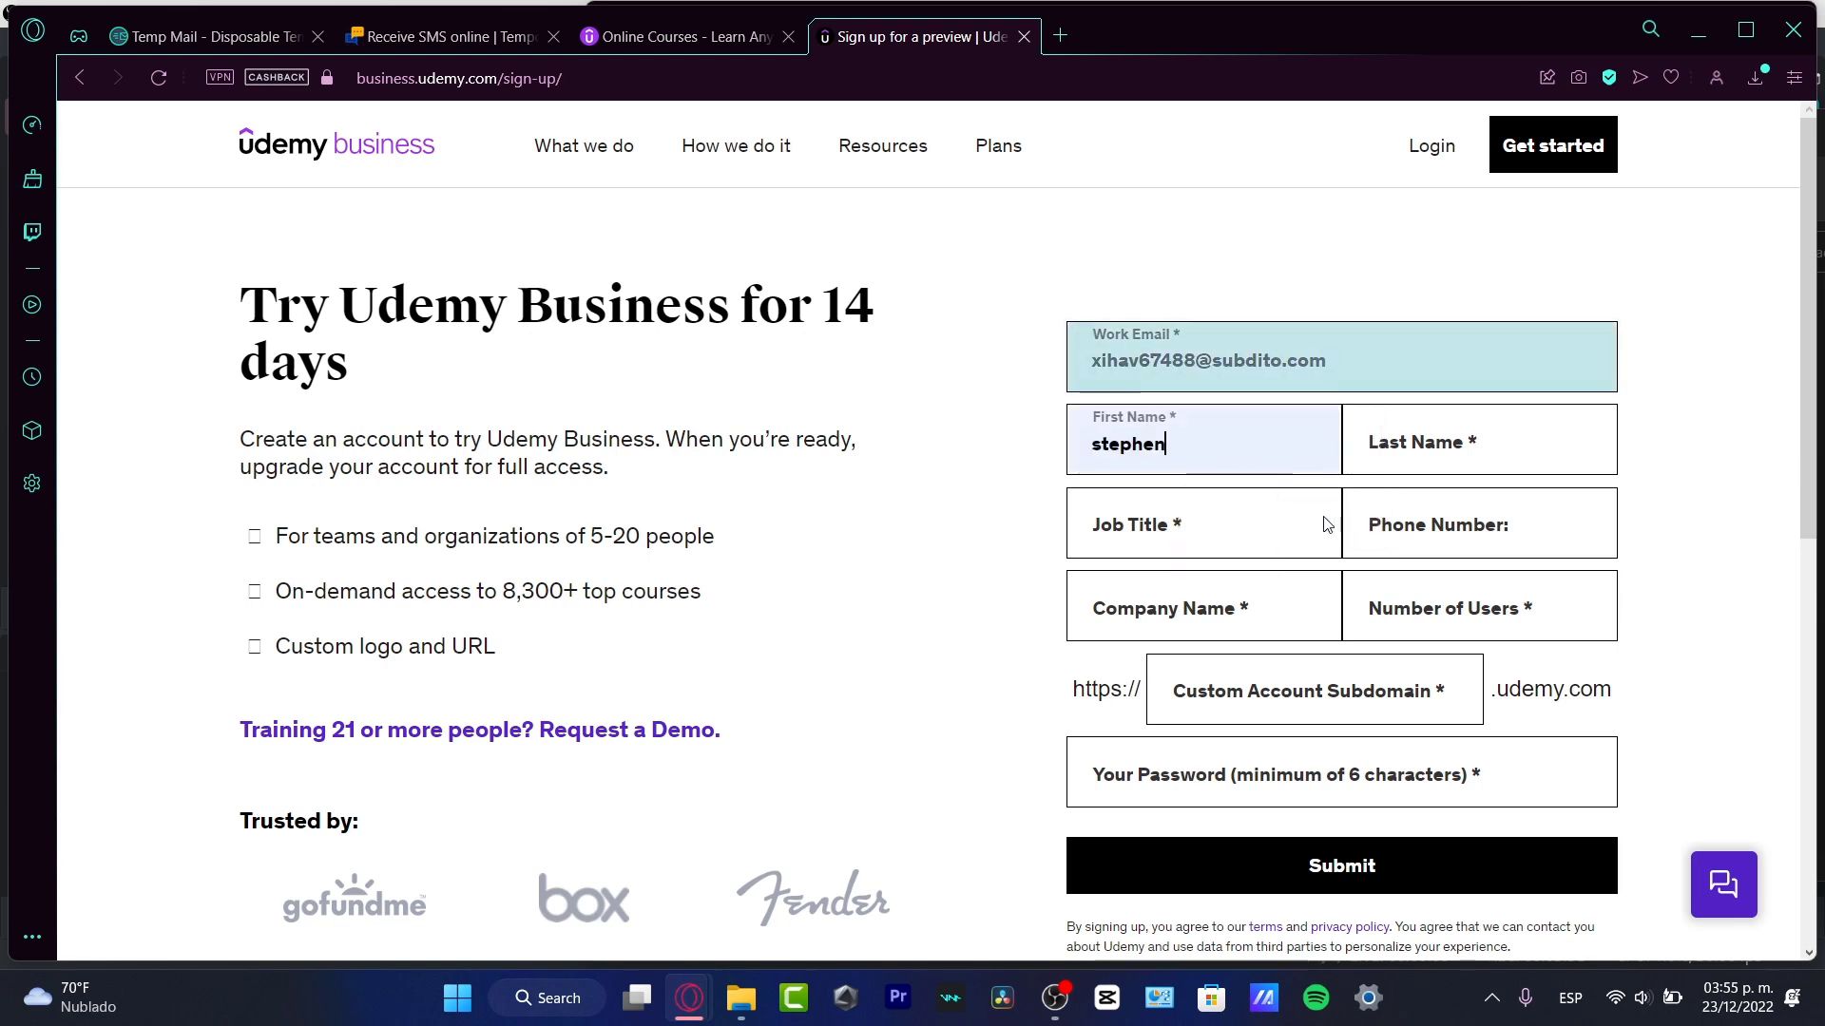
pyautogui.write('Suarez')
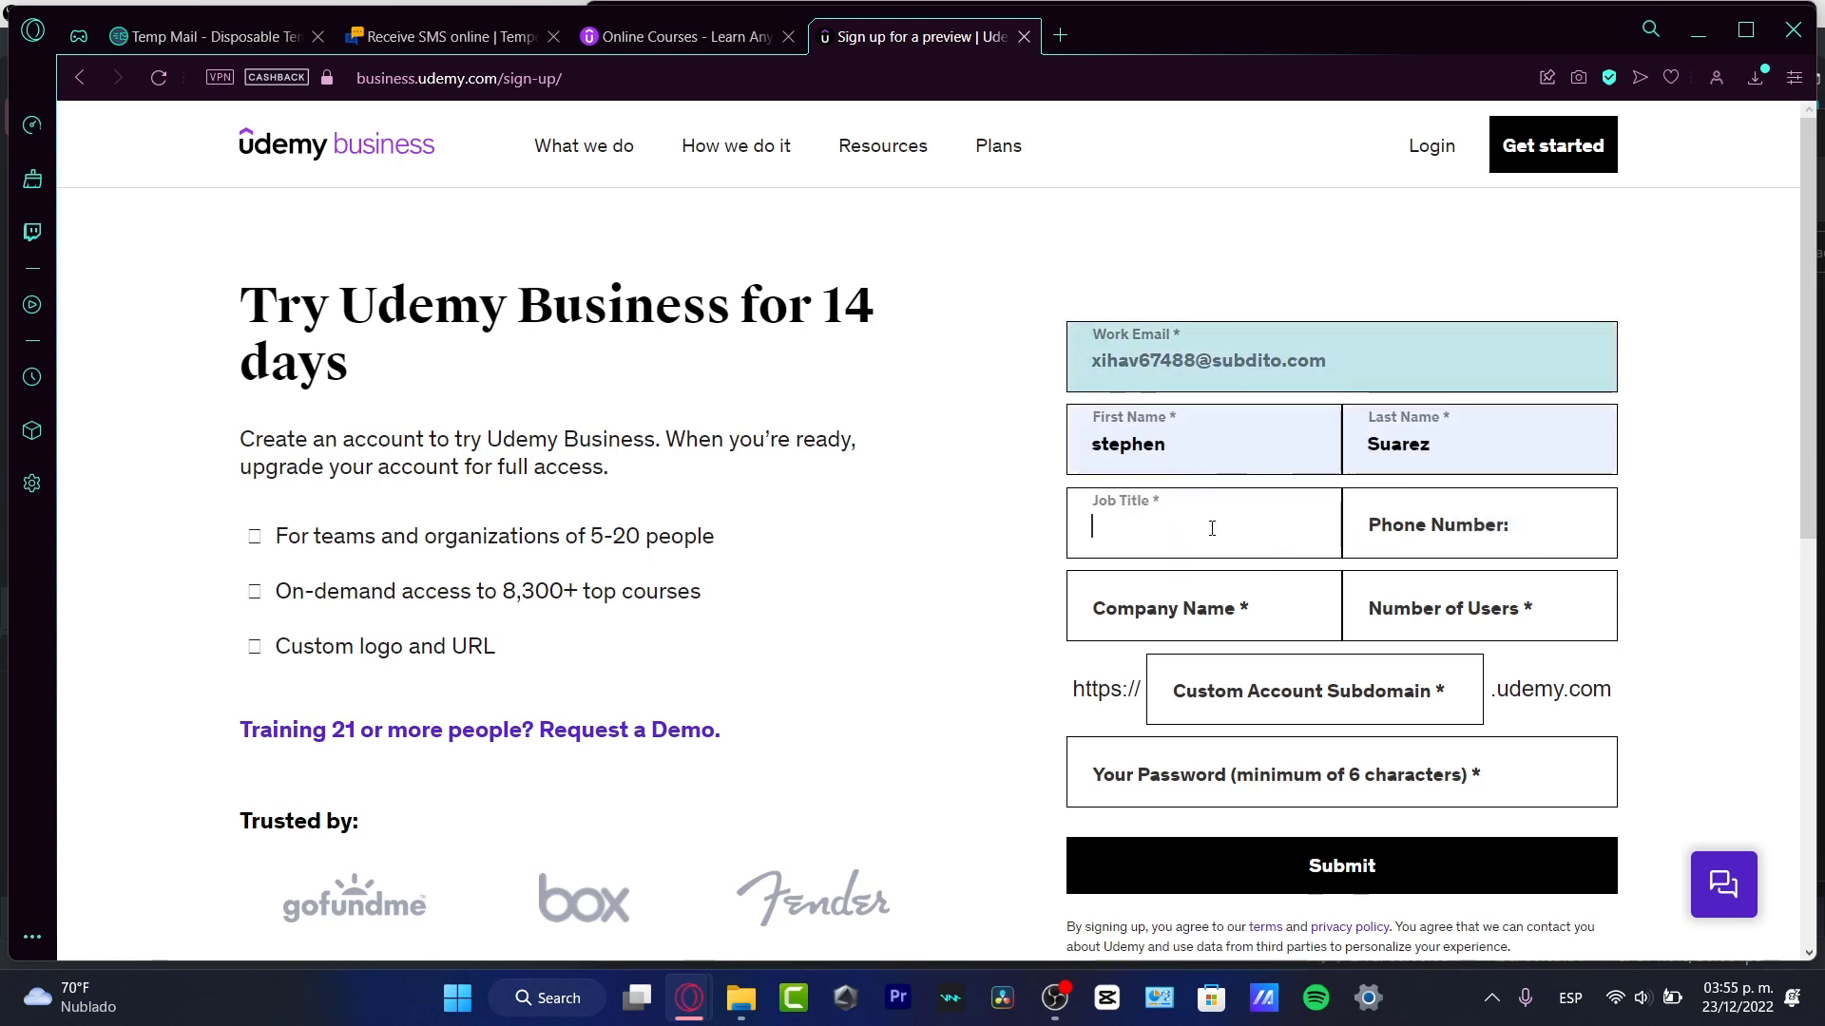
pyautogui.write('Marketing Researc')
pyautogui.click(1203, 606)
pyautogui.write('w')
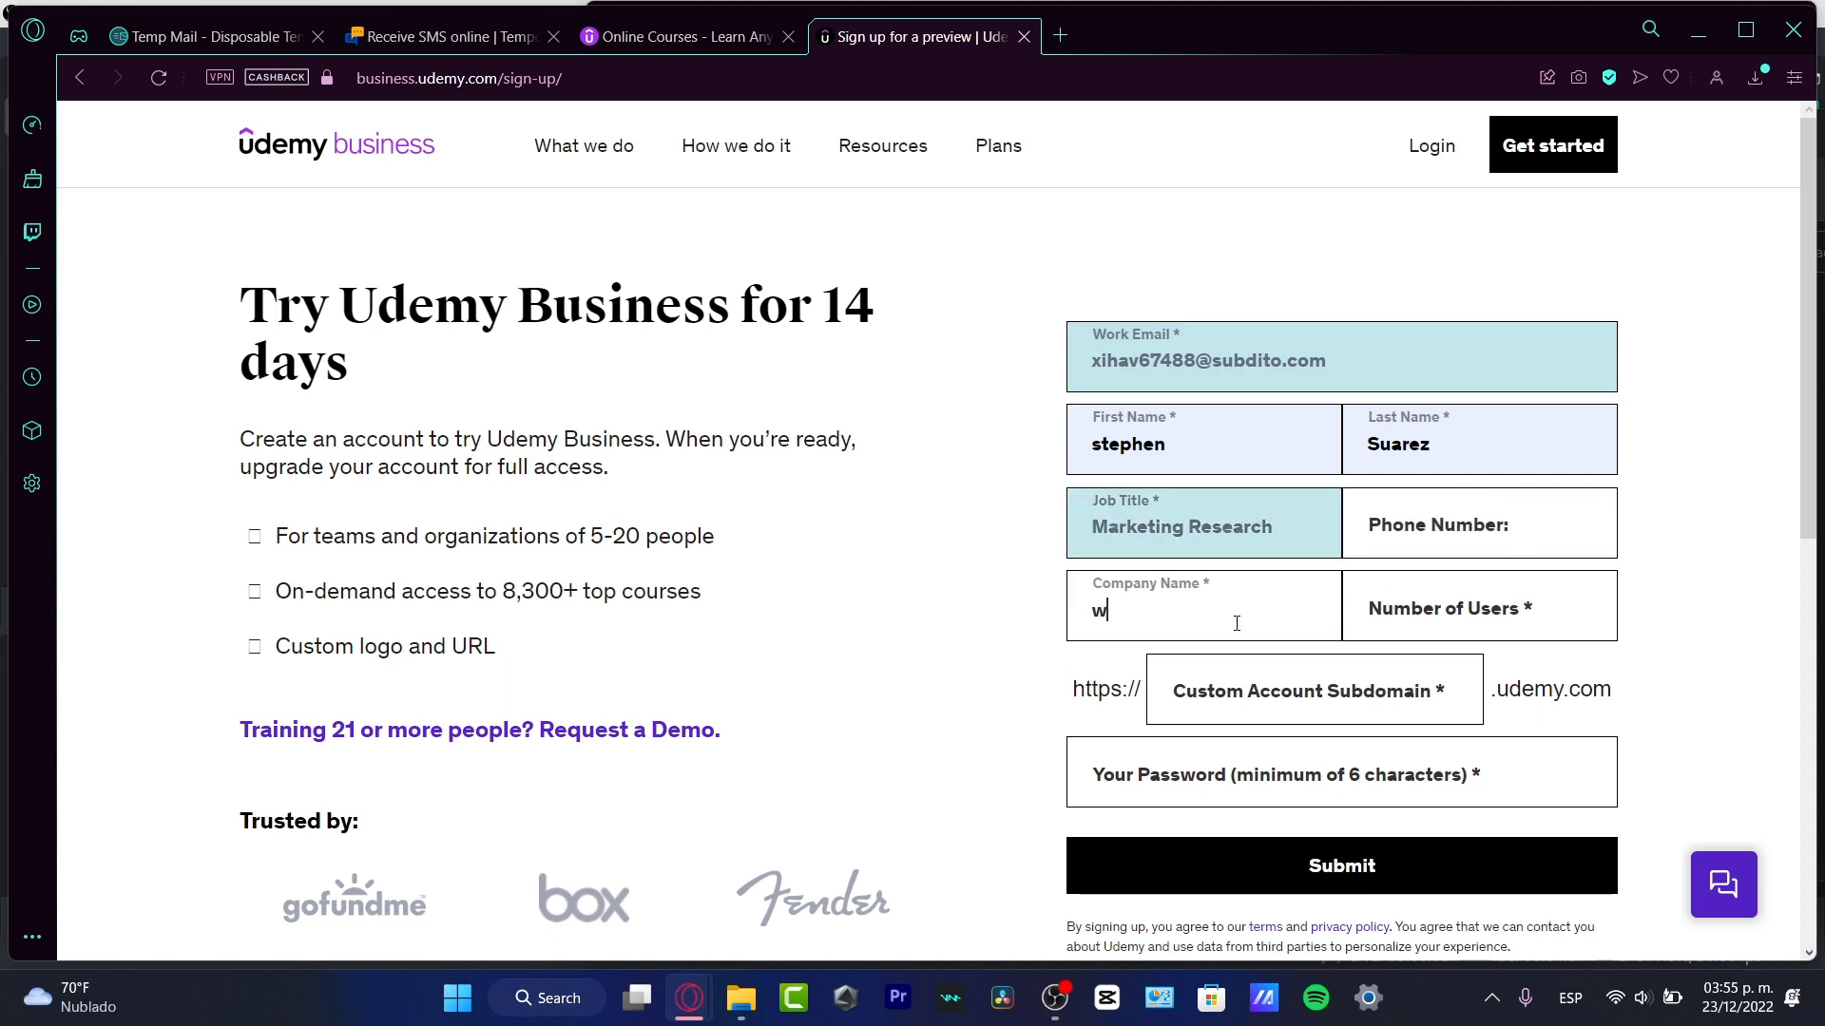
pyautogui.write('histapfs')
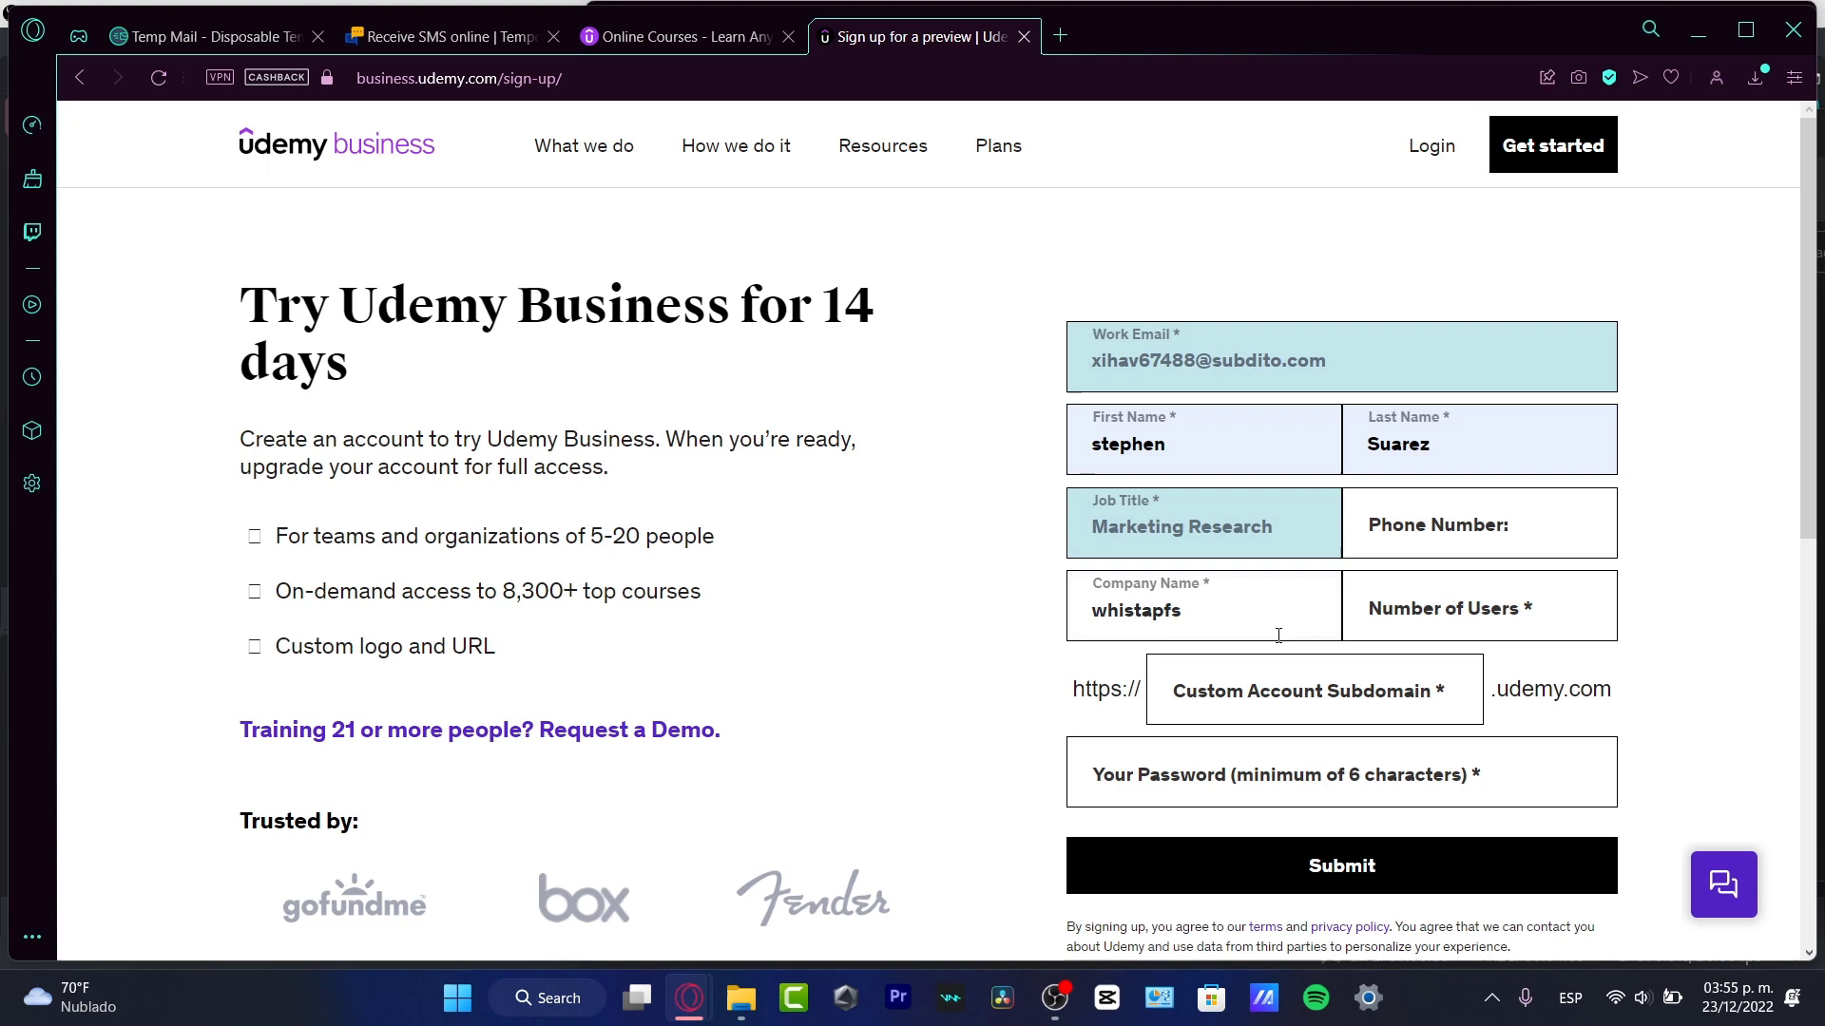
pyautogui.write('2')
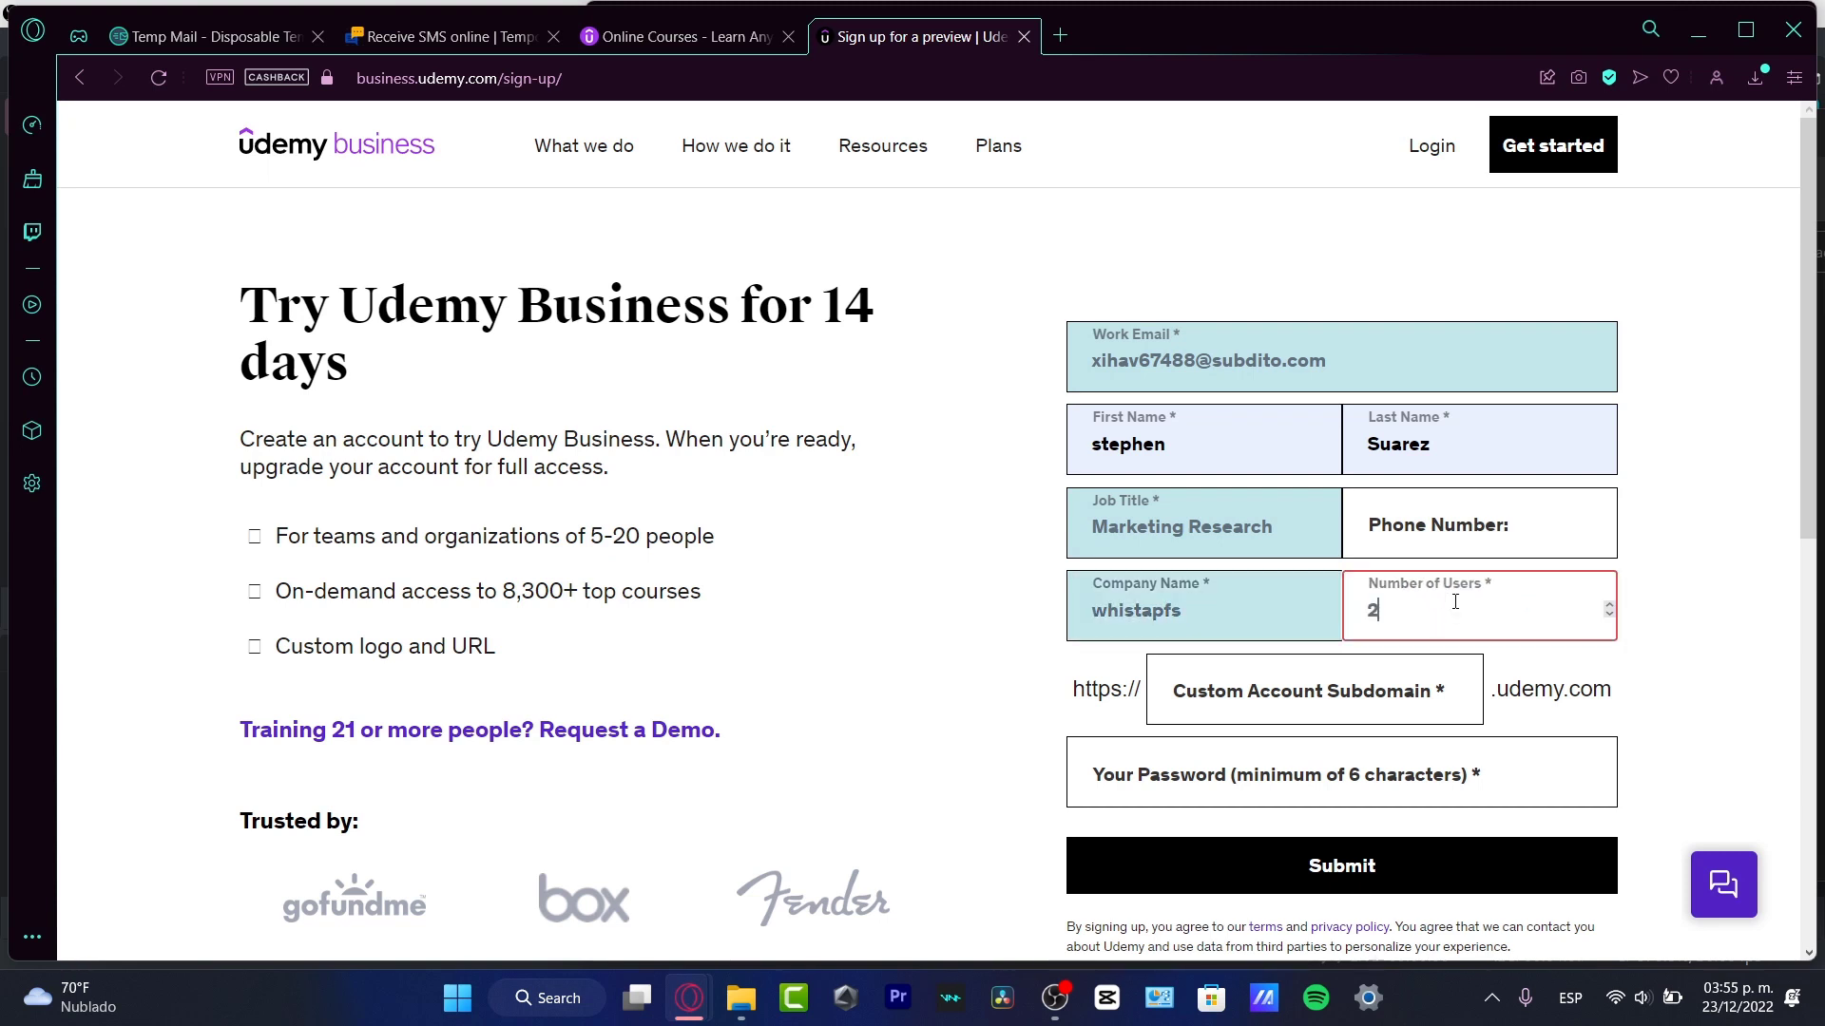
pyautogui.write('1')
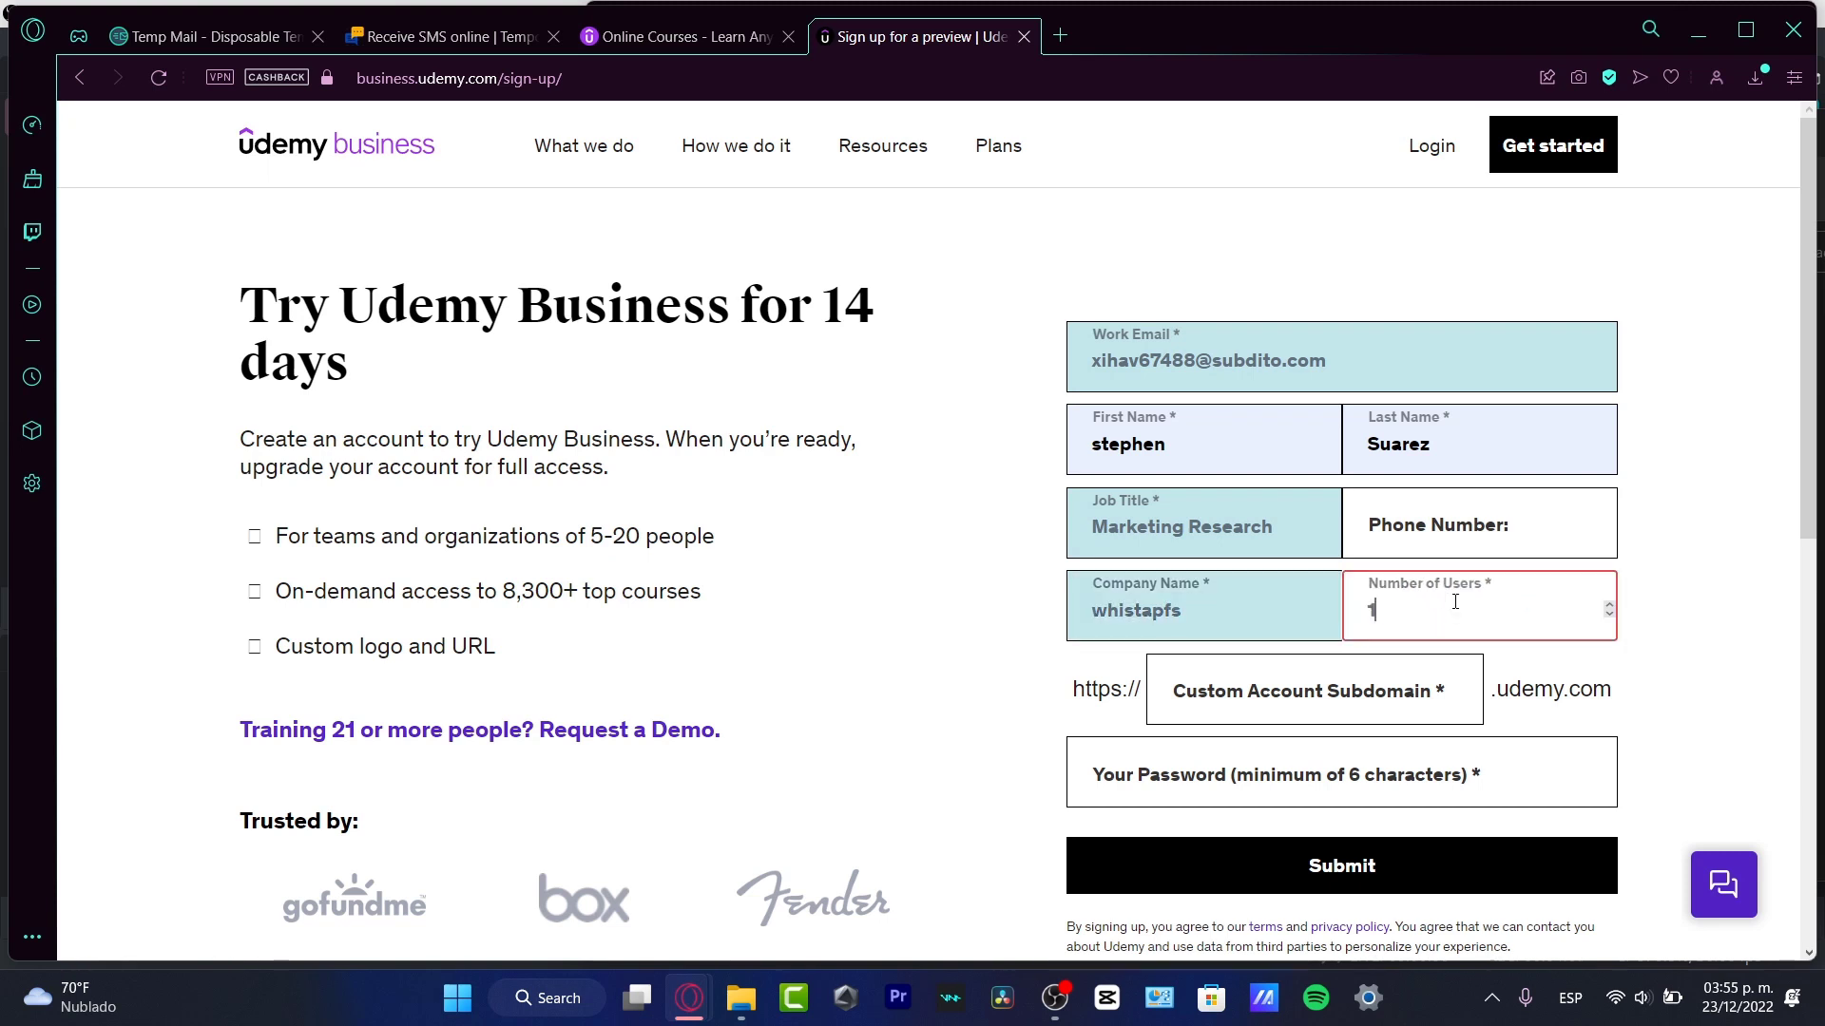
pyautogui.write('5')
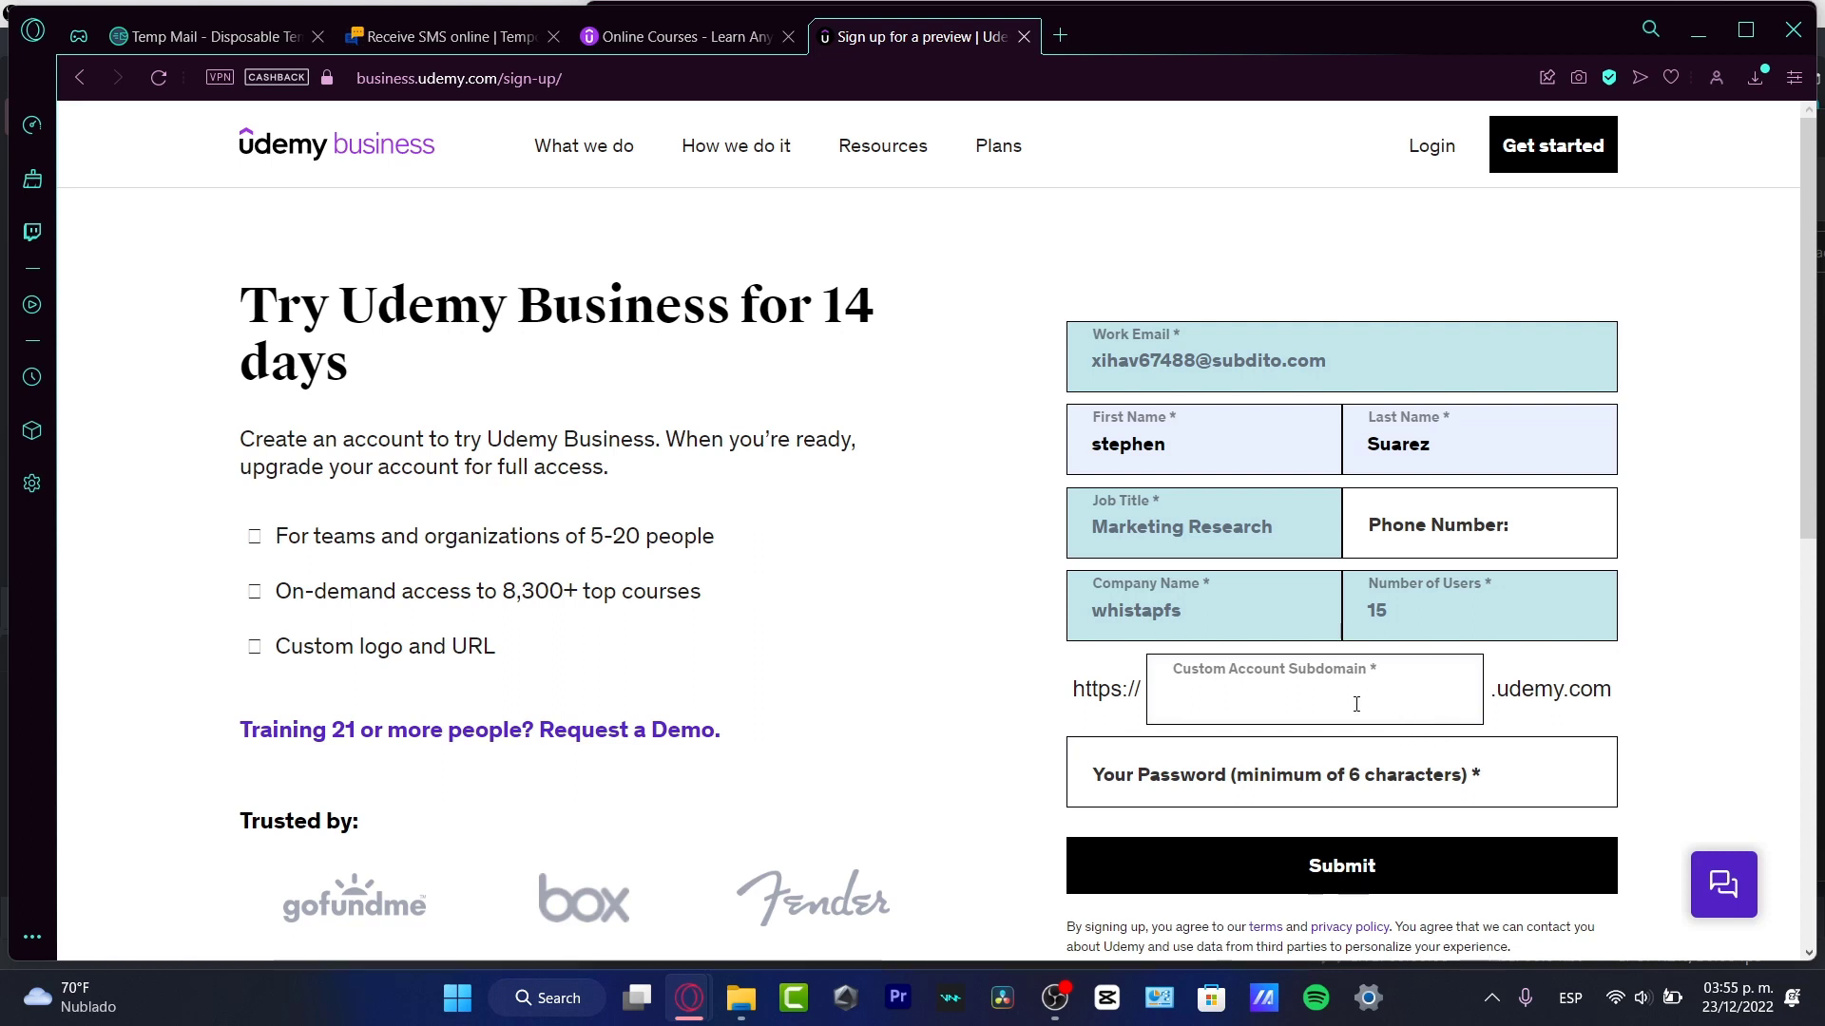
# Enter the custom subdomain and password, then submit the trial sign-up.
pyautogui.write('w')
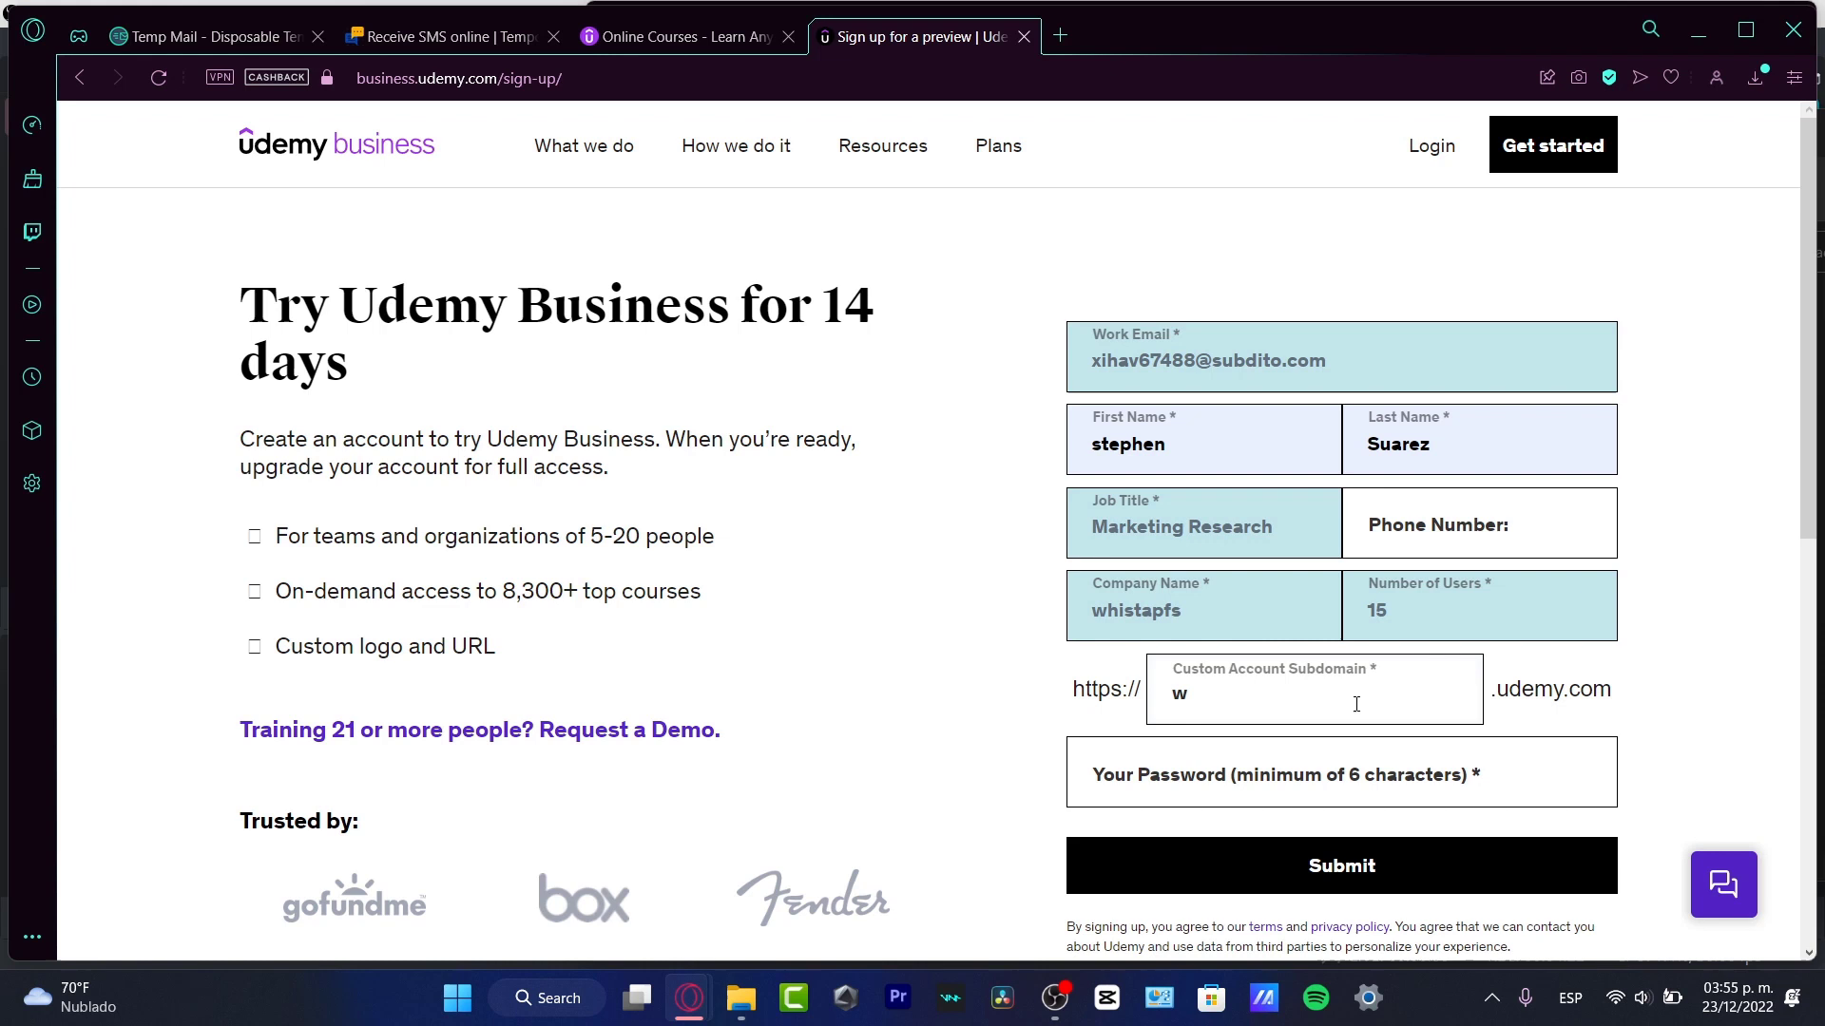
pyautogui.write('histap')
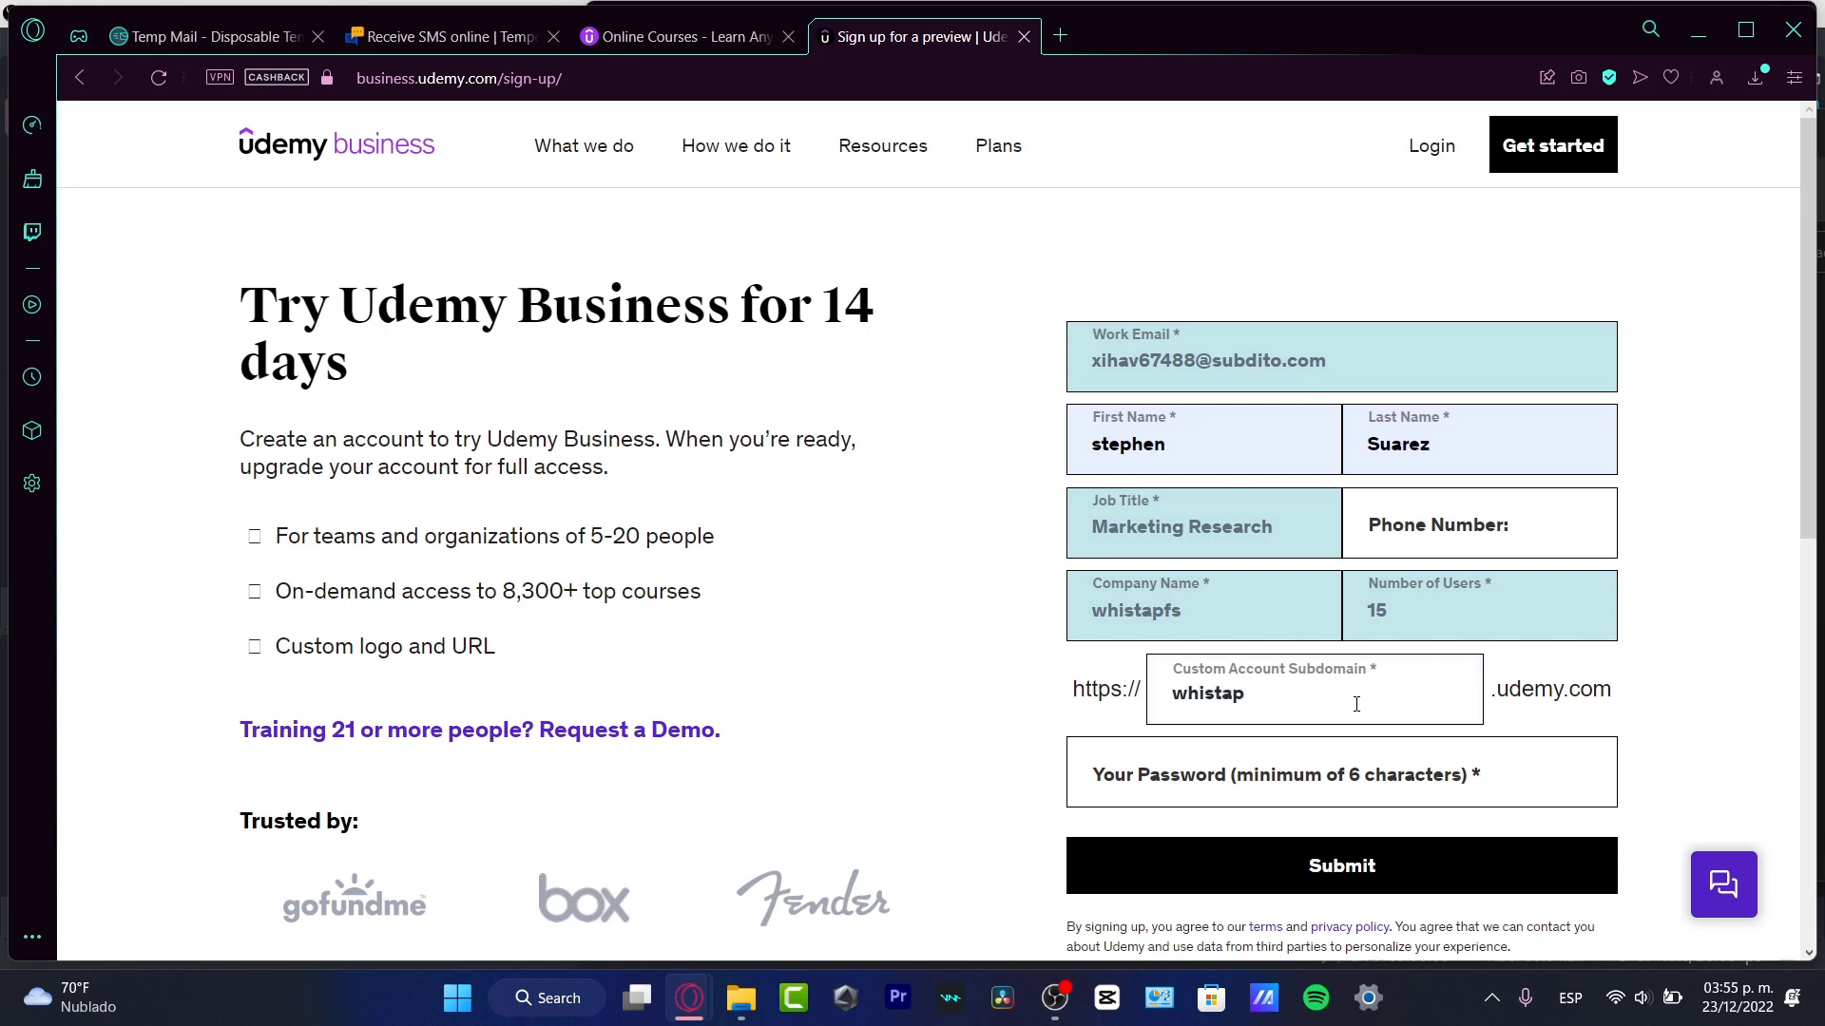
pyautogui.write('t')
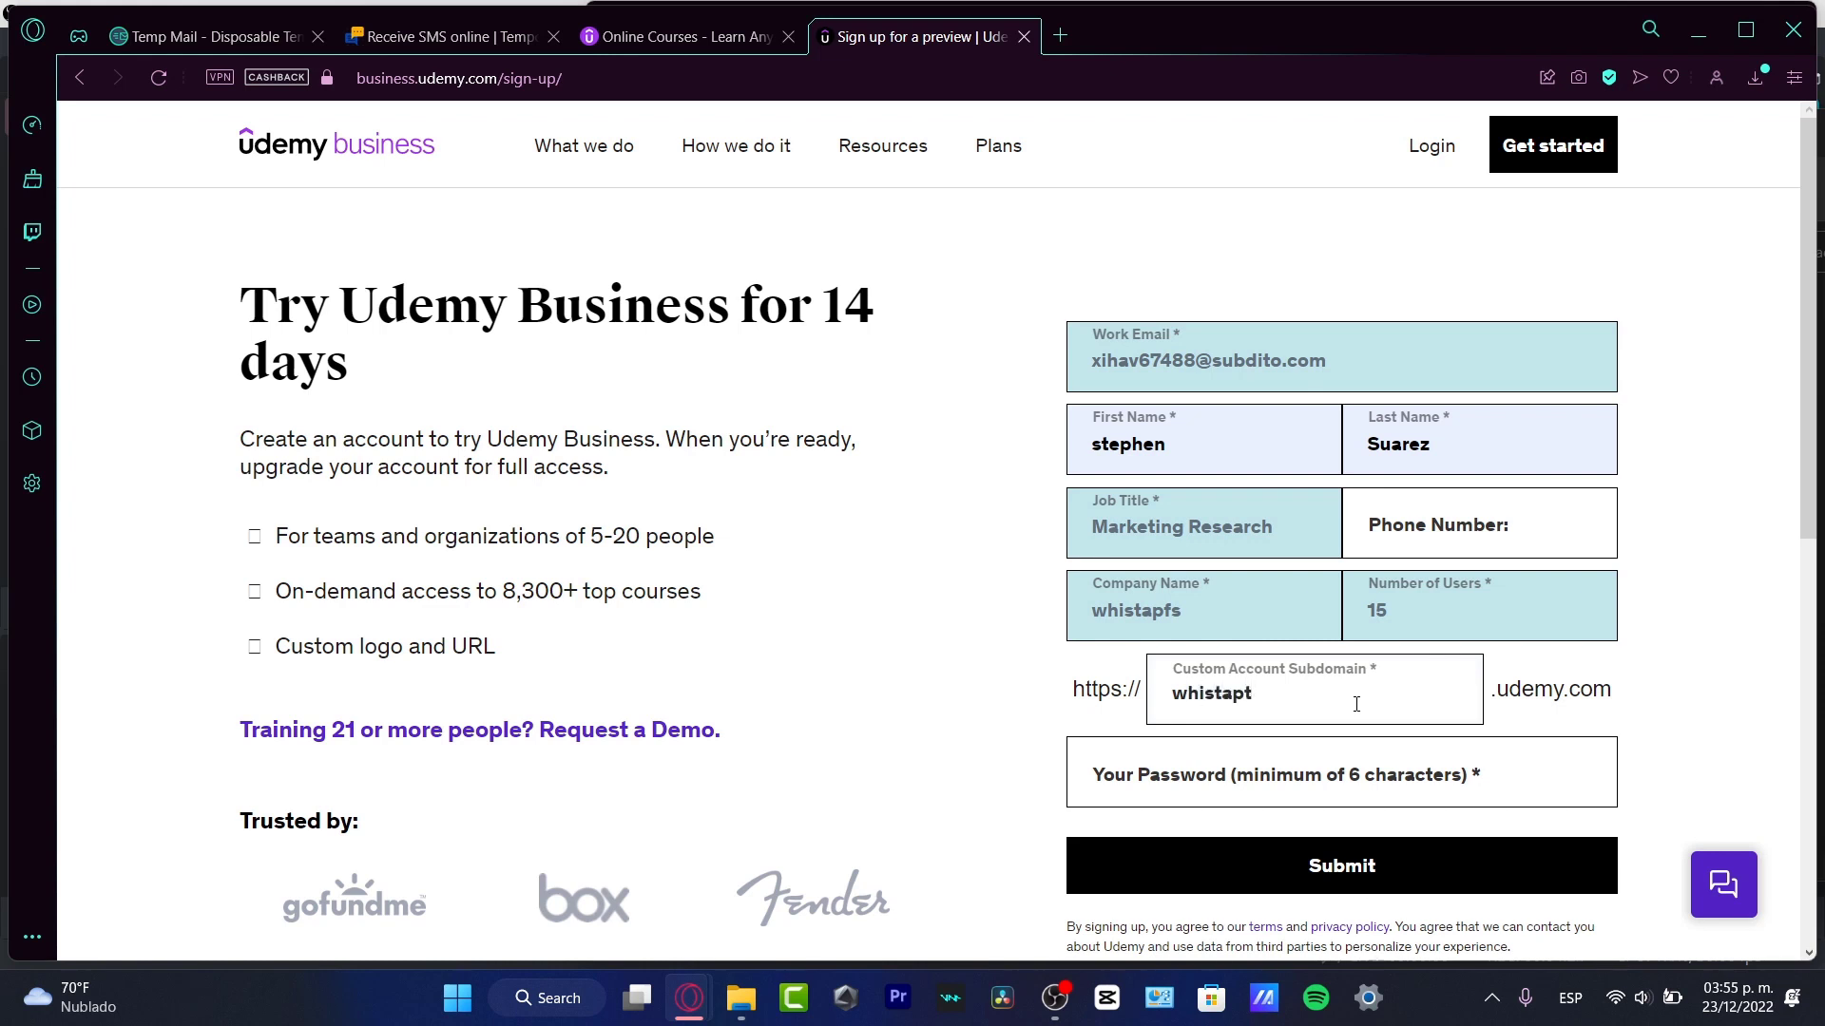
pyautogui.click(1201, 610)
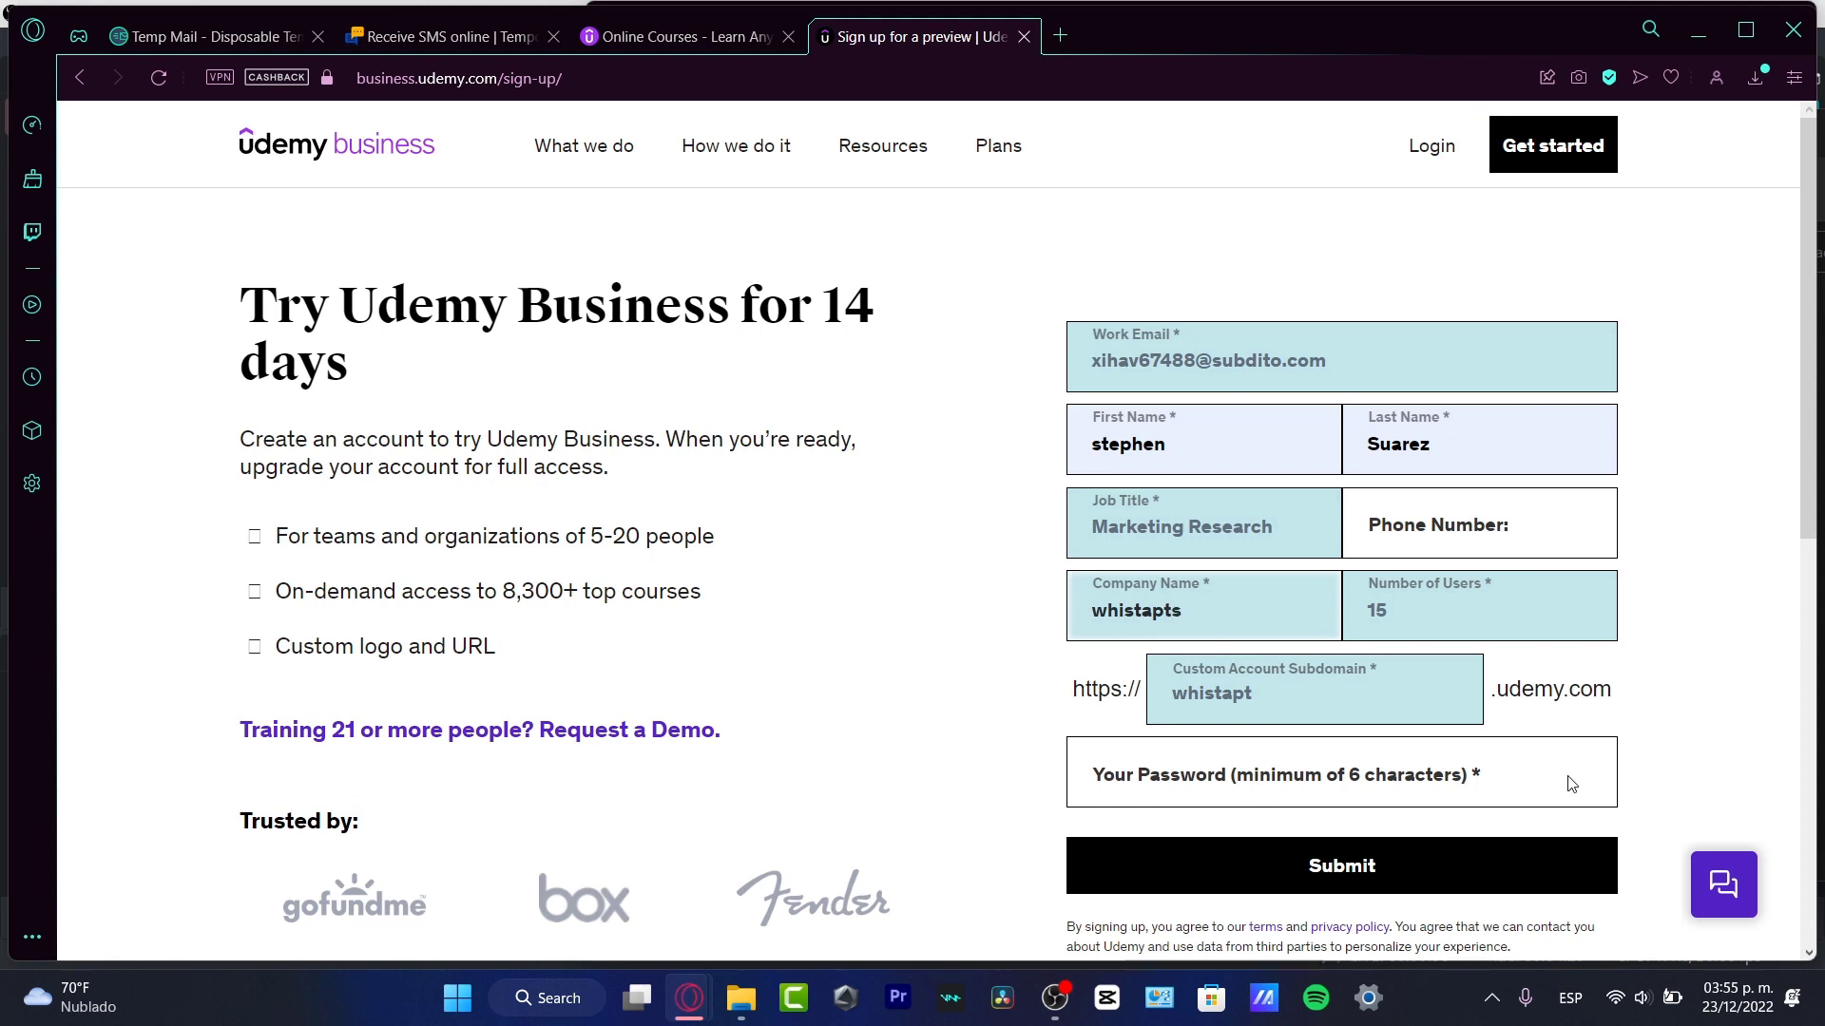
pyautogui.write('••')
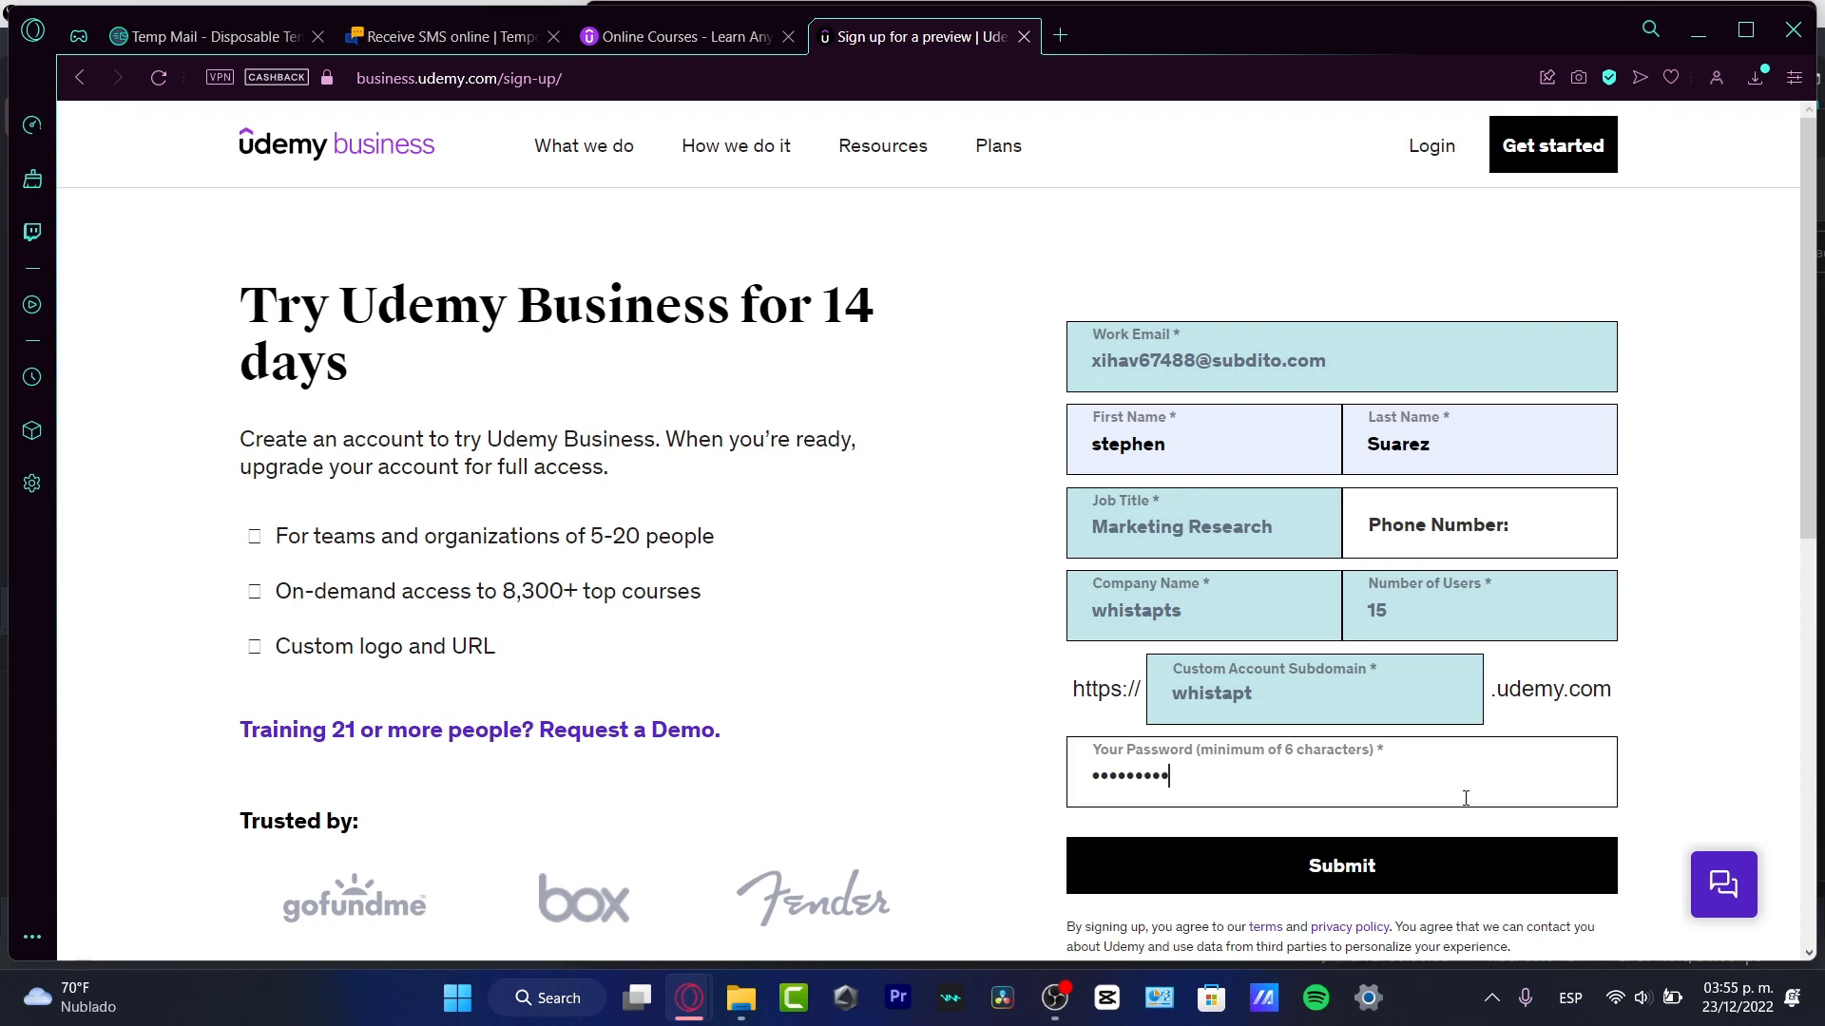
pyautogui.click(1479, 523)
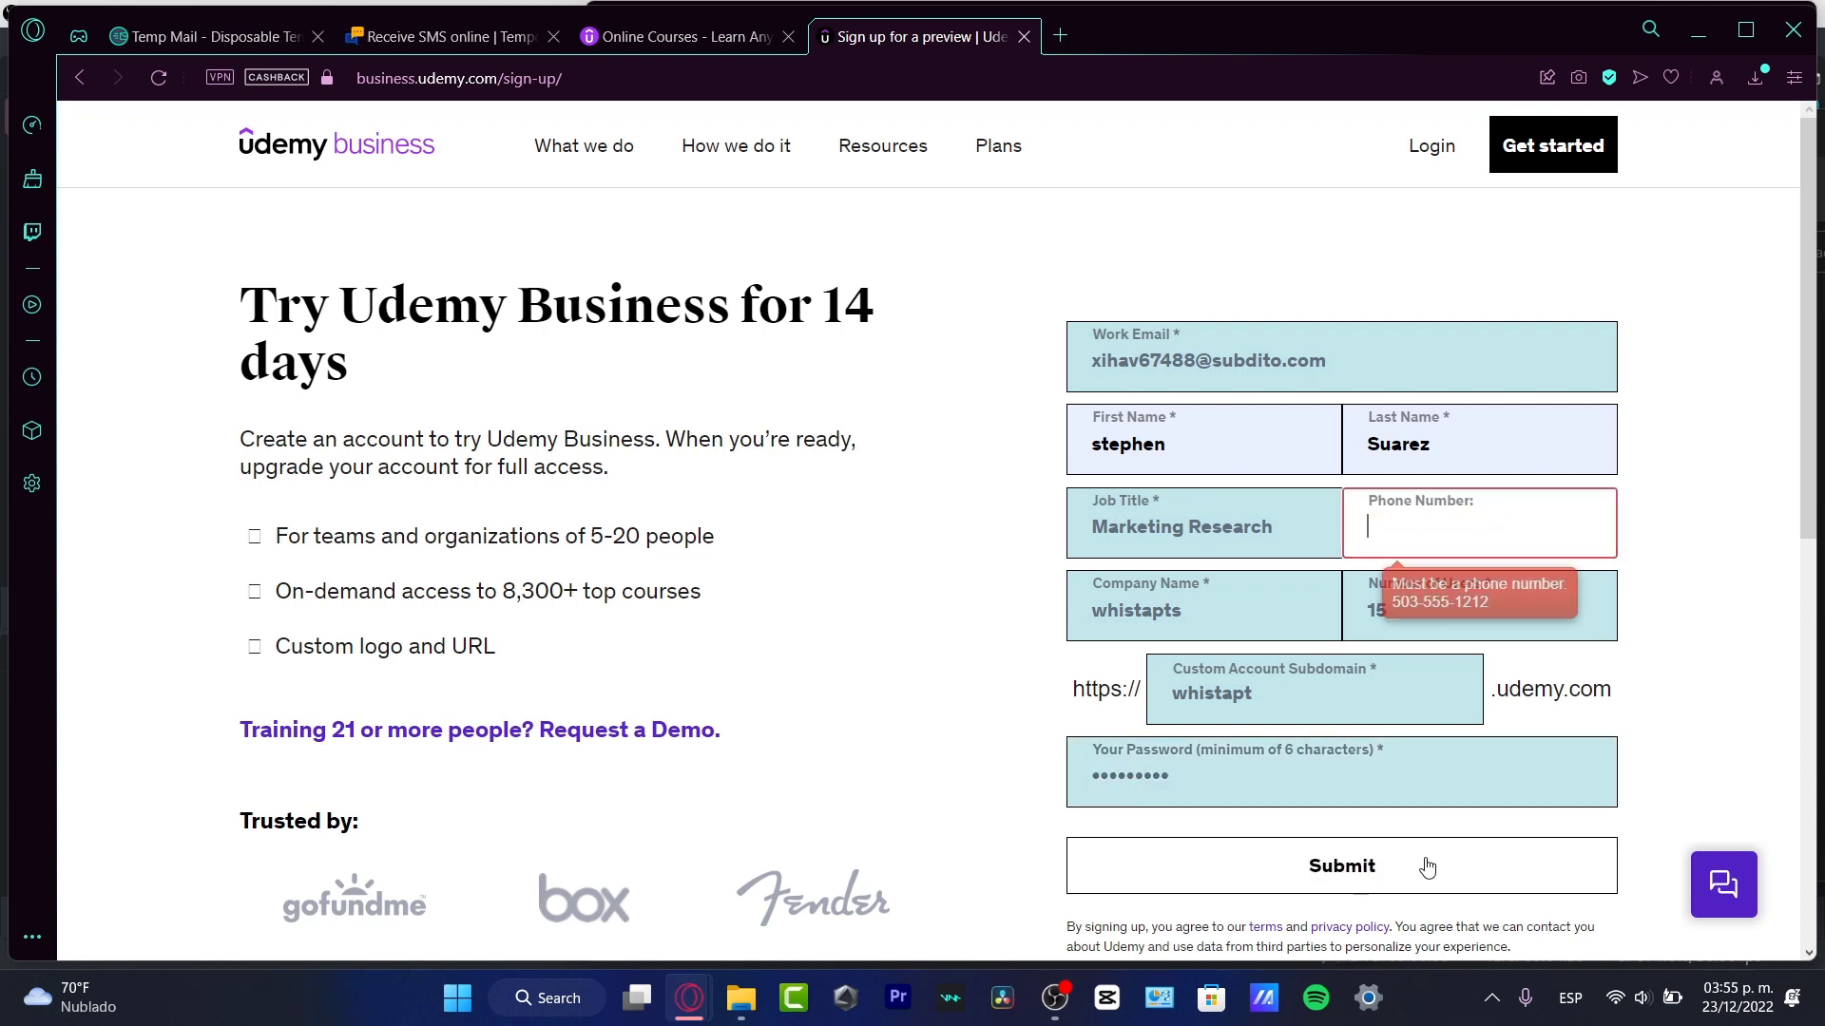
pyautogui.moveTo(1165, 287)
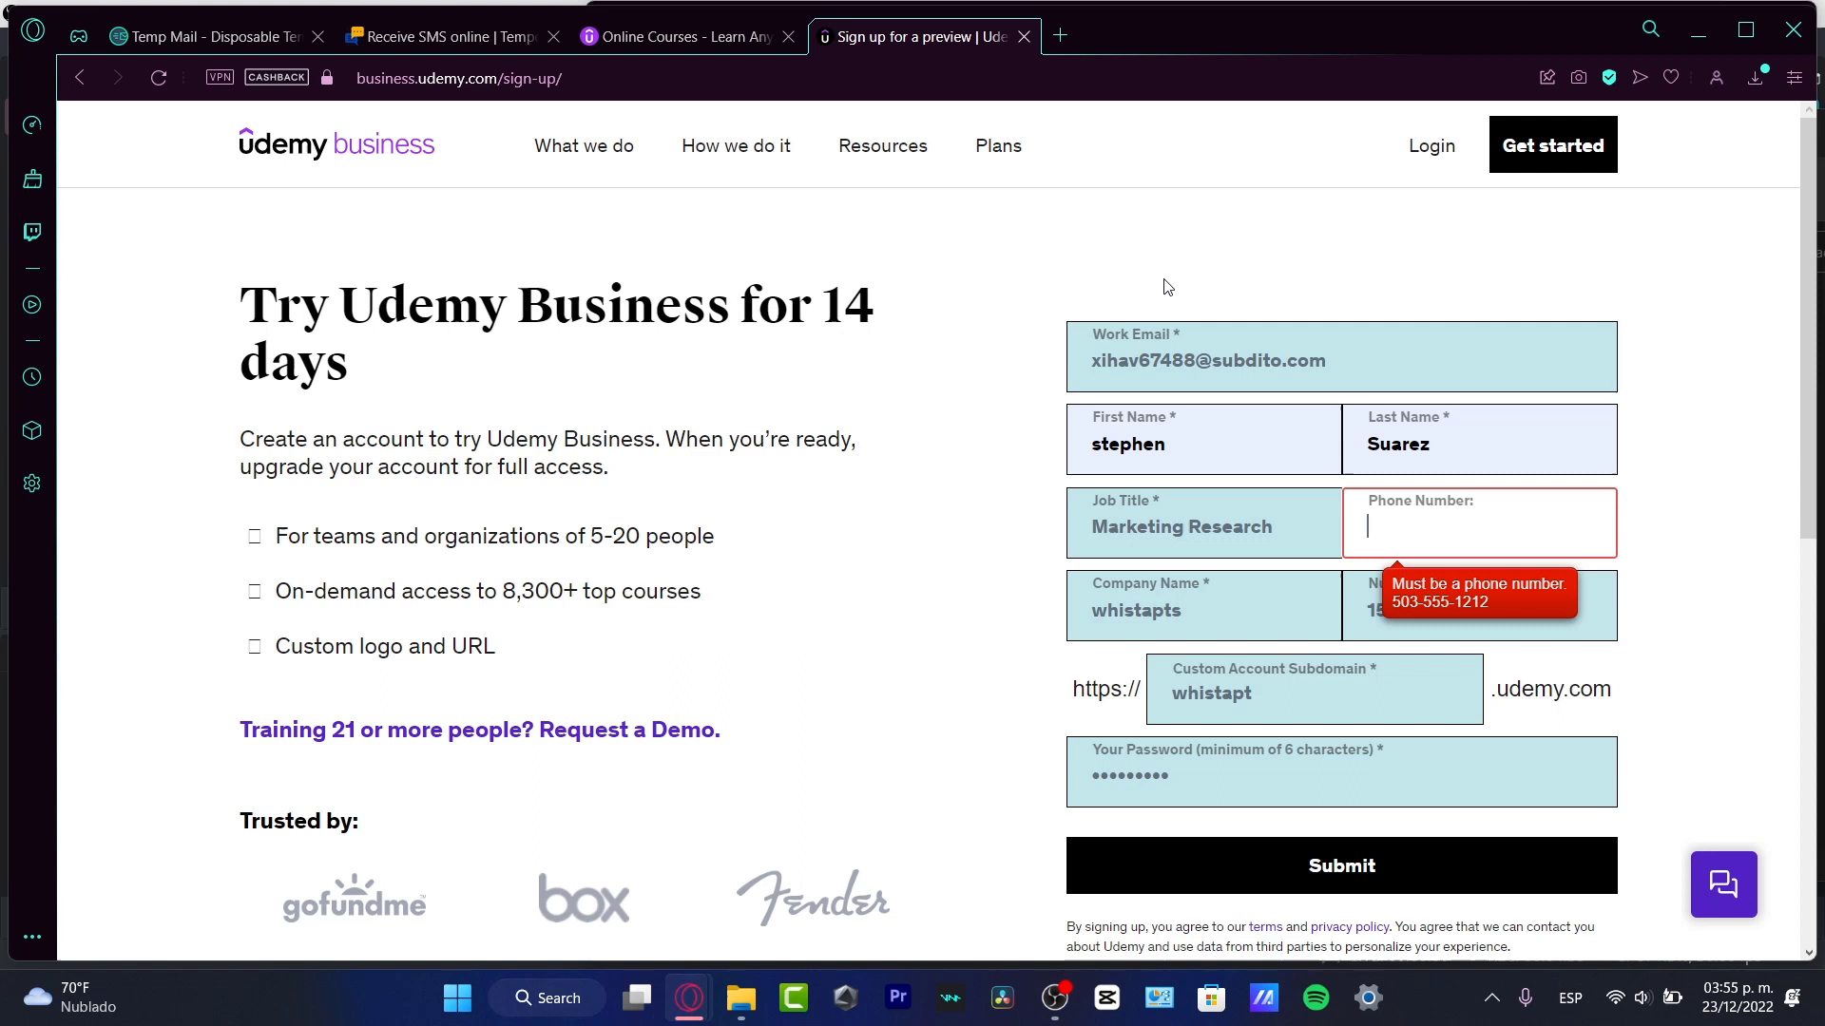
pyautogui.click(1339, 865)
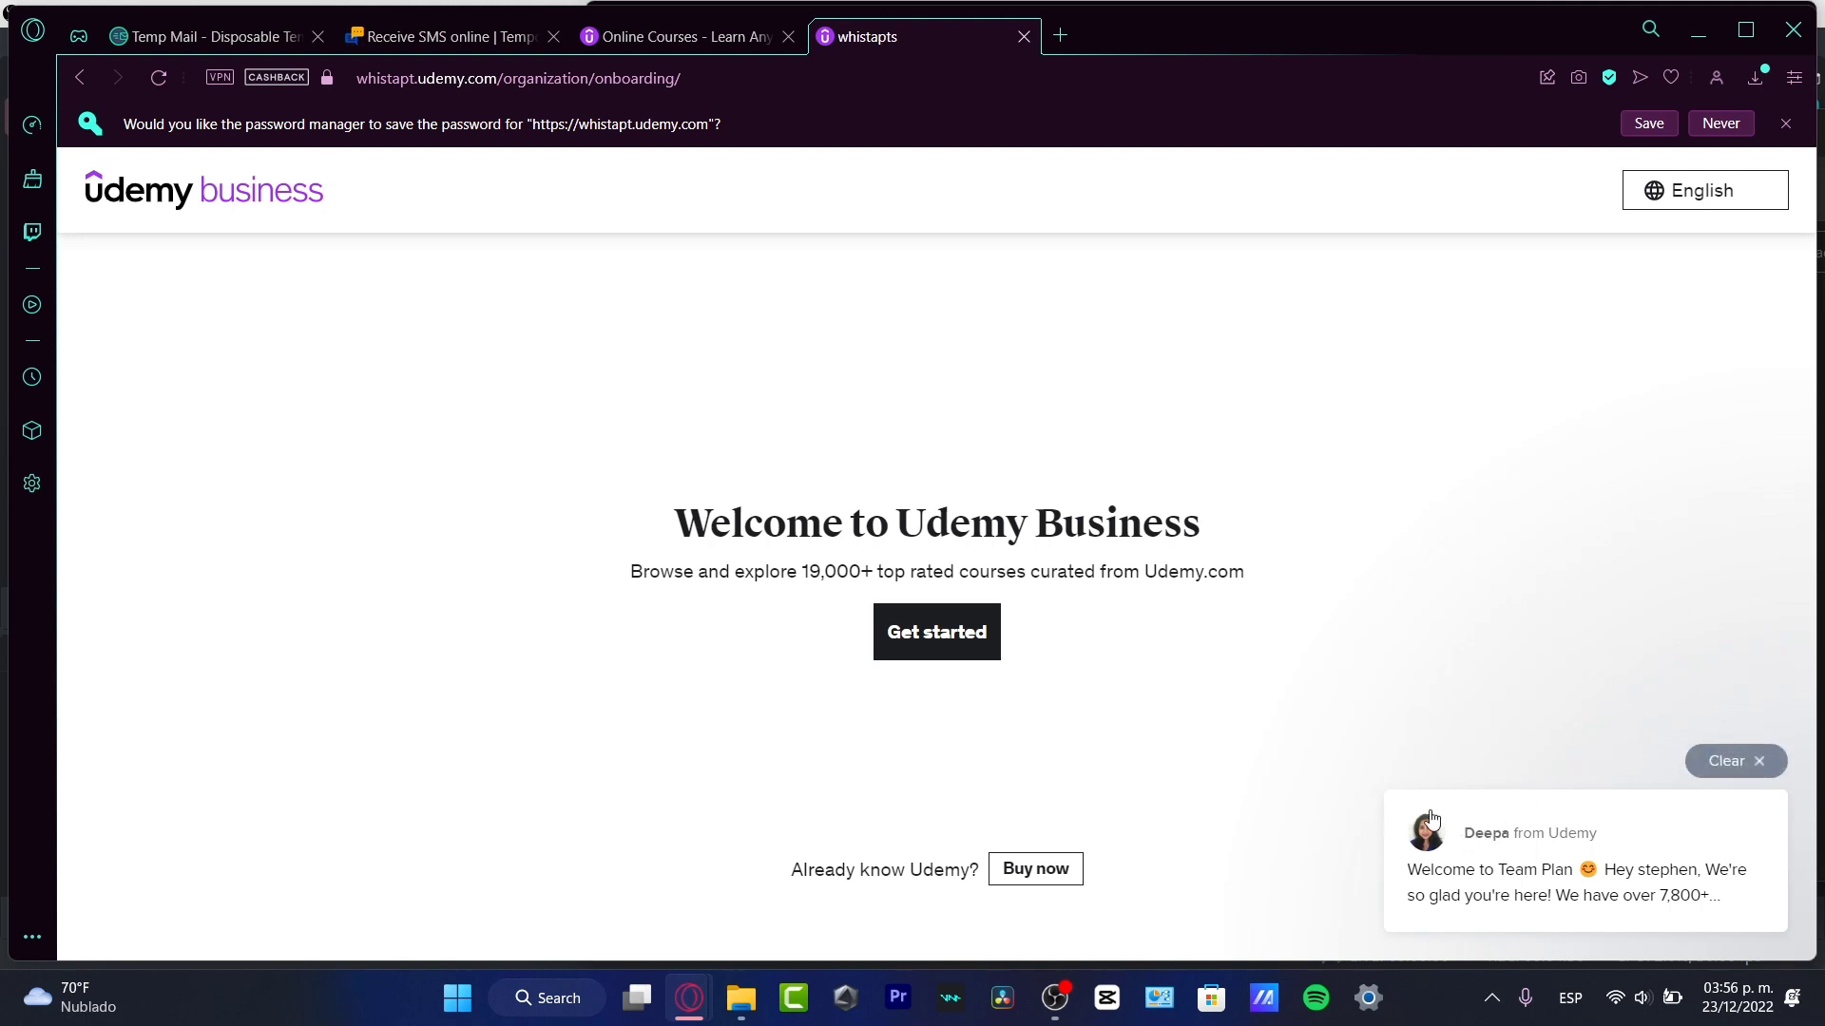
# Close the chat popup, decline saving the password, and begin onboarding with Get started.
pyautogui.click(1734, 760)
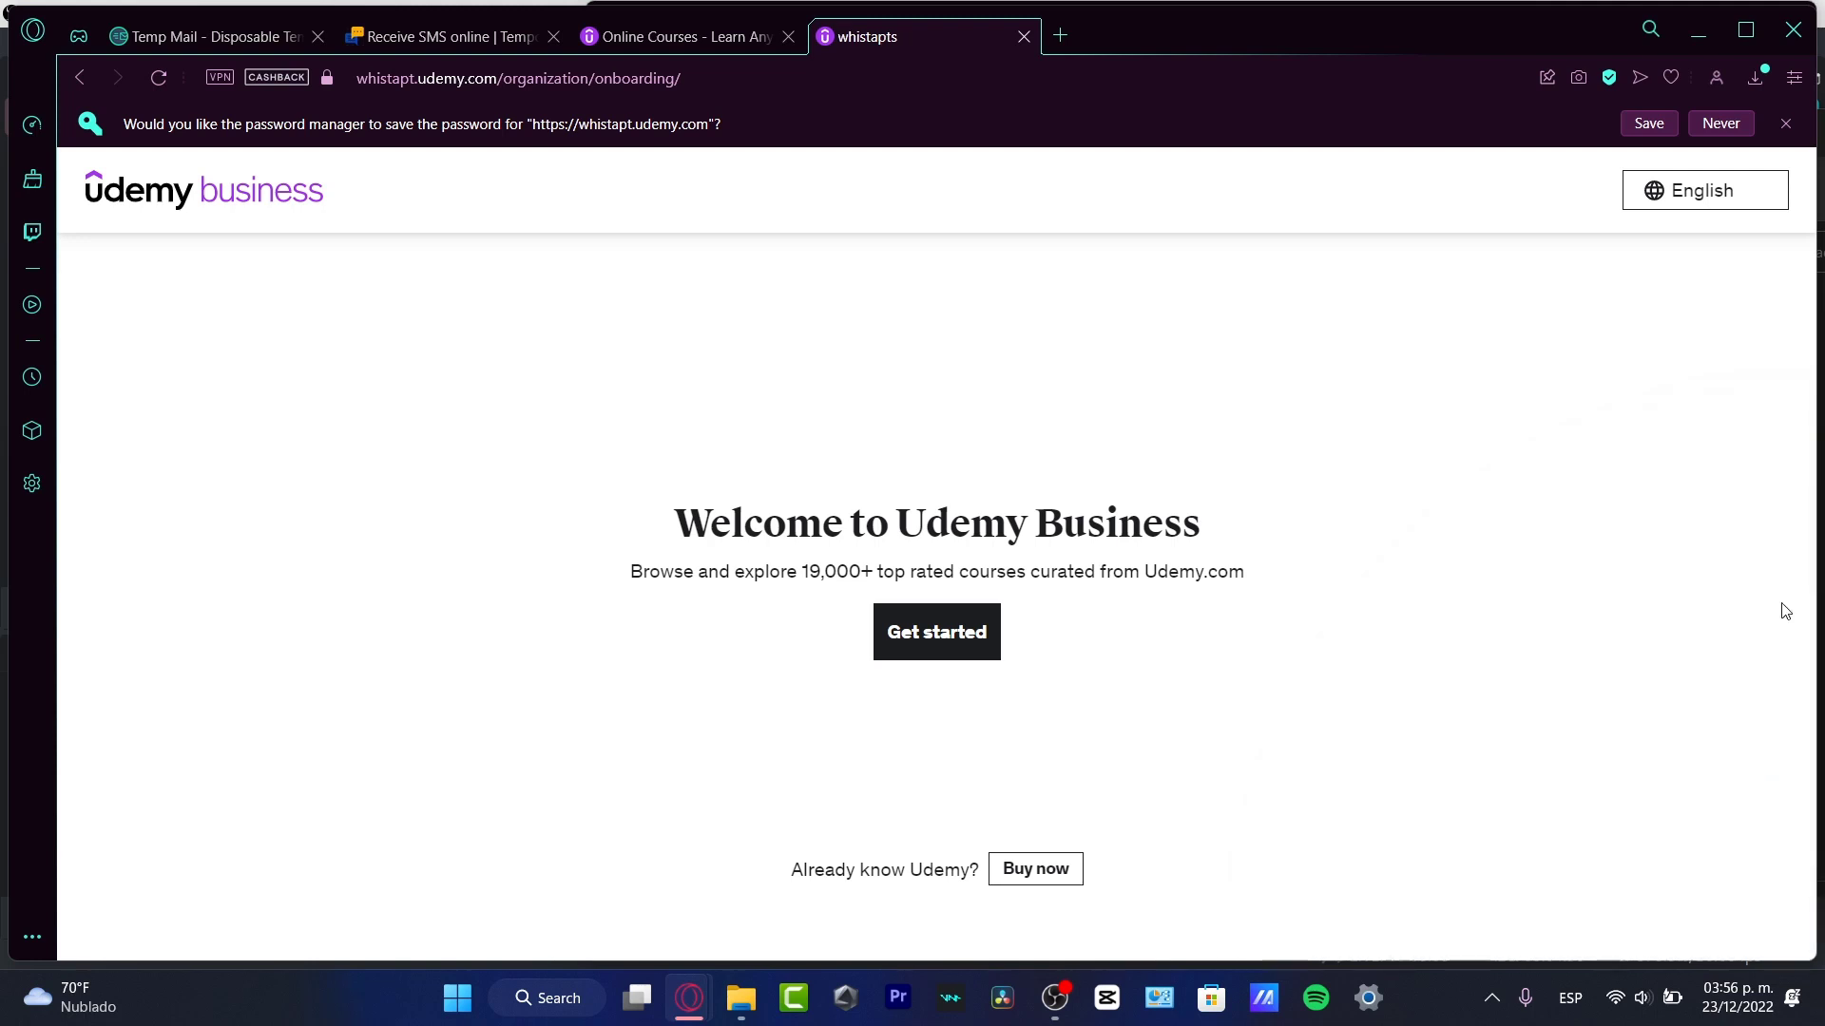
pyautogui.moveTo(1466, 663)
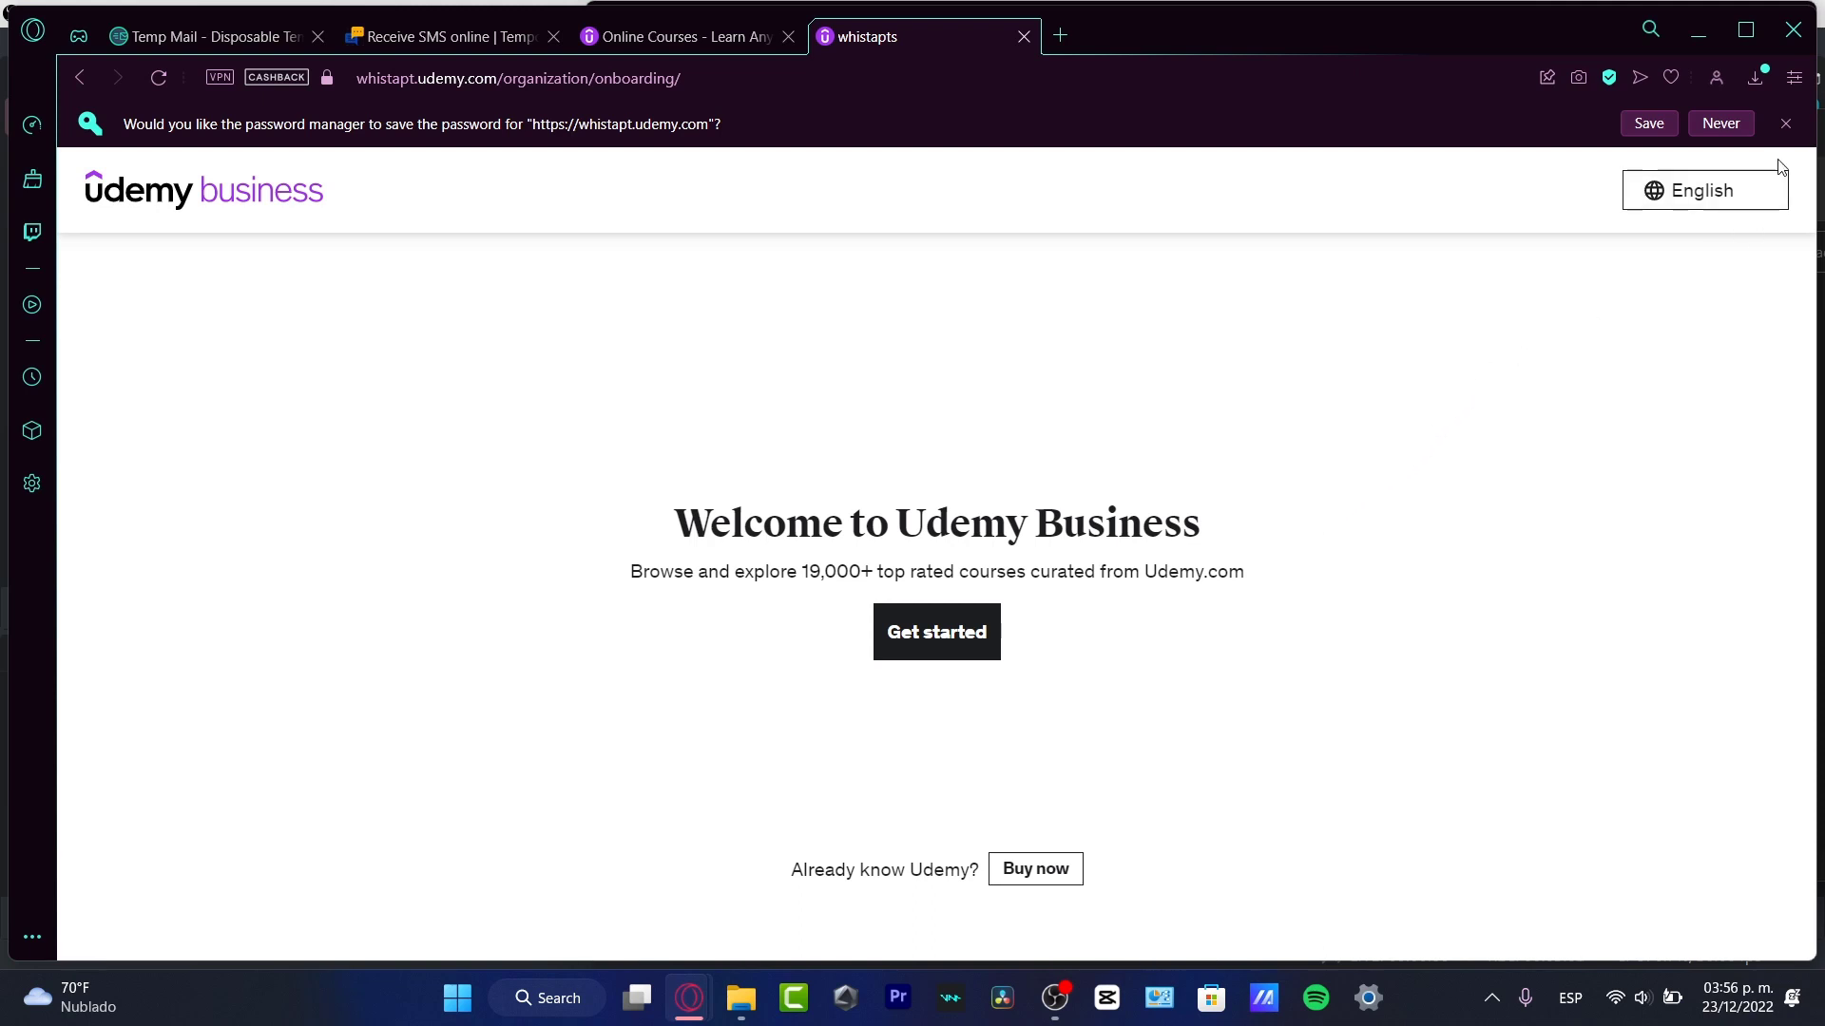
pyautogui.click(1787, 124)
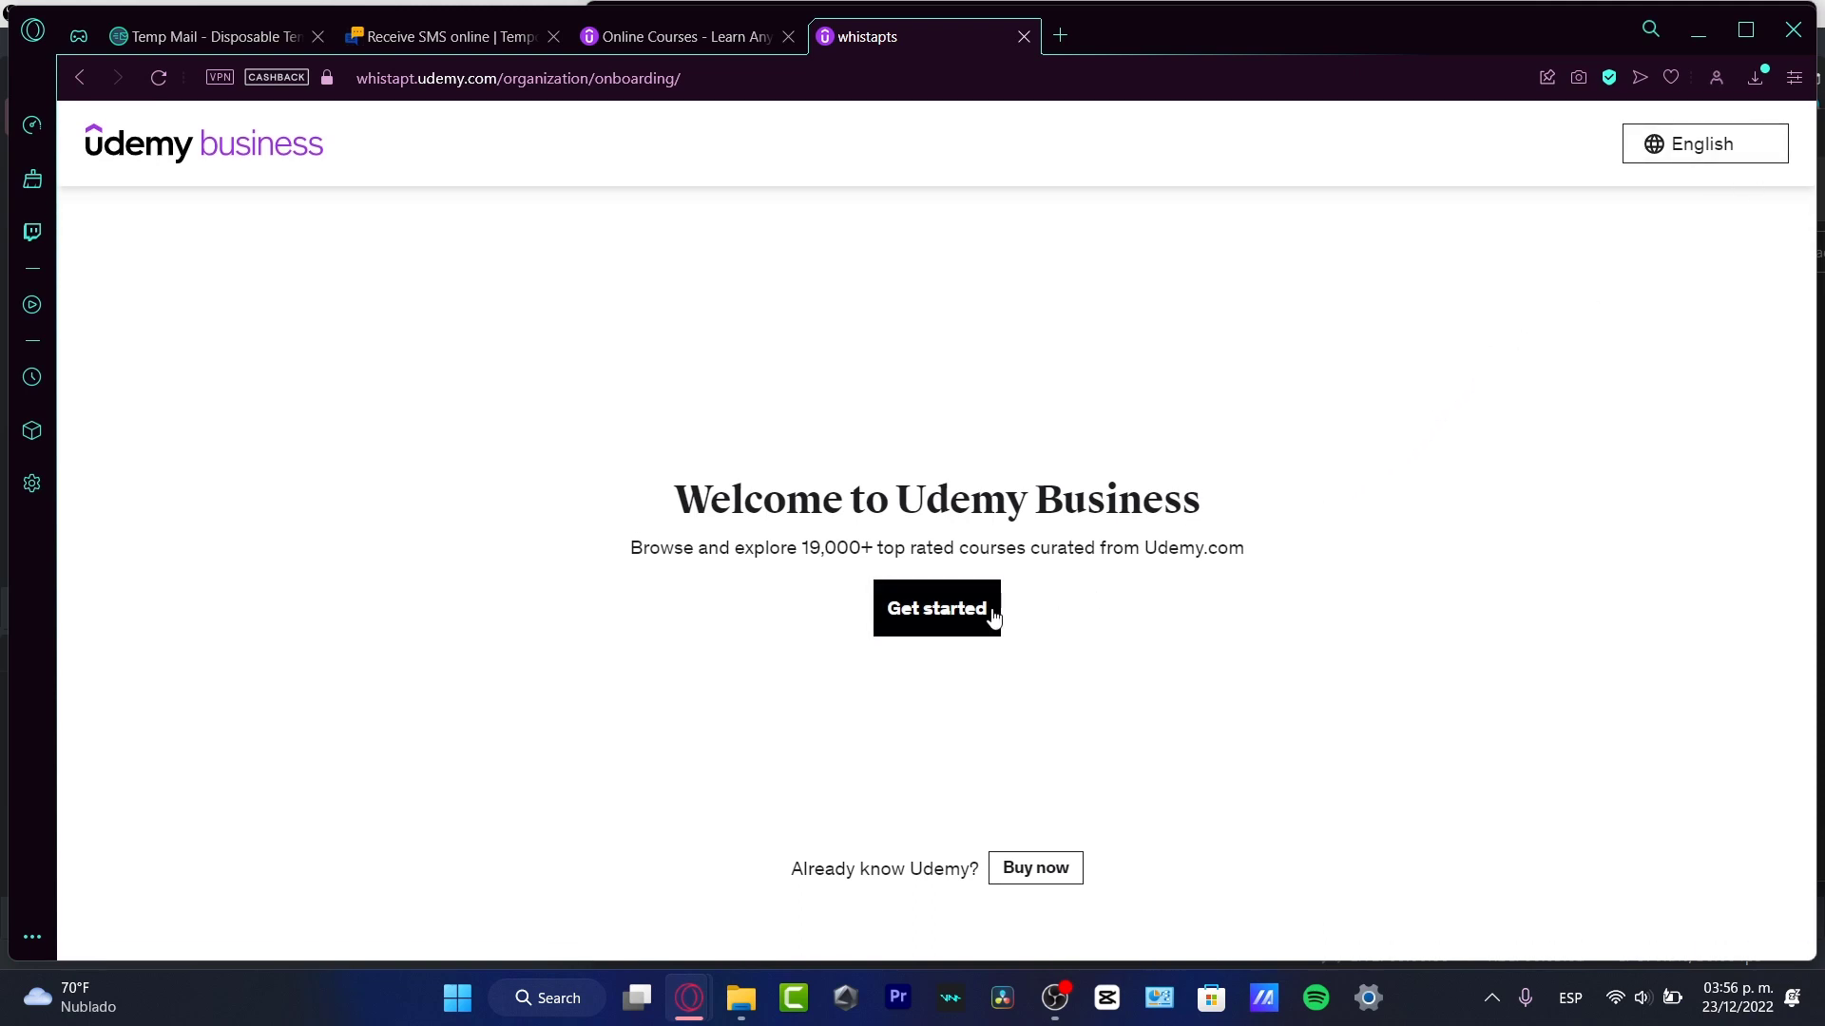
pyautogui.click(935, 607)
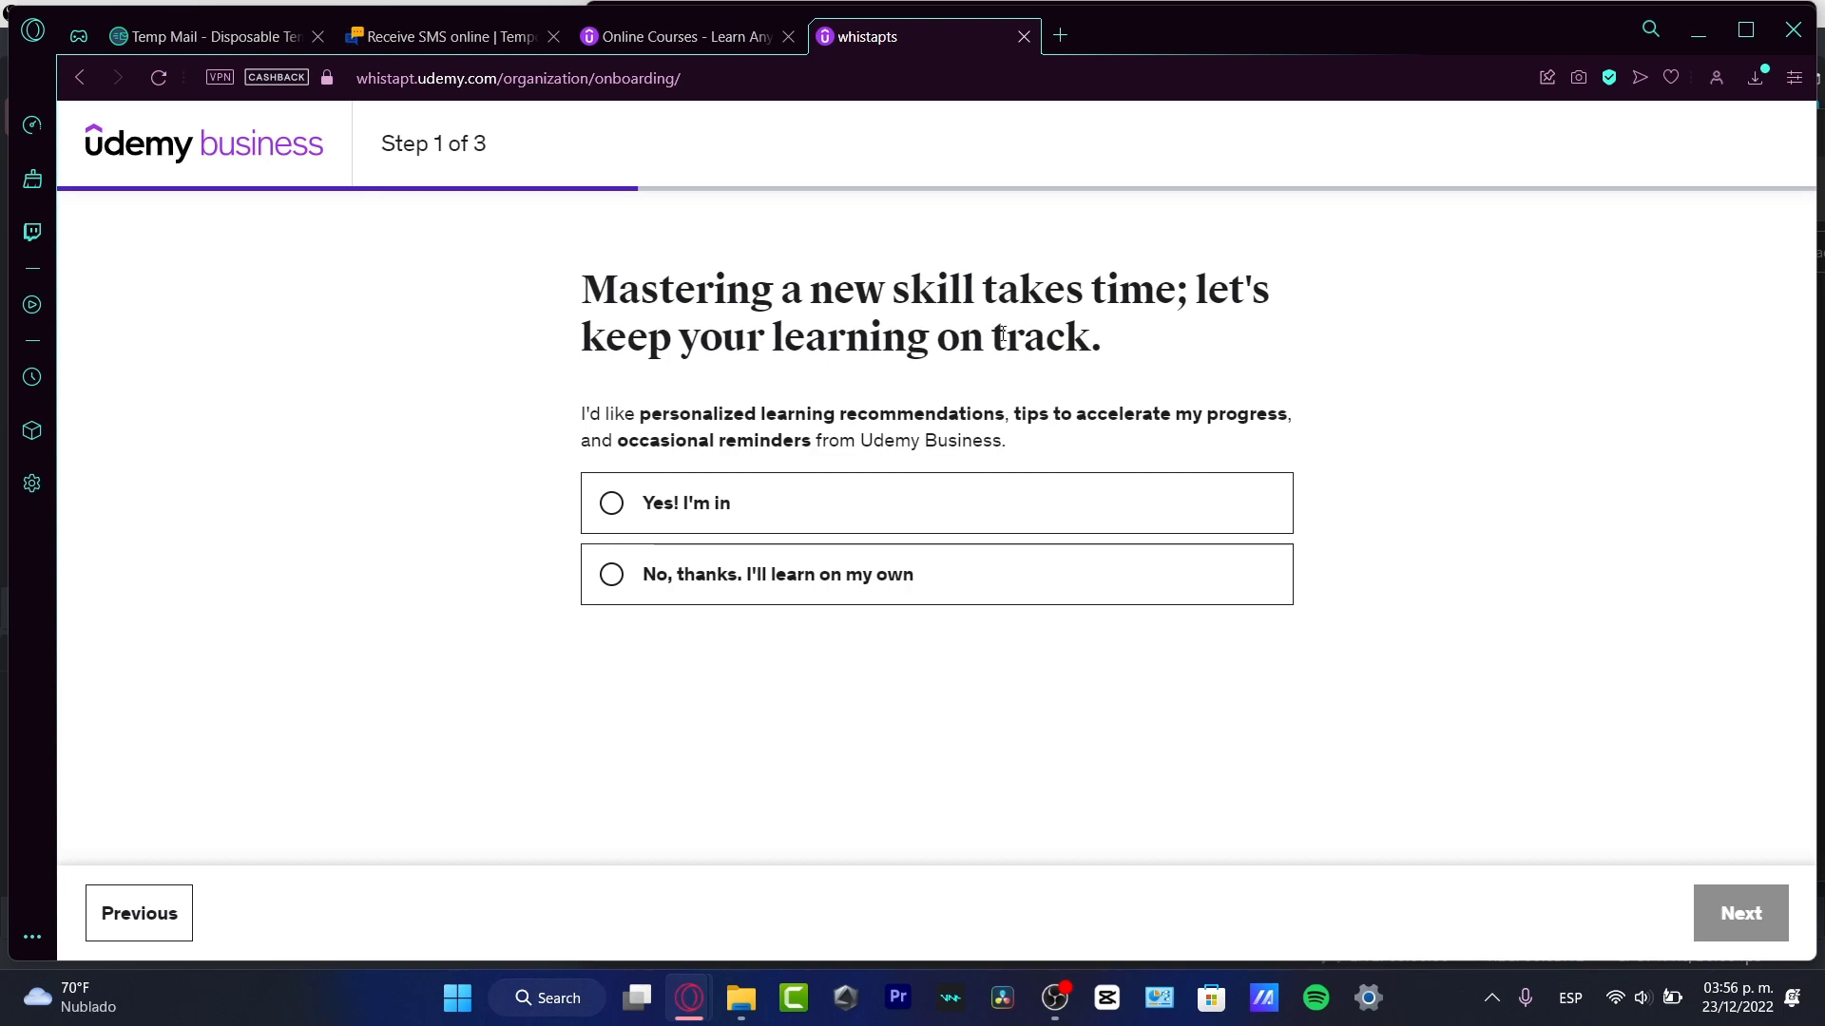
# Opt in to recommendations and reminders, keep Communications Essentials and Digital Marketing skillsets, and continue to step 3.
pyautogui.moveTo(625, 413); pyautogui.dragTo(1004, 439)
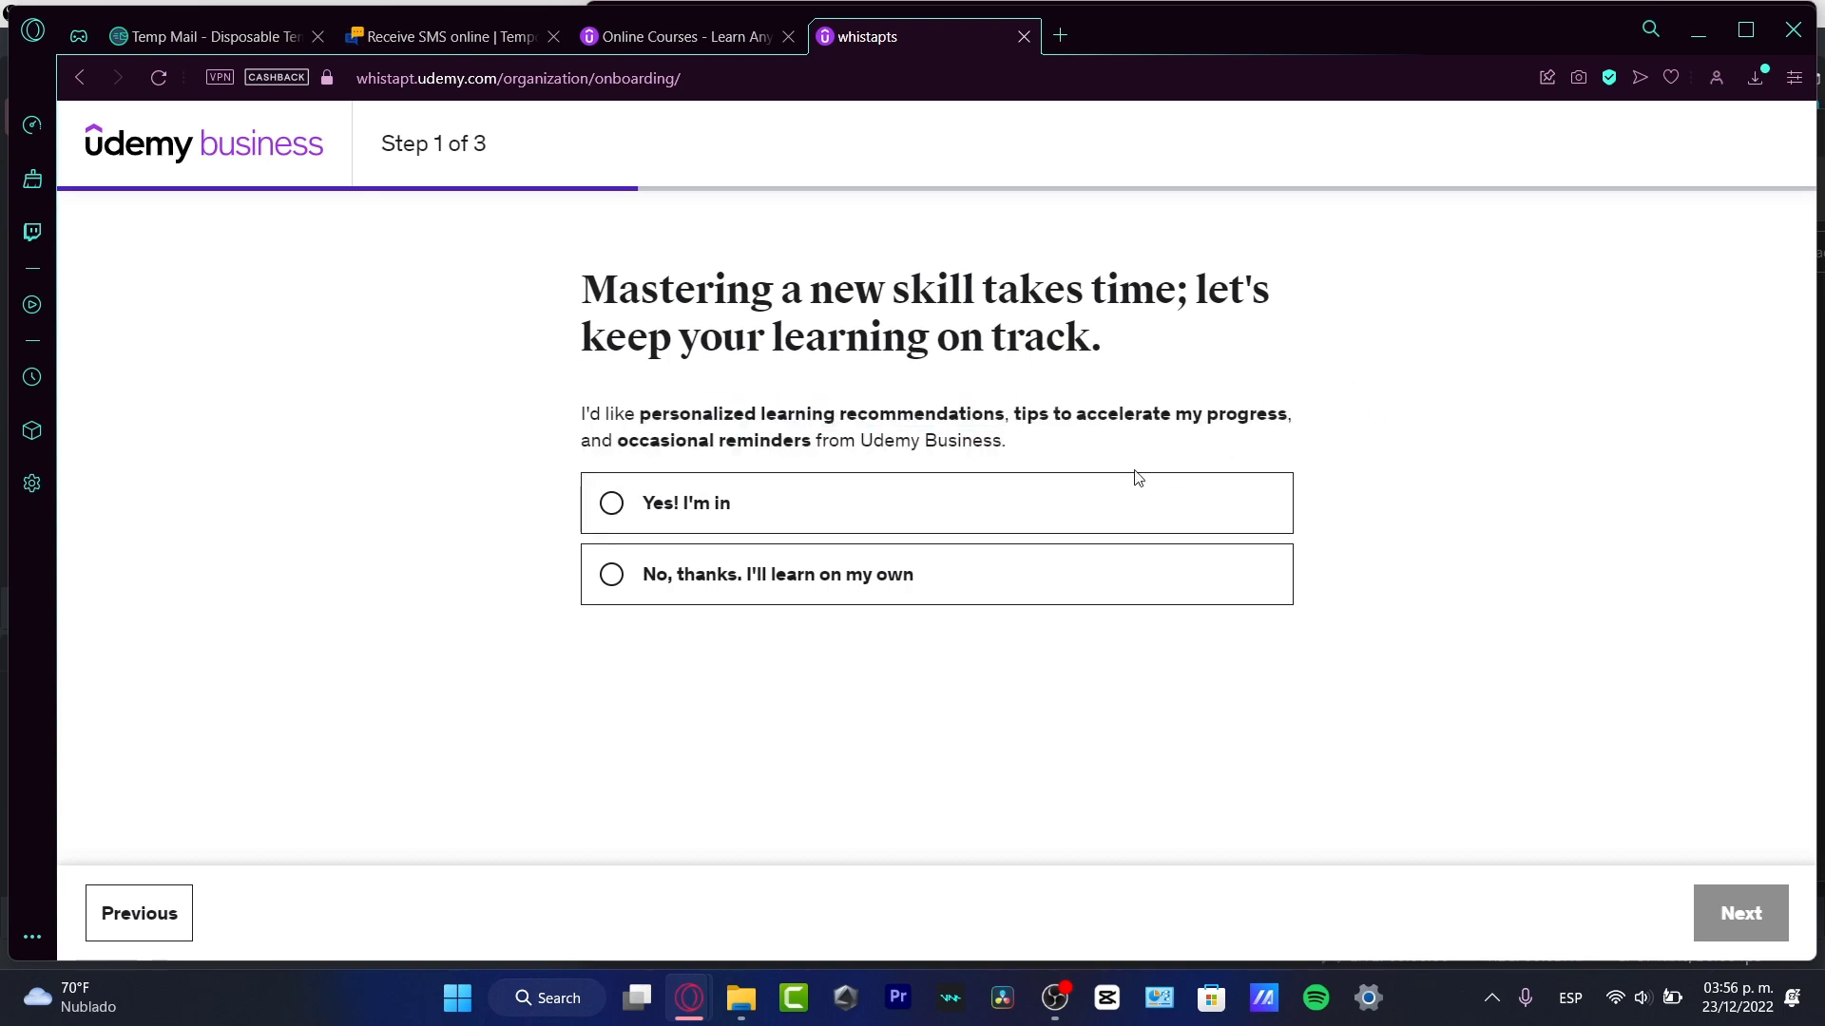
pyautogui.click(611, 501)
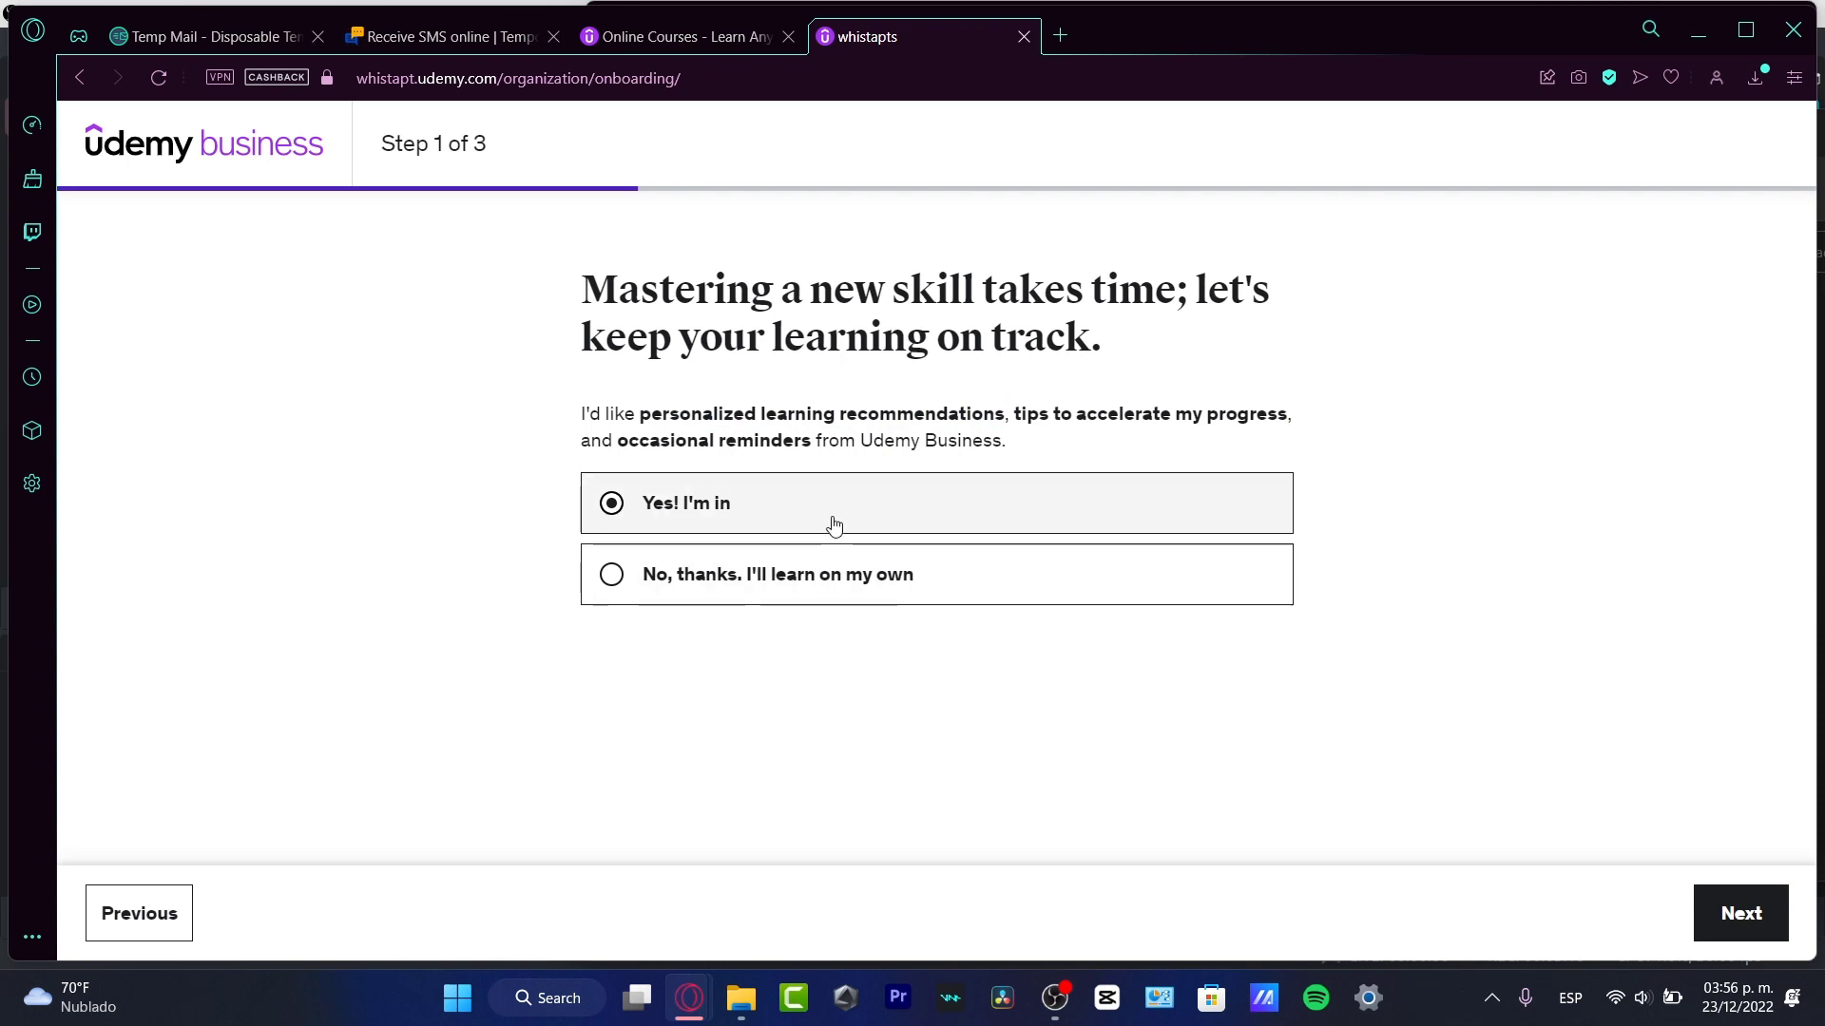
pyautogui.click(1739, 913)
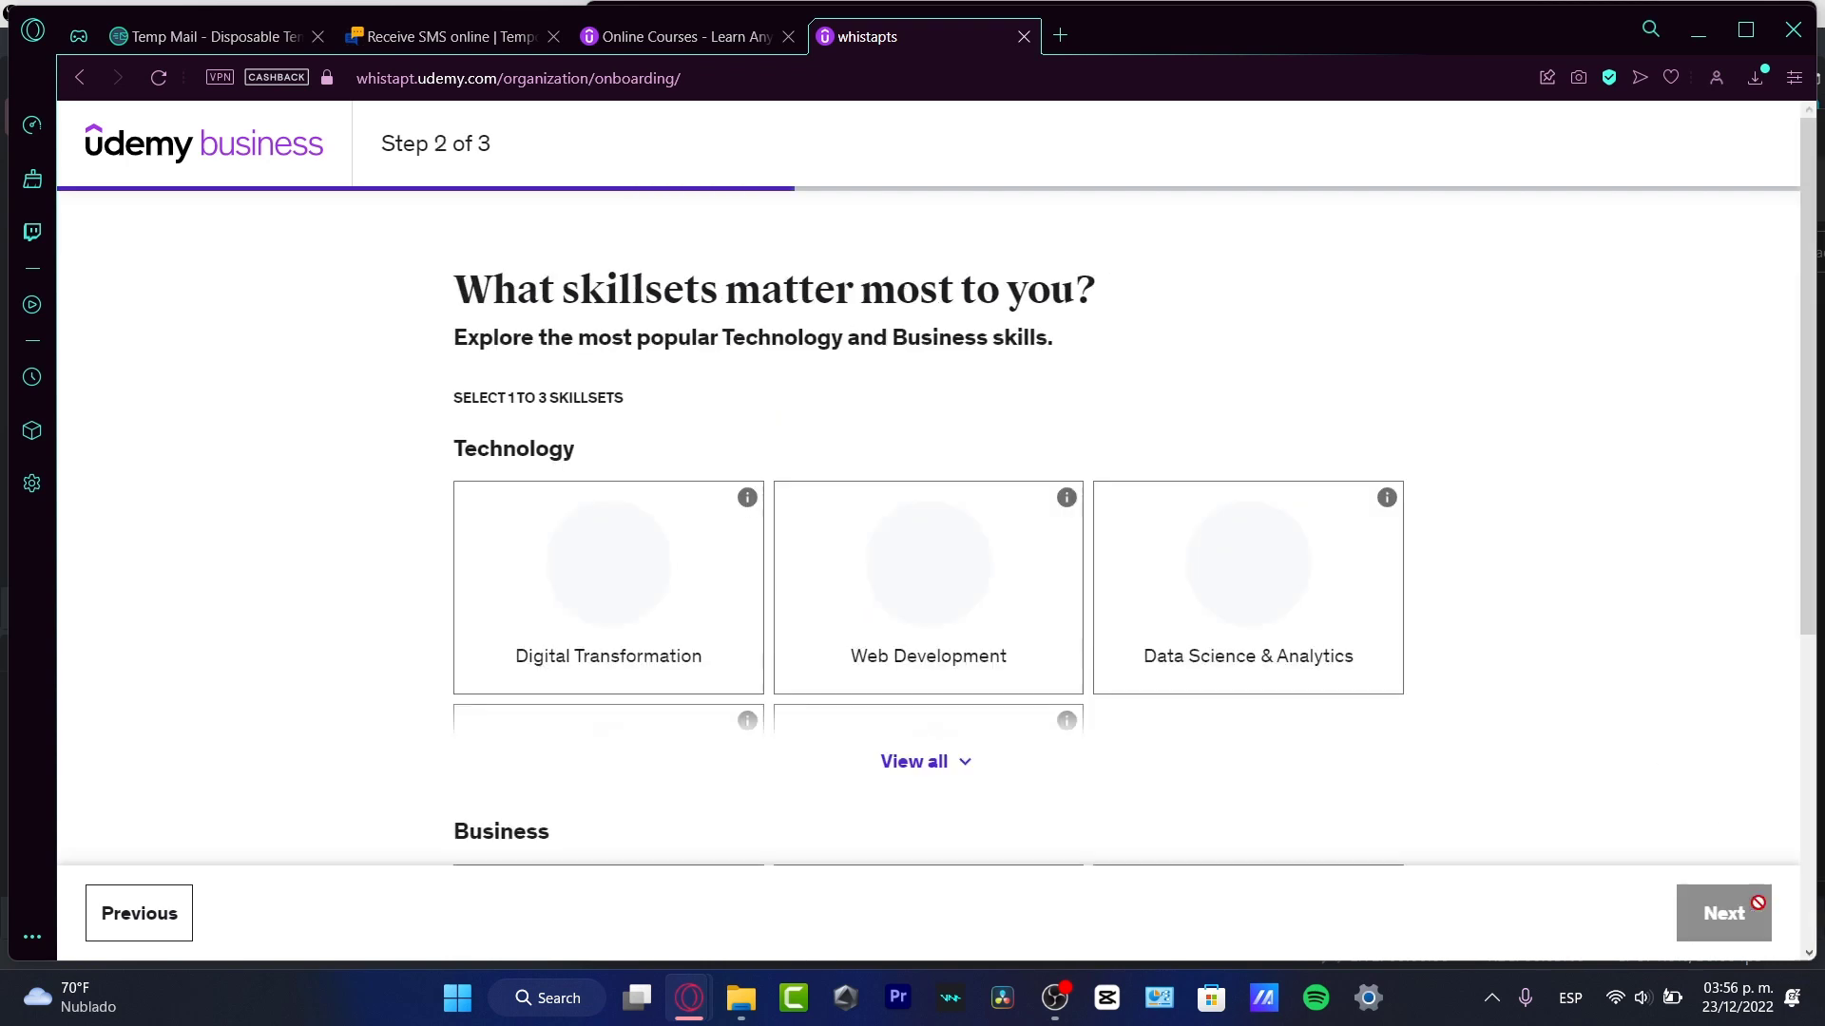
pyautogui.scroll(-3)
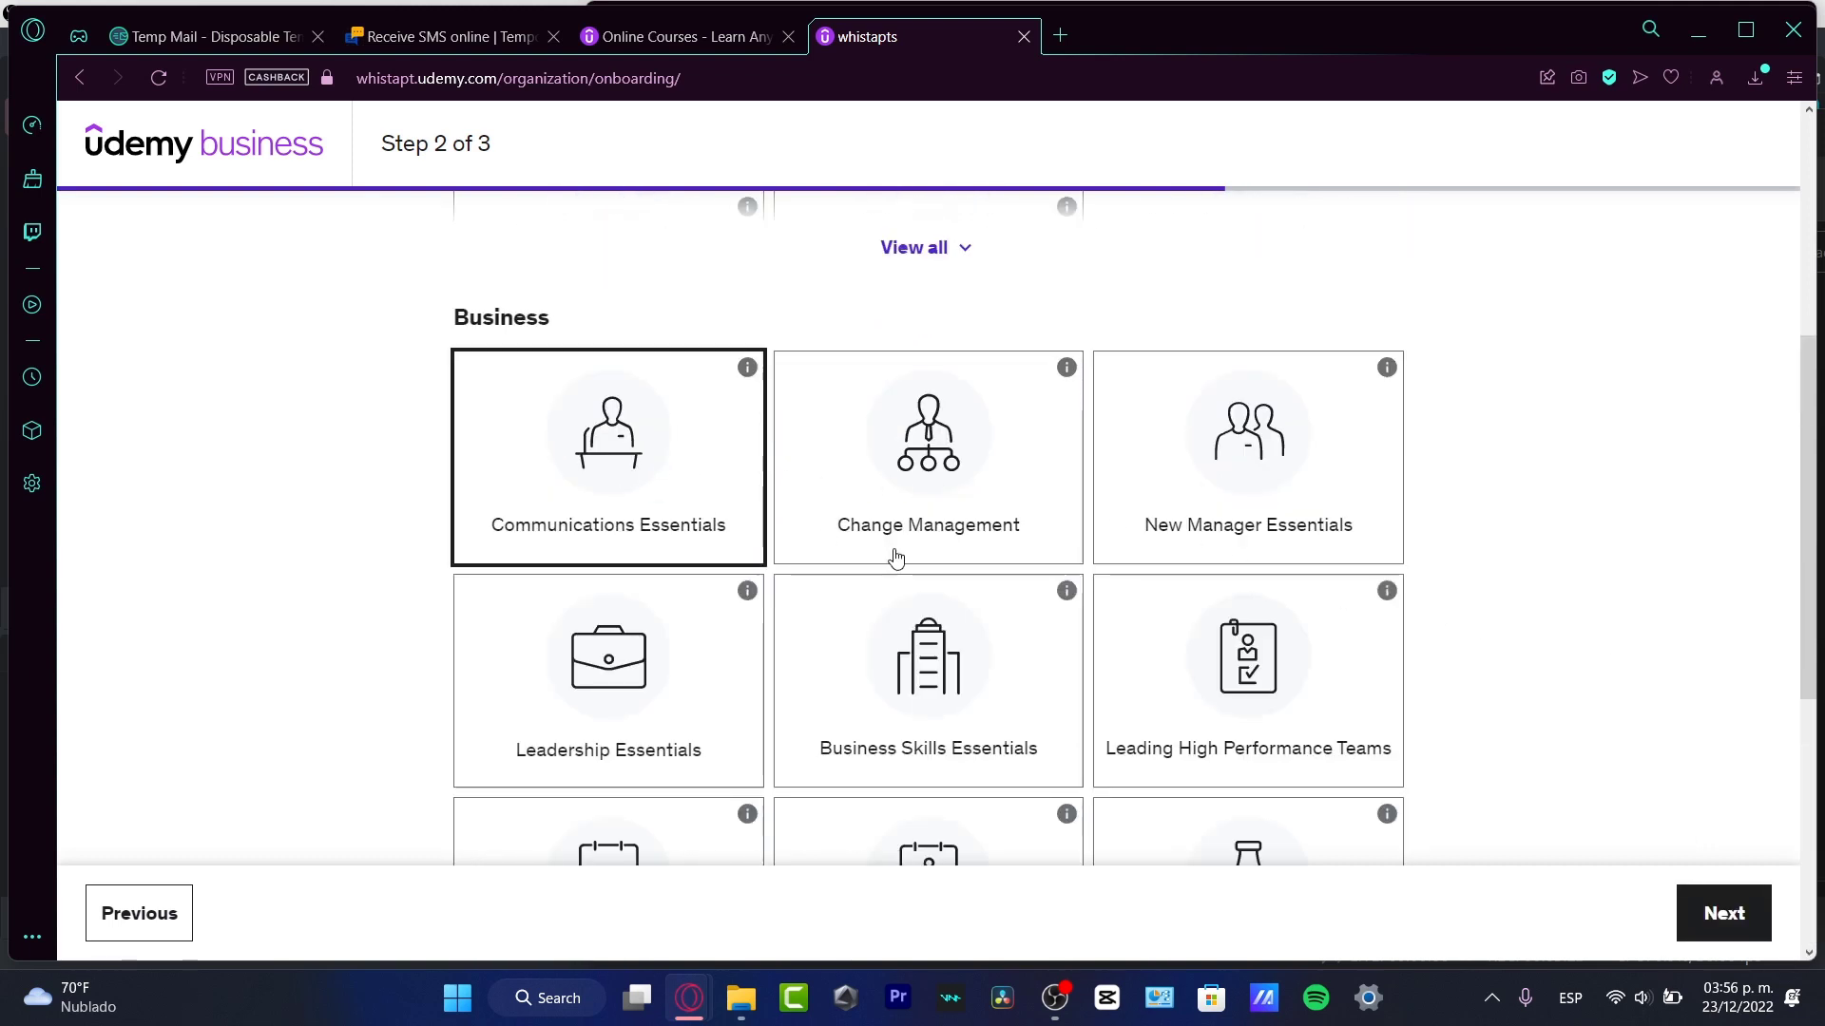
pyautogui.scroll(-3)
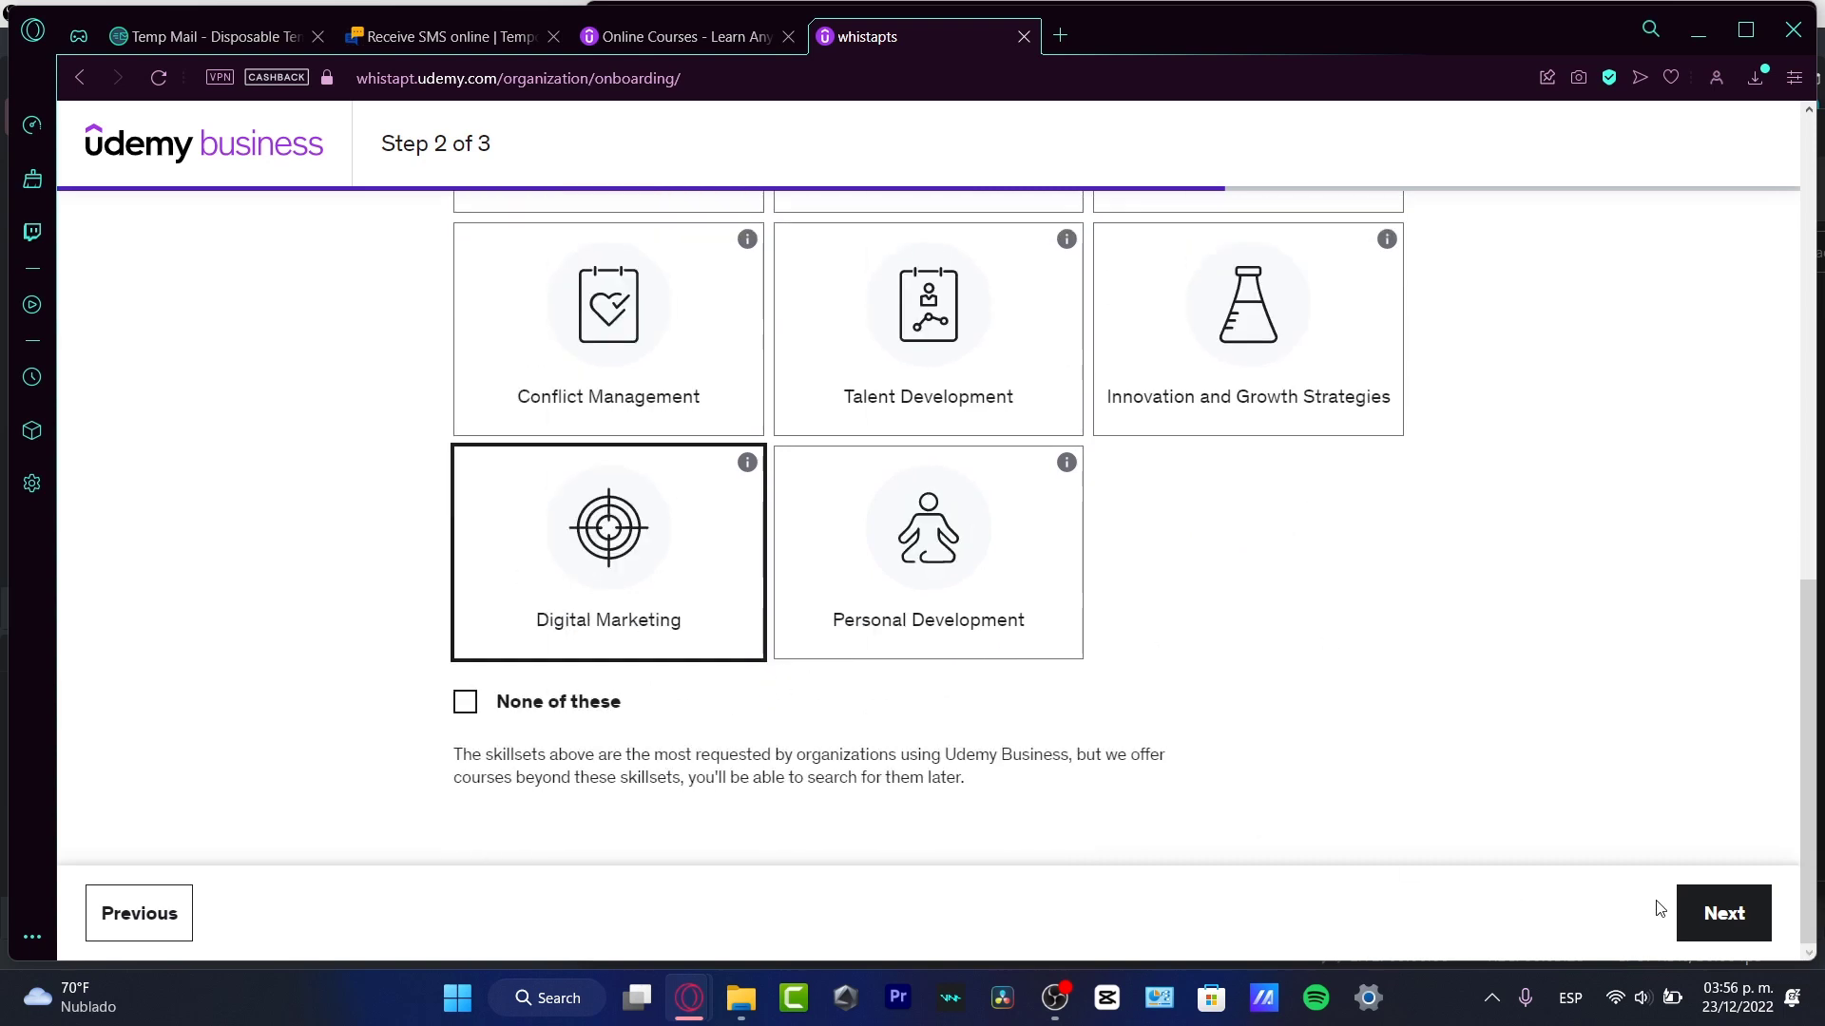
pyautogui.click(1722, 912)
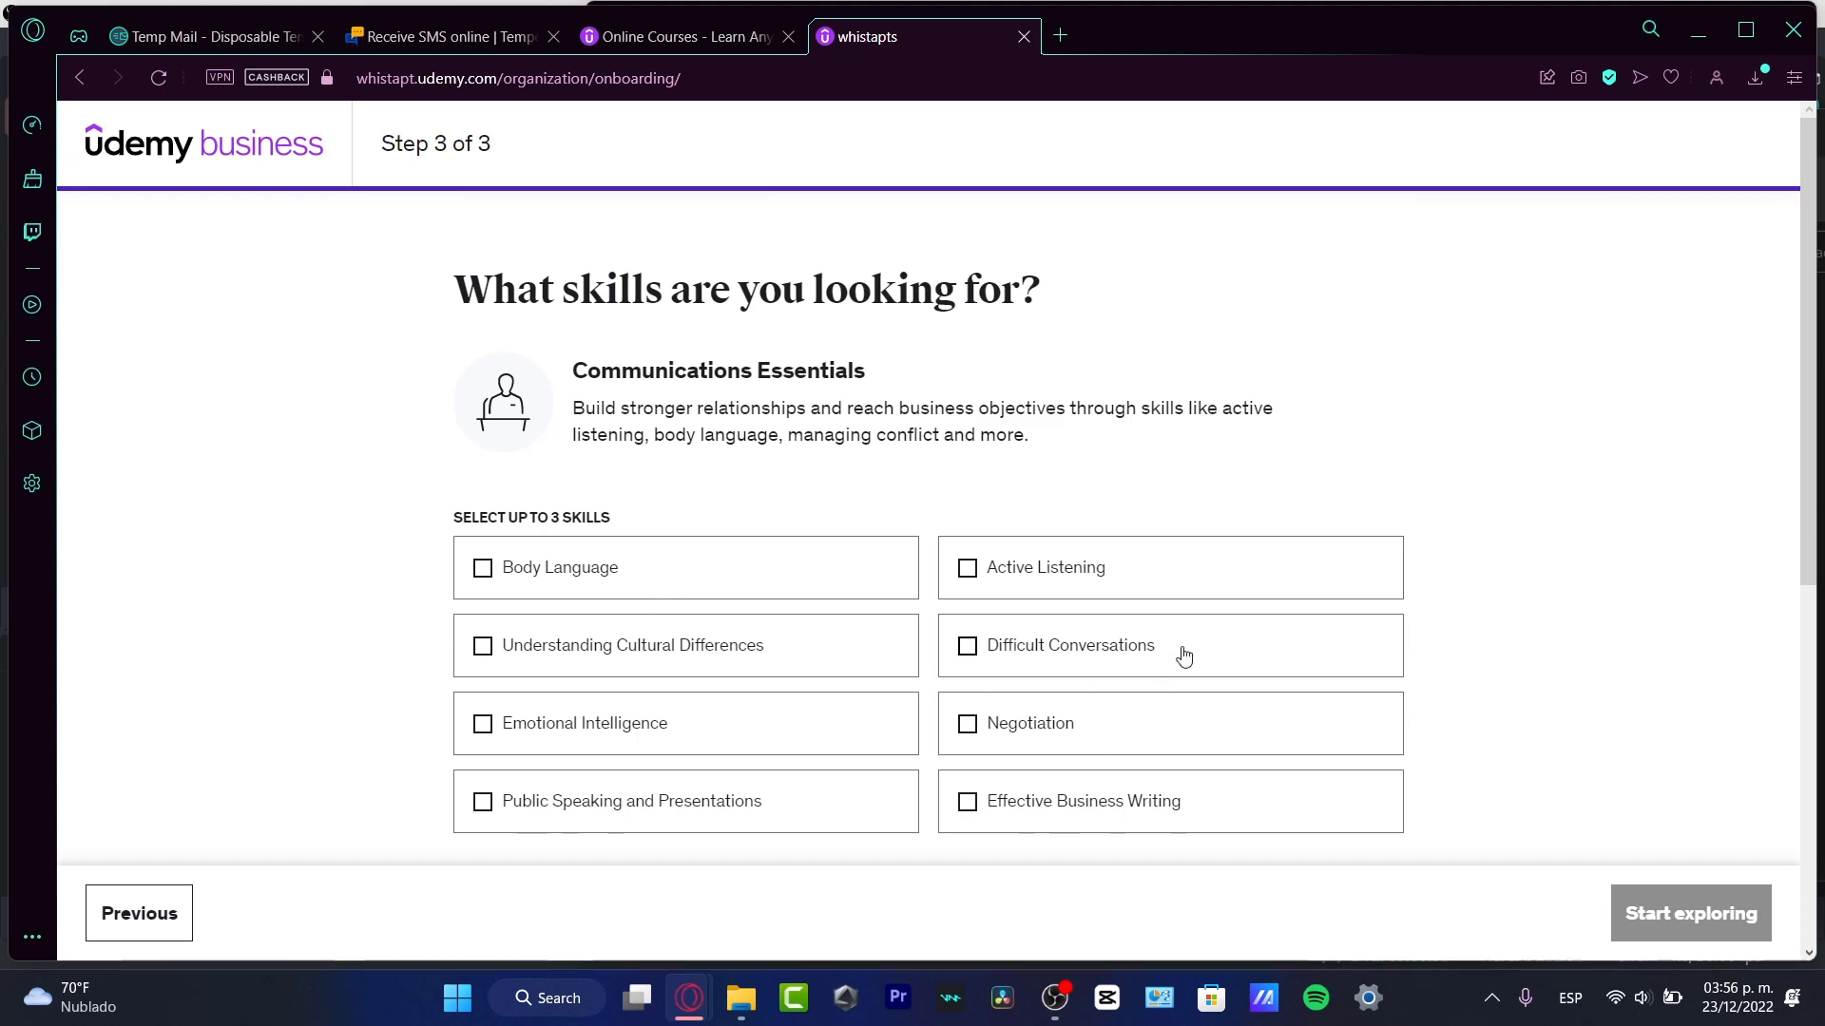
# Tick Negotiation, Active Listening, Marketing Strategy, Content & Email Marketing and Video Marketing, finishing onboarding.
pyautogui.scroll(-3)
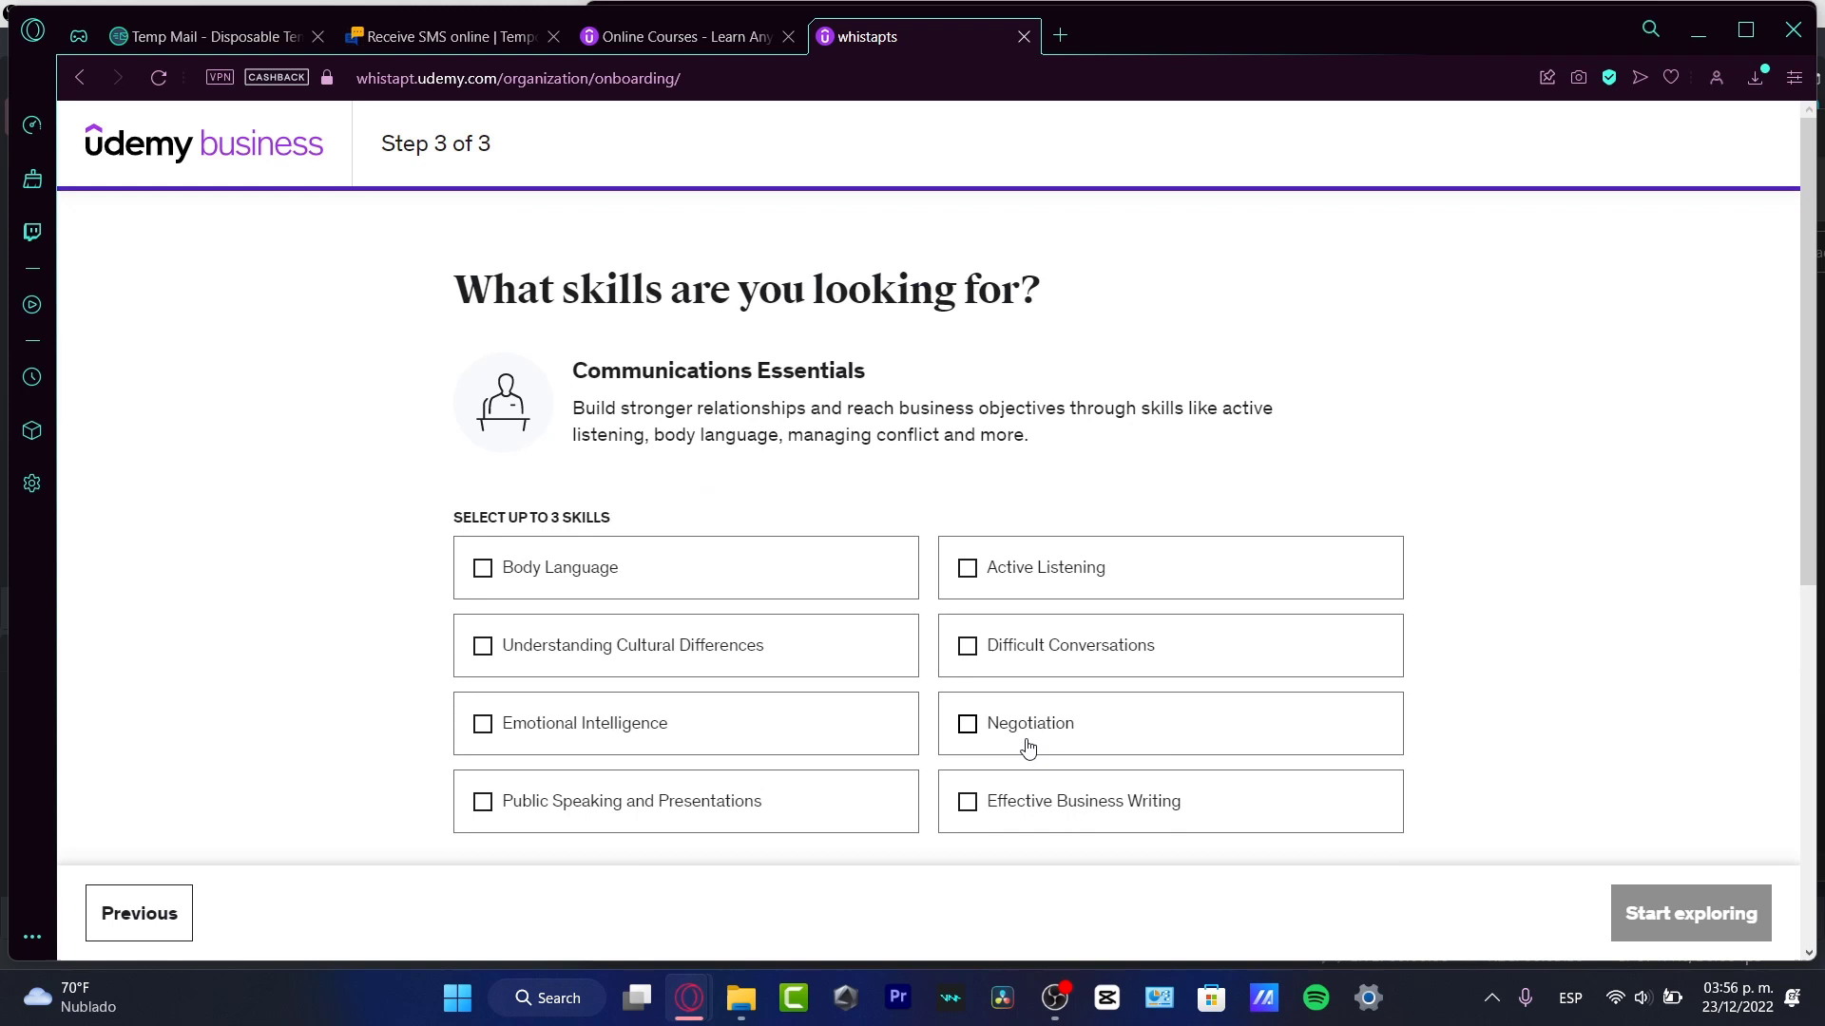
pyautogui.click(966, 566)
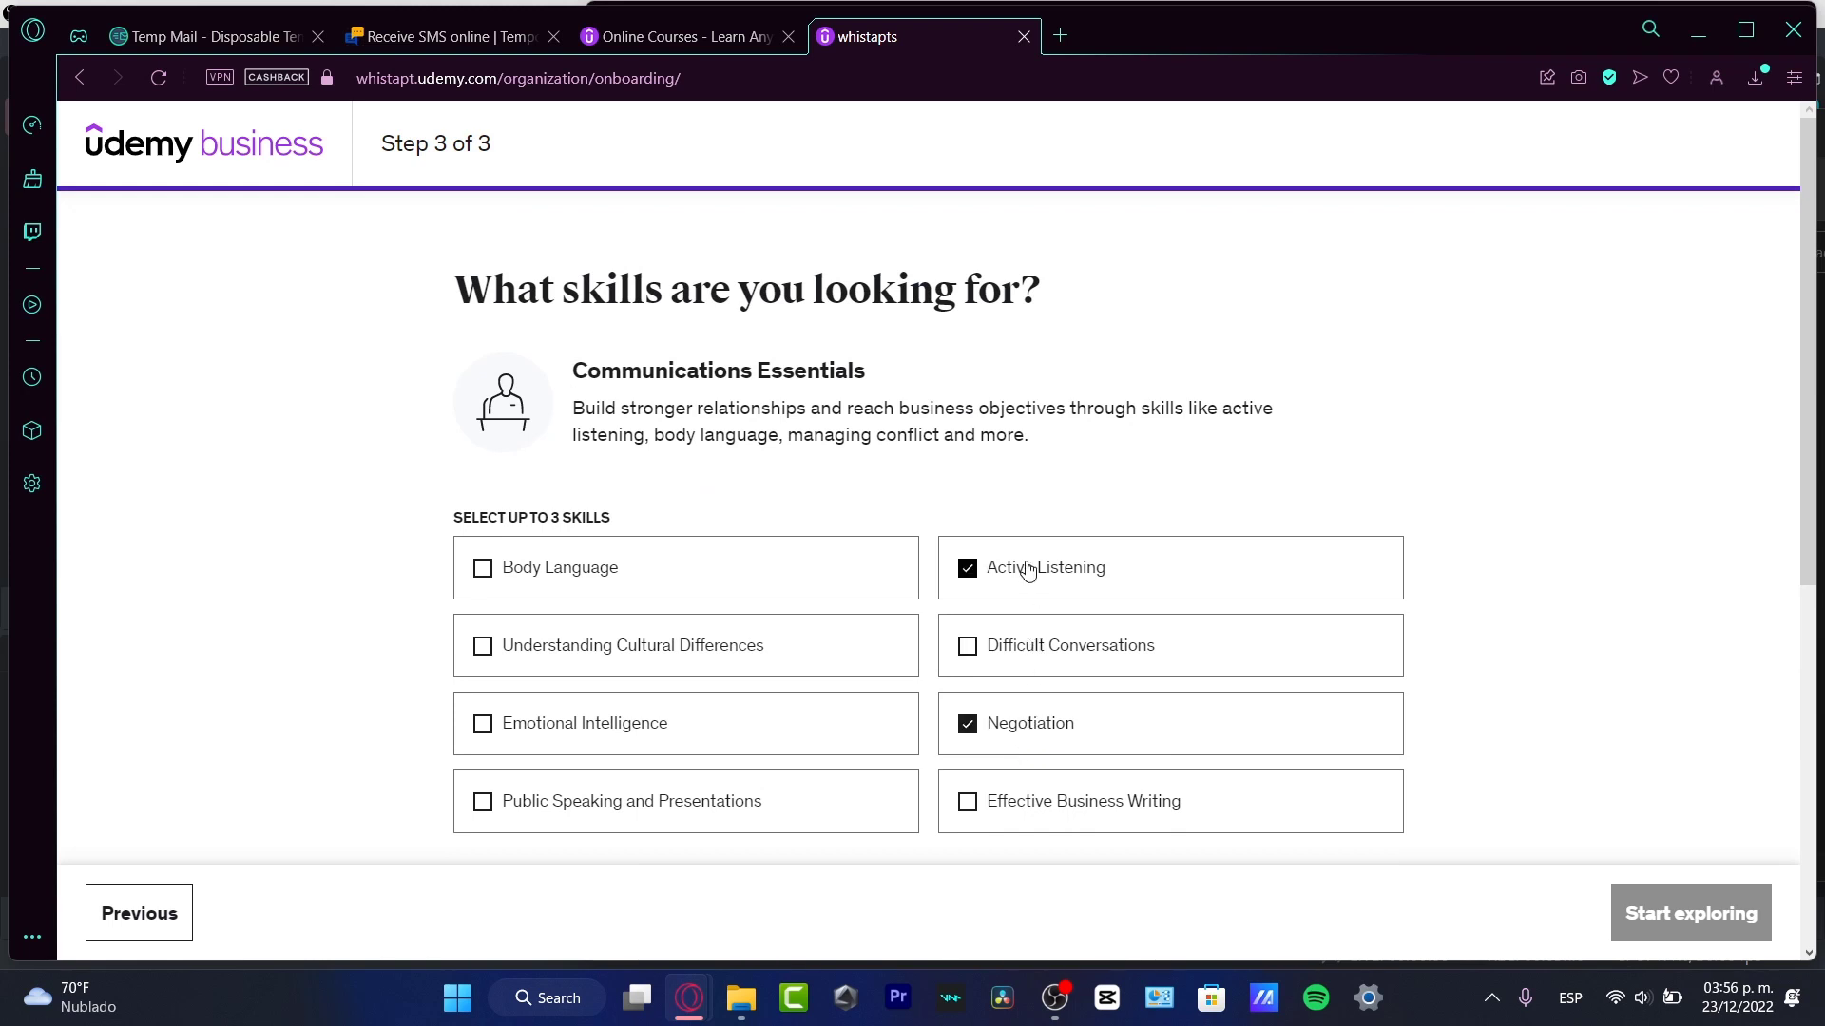
pyautogui.click(481, 568)
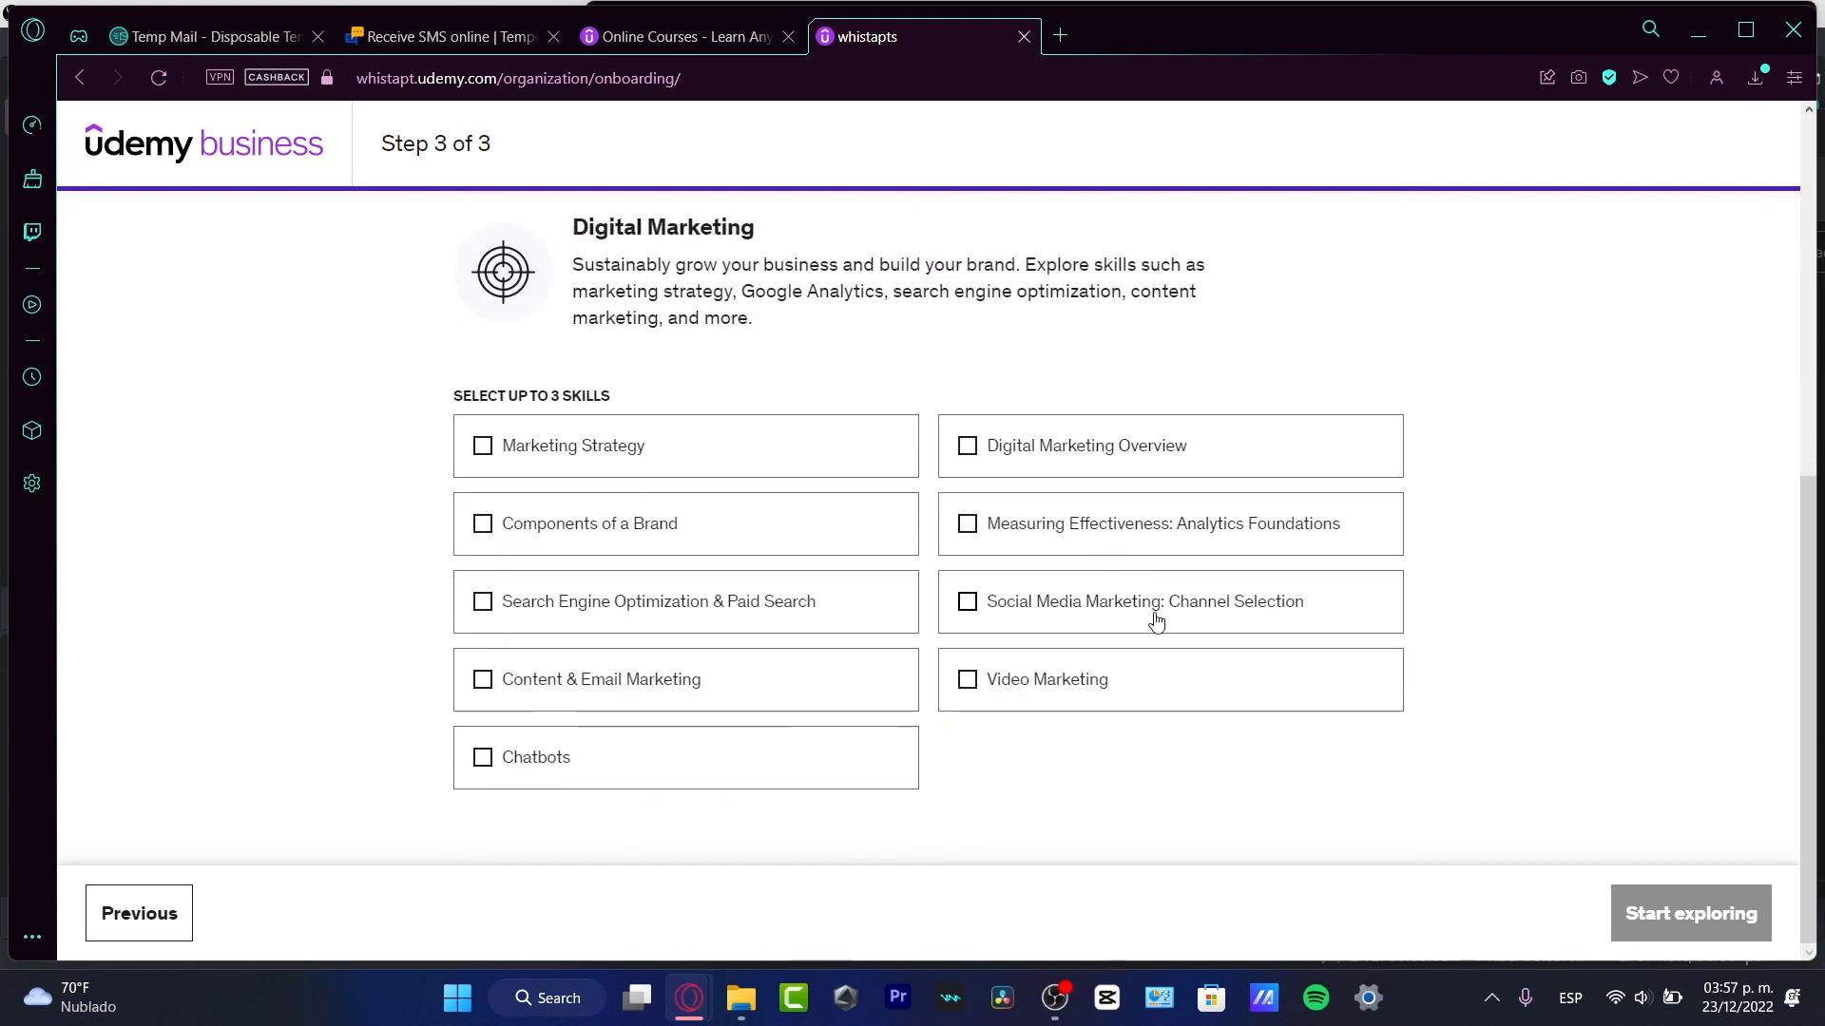
pyautogui.moveTo(719, 464)
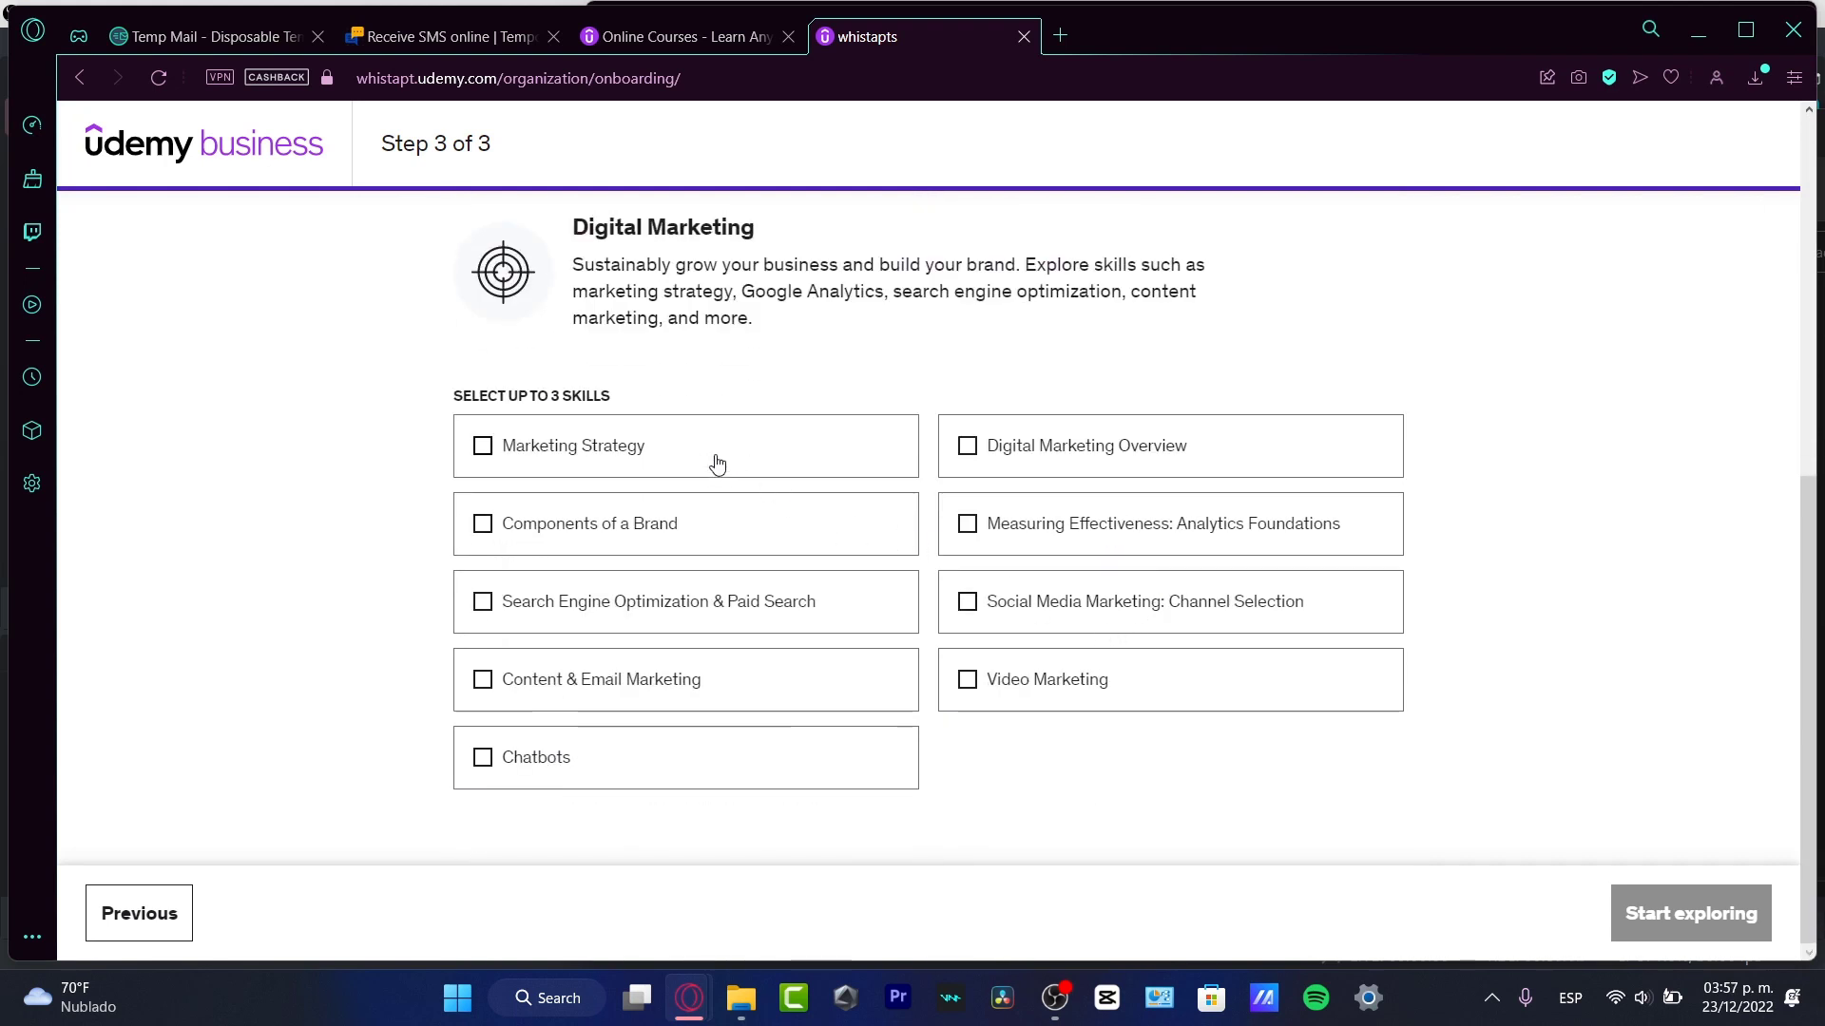
pyautogui.click(481, 678)
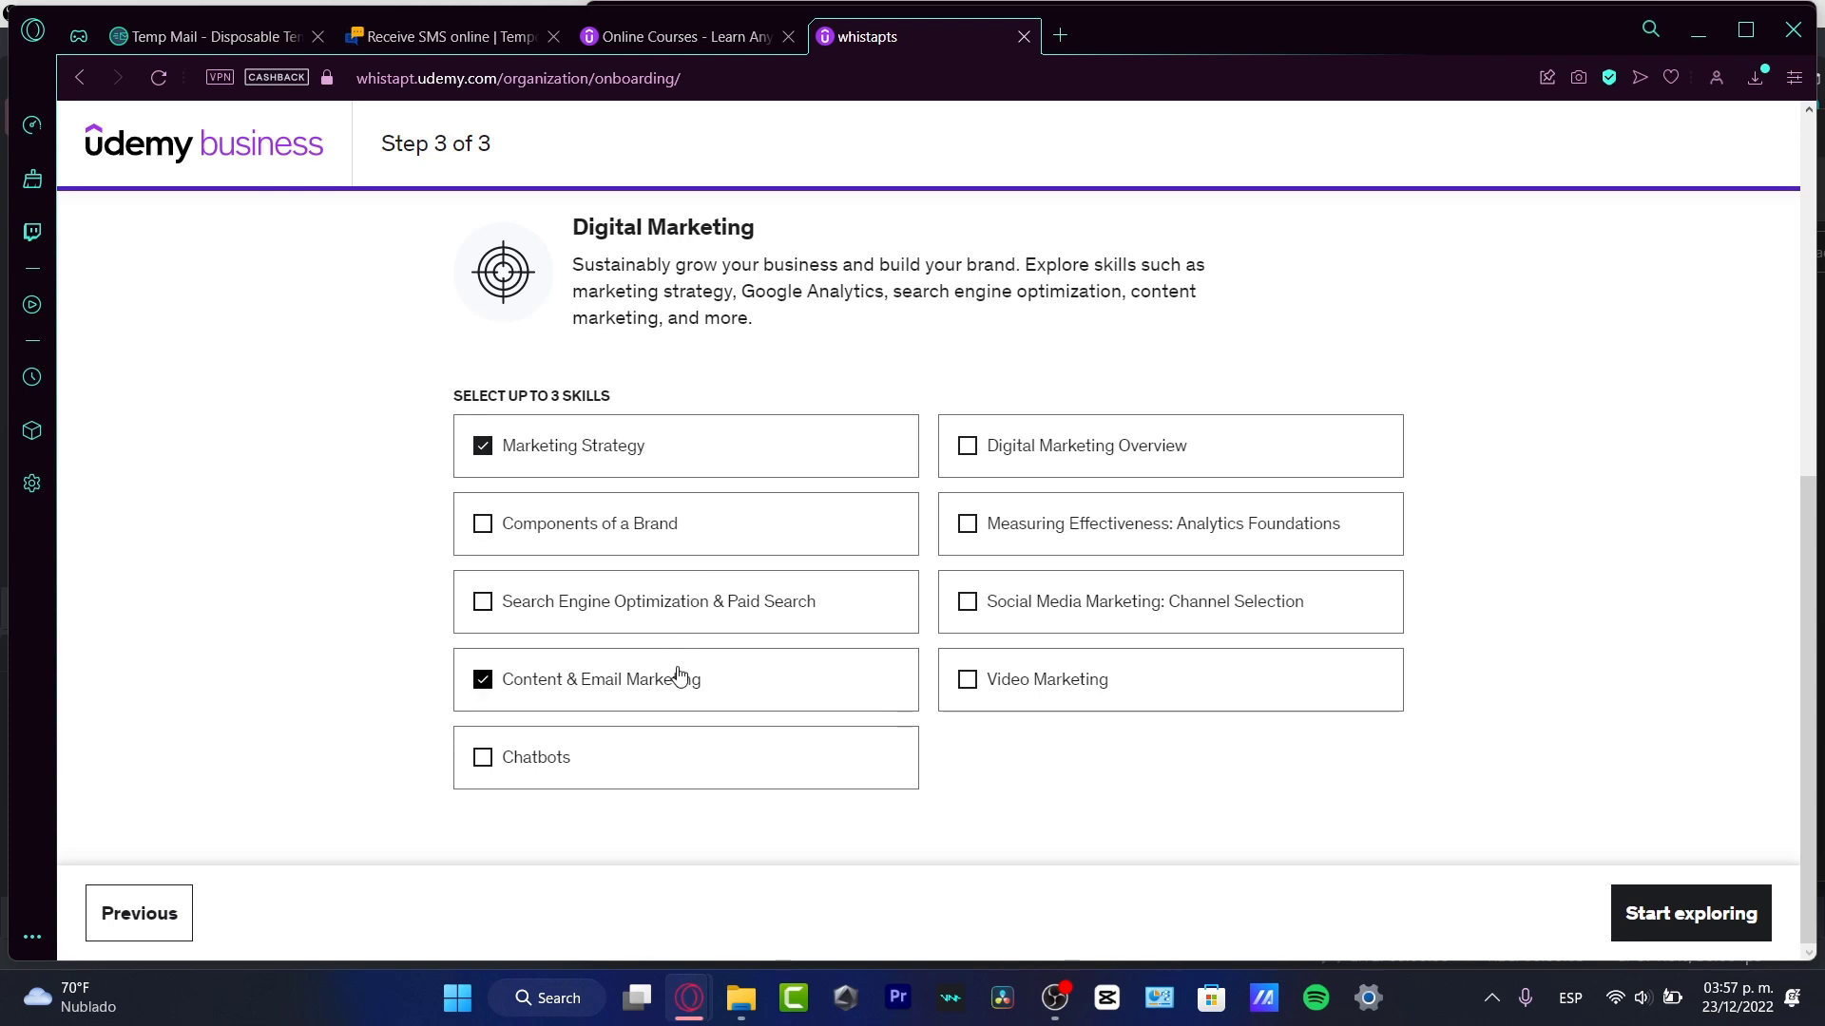
pyautogui.click(967, 681)
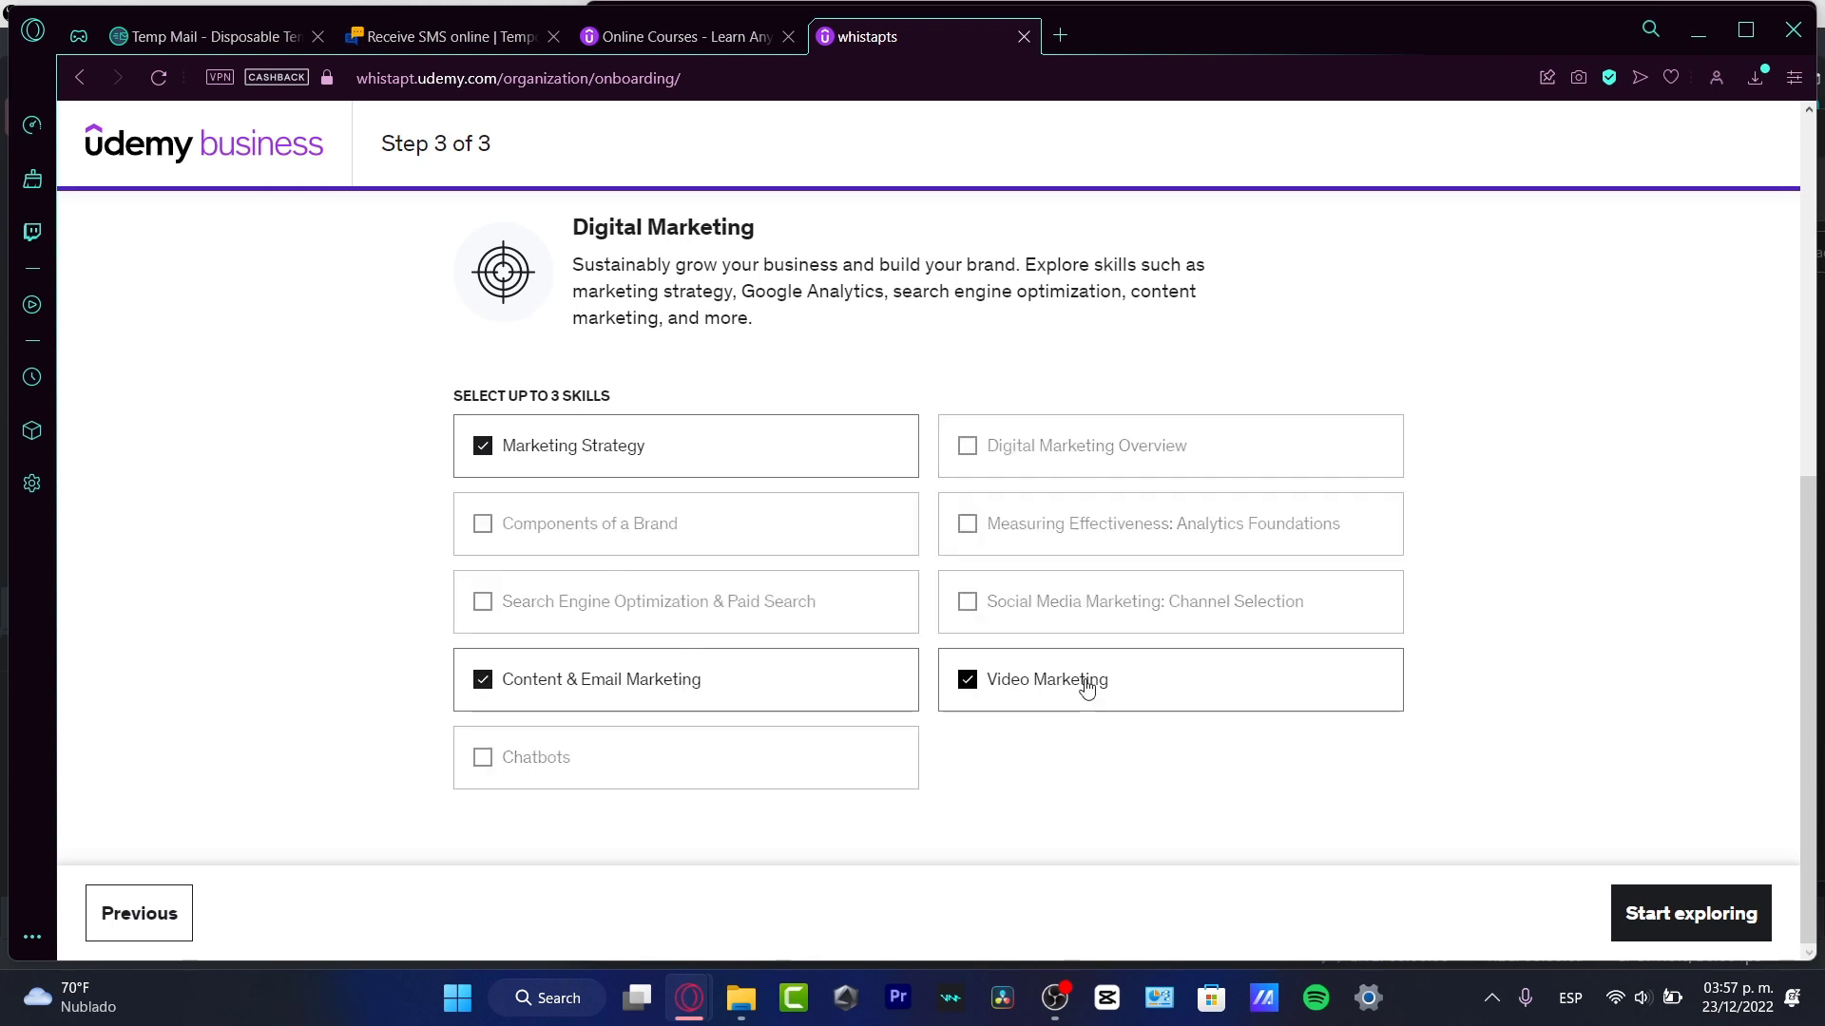
pyautogui.click(1689, 912)
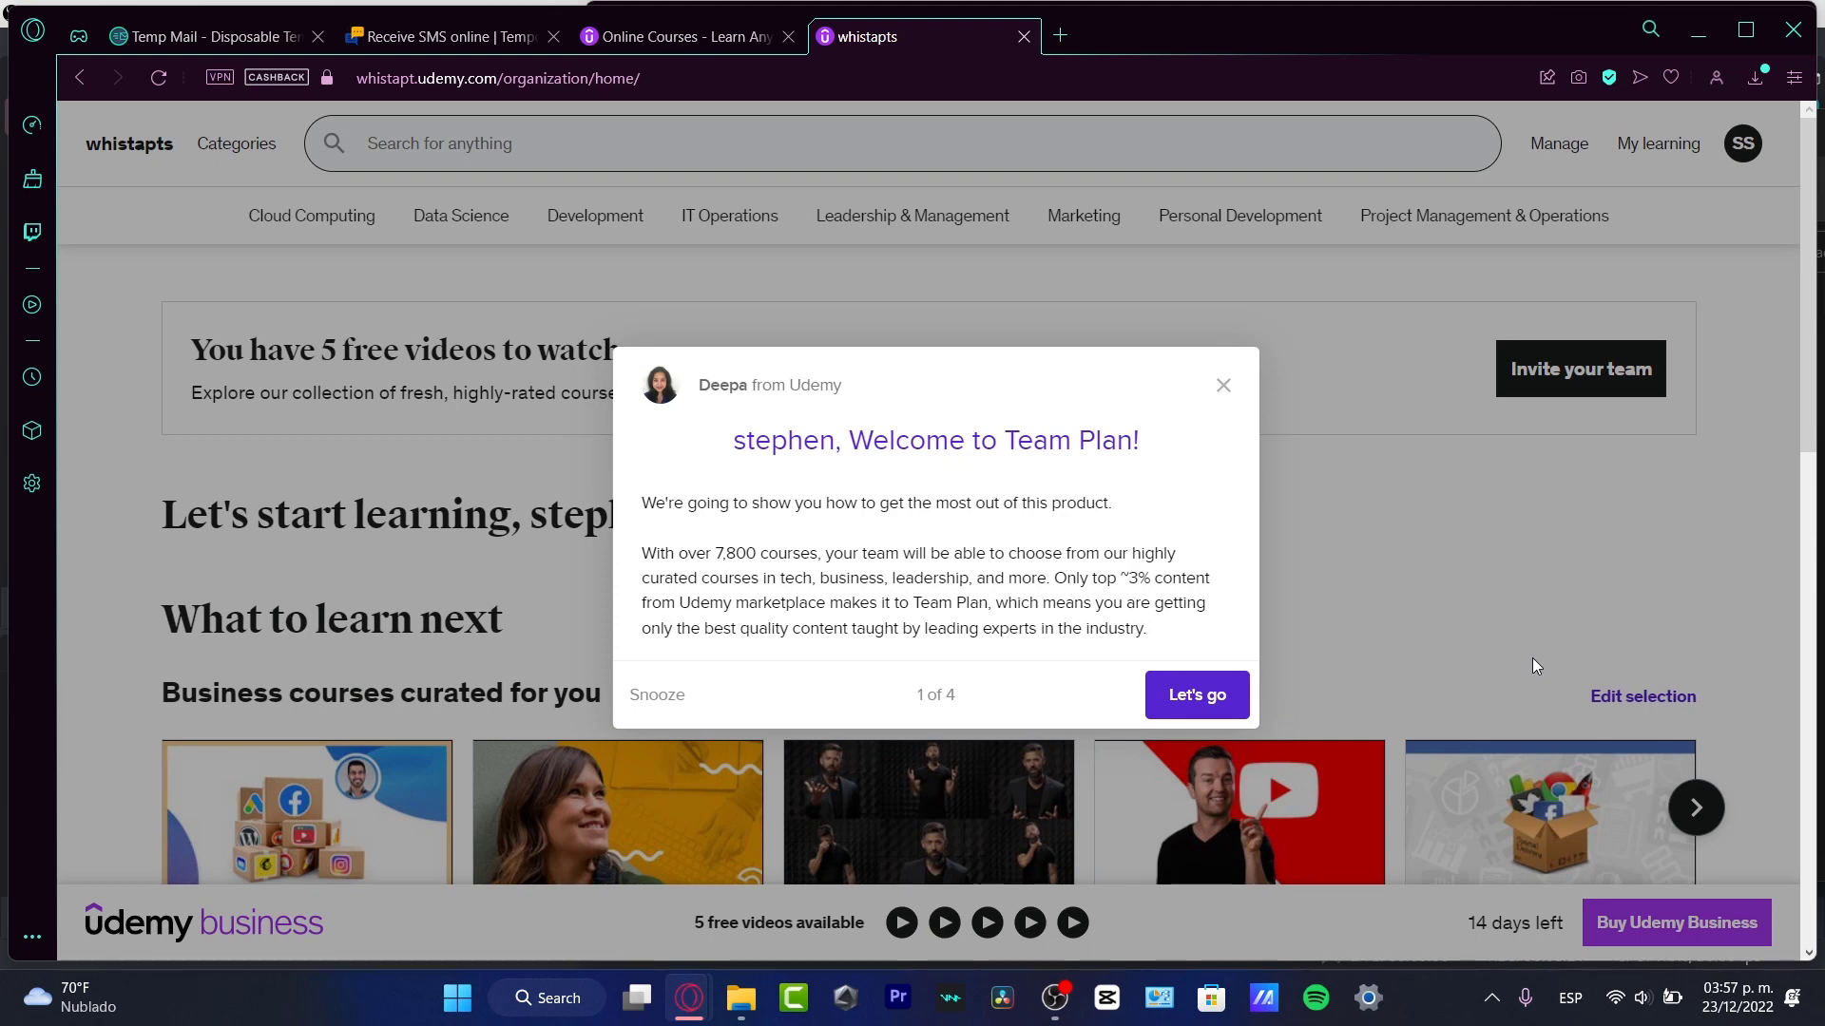
# Step through Let's go, Next, Next and Done to complete the Team Plan welcome tour.
pyautogui.click(1196, 696)
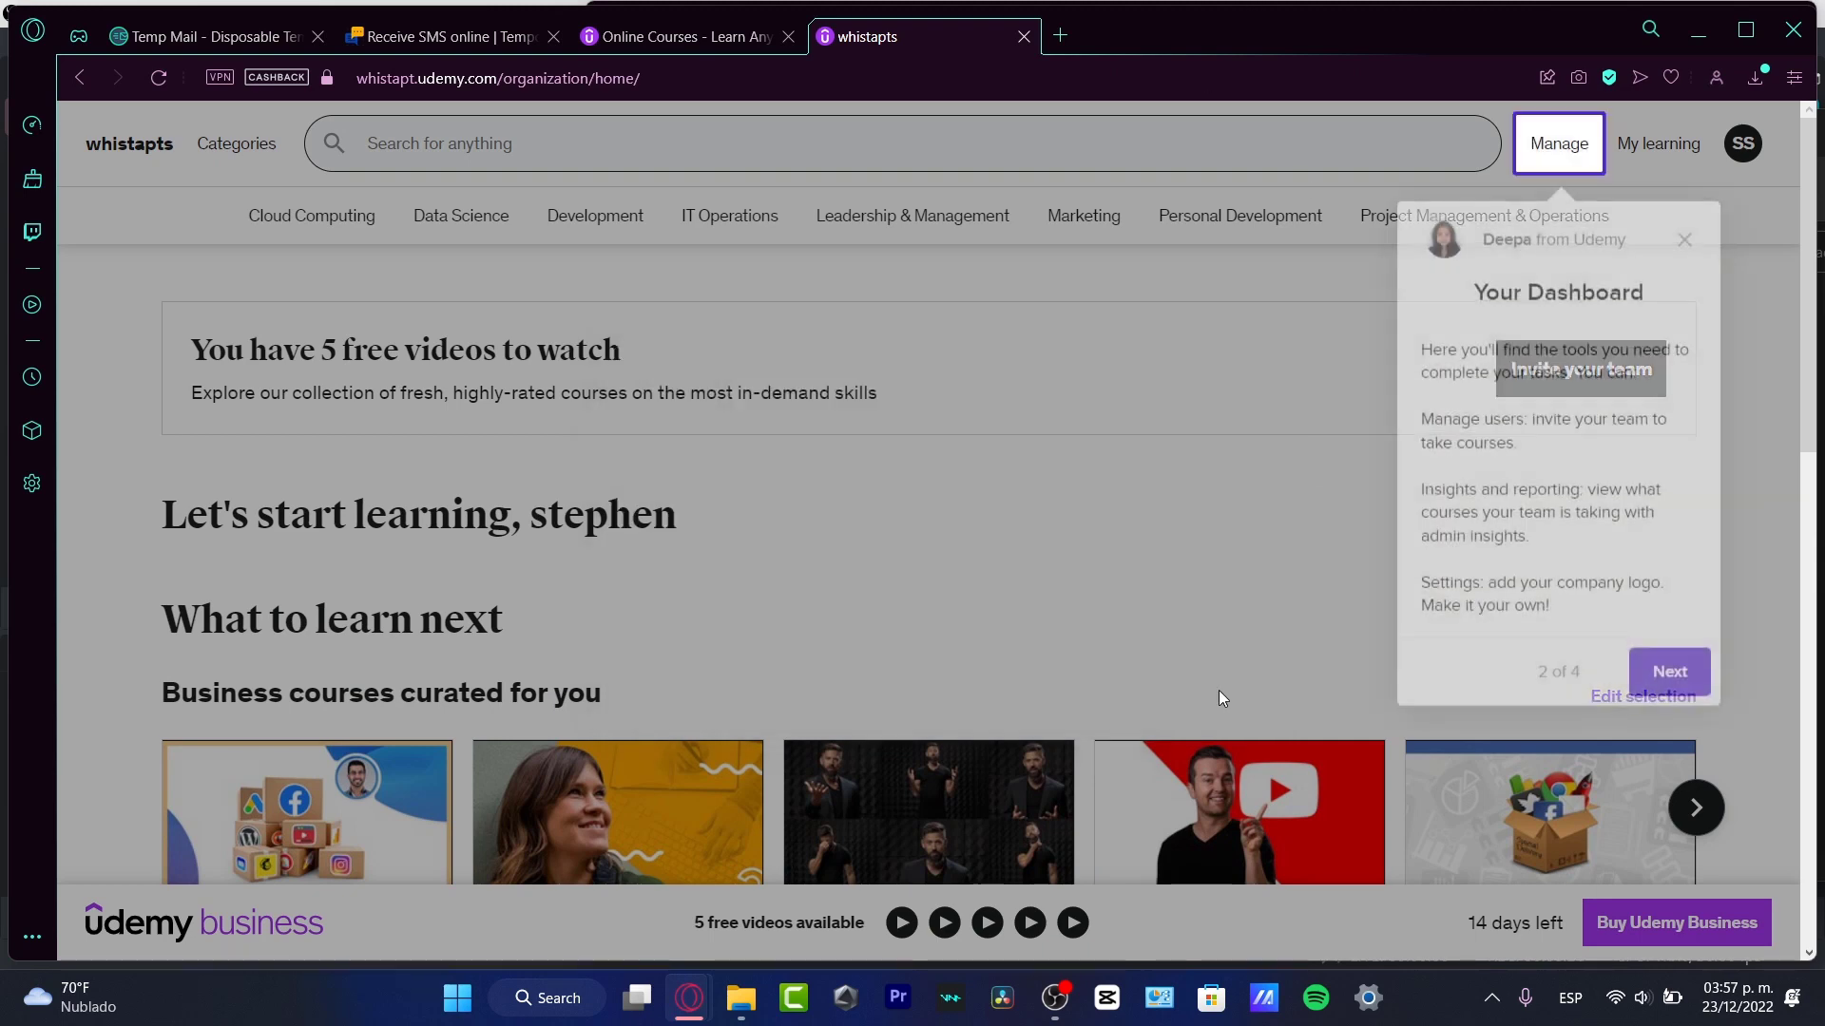
pyautogui.click(1669, 671)
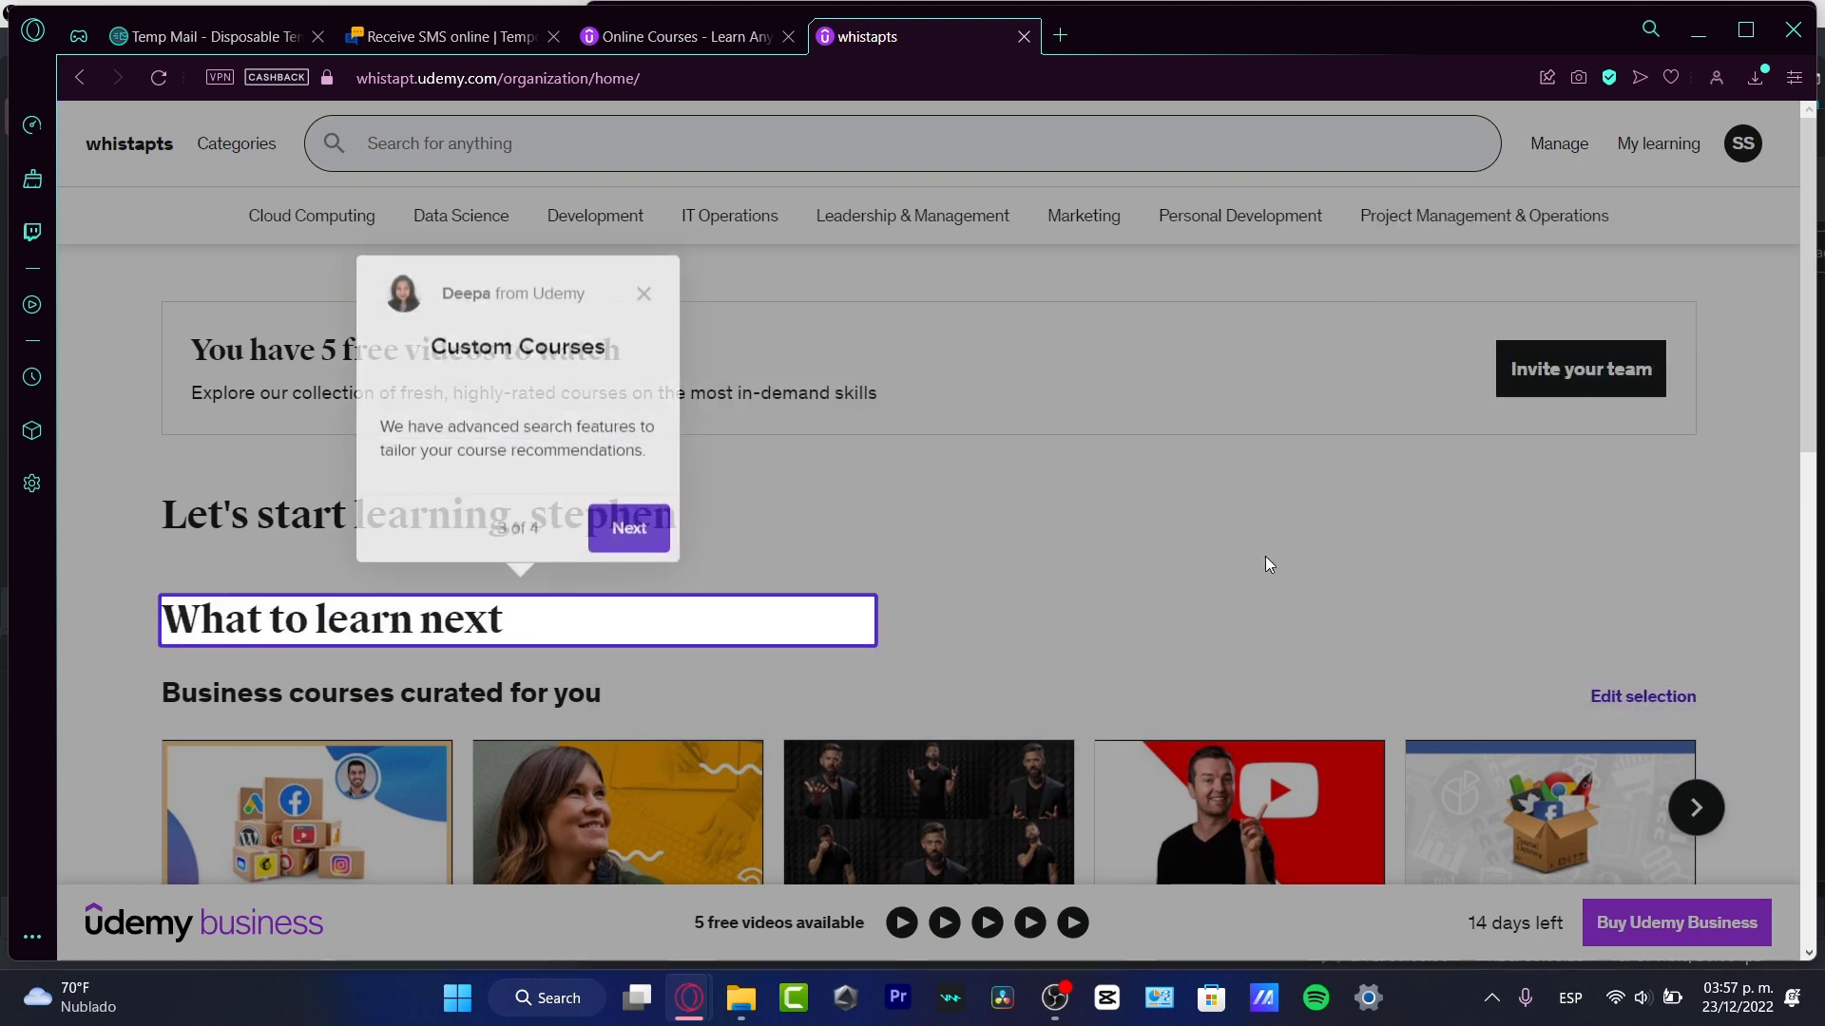
pyautogui.click(627, 528)
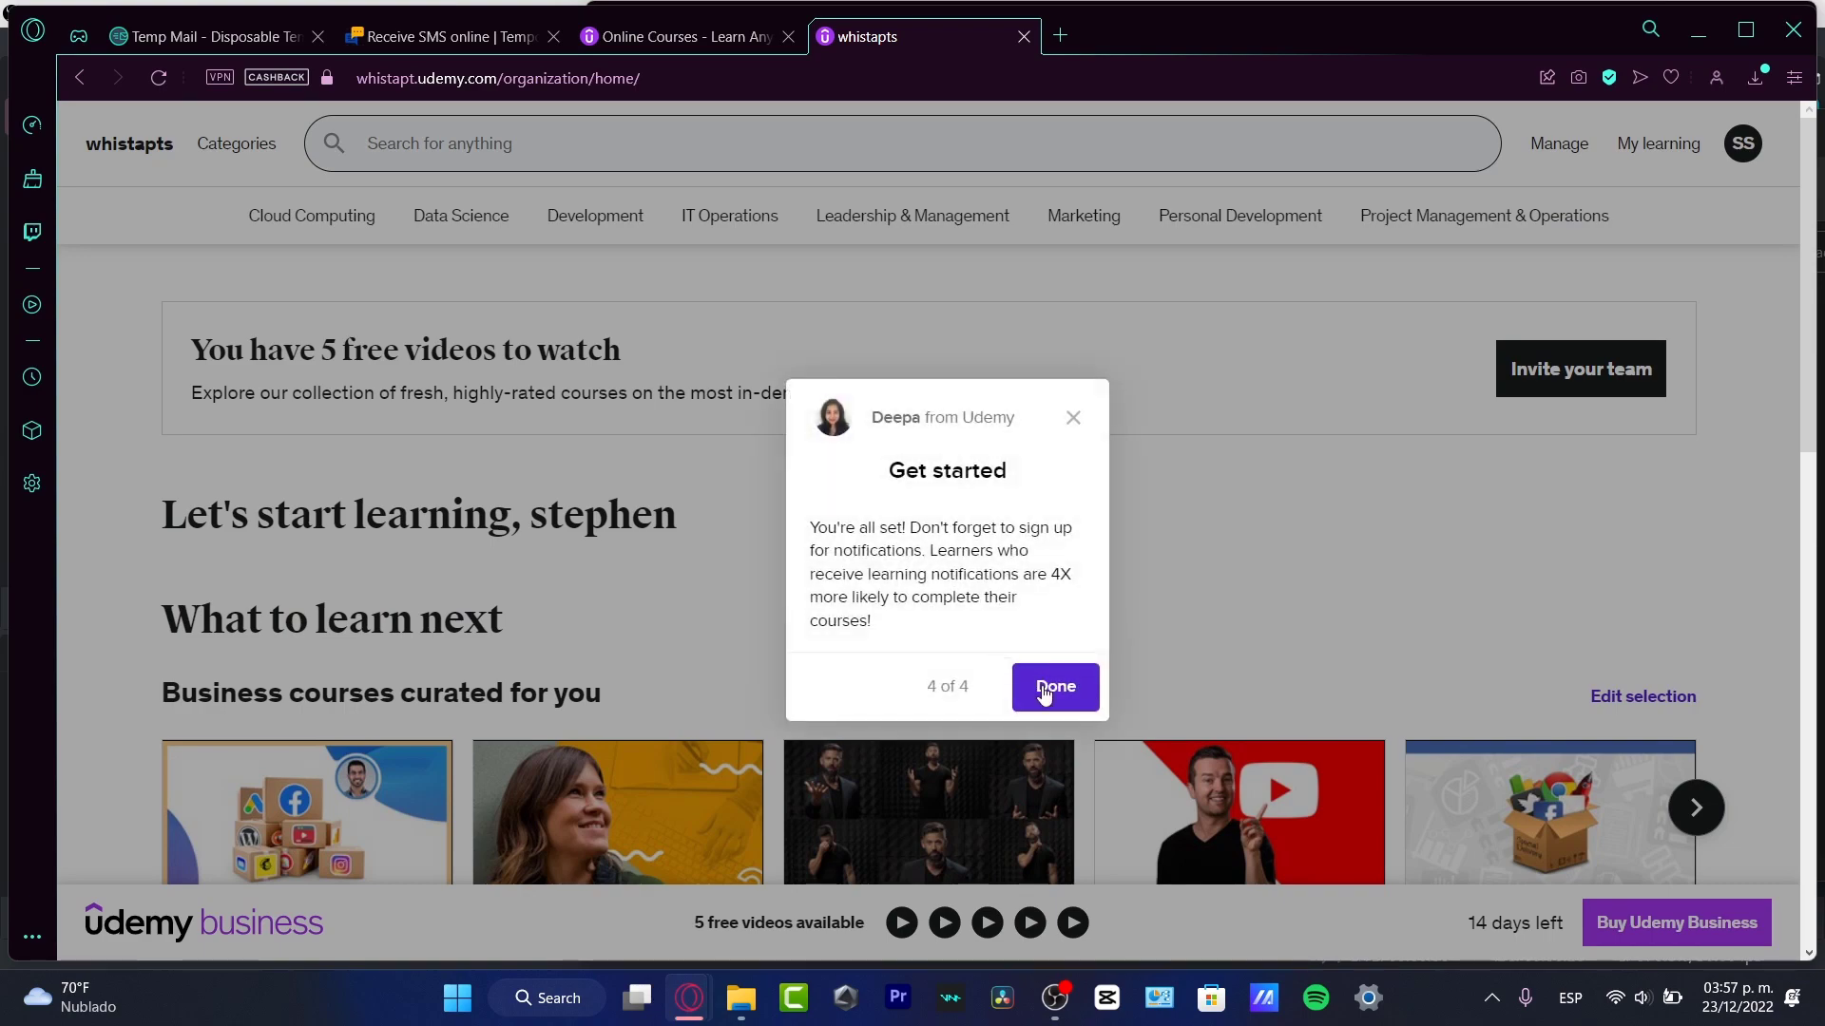
pyautogui.click(1051, 687)
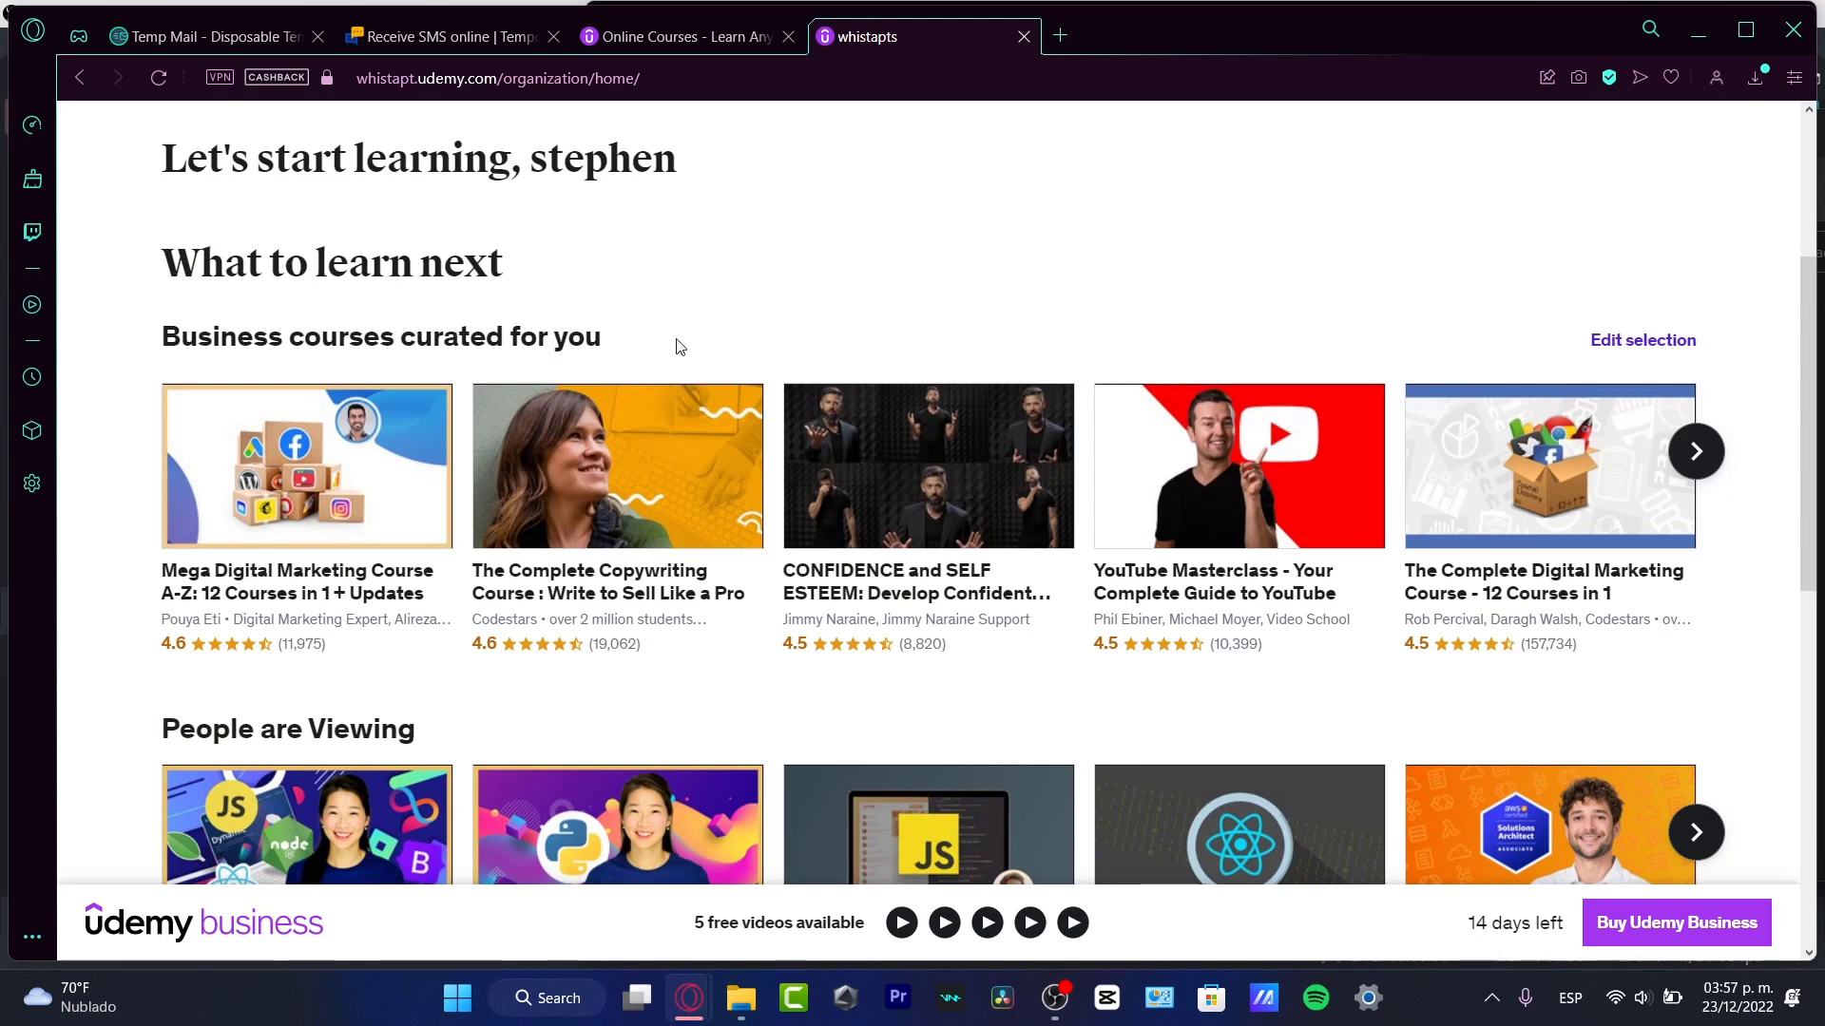
pyautogui.moveTo(616, 465)
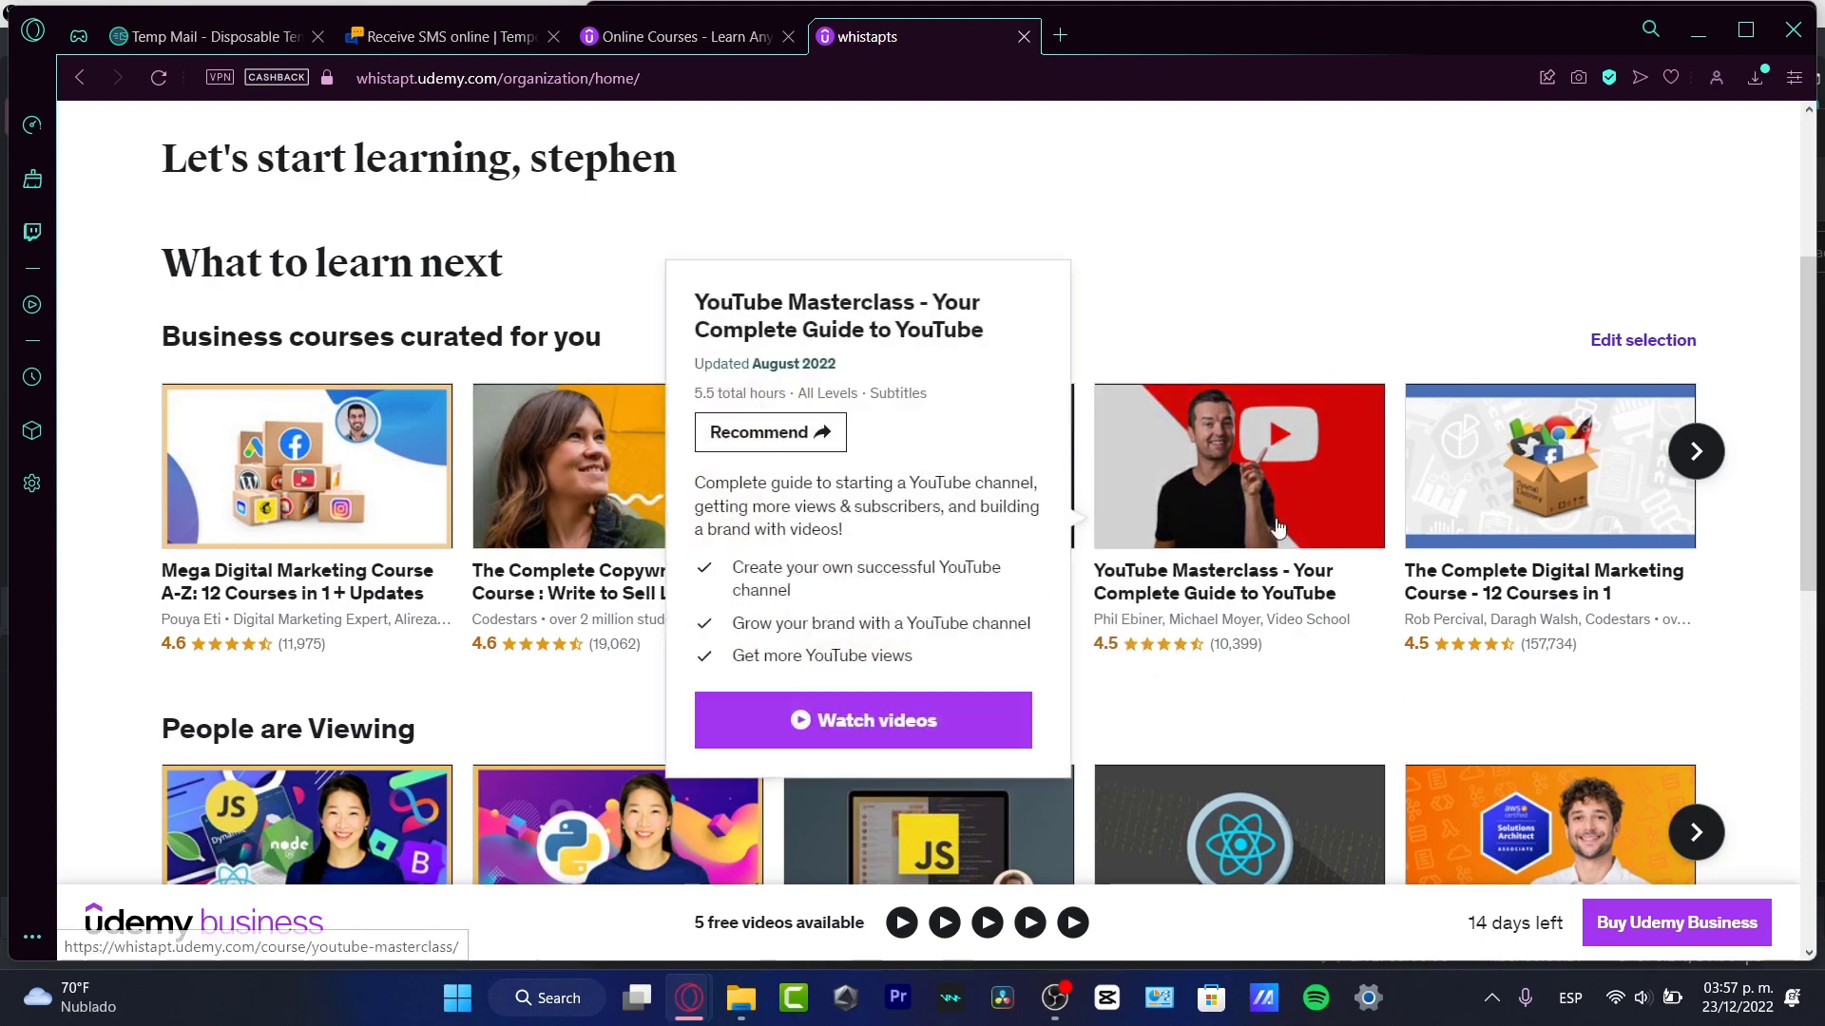
pyautogui.moveTo(675, 890)
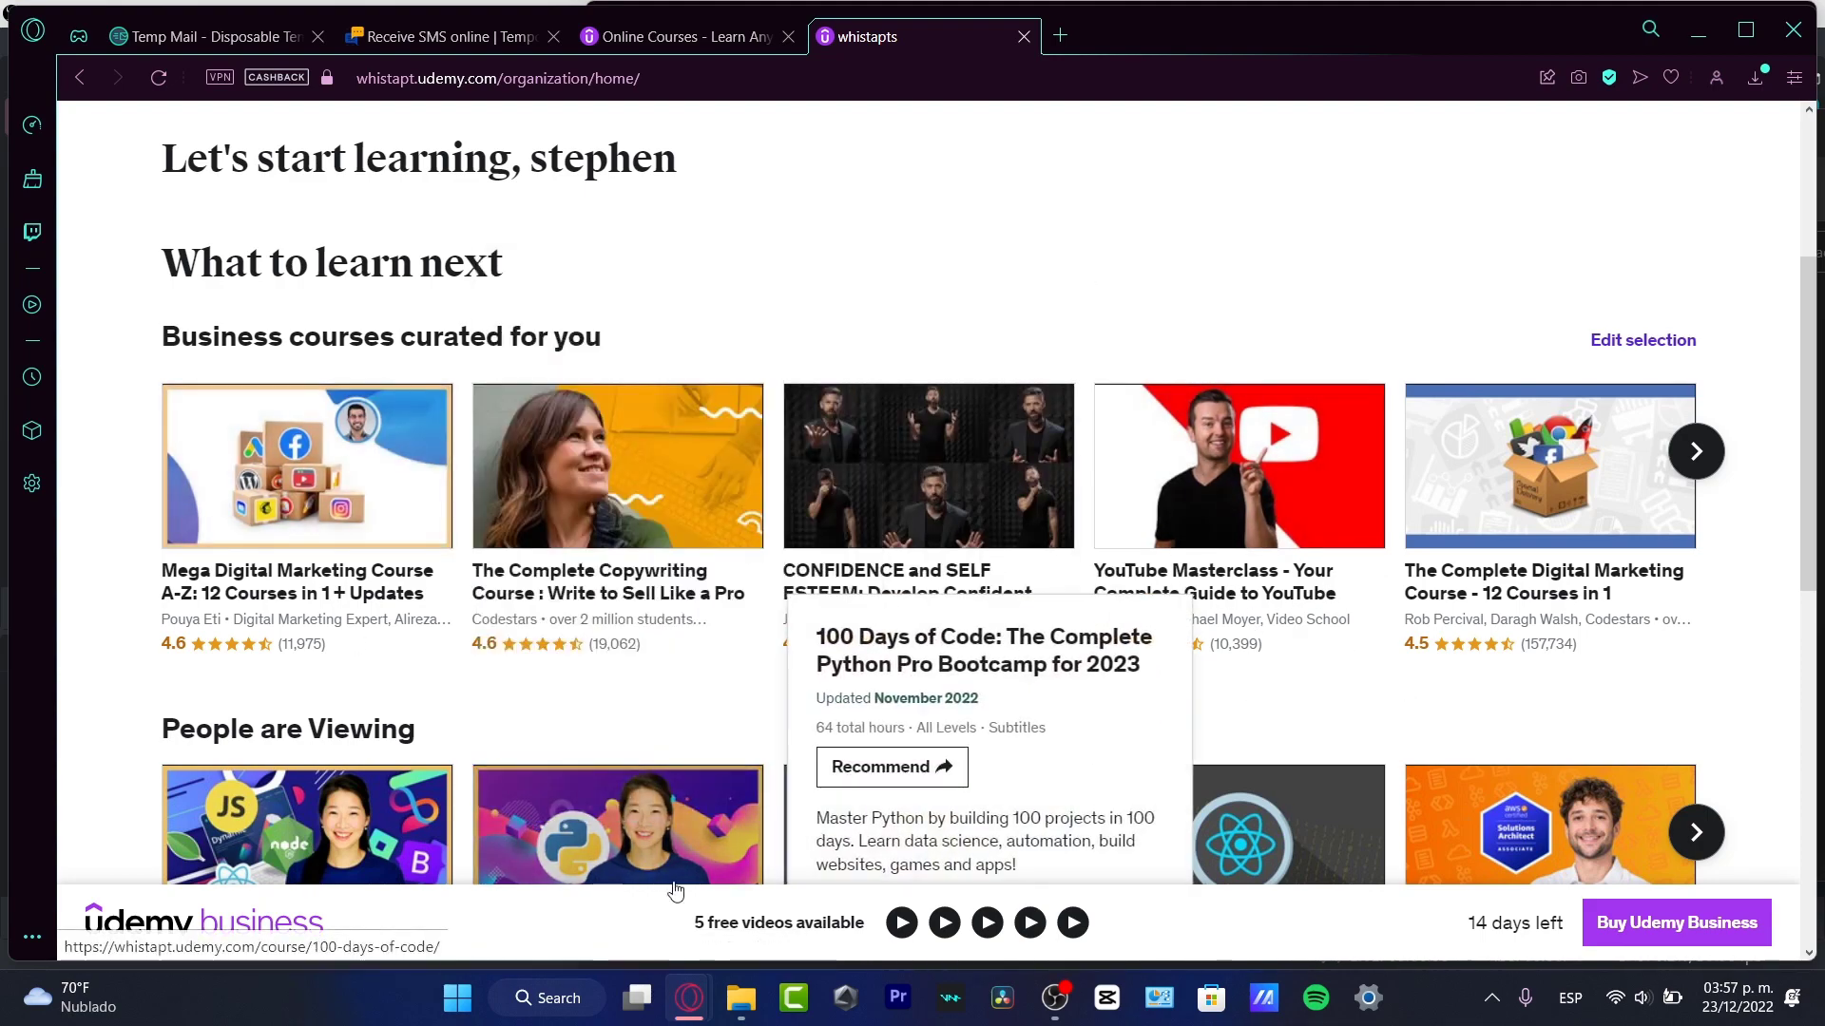
pyautogui.moveTo(1662, 680)
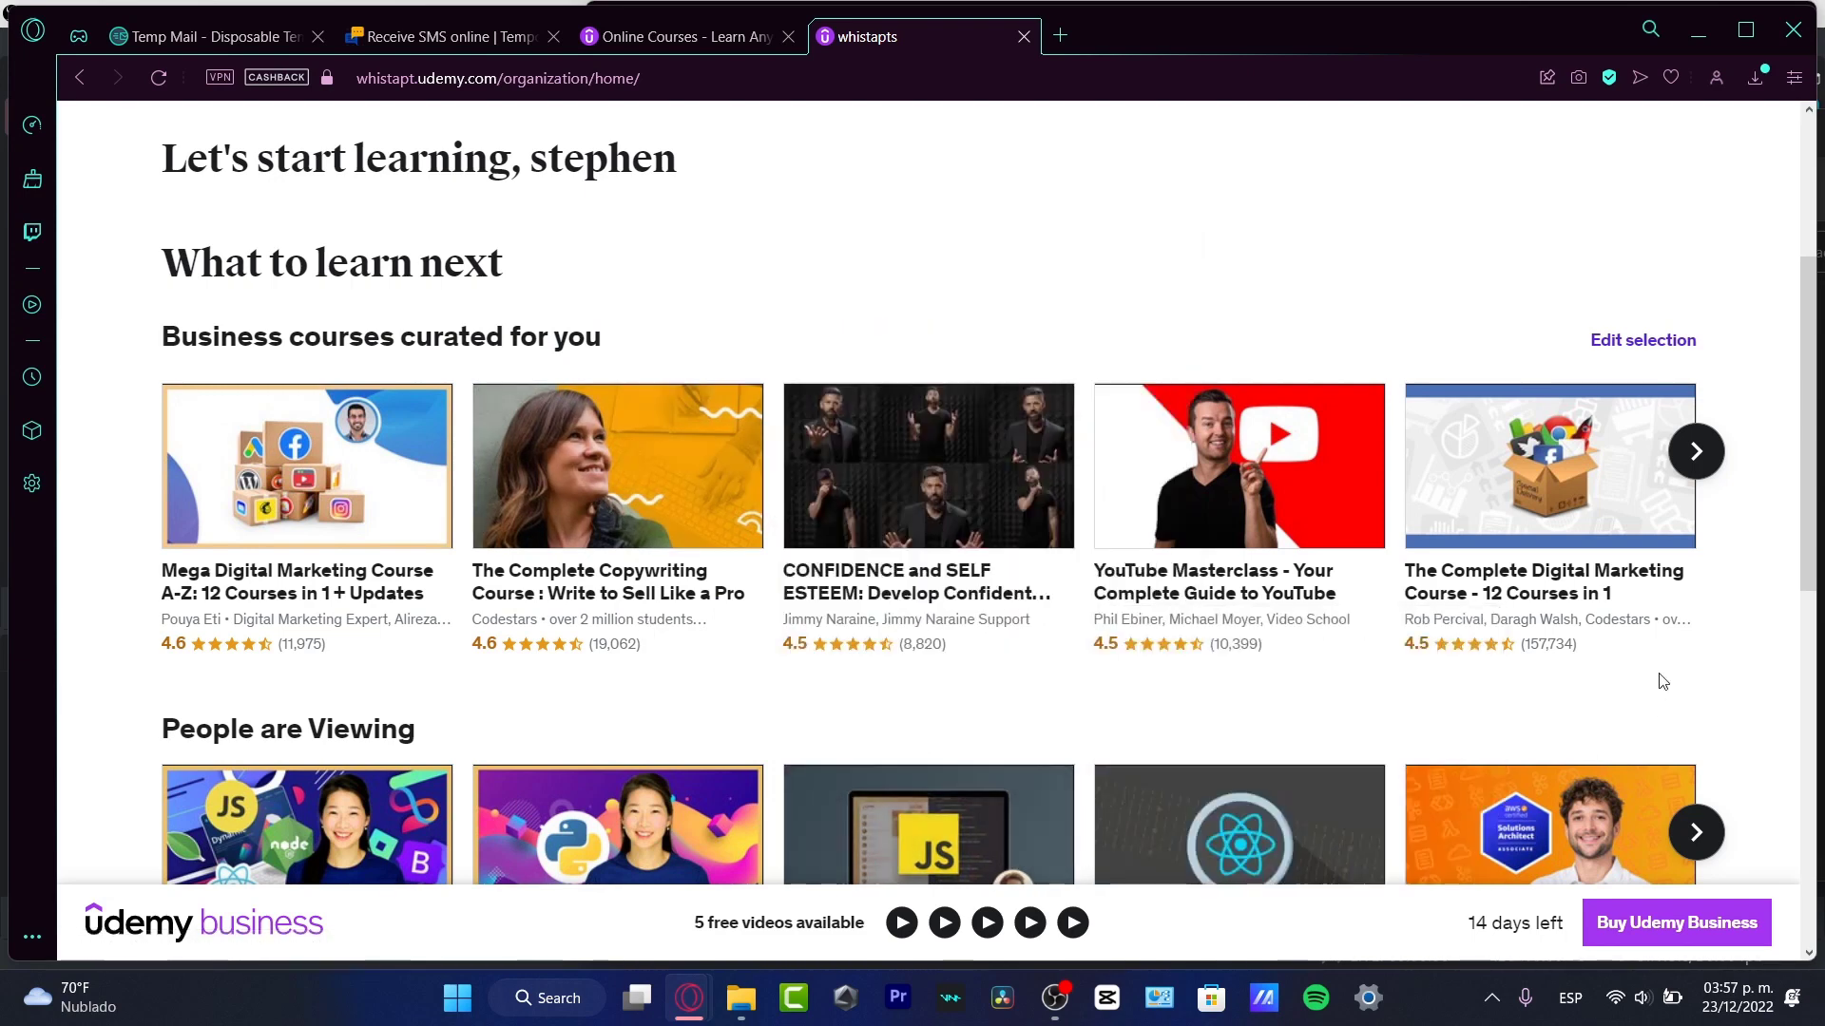
pyautogui.moveTo(1217, 564)
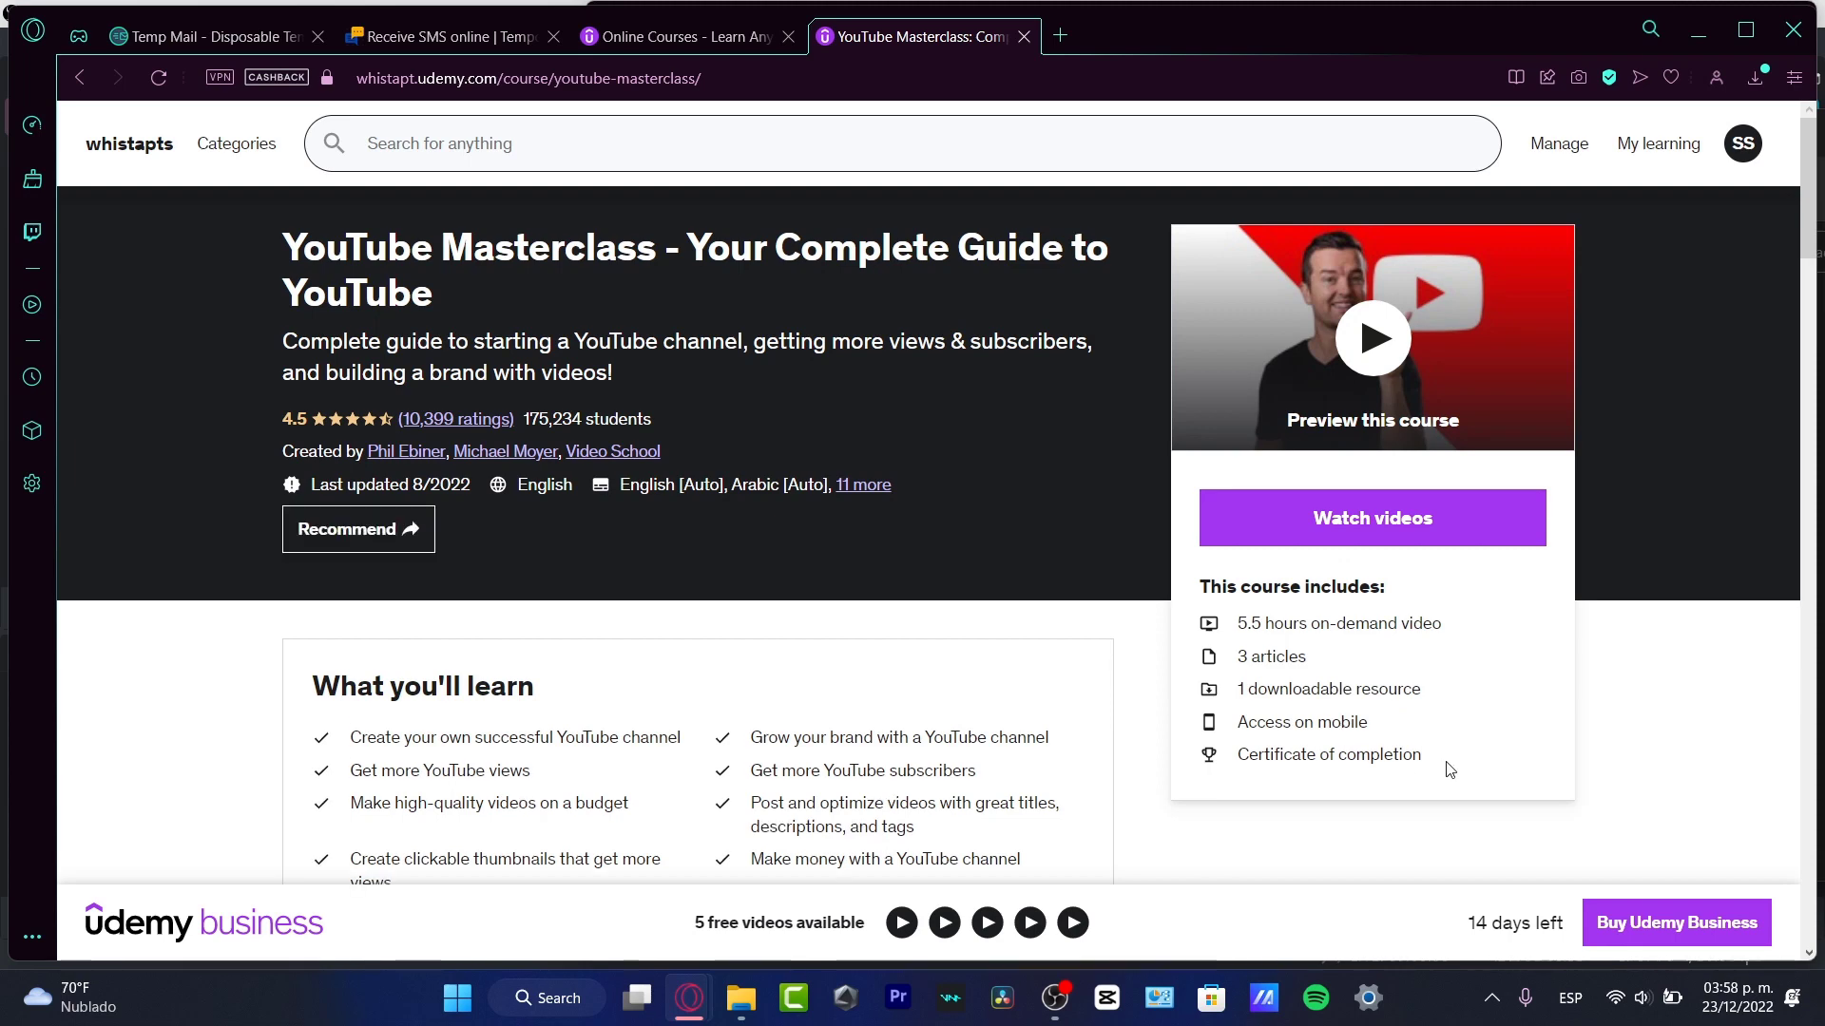
# Scroll the YouTube Masterclass course page, switch tabs and bring up Manage users listing the single admin.
pyautogui.scroll(-3)
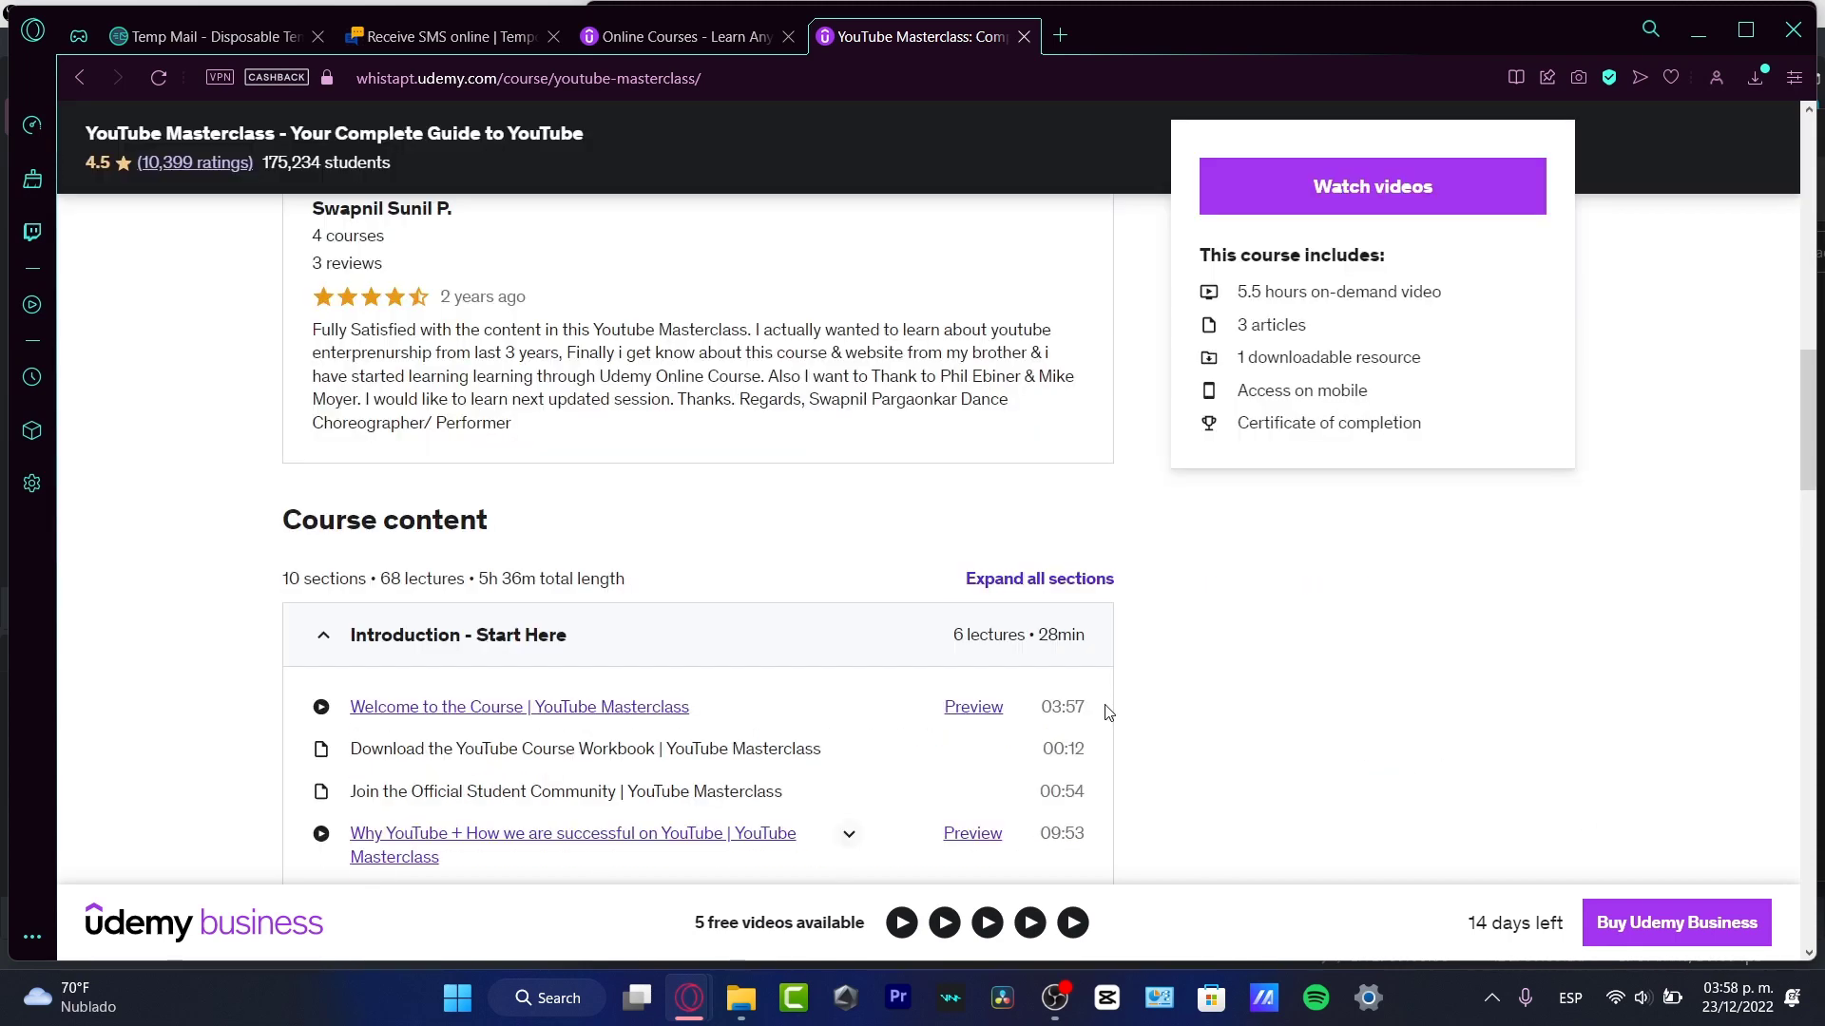
pyautogui.scroll(-3)
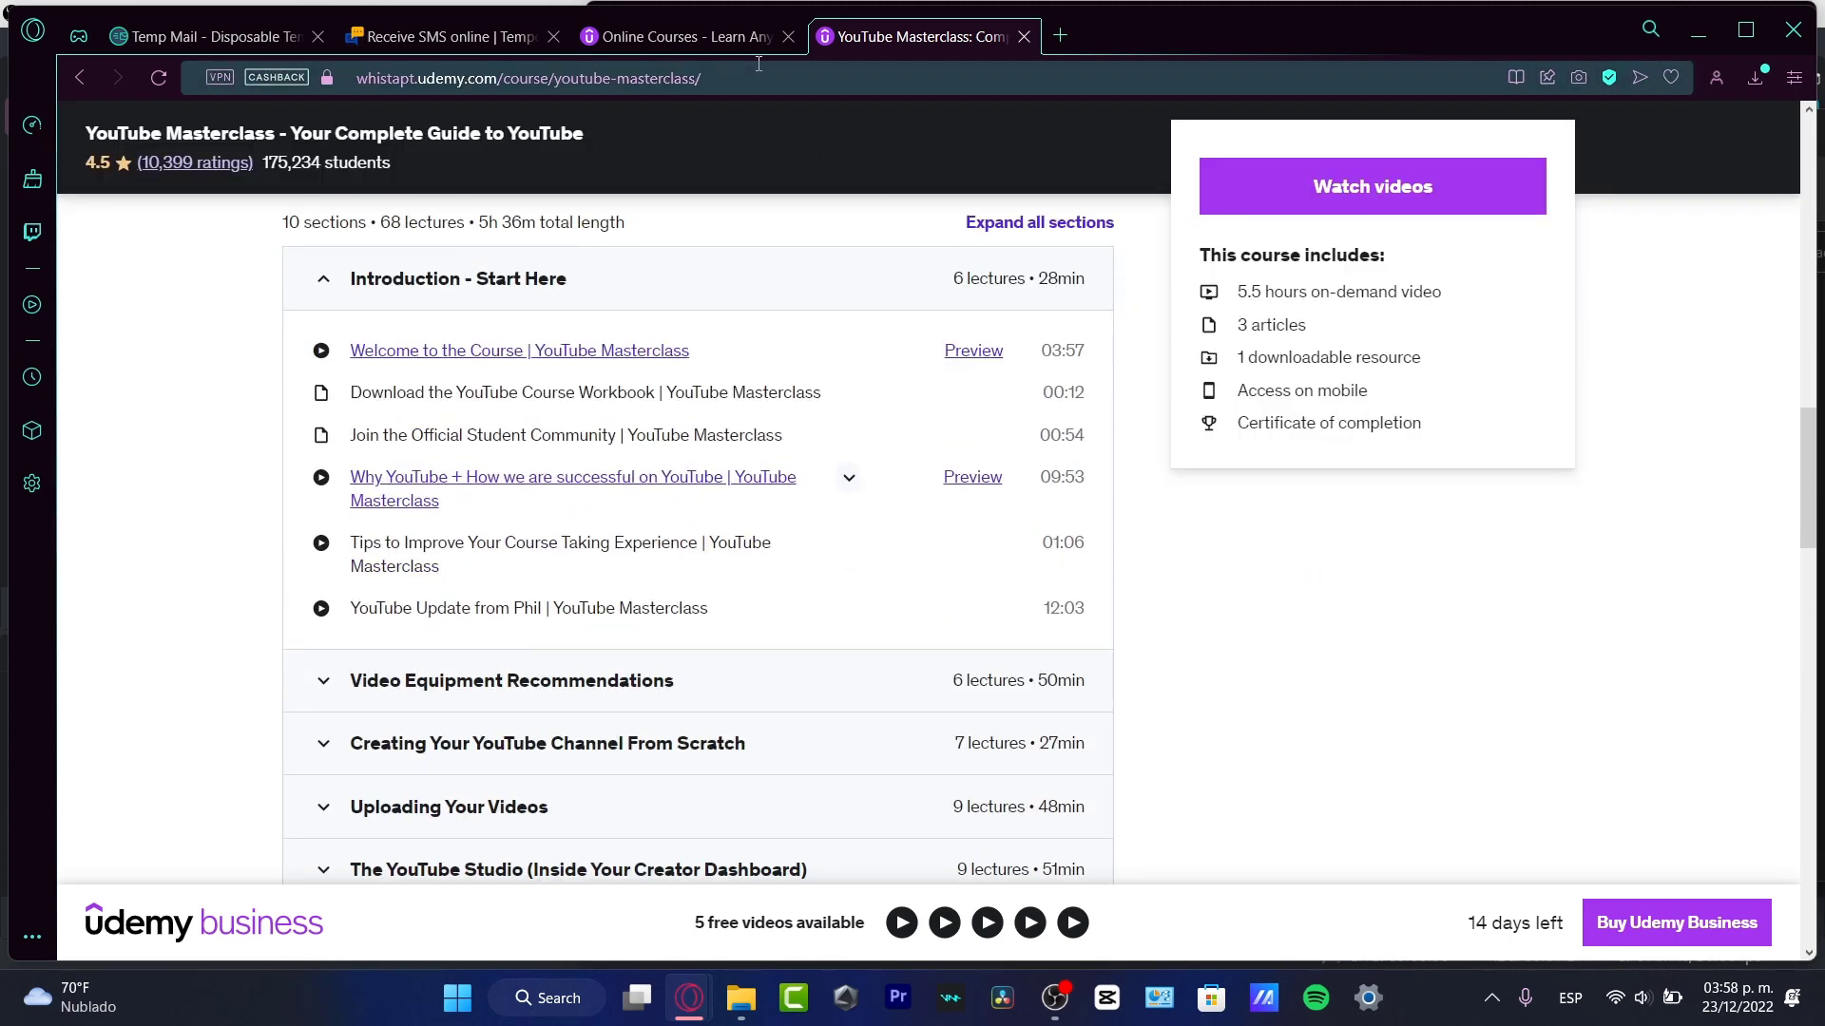
pyautogui.click(675, 36)
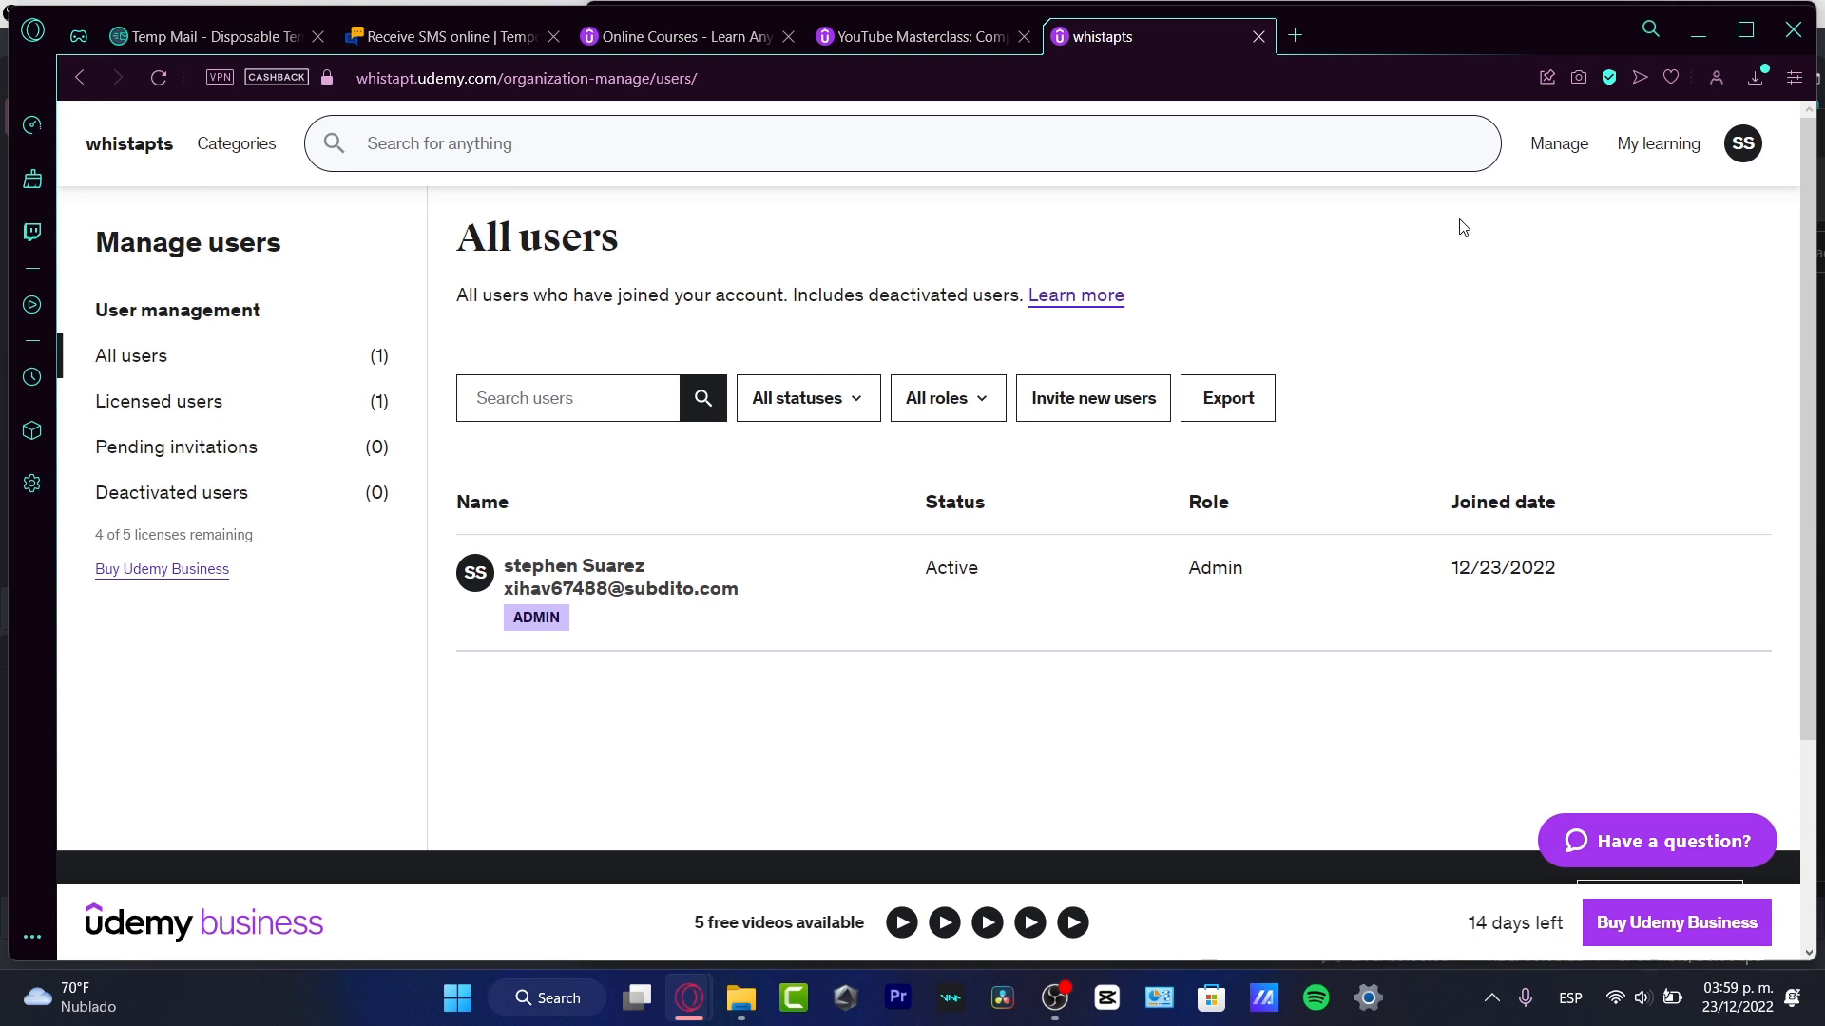
pyautogui.moveTo(1108, 499)
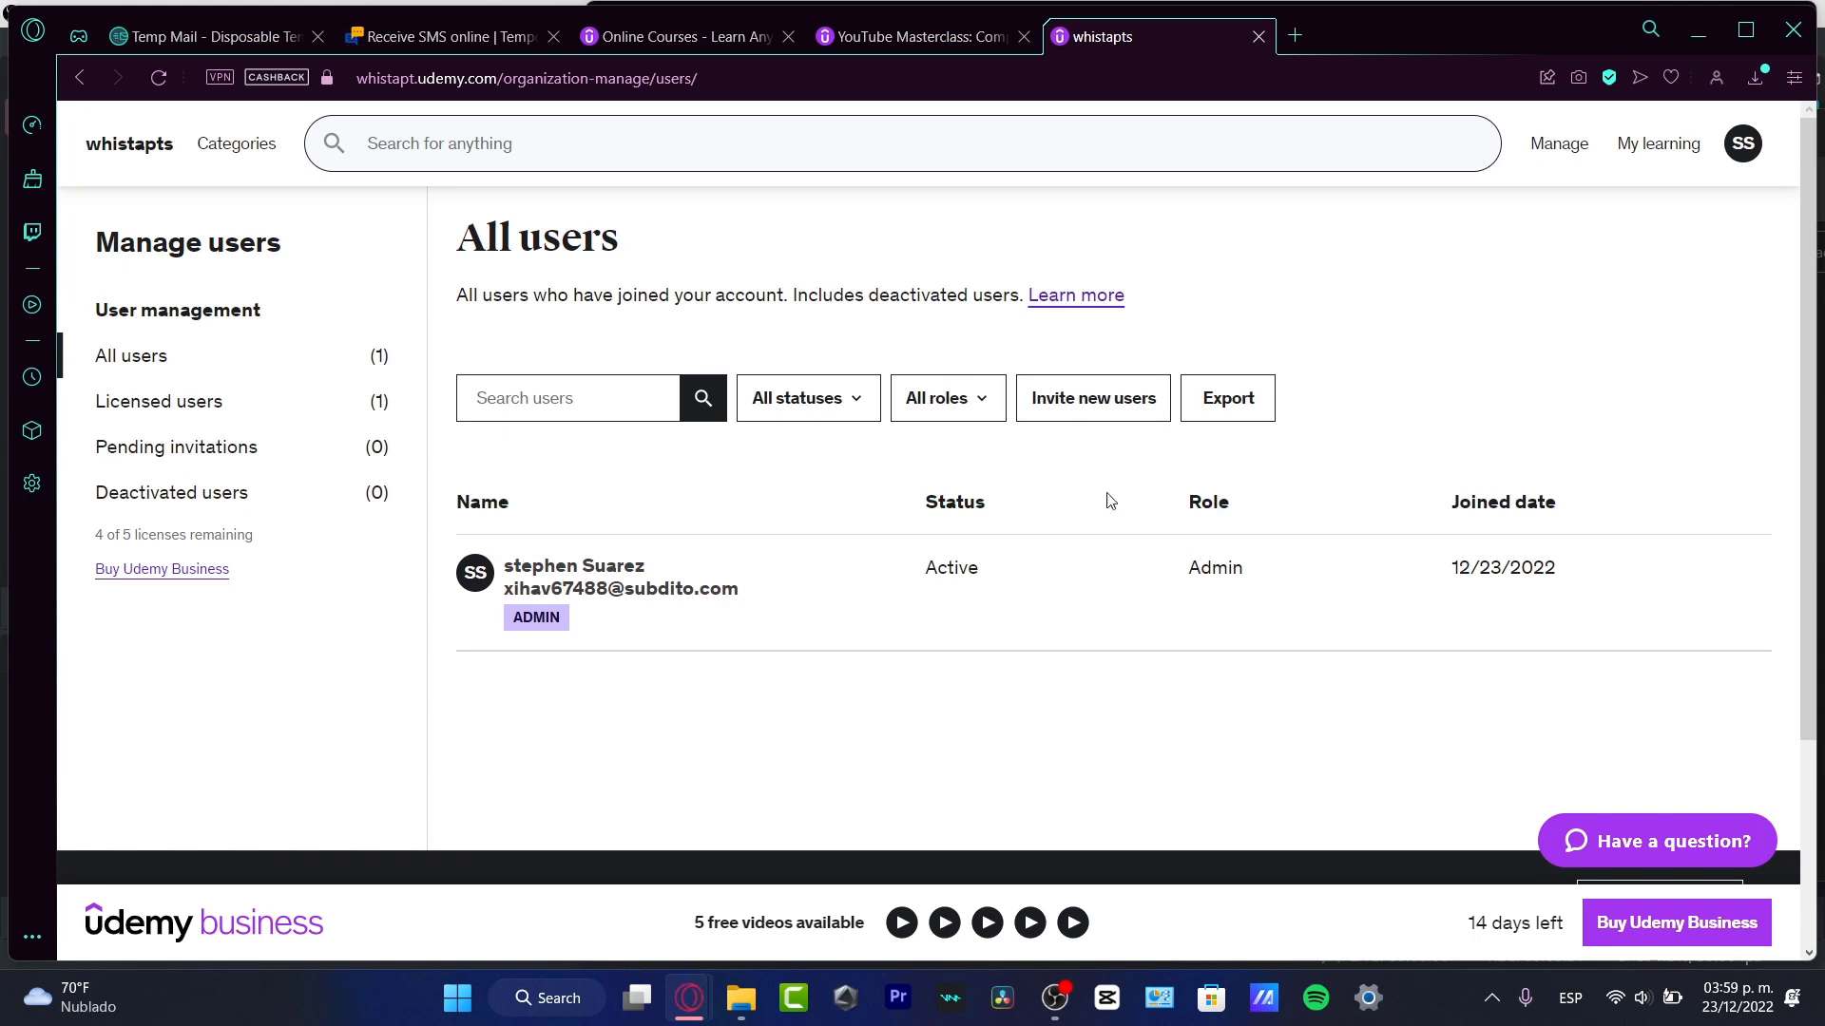
pyautogui.moveTo(815, 372)
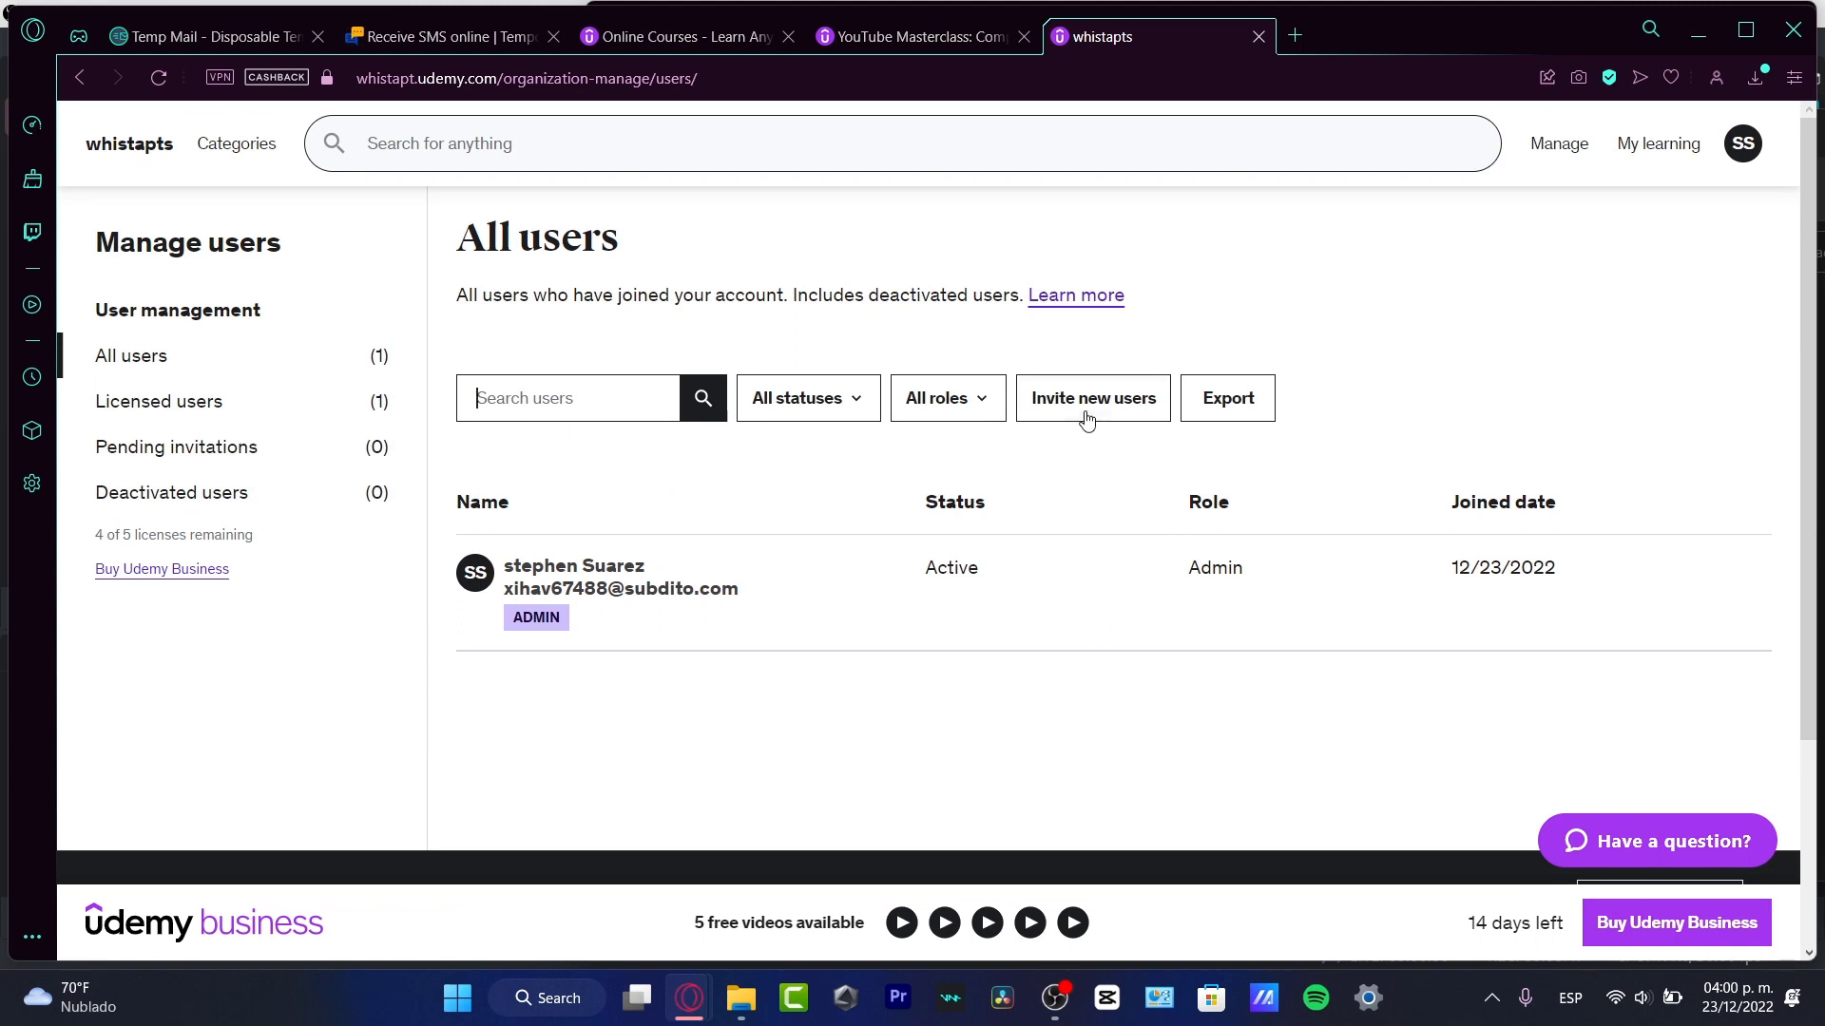
pyautogui.click(1556, 143)
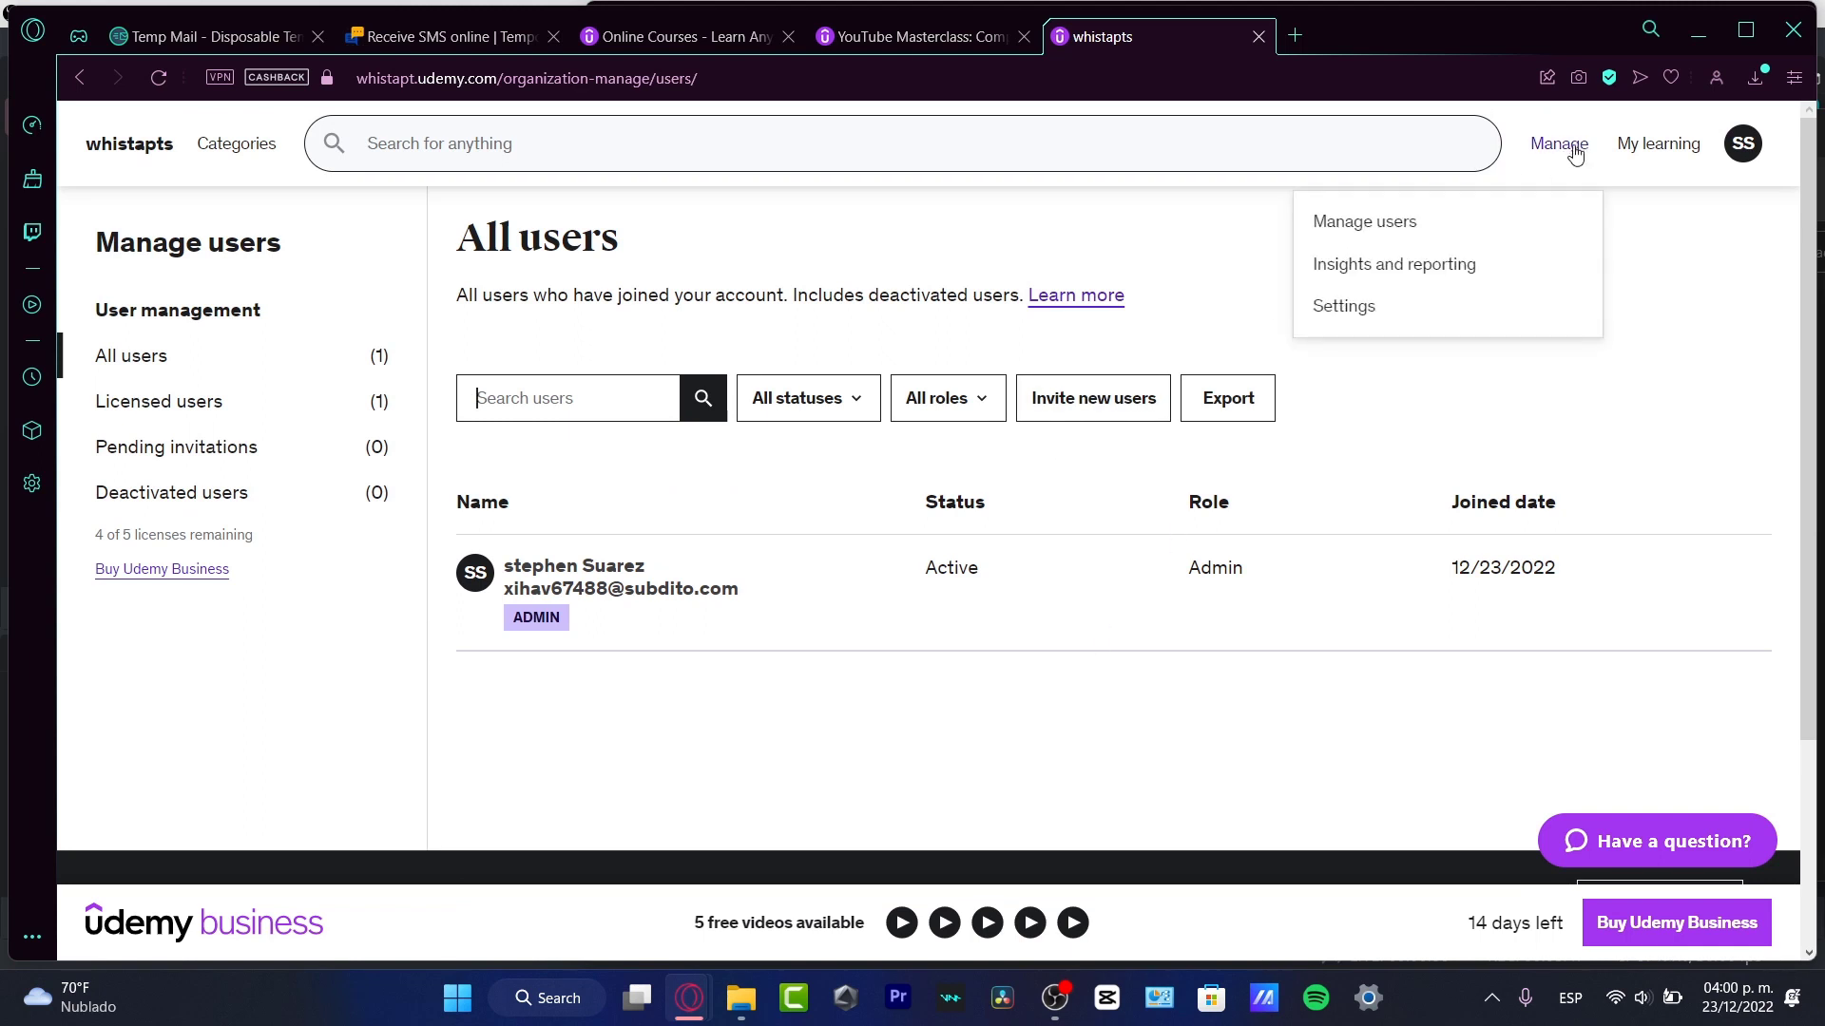
# View the Insights and reporting user adoption funnel showing 0% adoption.
pyautogui.click(1393, 264)
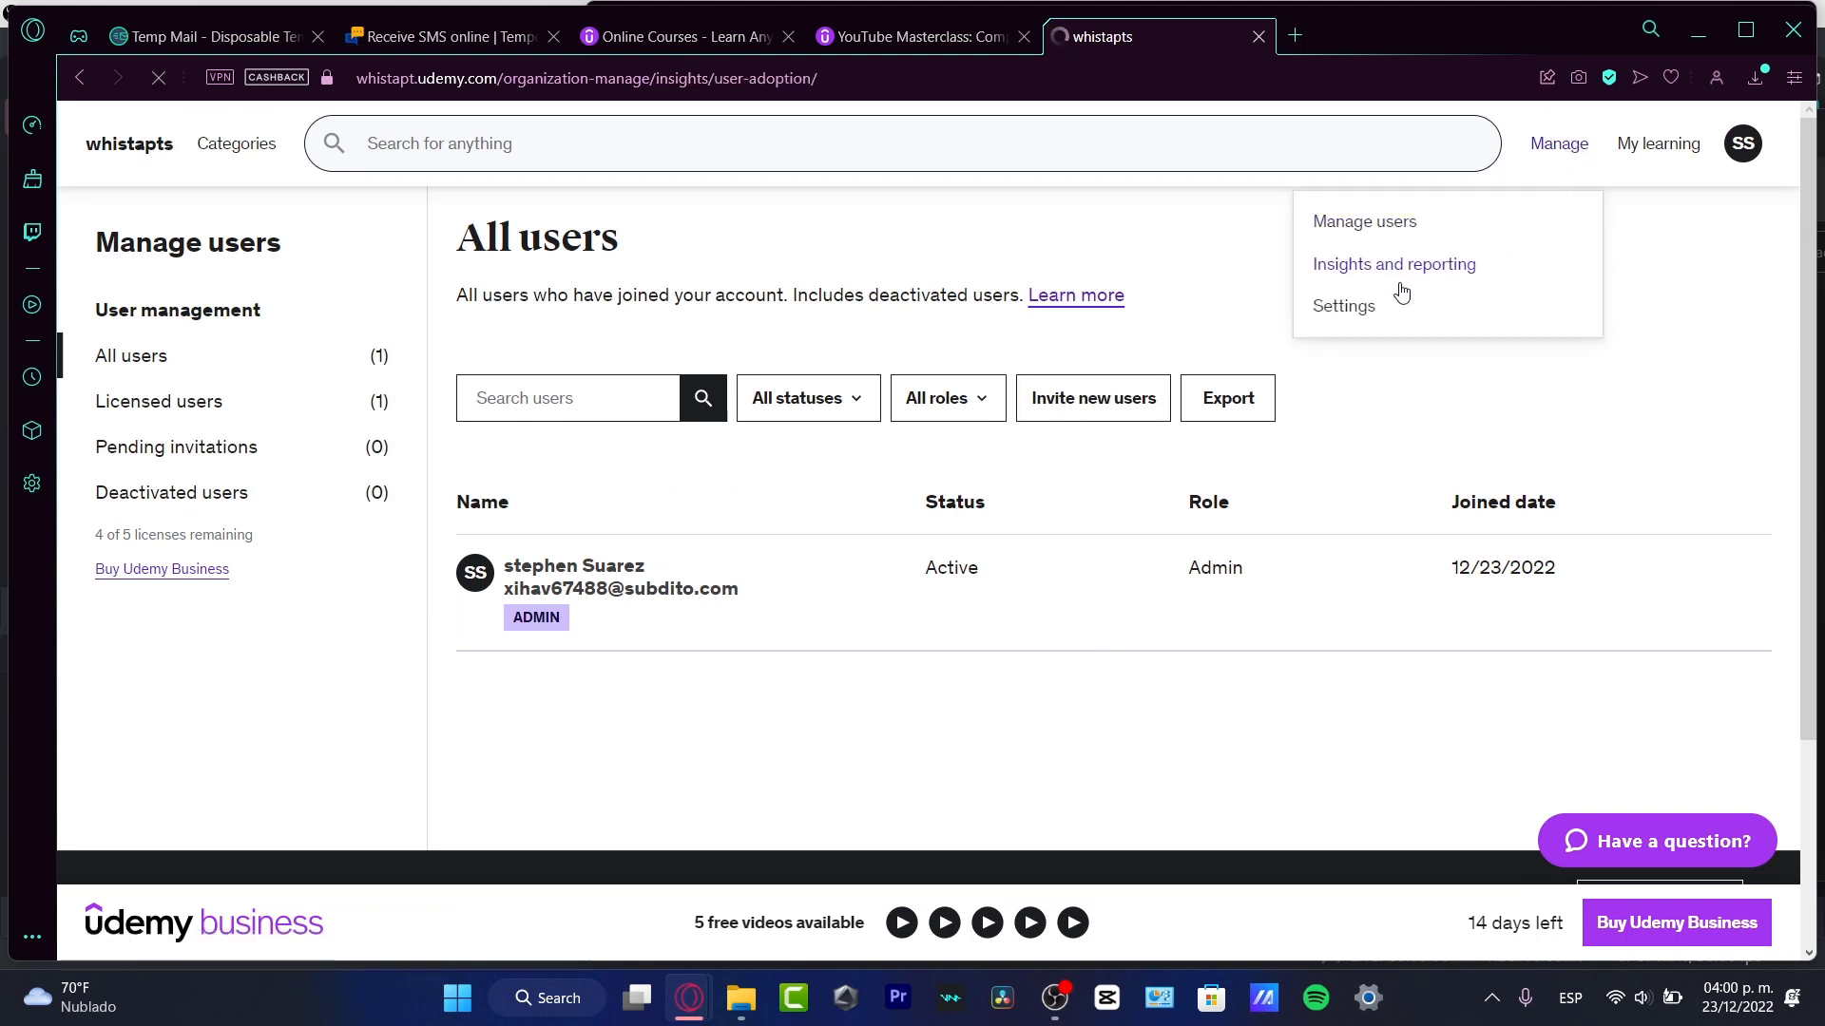
pyautogui.click(1394, 264)
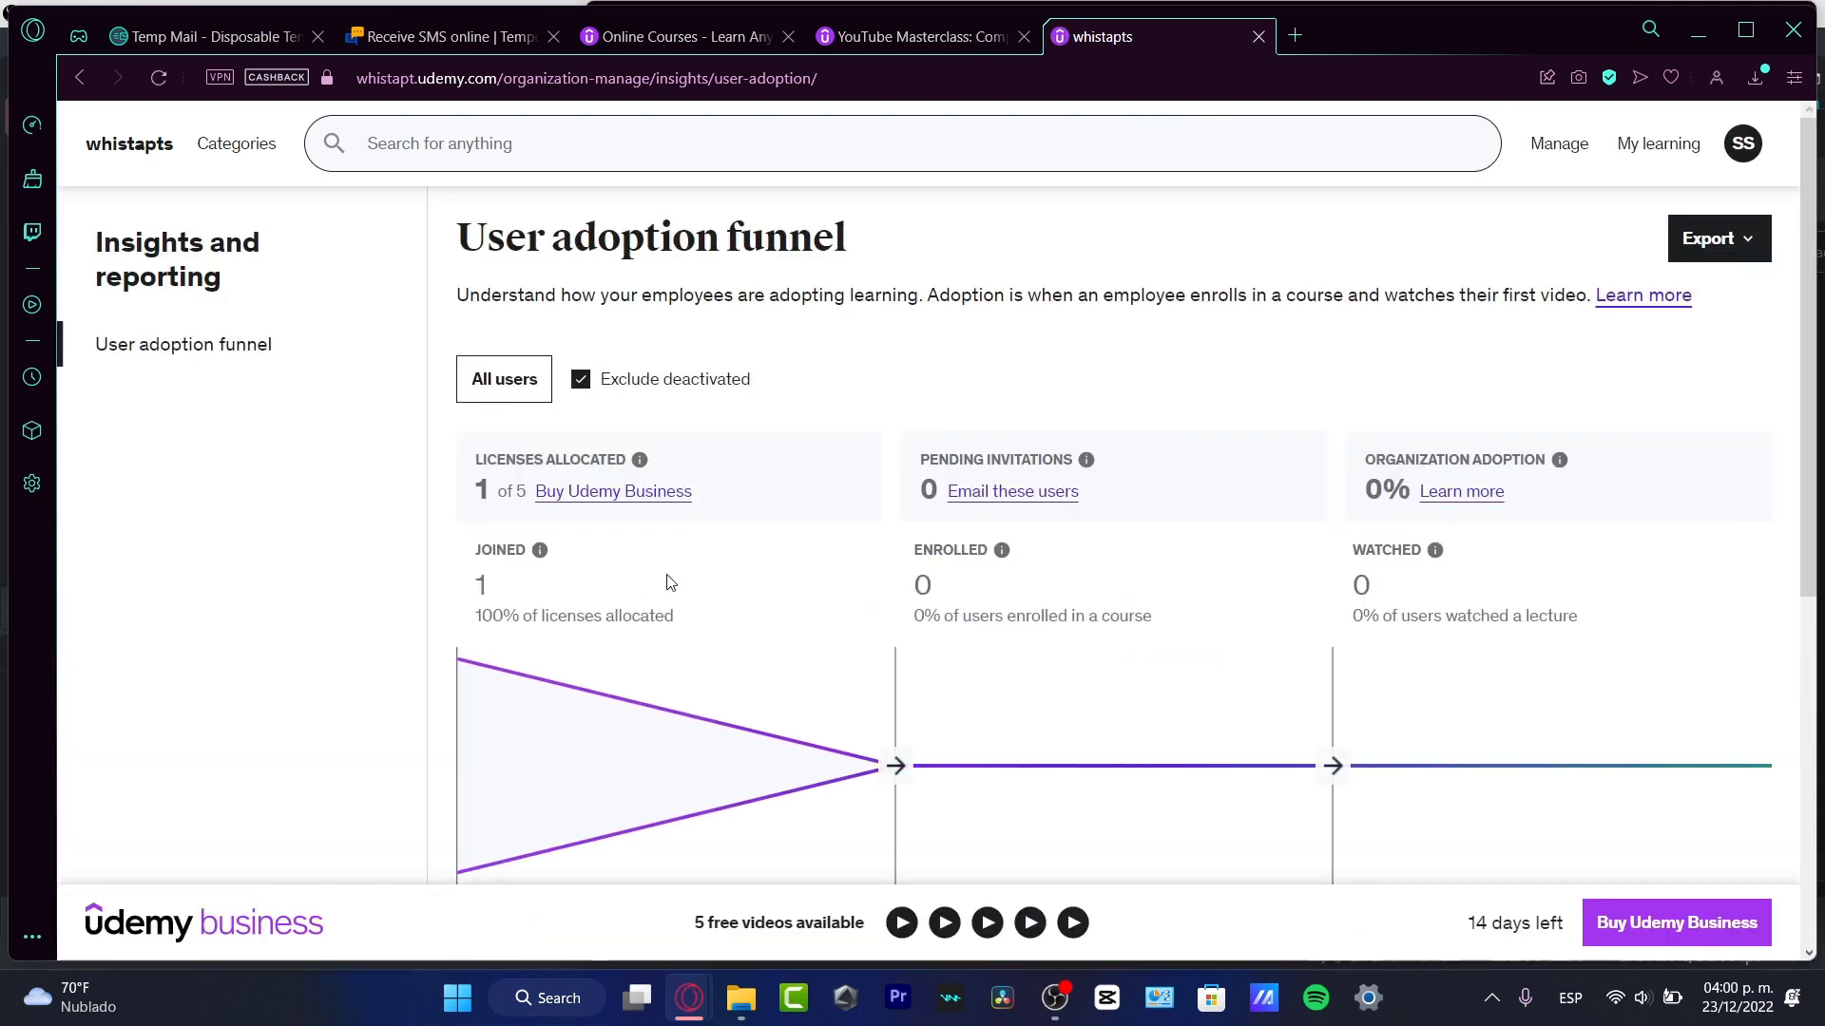
pyautogui.moveTo(941, 785)
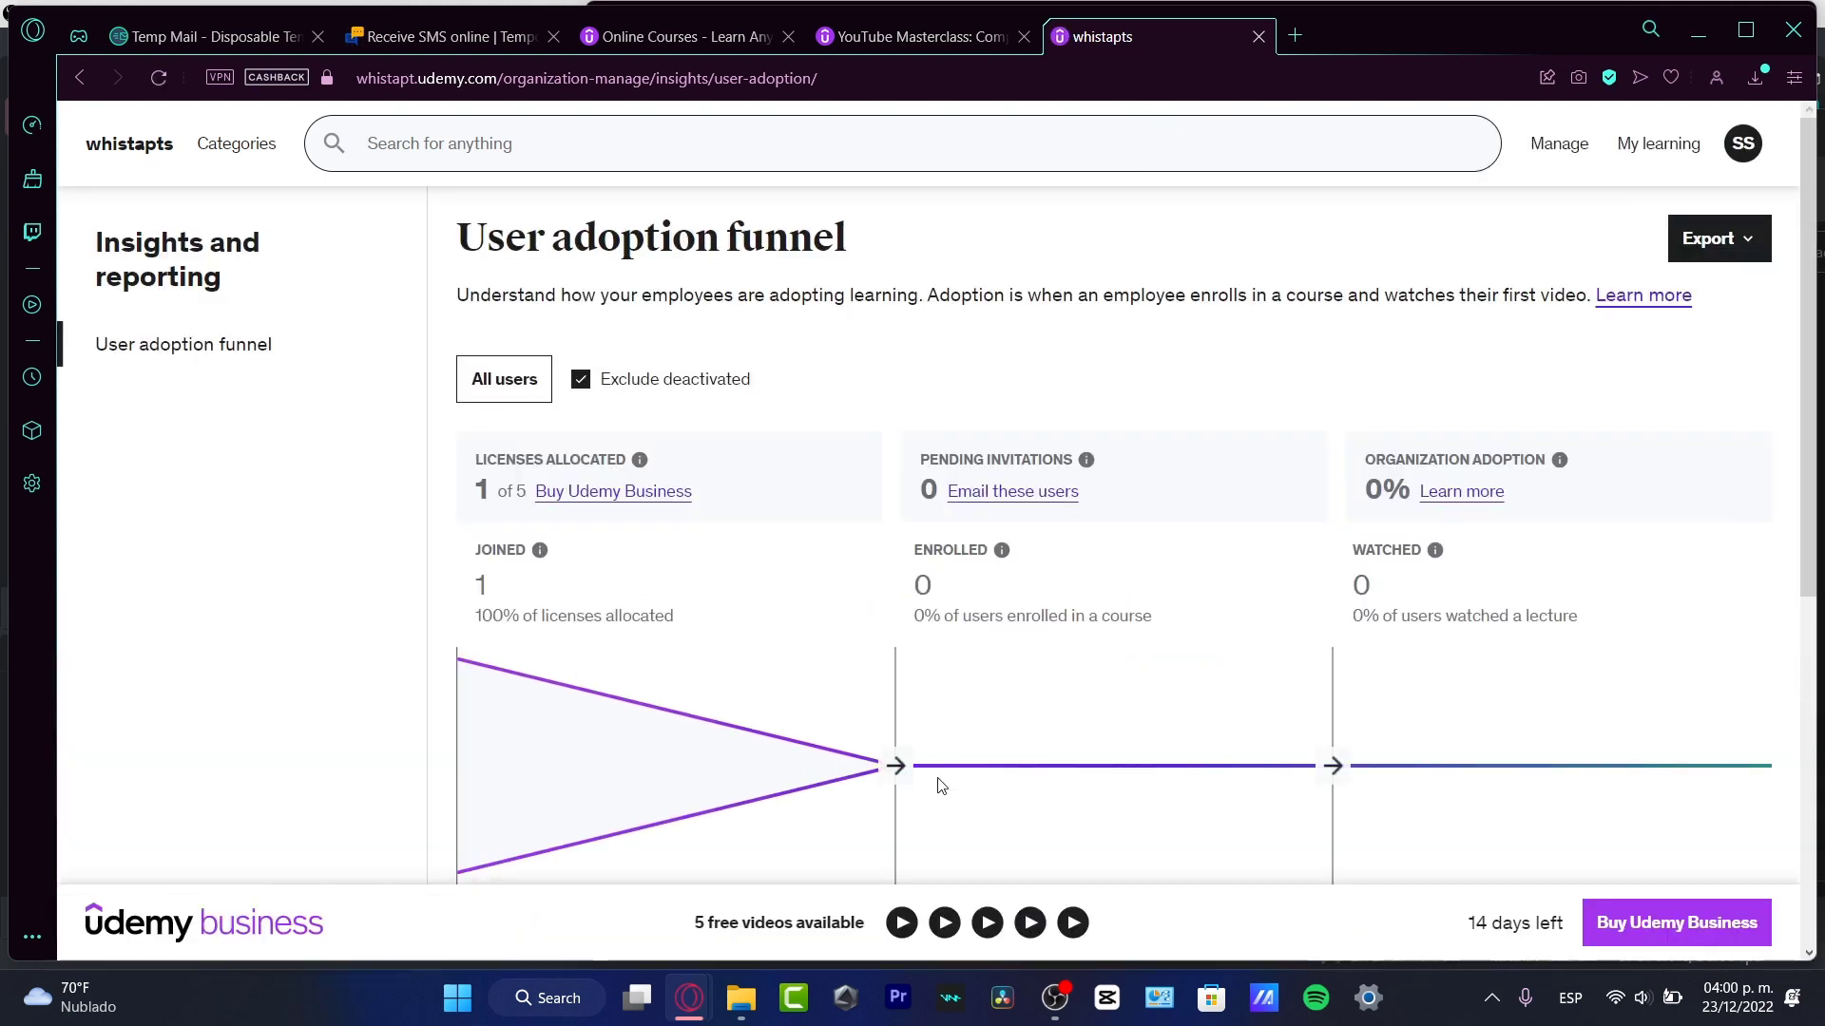
pyautogui.moveTo(1530, 654)
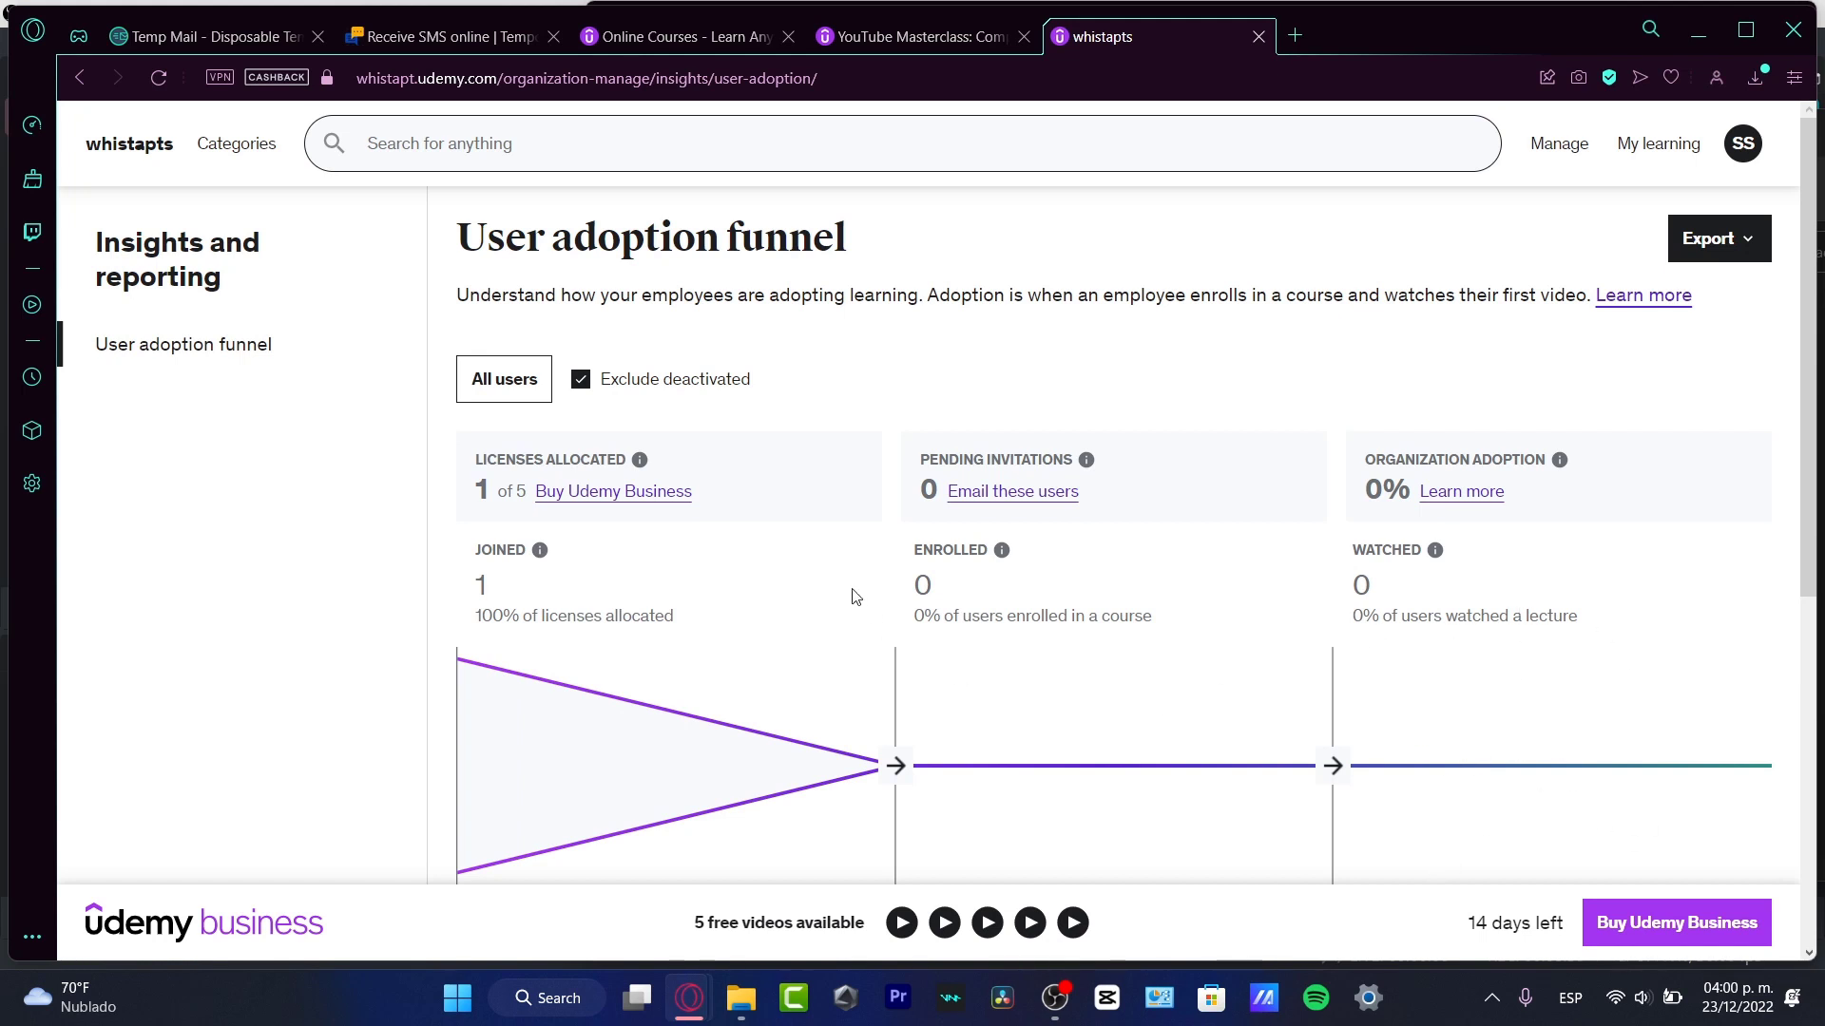
pyautogui.moveTo(1207, 819)
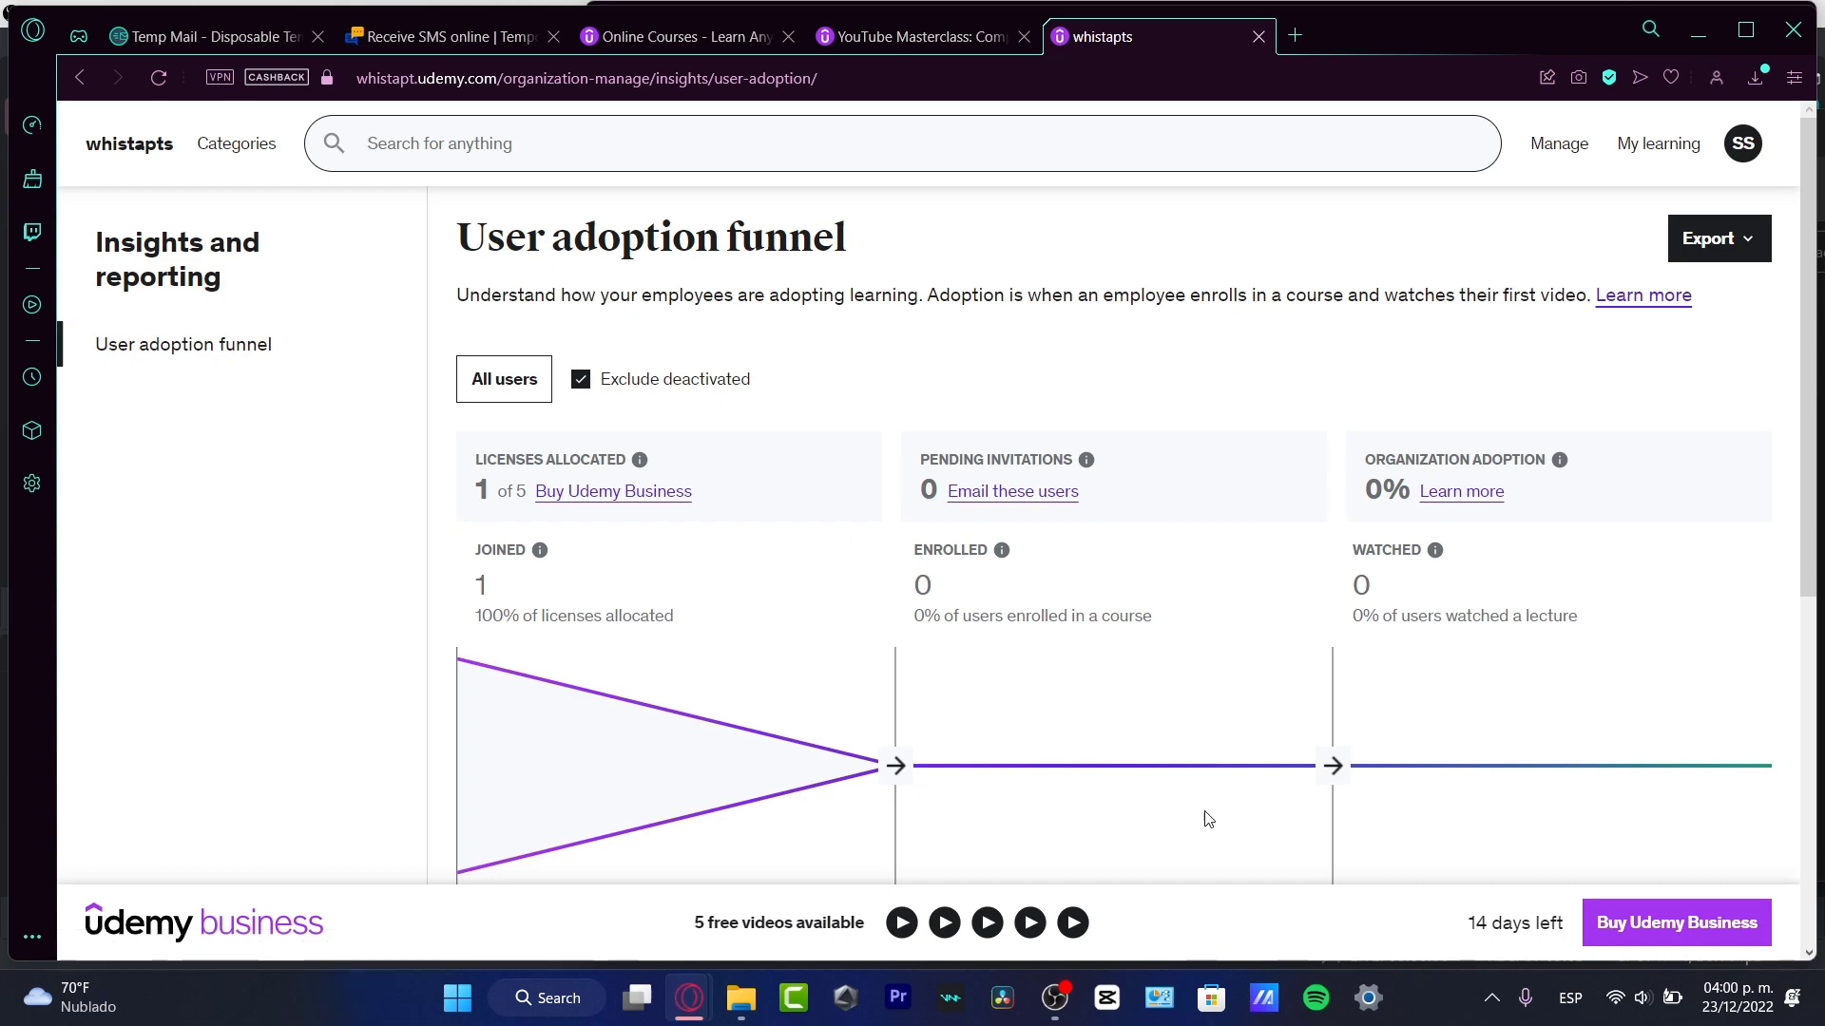
pyautogui.scroll(-3)
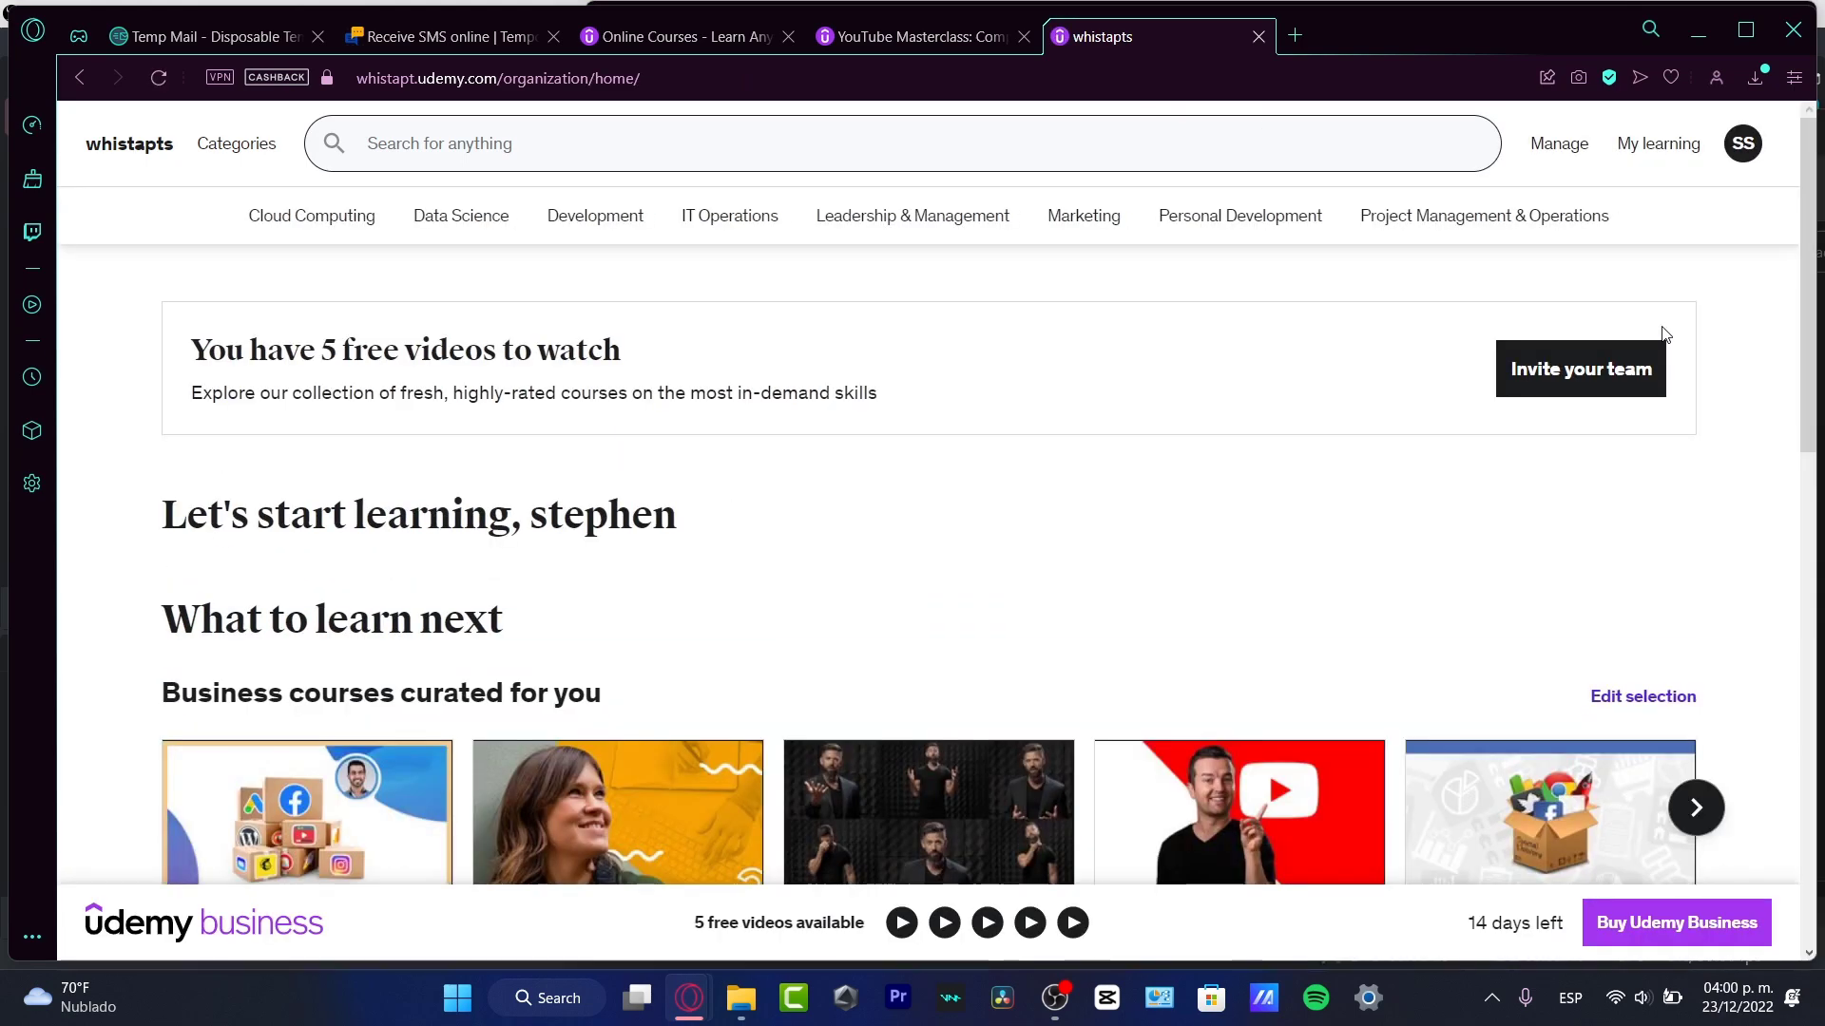
pyautogui.moveTo(808, 479)
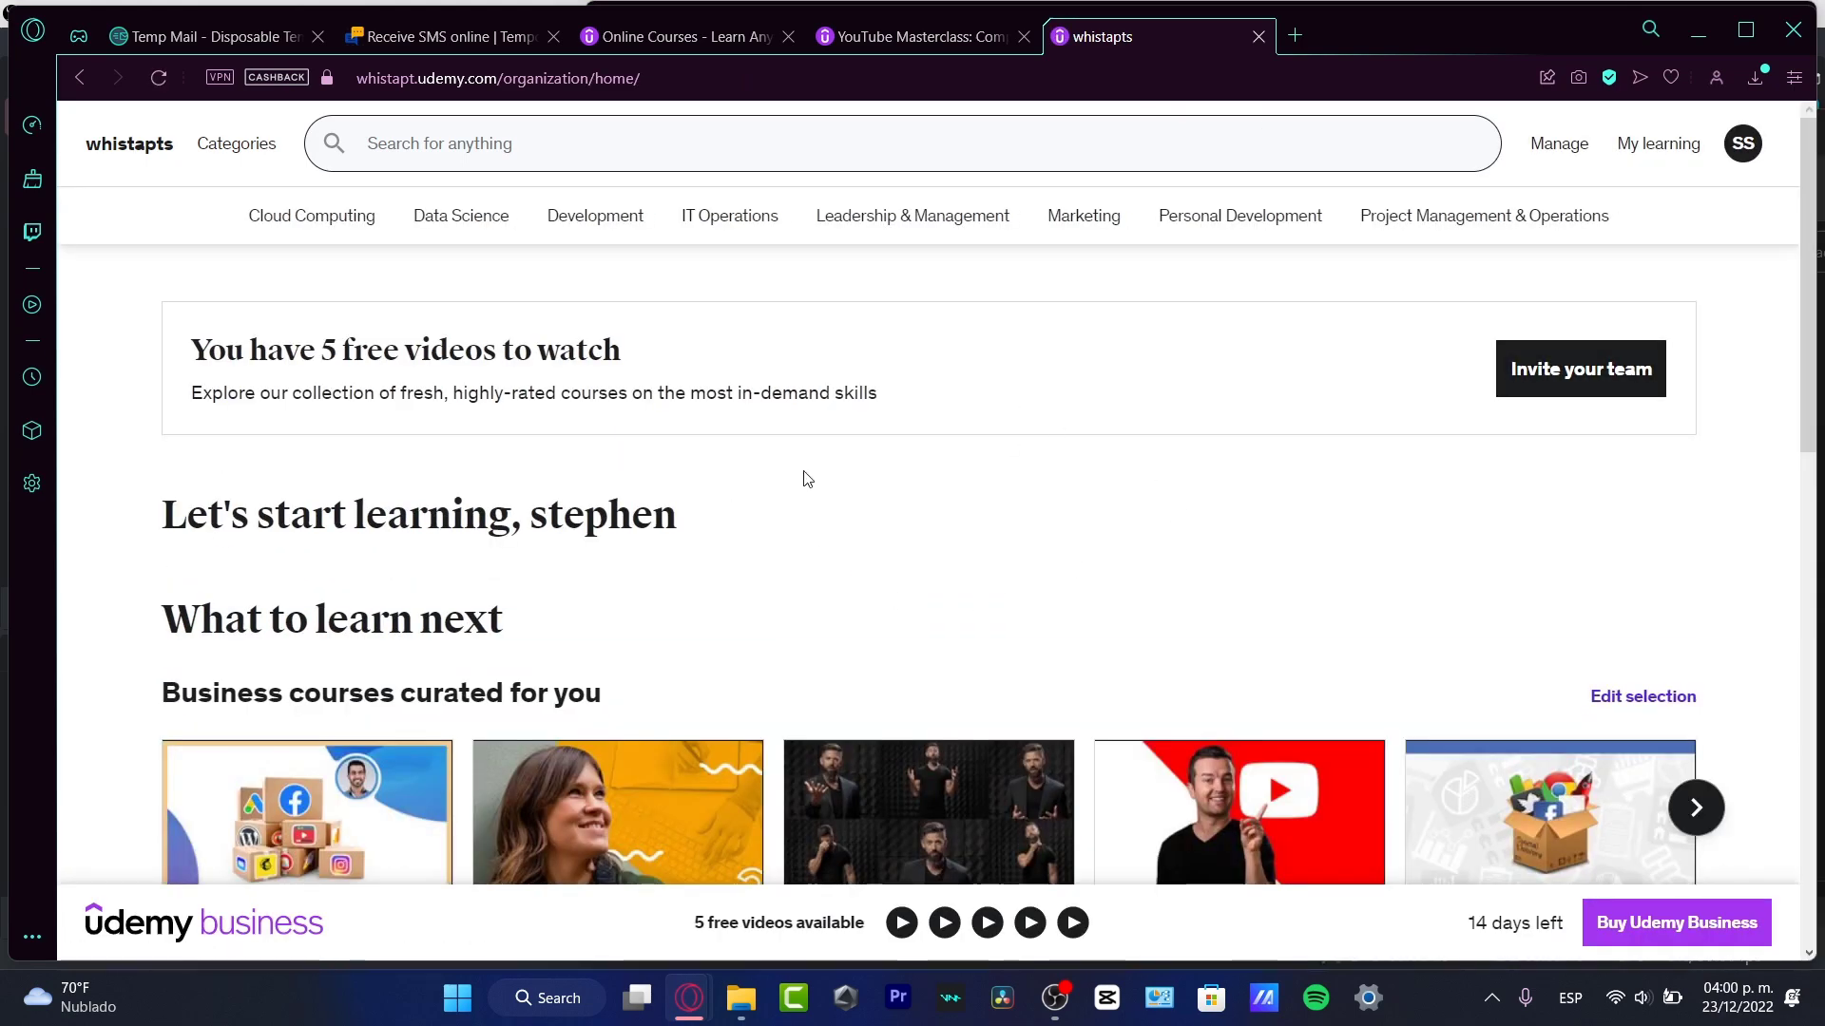
pyautogui.scroll(-3)
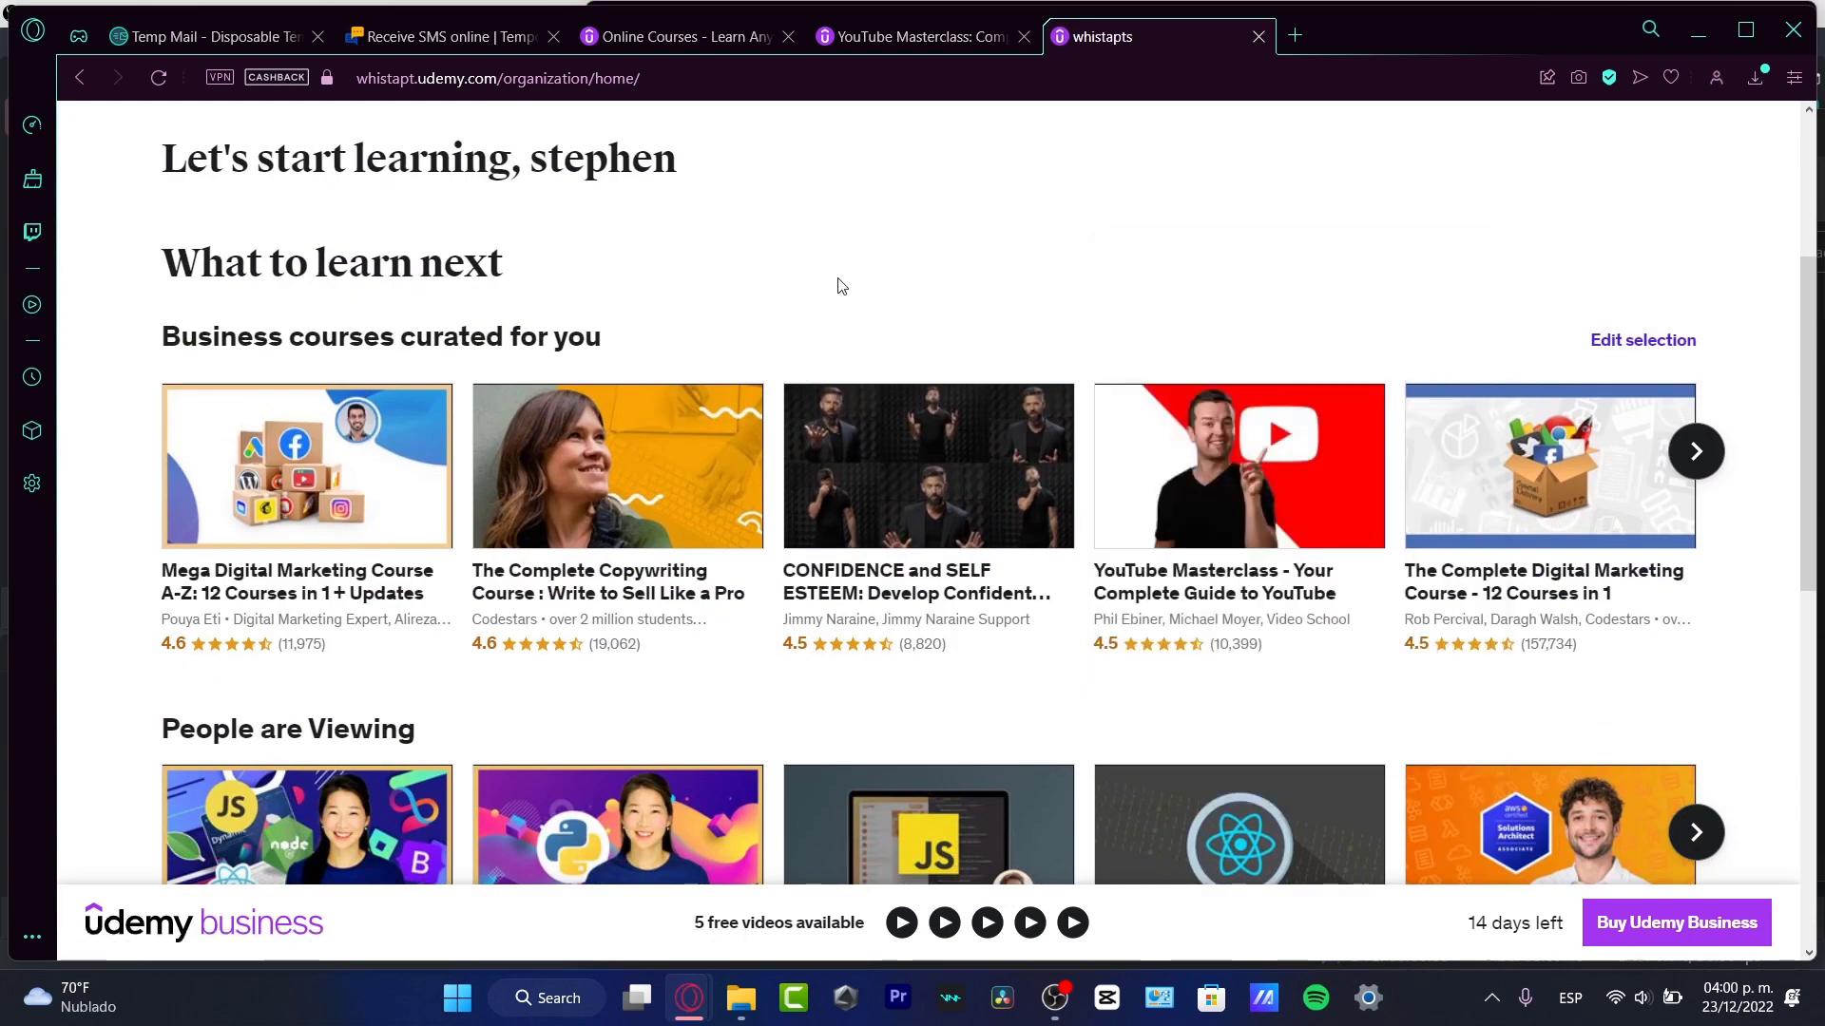
pyautogui.scroll(-3)
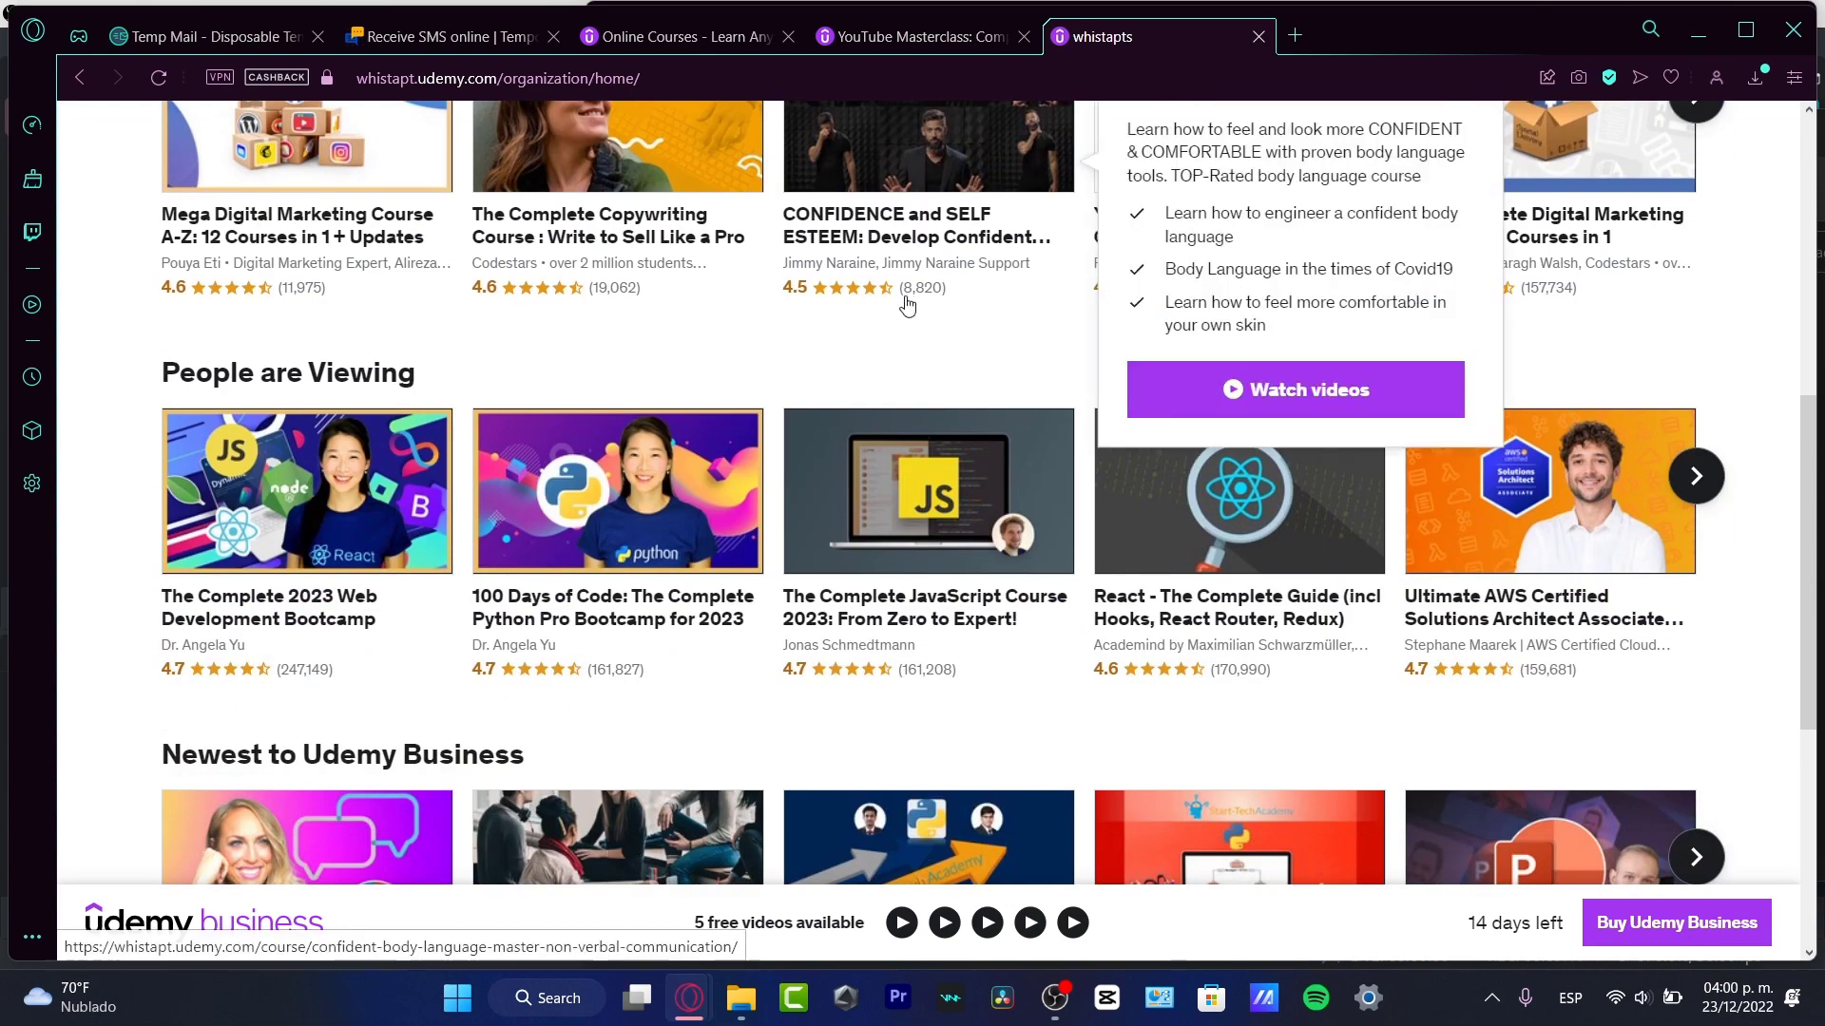
pyautogui.scroll(-3)
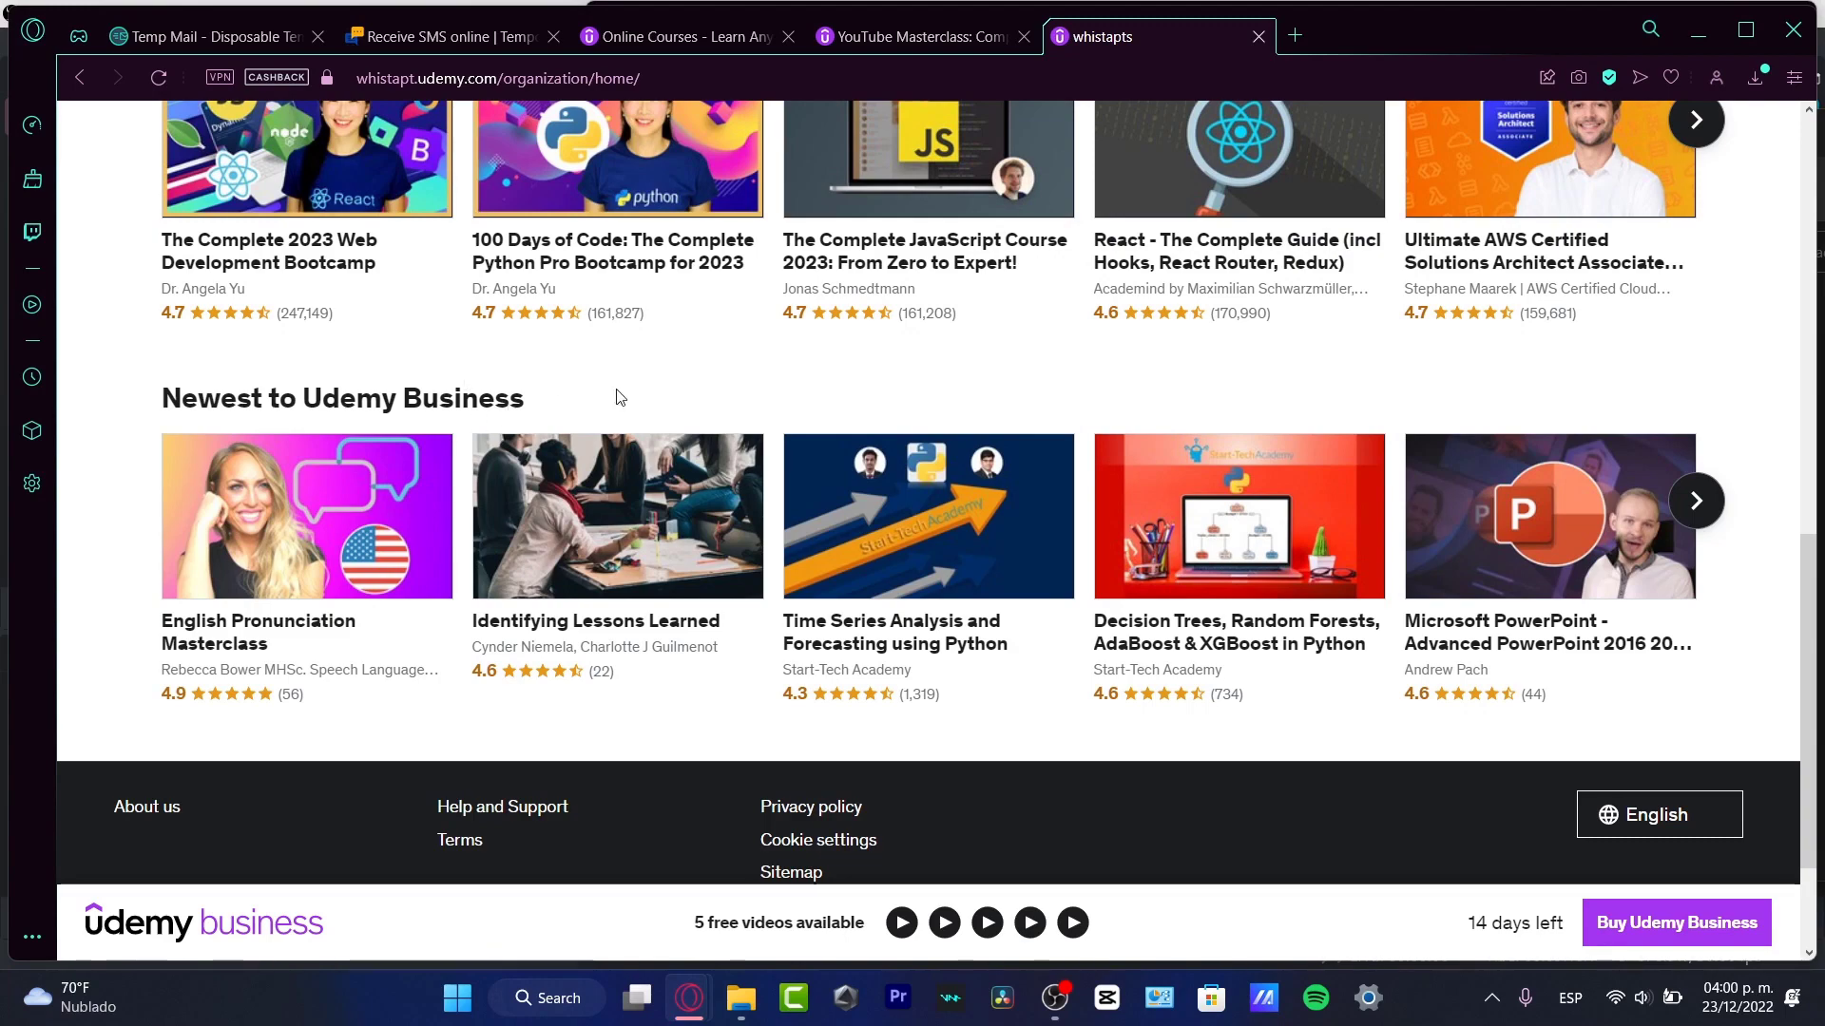
pyautogui.moveTo(306, 515)
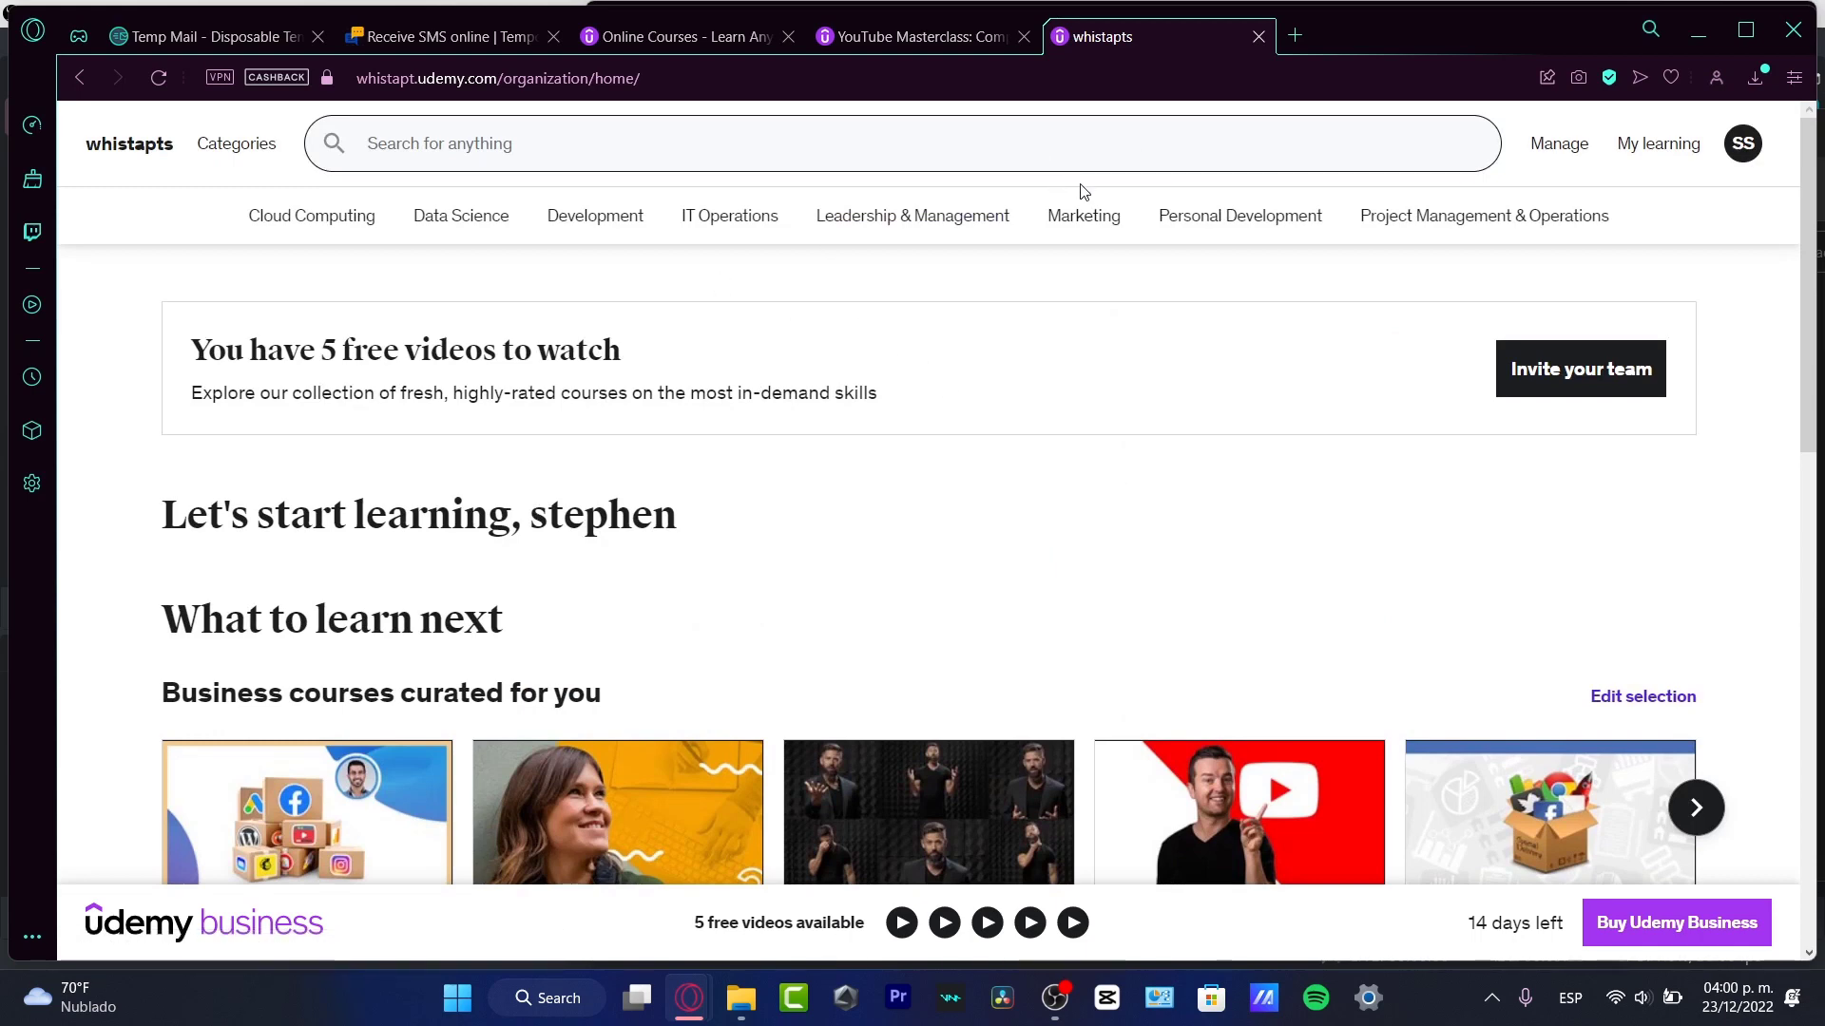
pyautogui.moveTo(1081, 214)
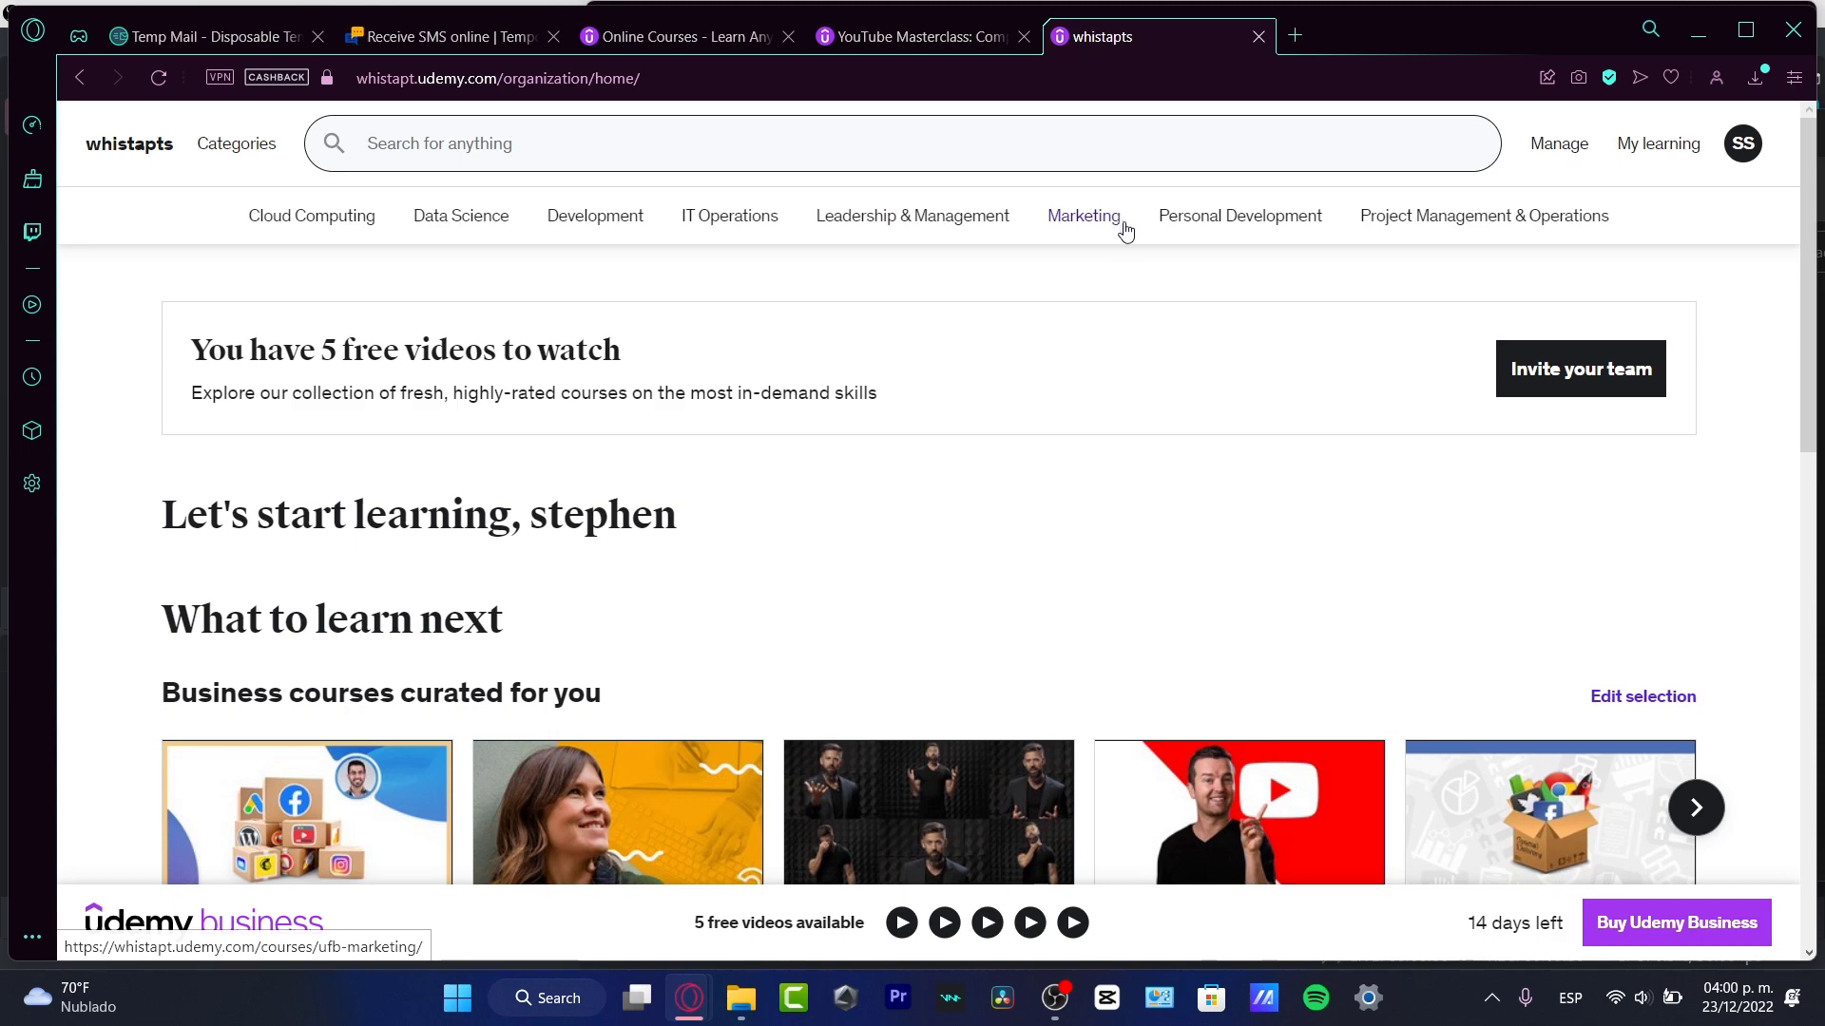
# Browse the Marketing Courses category and its most popular course cards.
pyautogui.click(1081, 215)
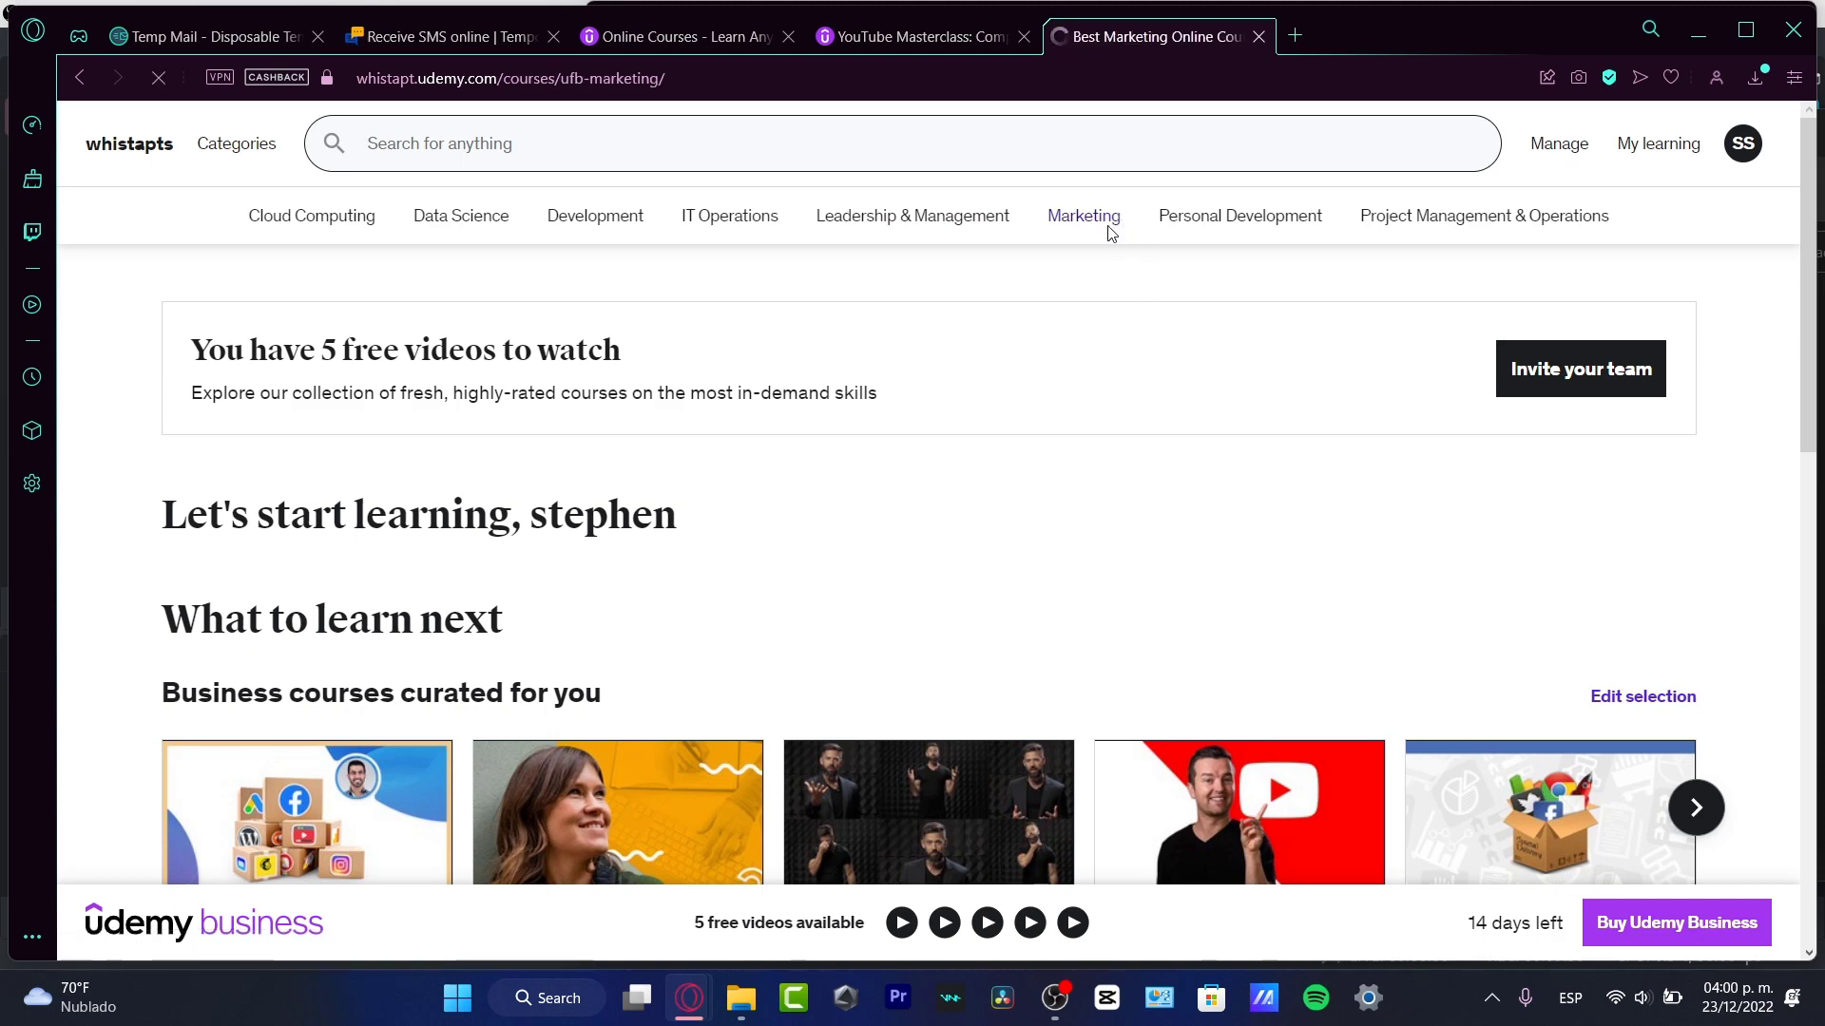
pyautogui.click(1081, 215)
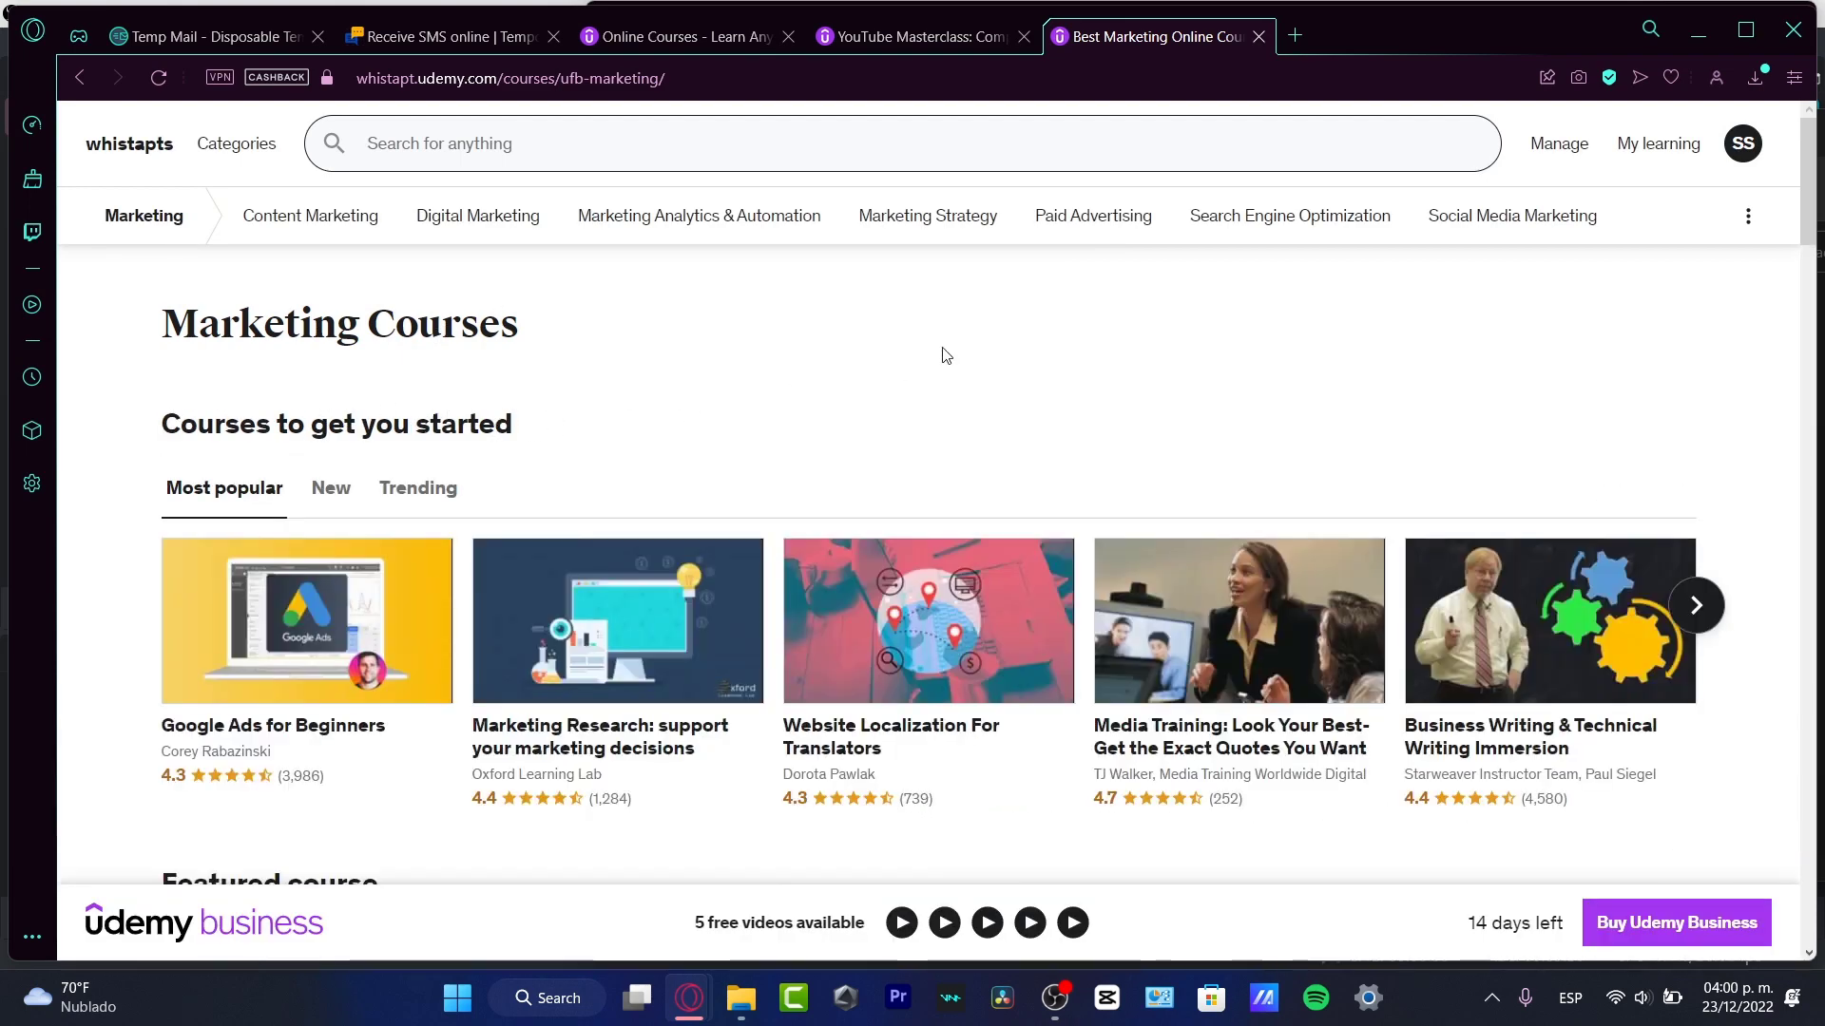
pyautogui.moveTo(701, 335)
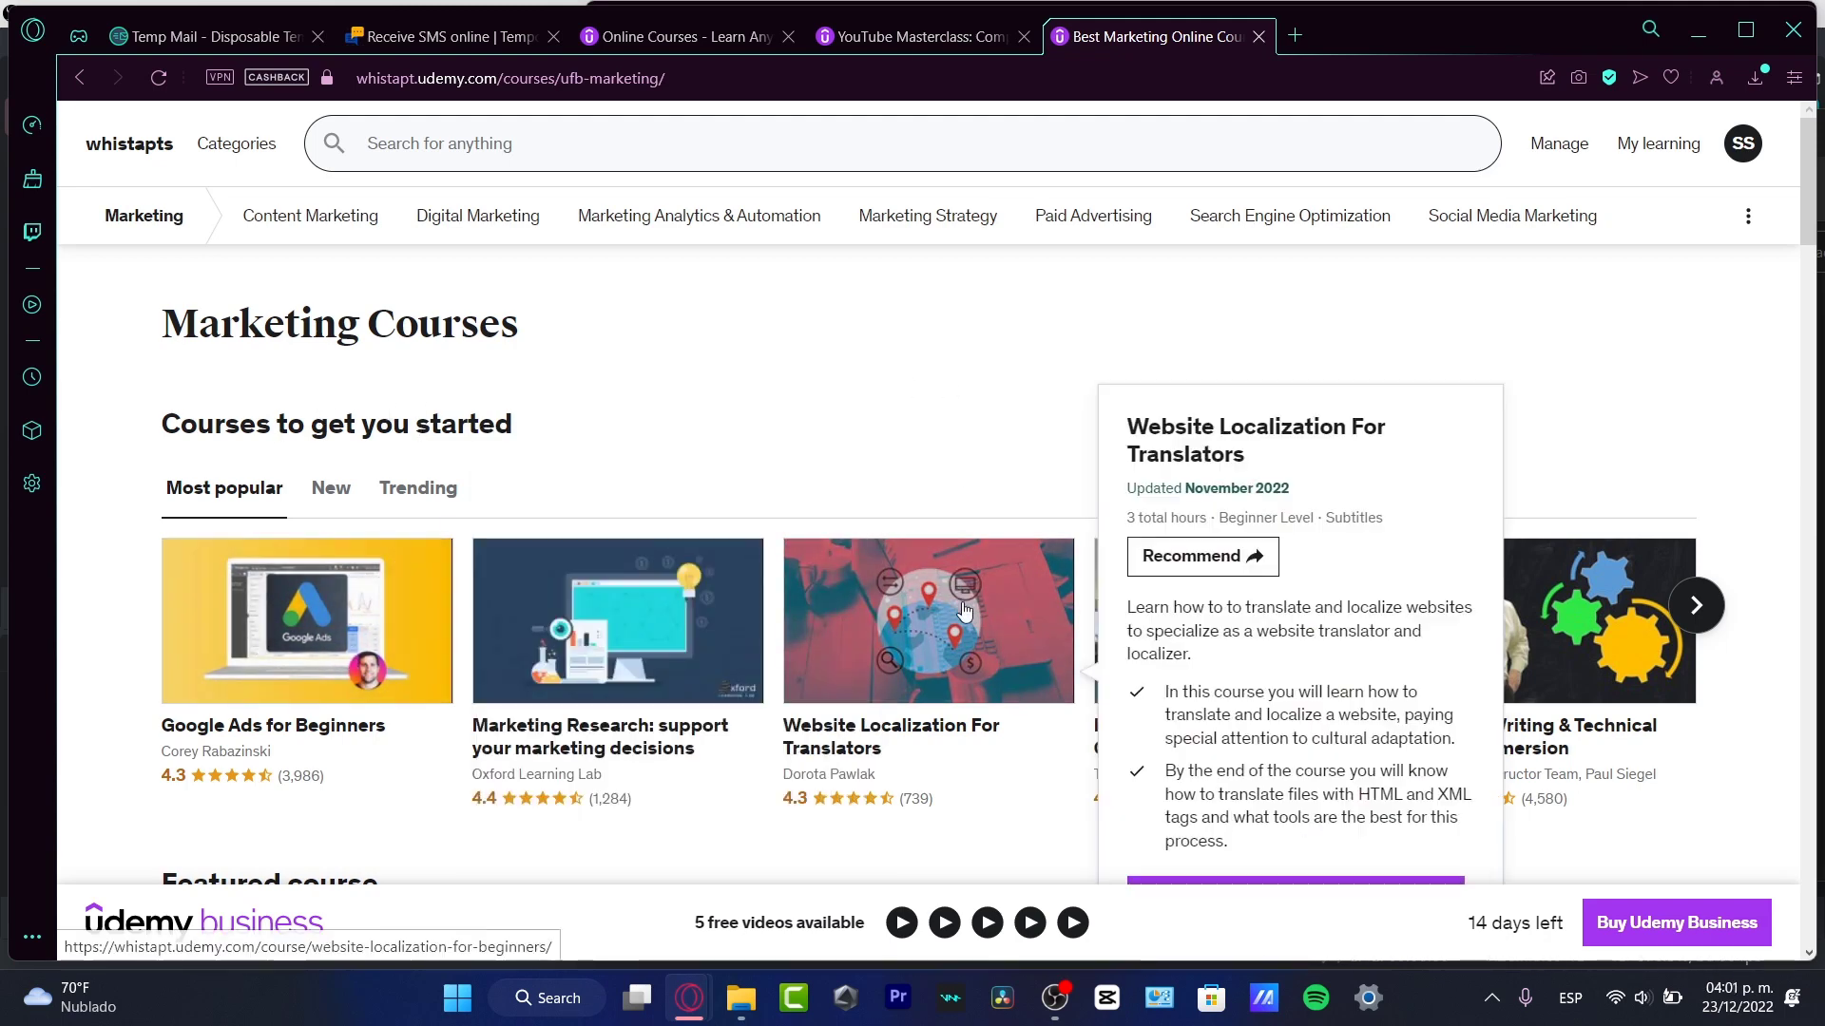
pyautogui.scroll(-3)
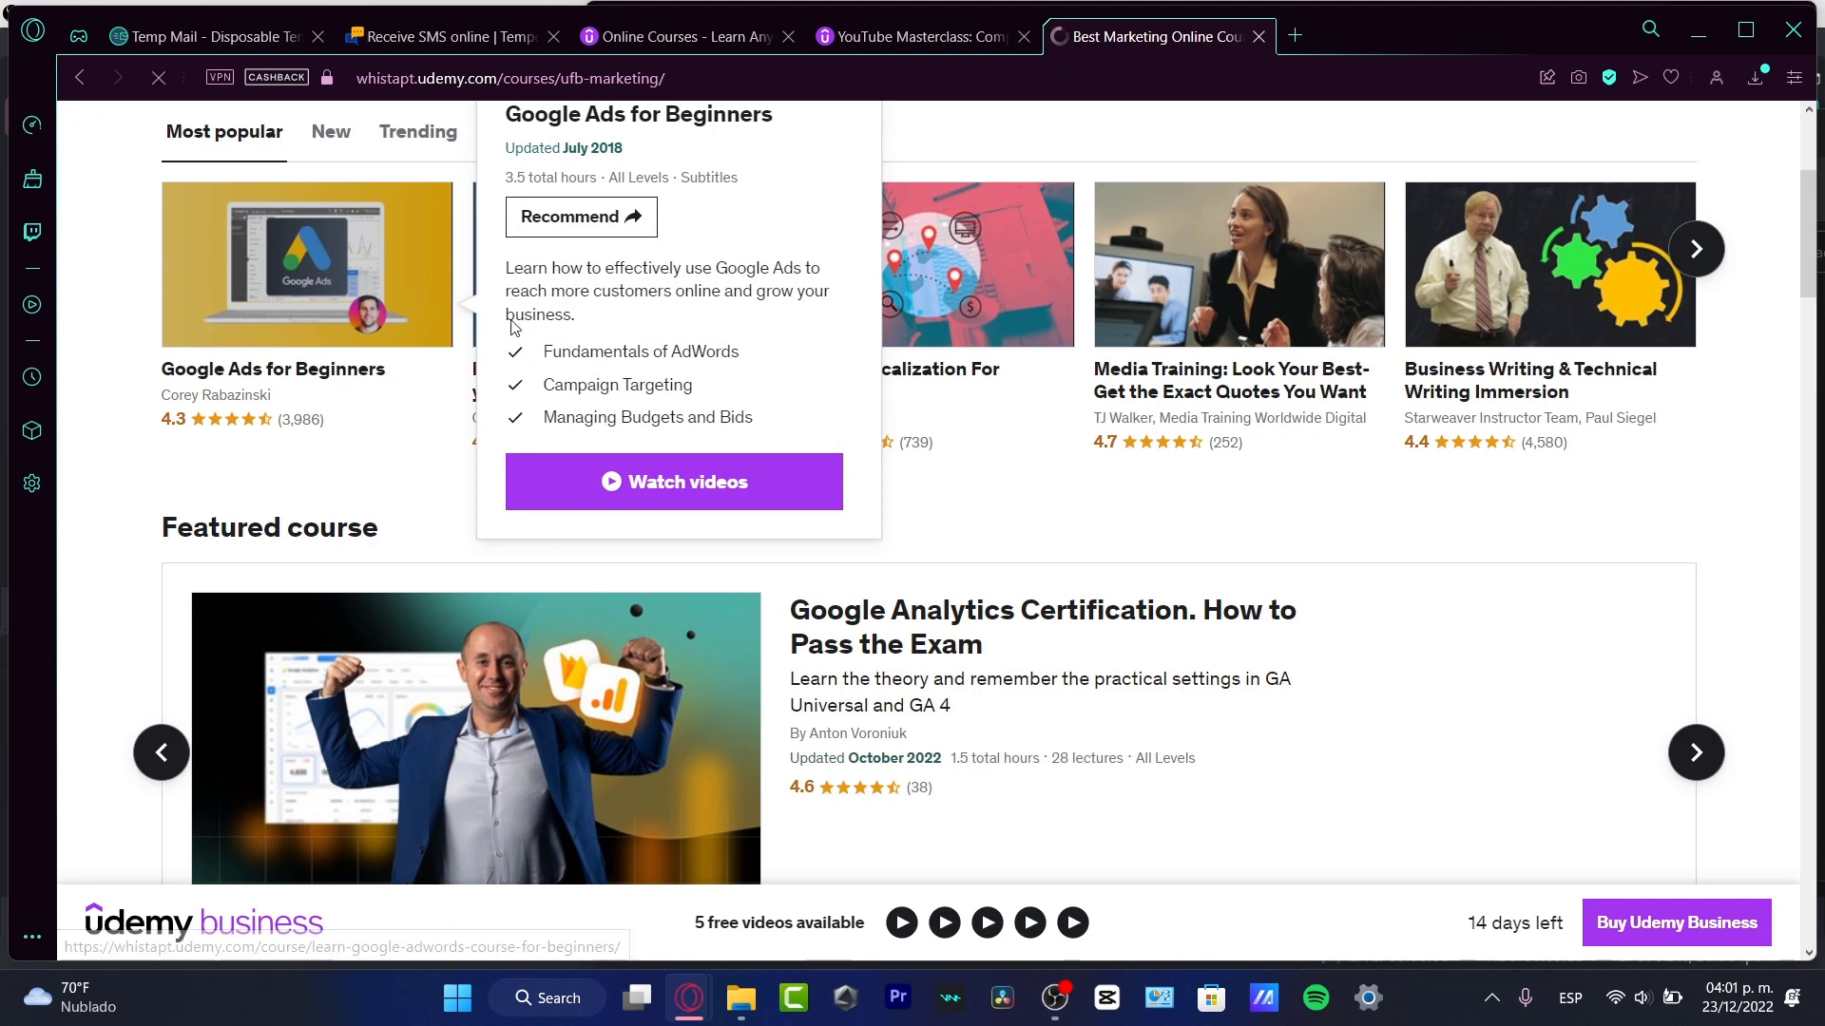
# Start a recommendation for the Google Ads for Beginners course.
pyautogui.click(272, 369)
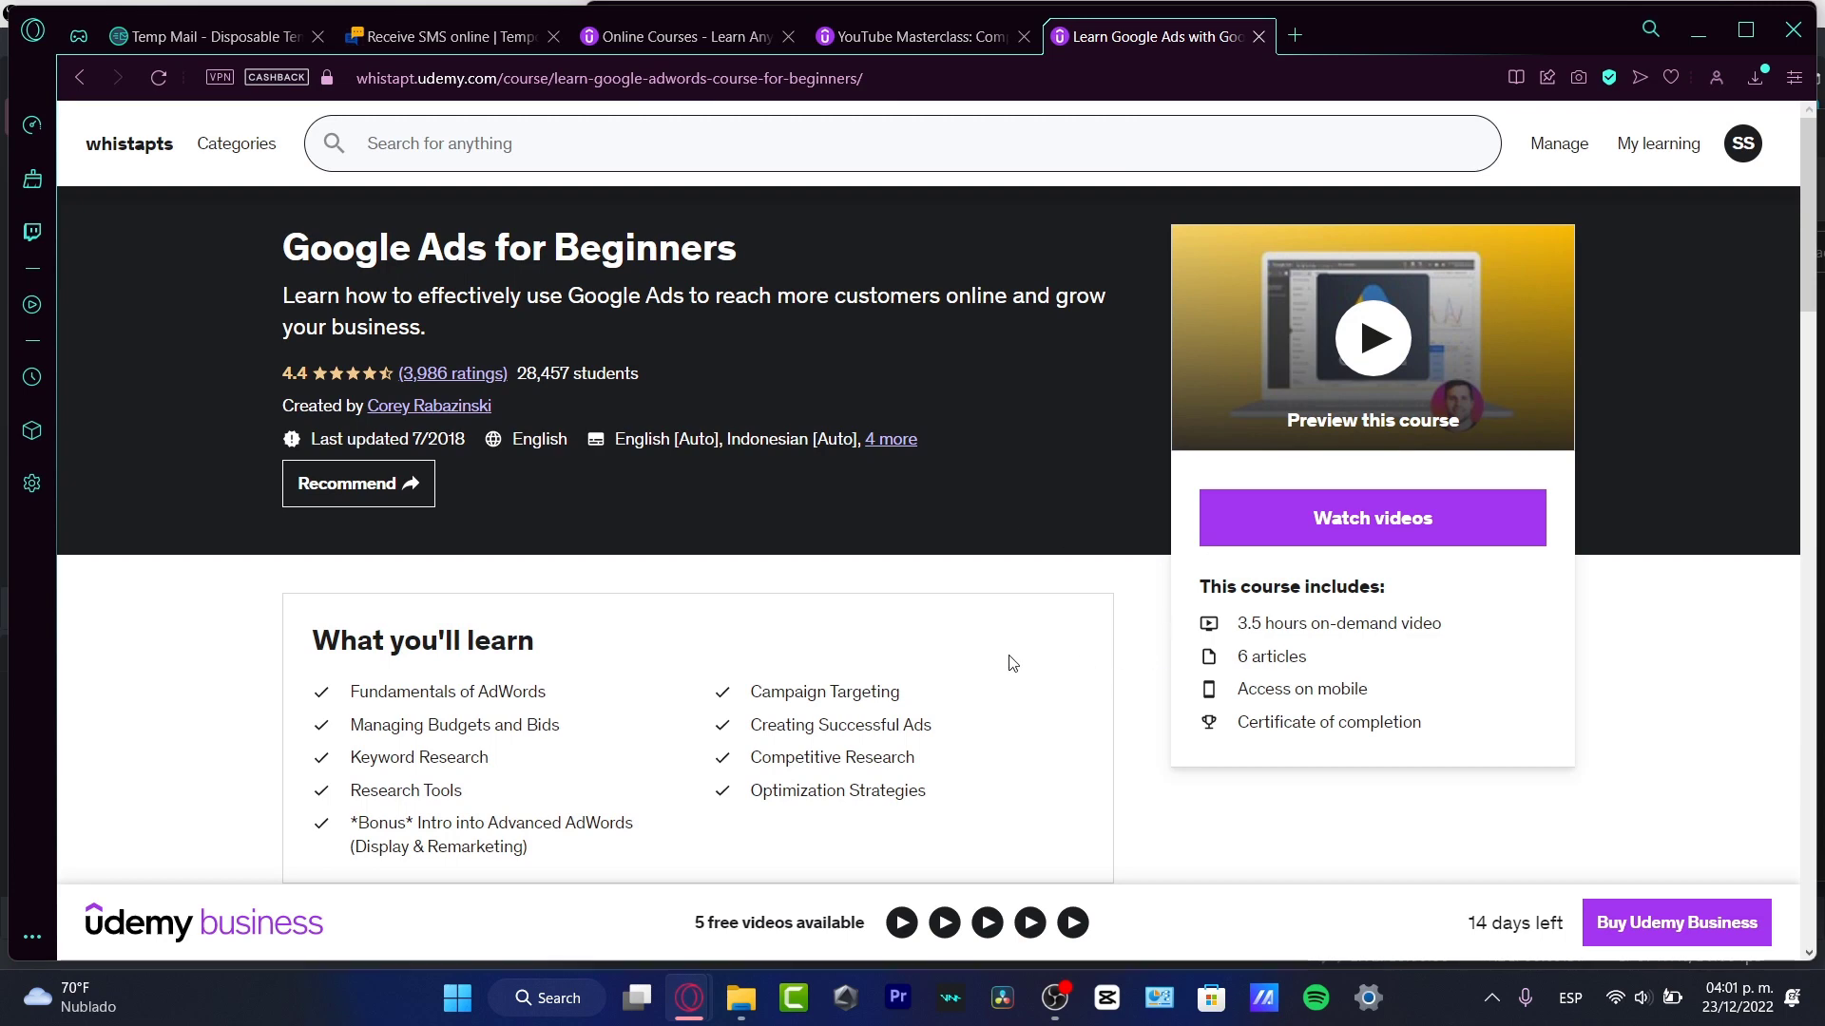
pyautogui.moveTo(357, 483)
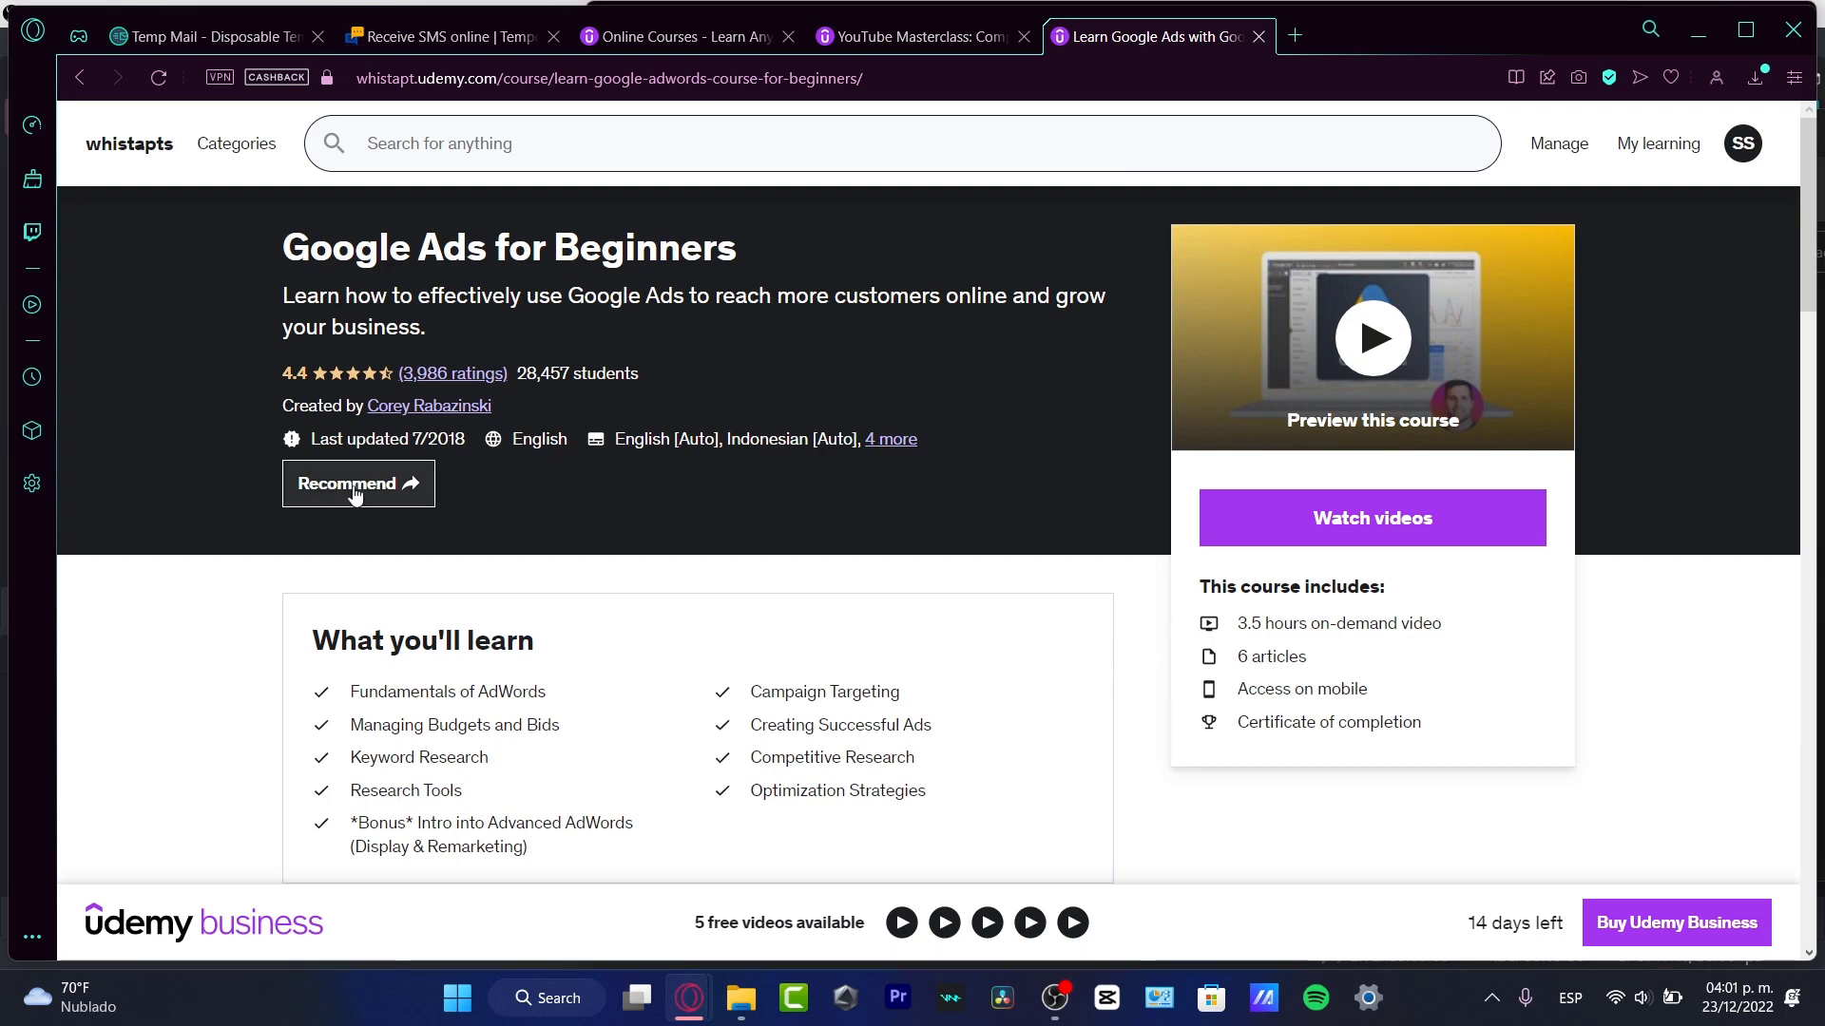
pyautogui.click(358, 483)
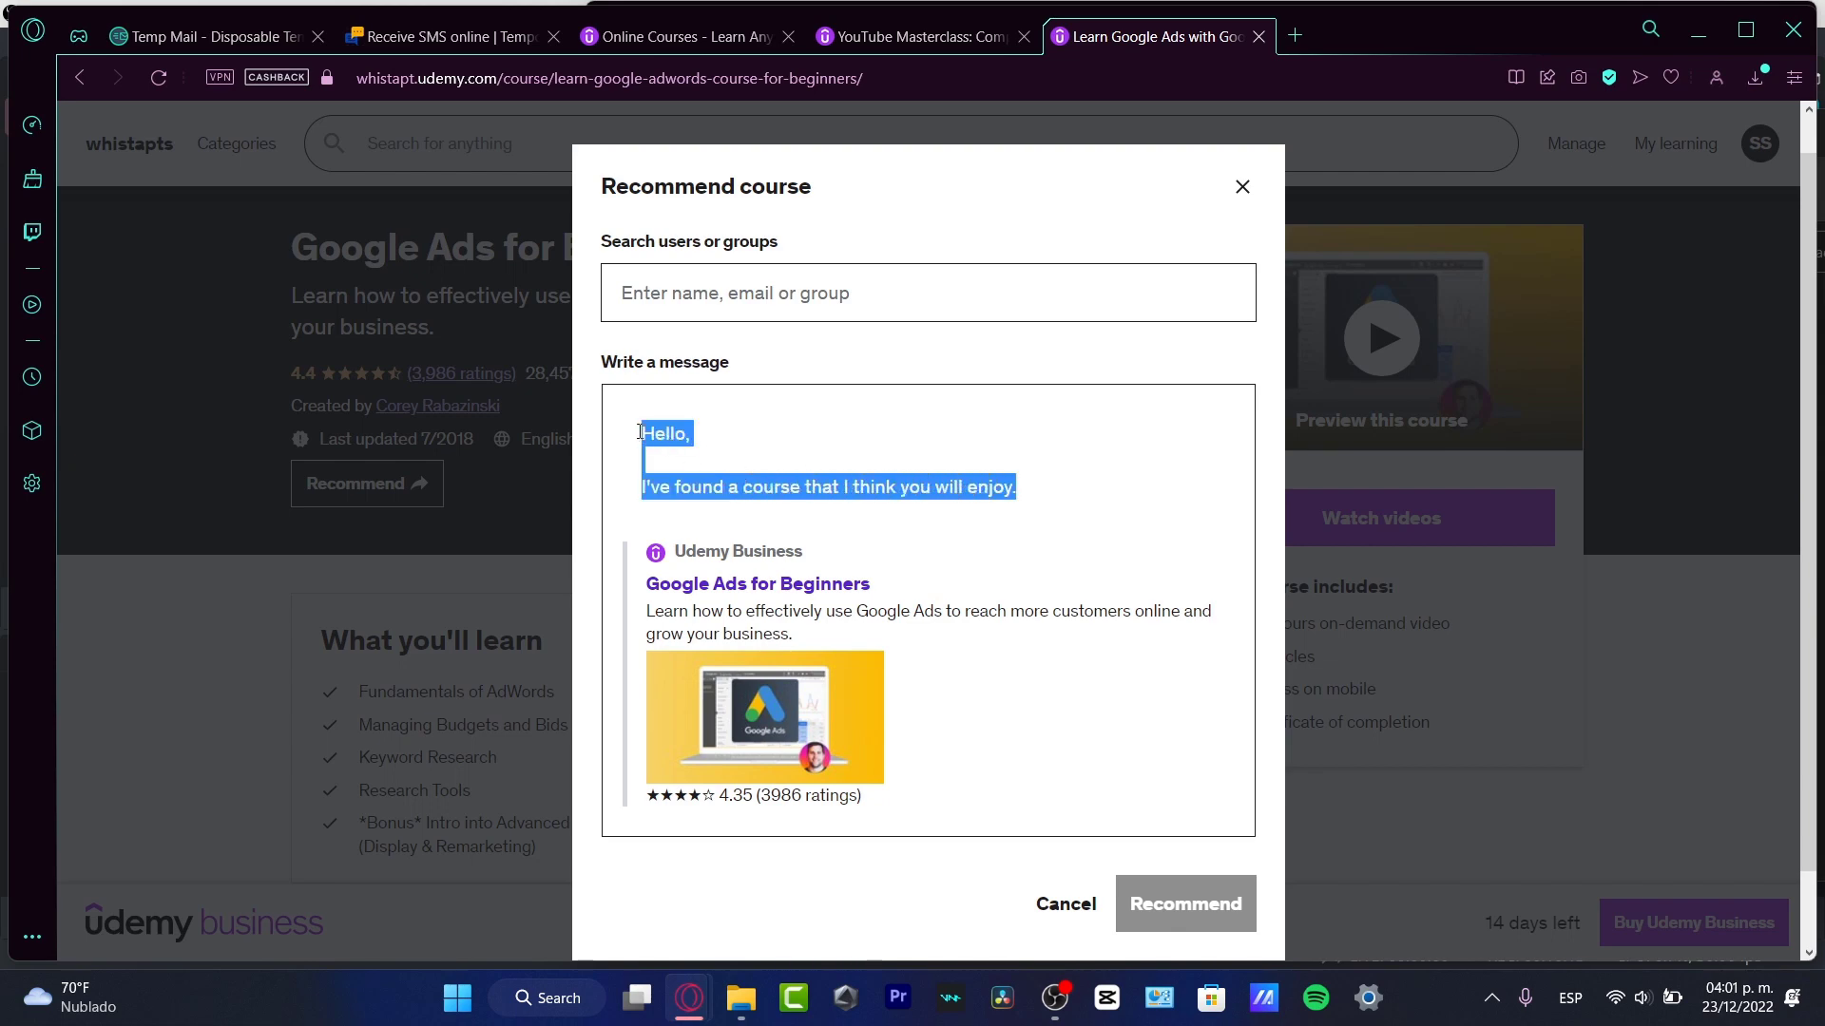
# Recommend it with a message noting it is the course 1 requirement for test 2.
pyautogui.write('This is the')
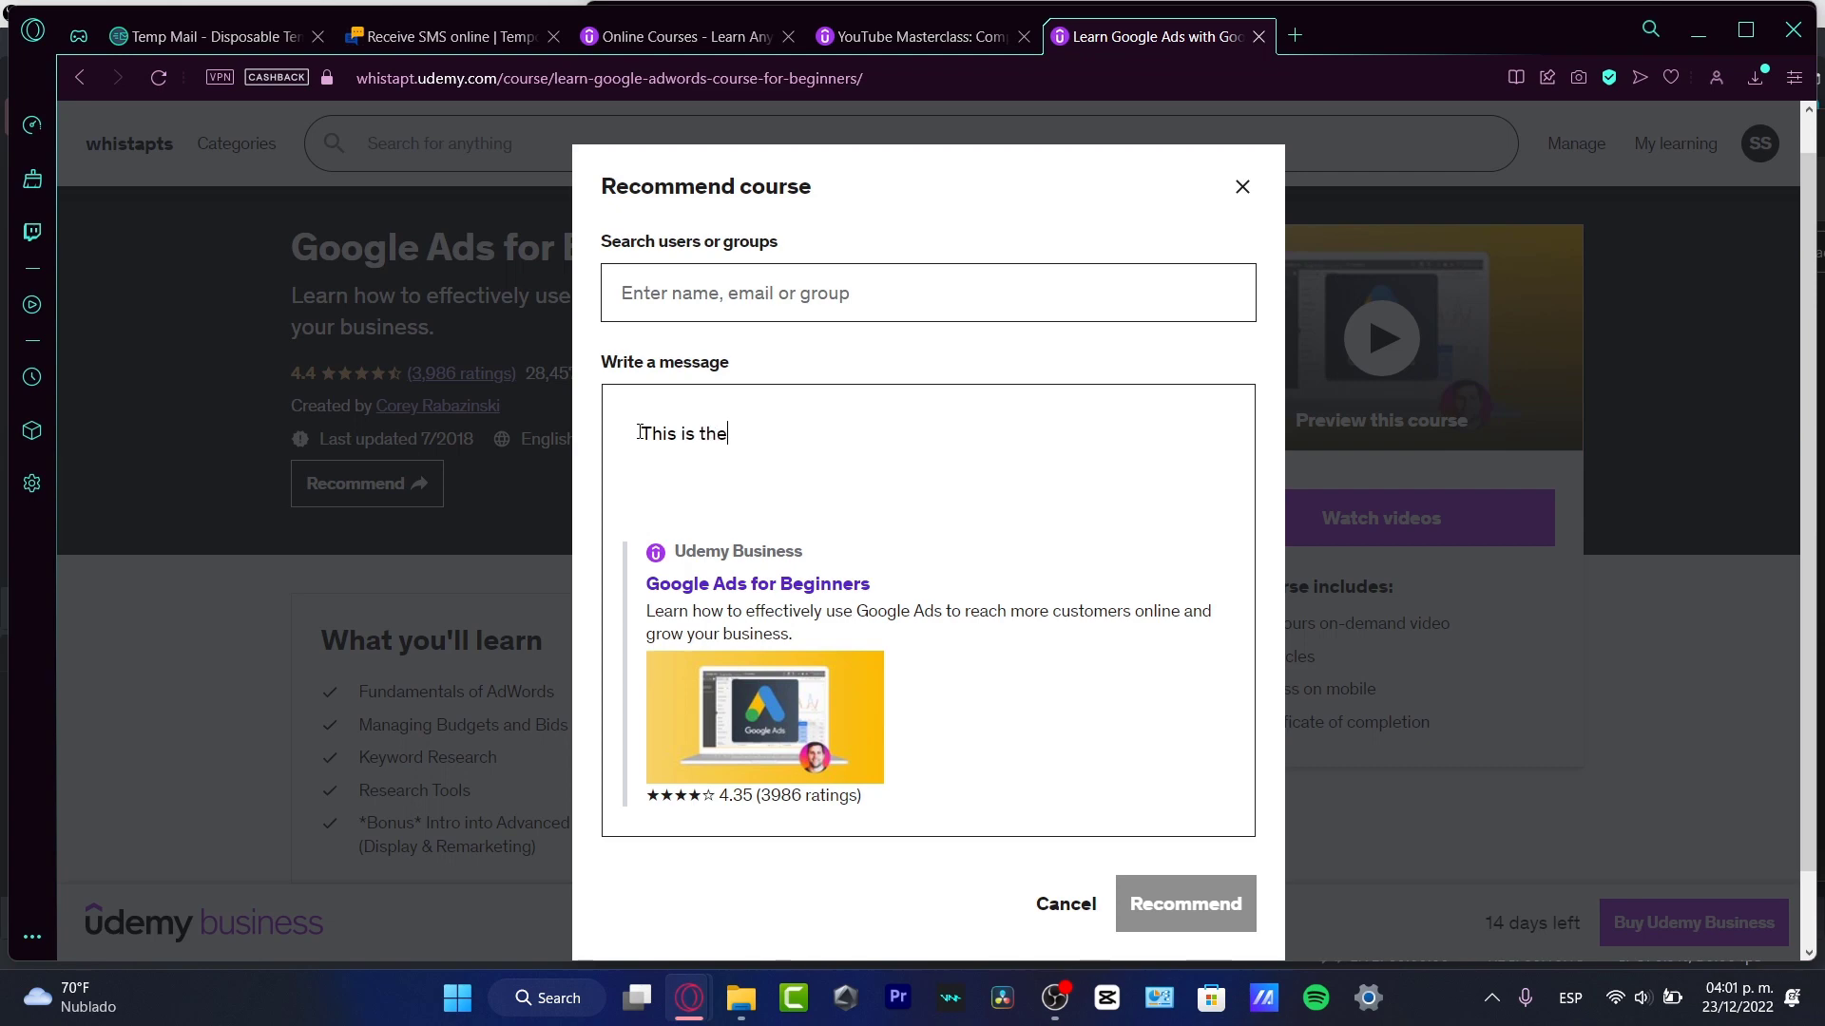
pyautogui.write('course')
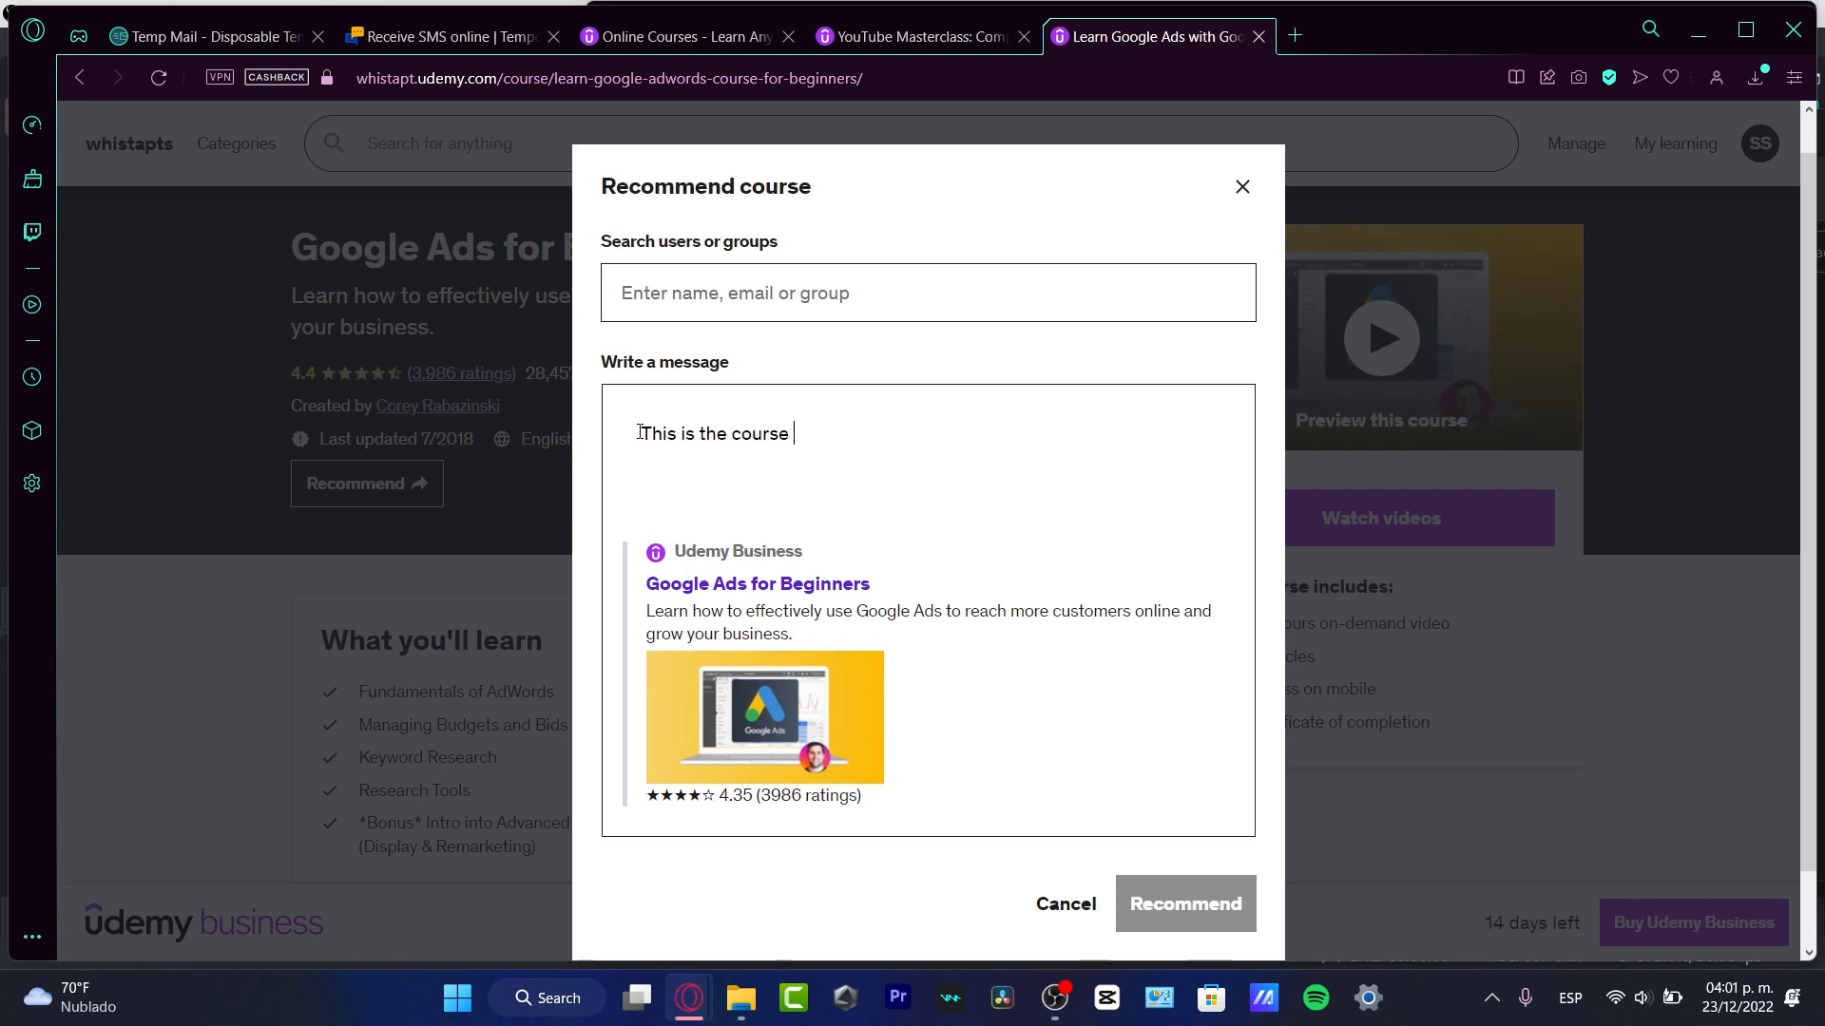
pyautogui.write('1 requirement for t')
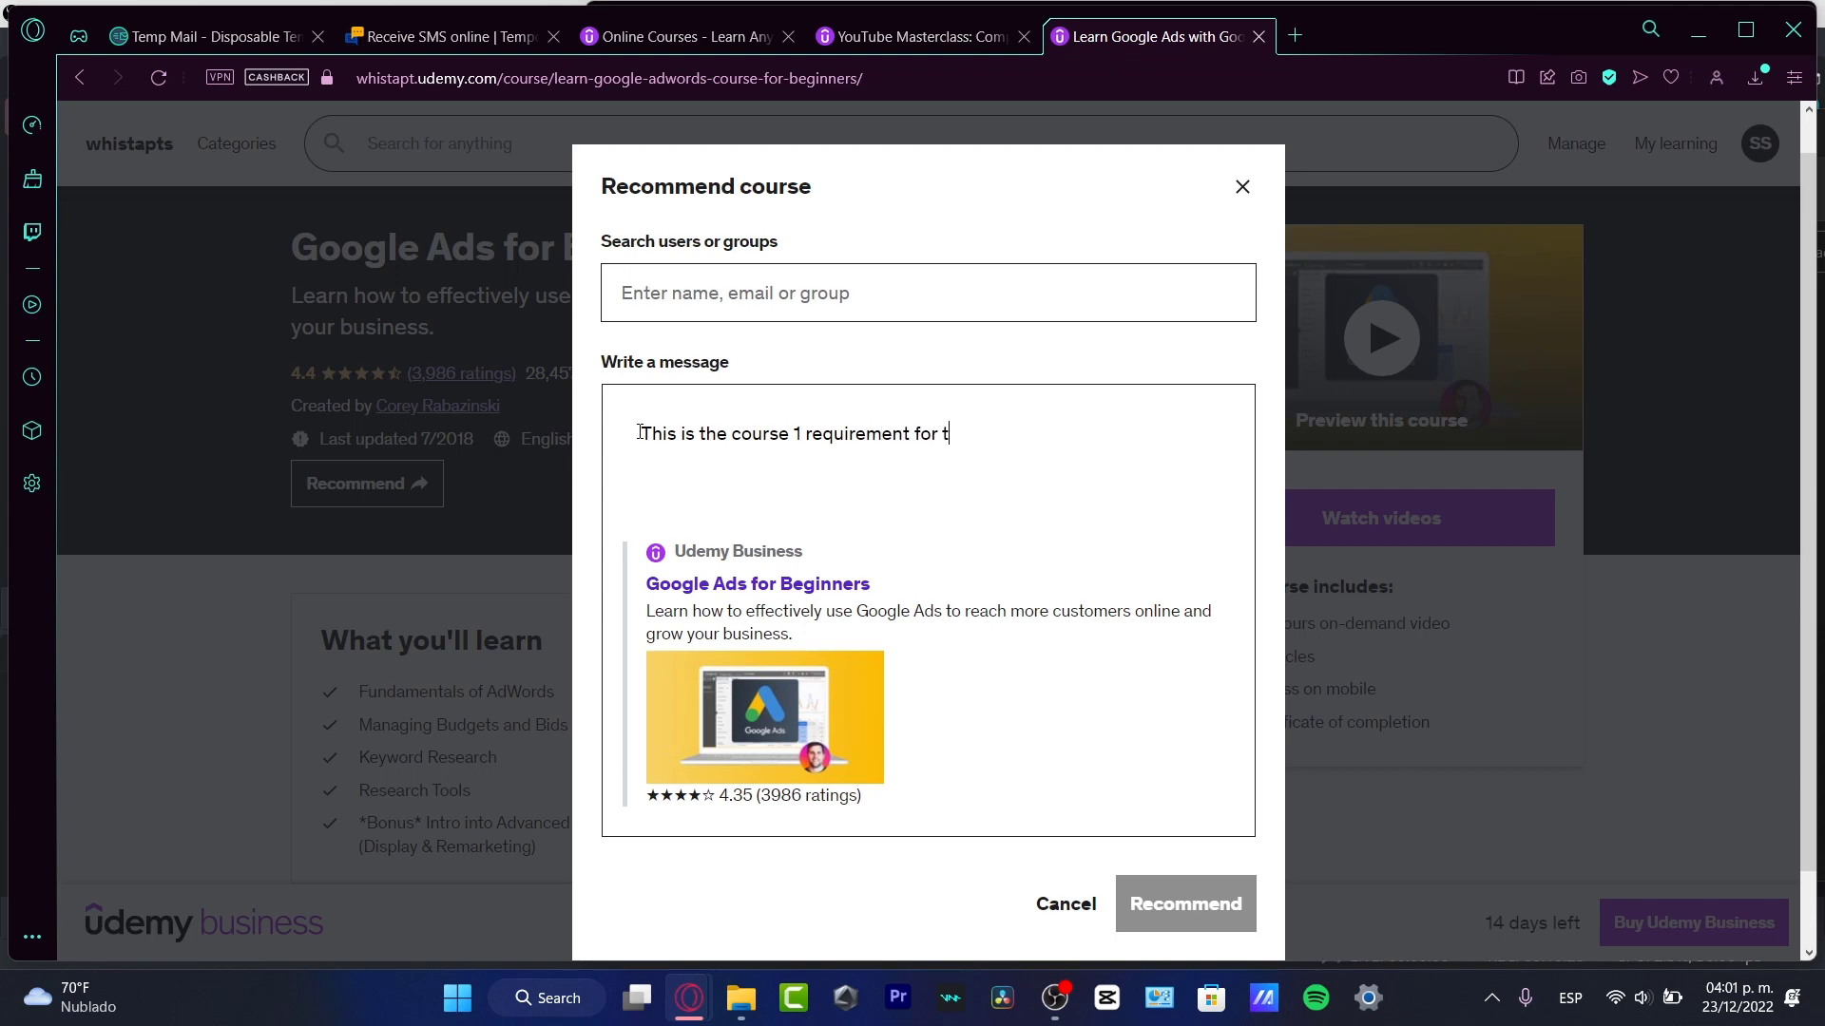
pyautogui.write('est 2.')
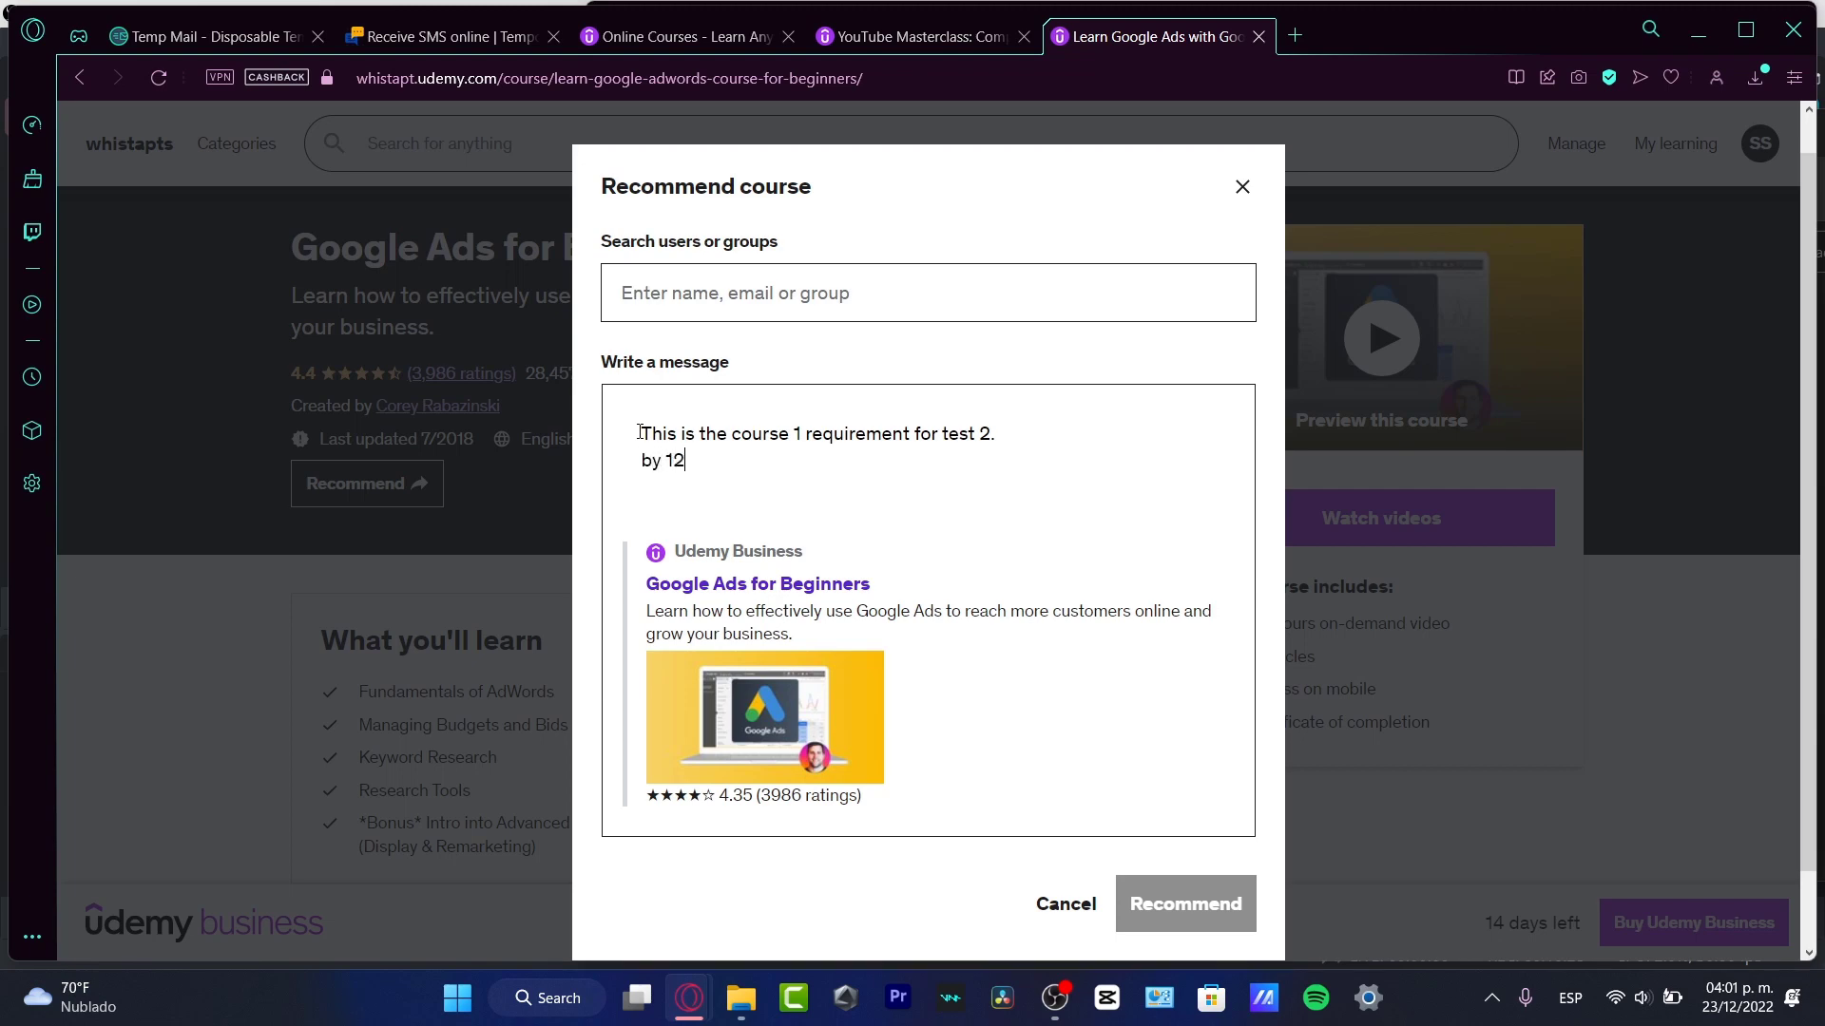
pyautogui.write(':00AM')
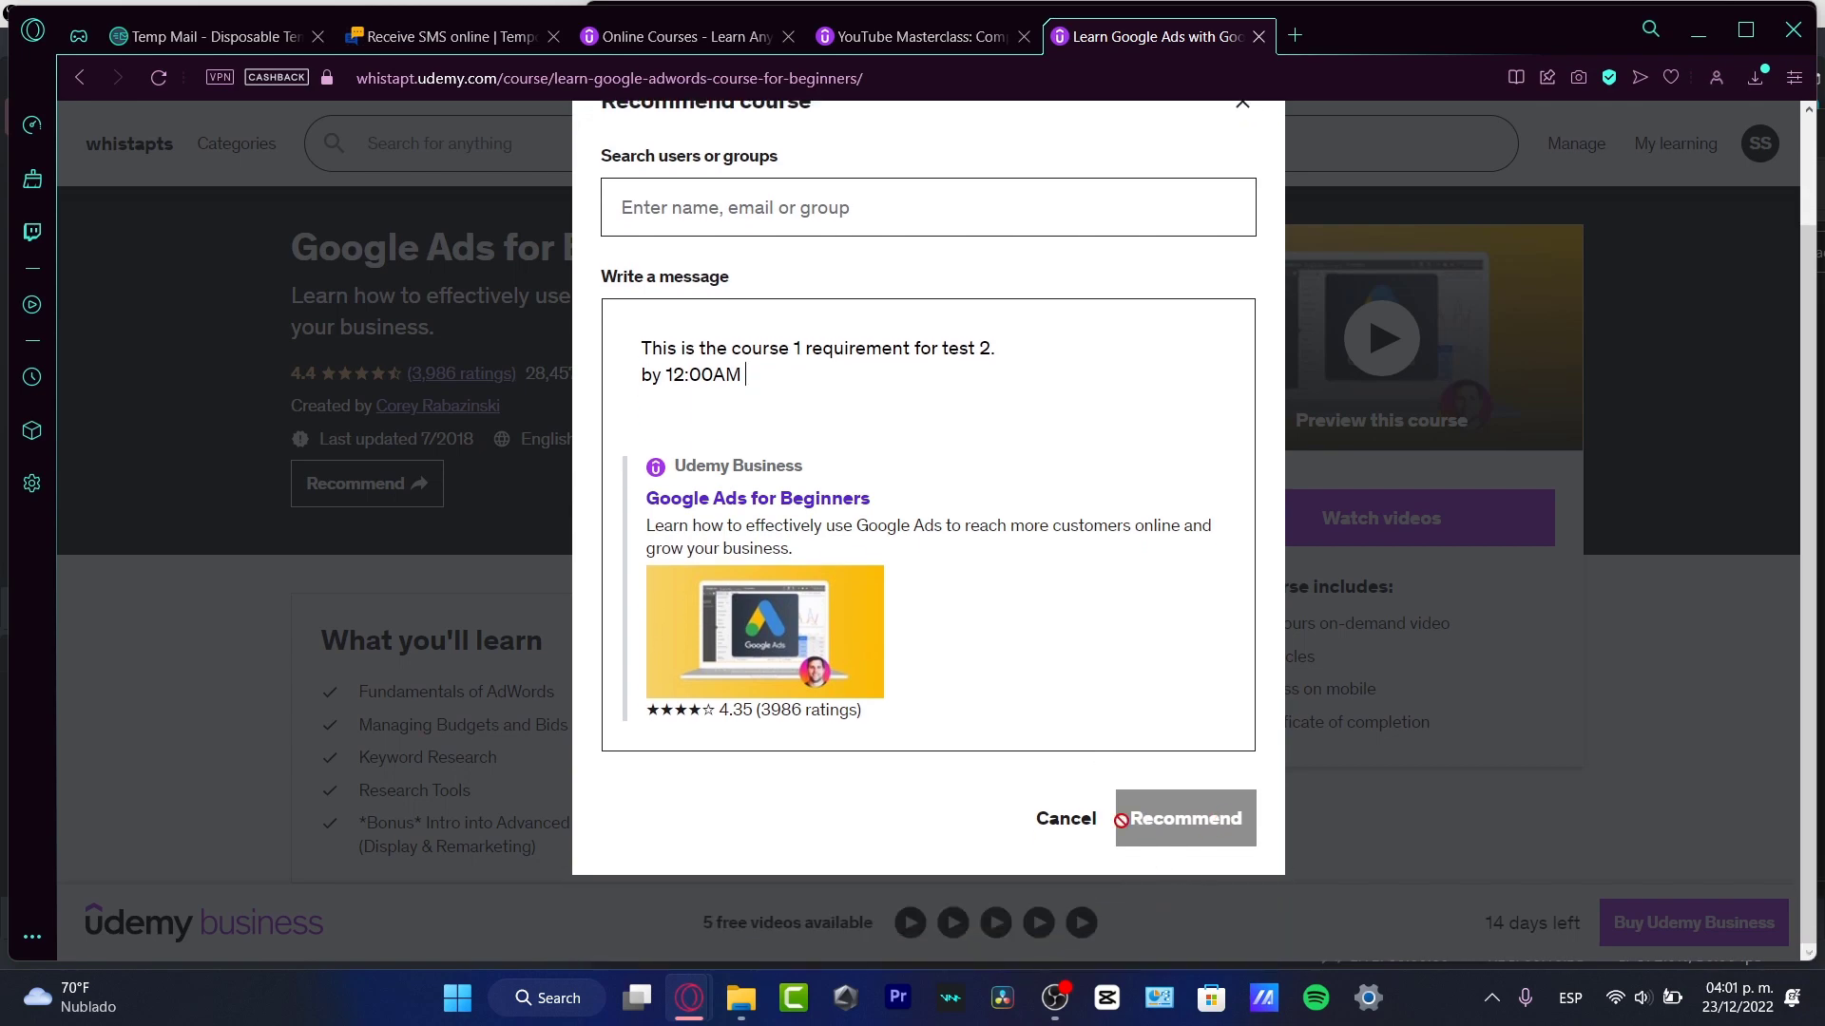
pyautogui.click(1062, 817)
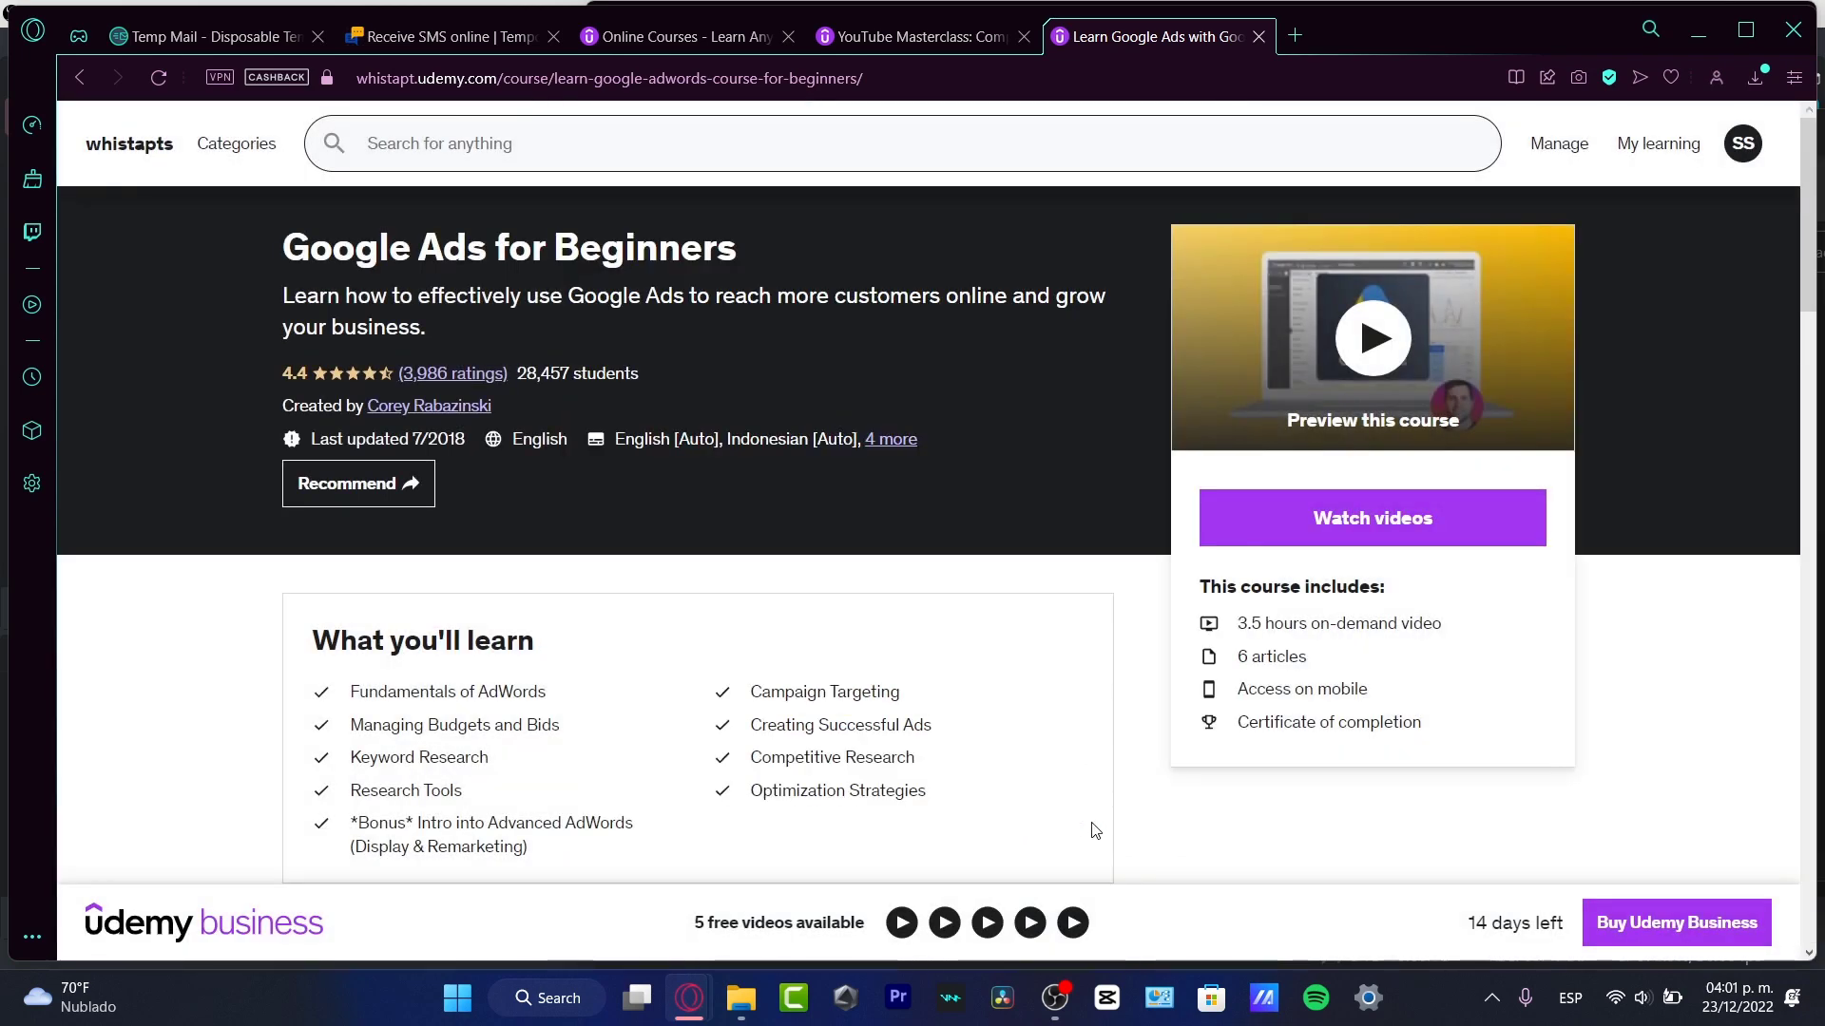
pyautogui.moveTo(1394, 410)
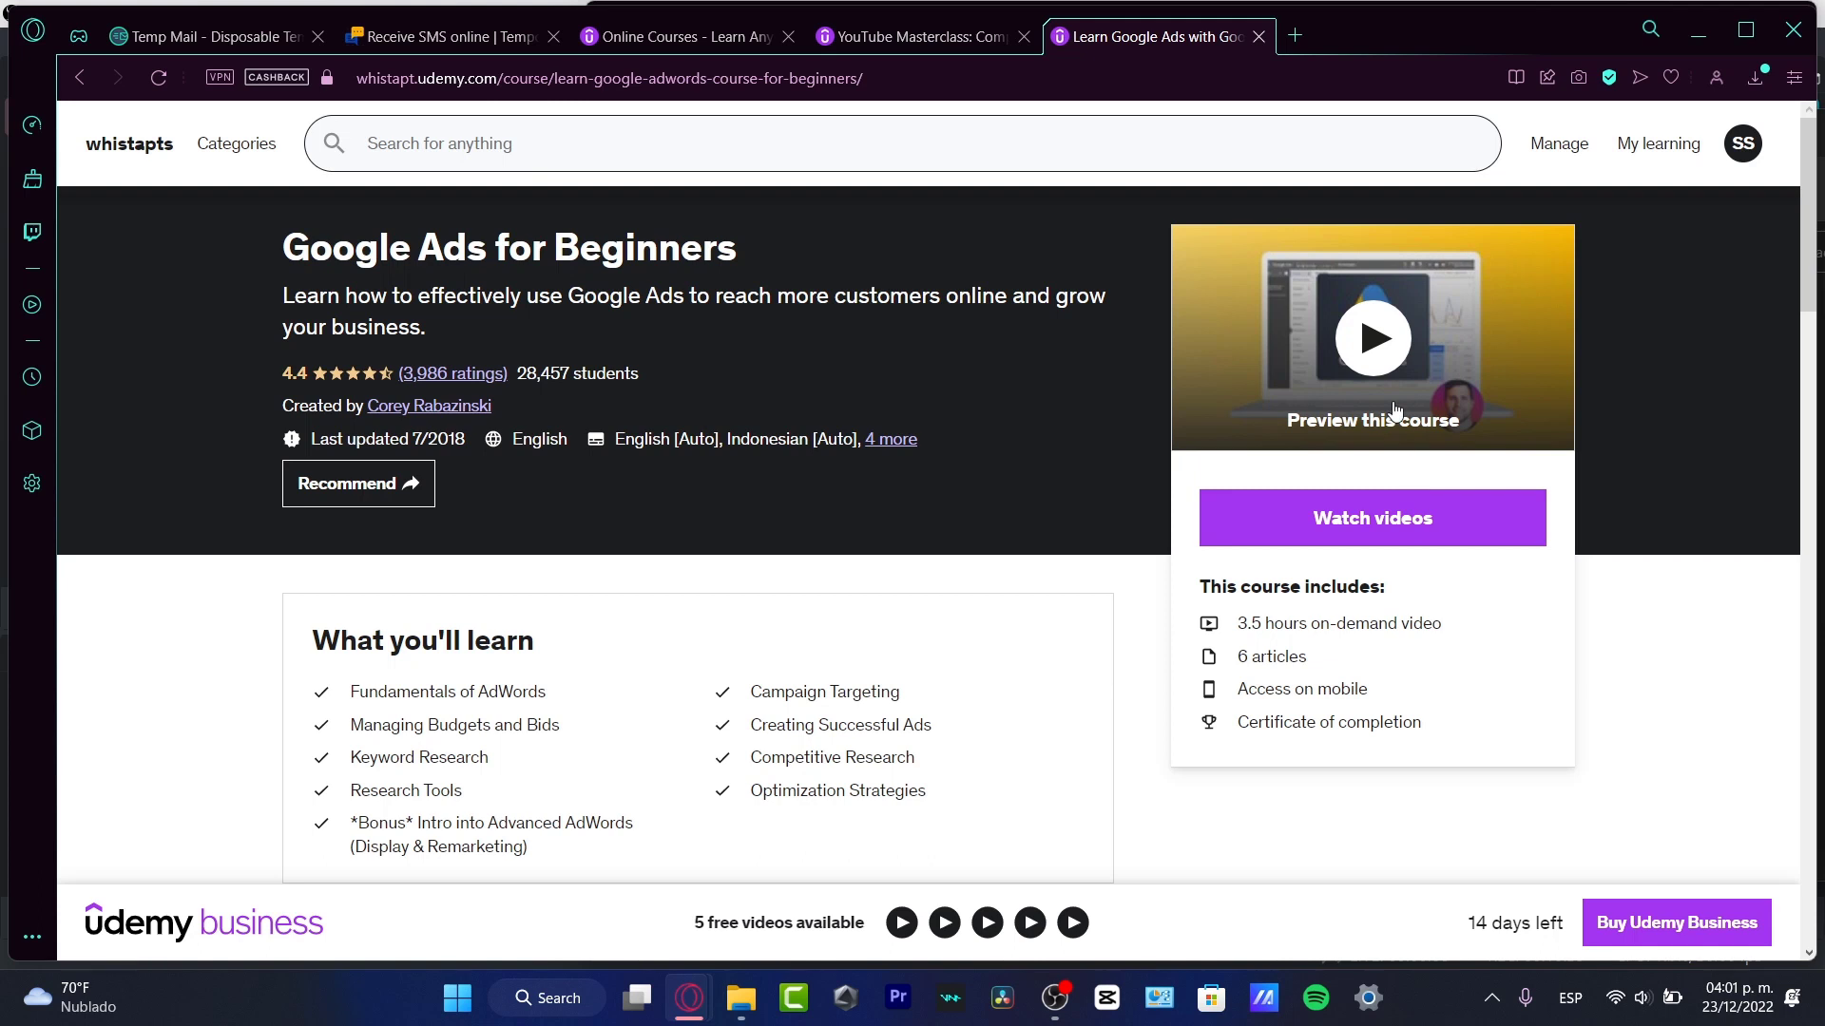
pyautogui.moveTo(1448, 626)
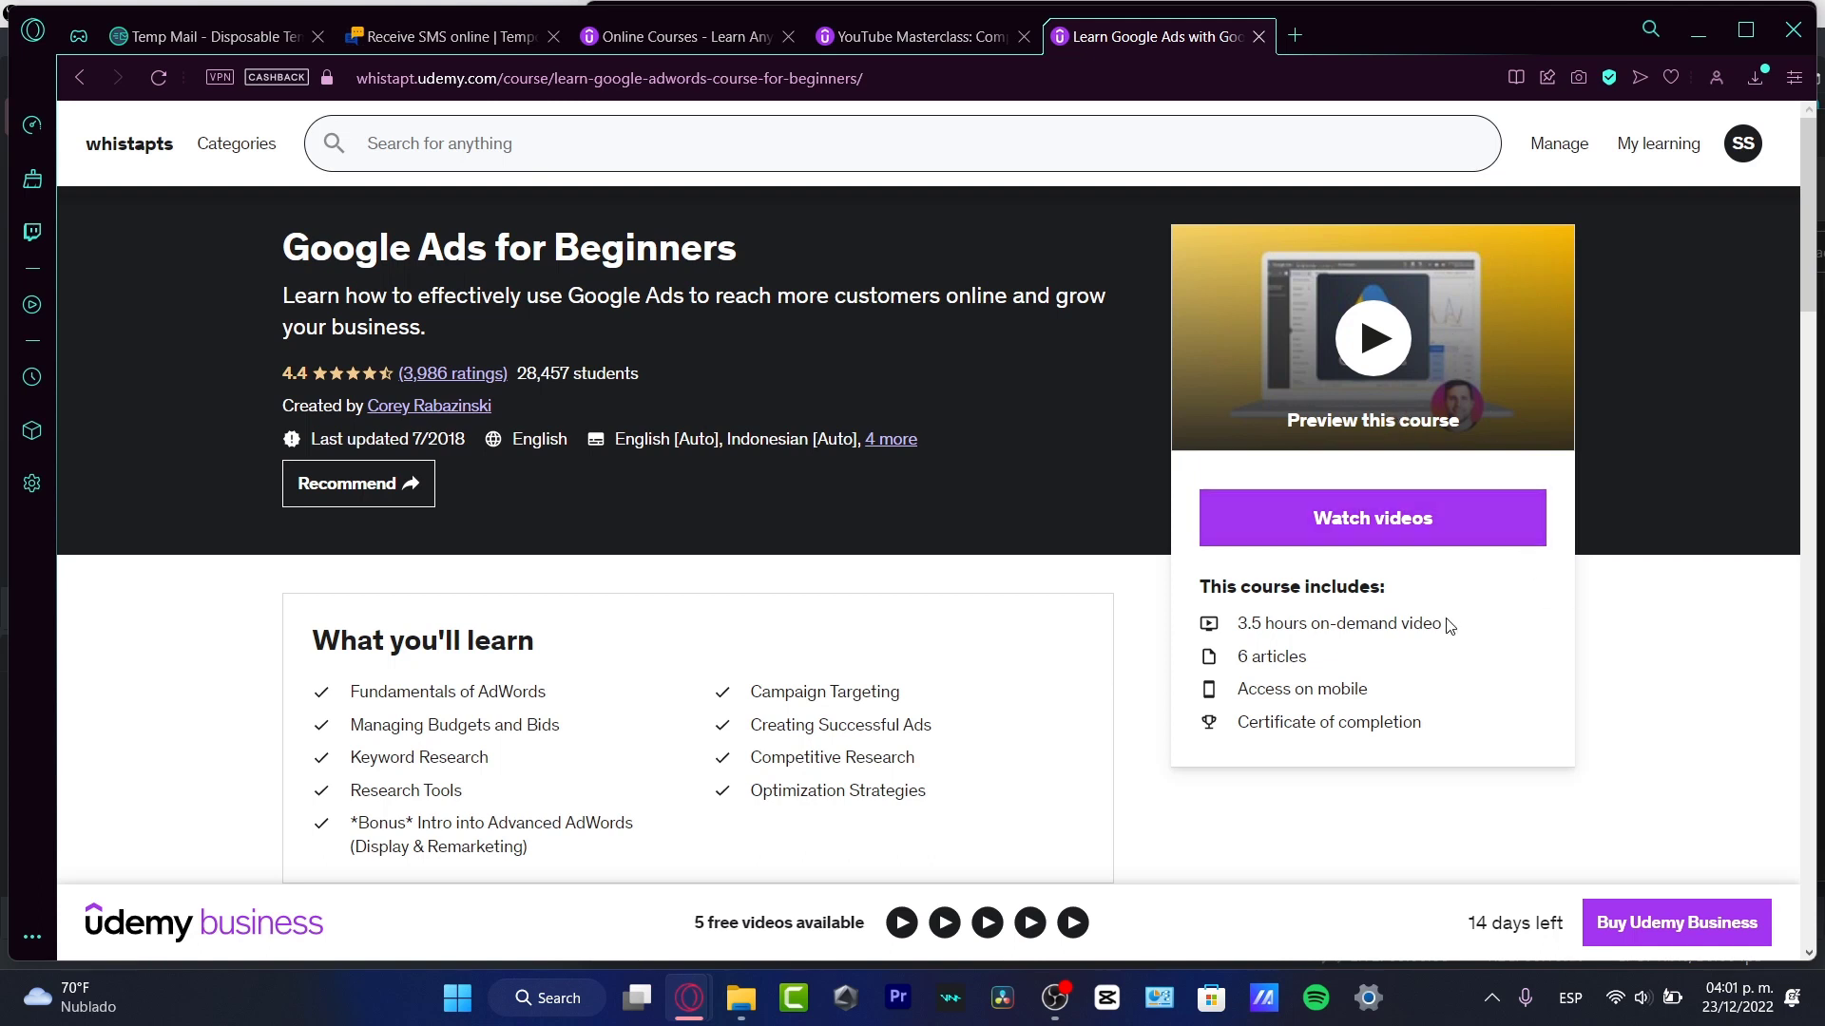
pyautogui.moveTo(1376, 764)
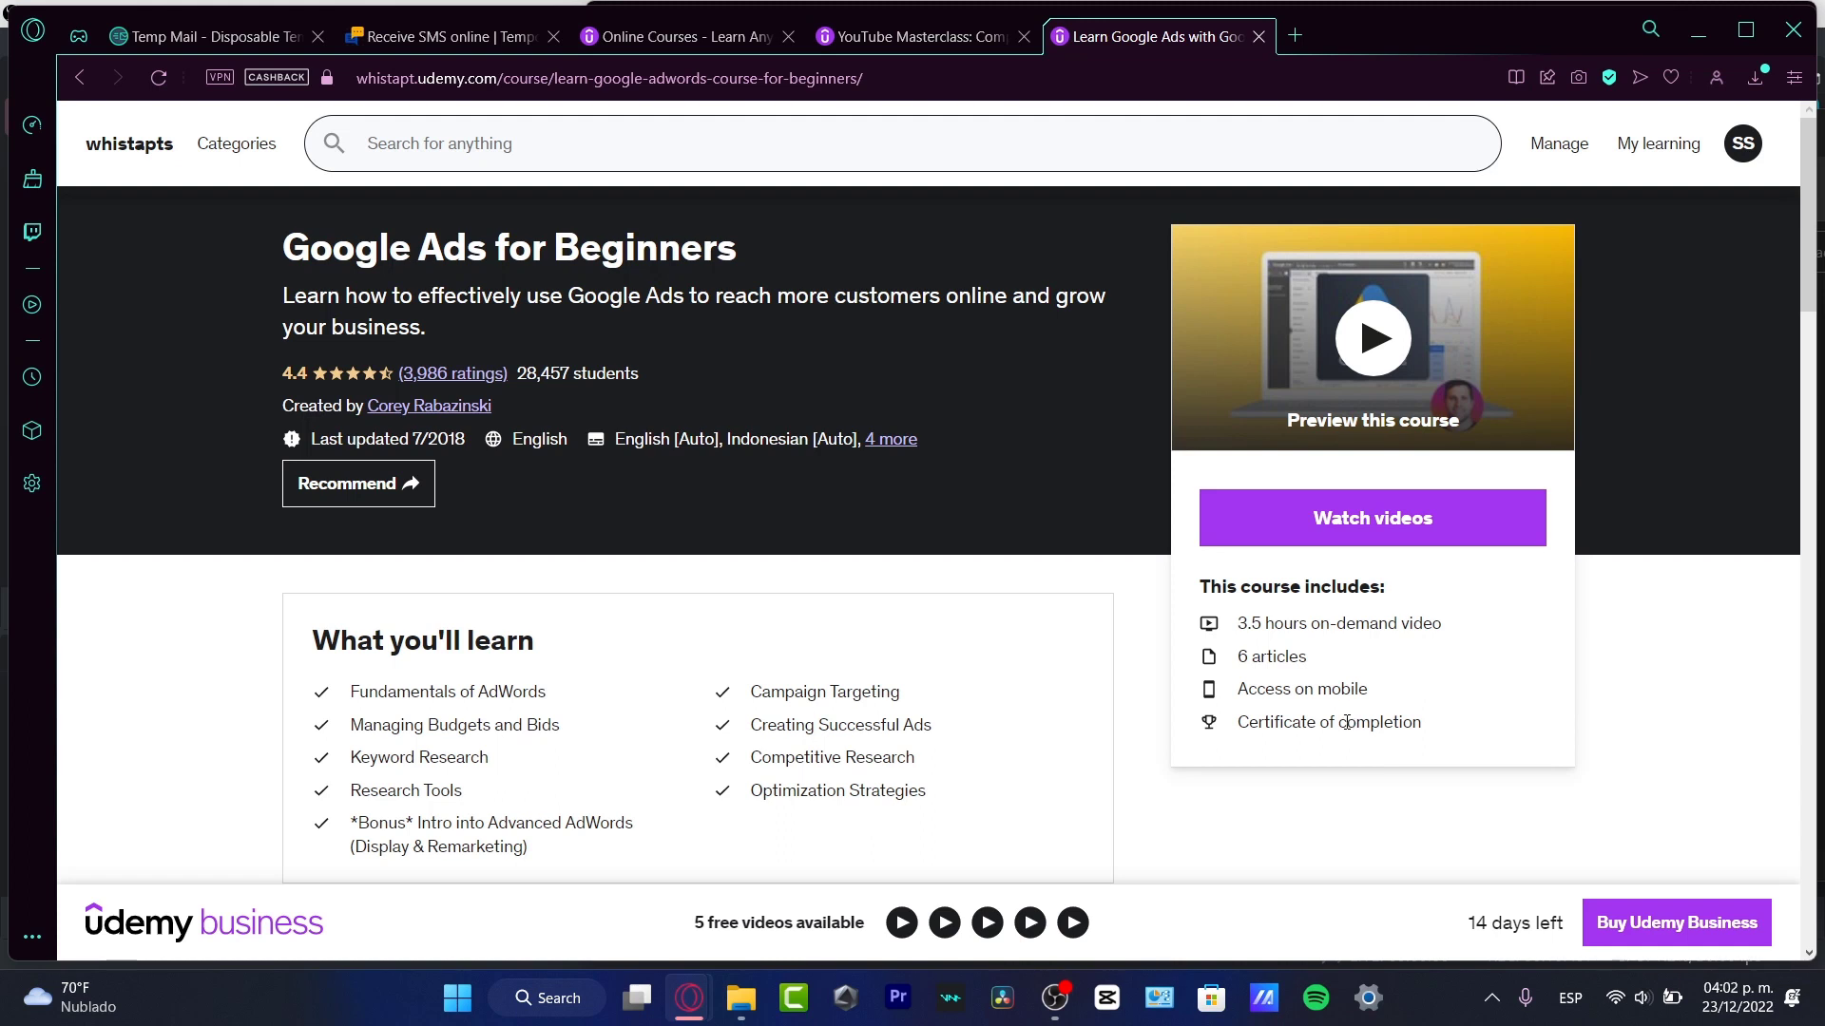
pyautogui.moveTo(1345, 722)
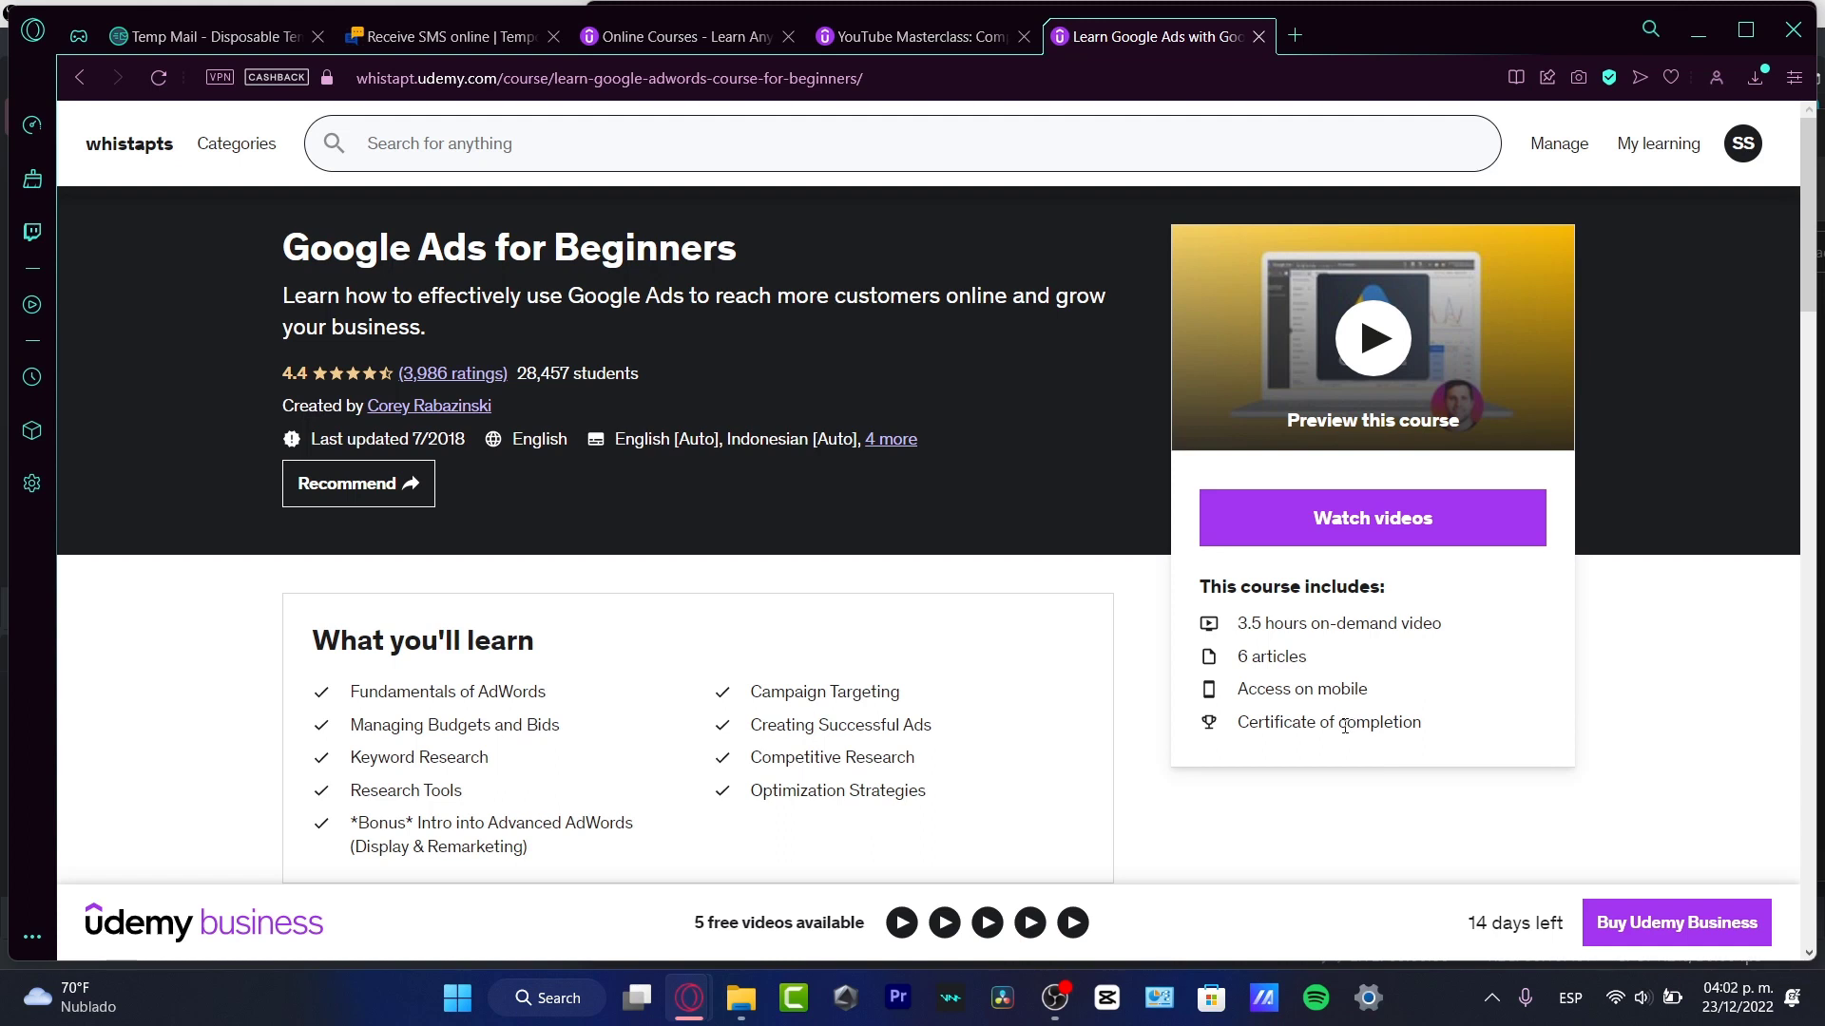
pyautogui.moveTo(1058, 38)
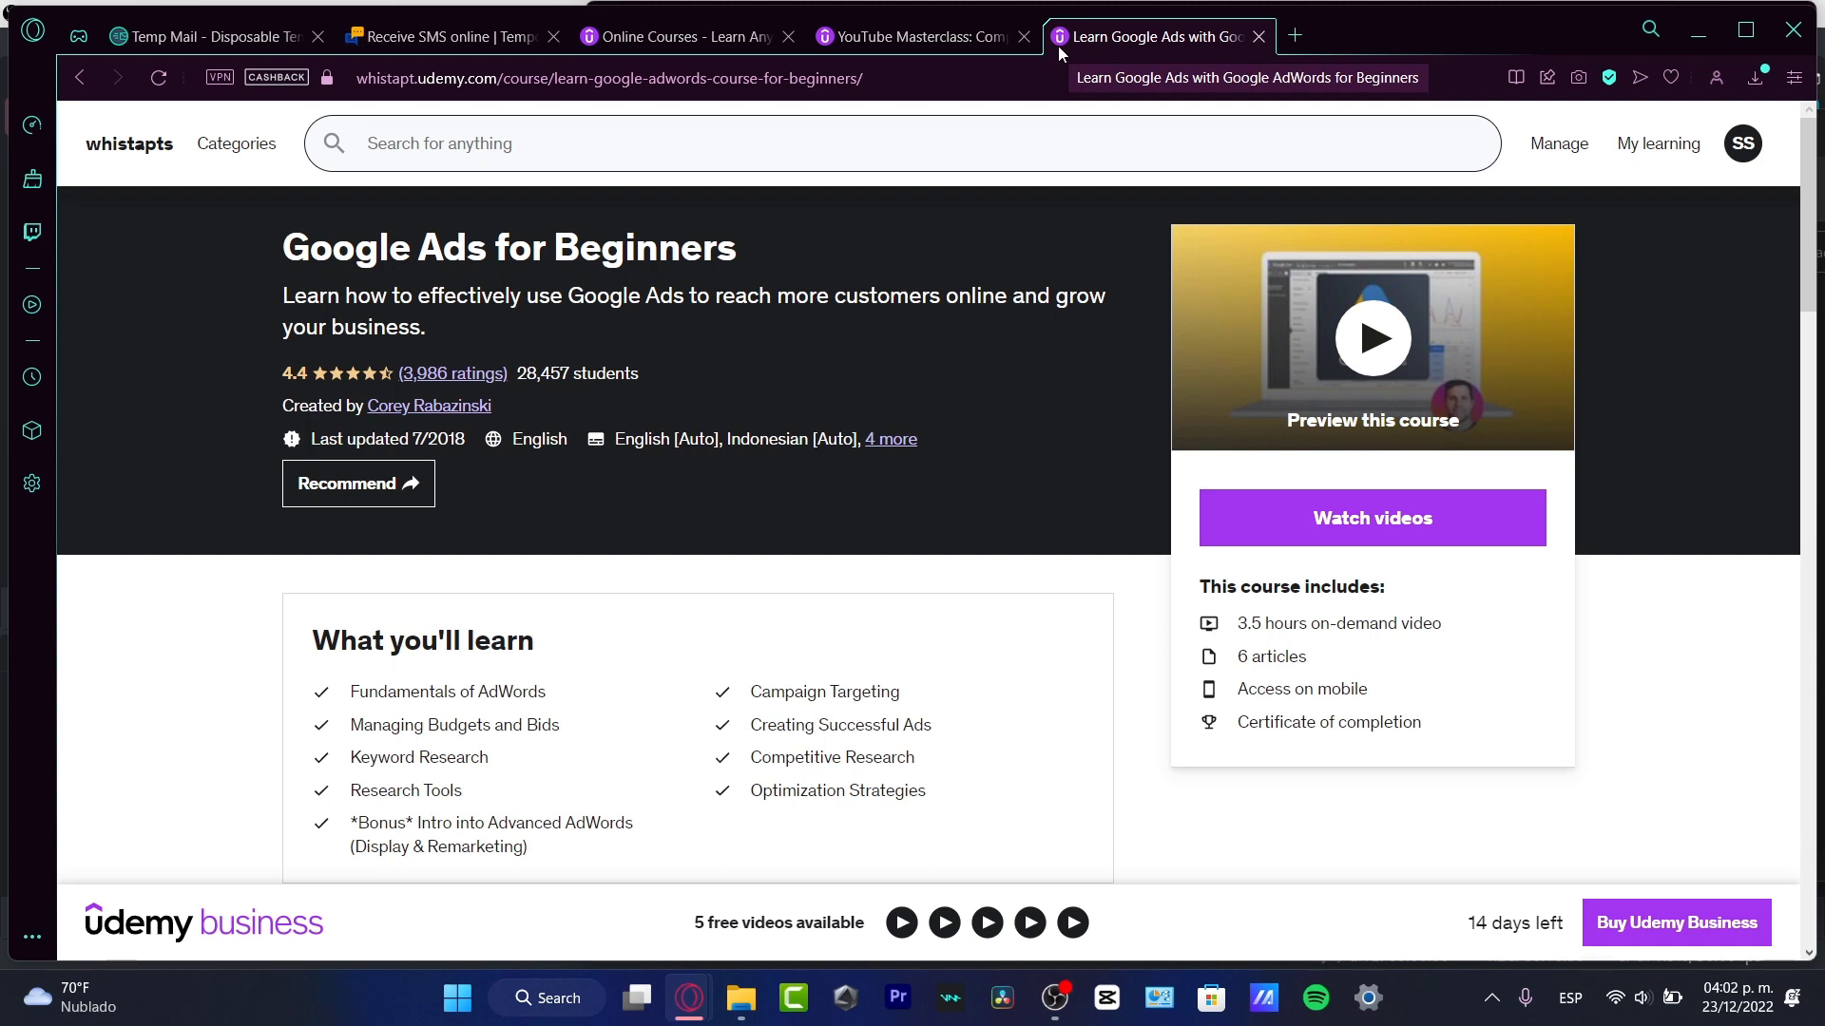
pyautogui.moveTo(1060, 55)
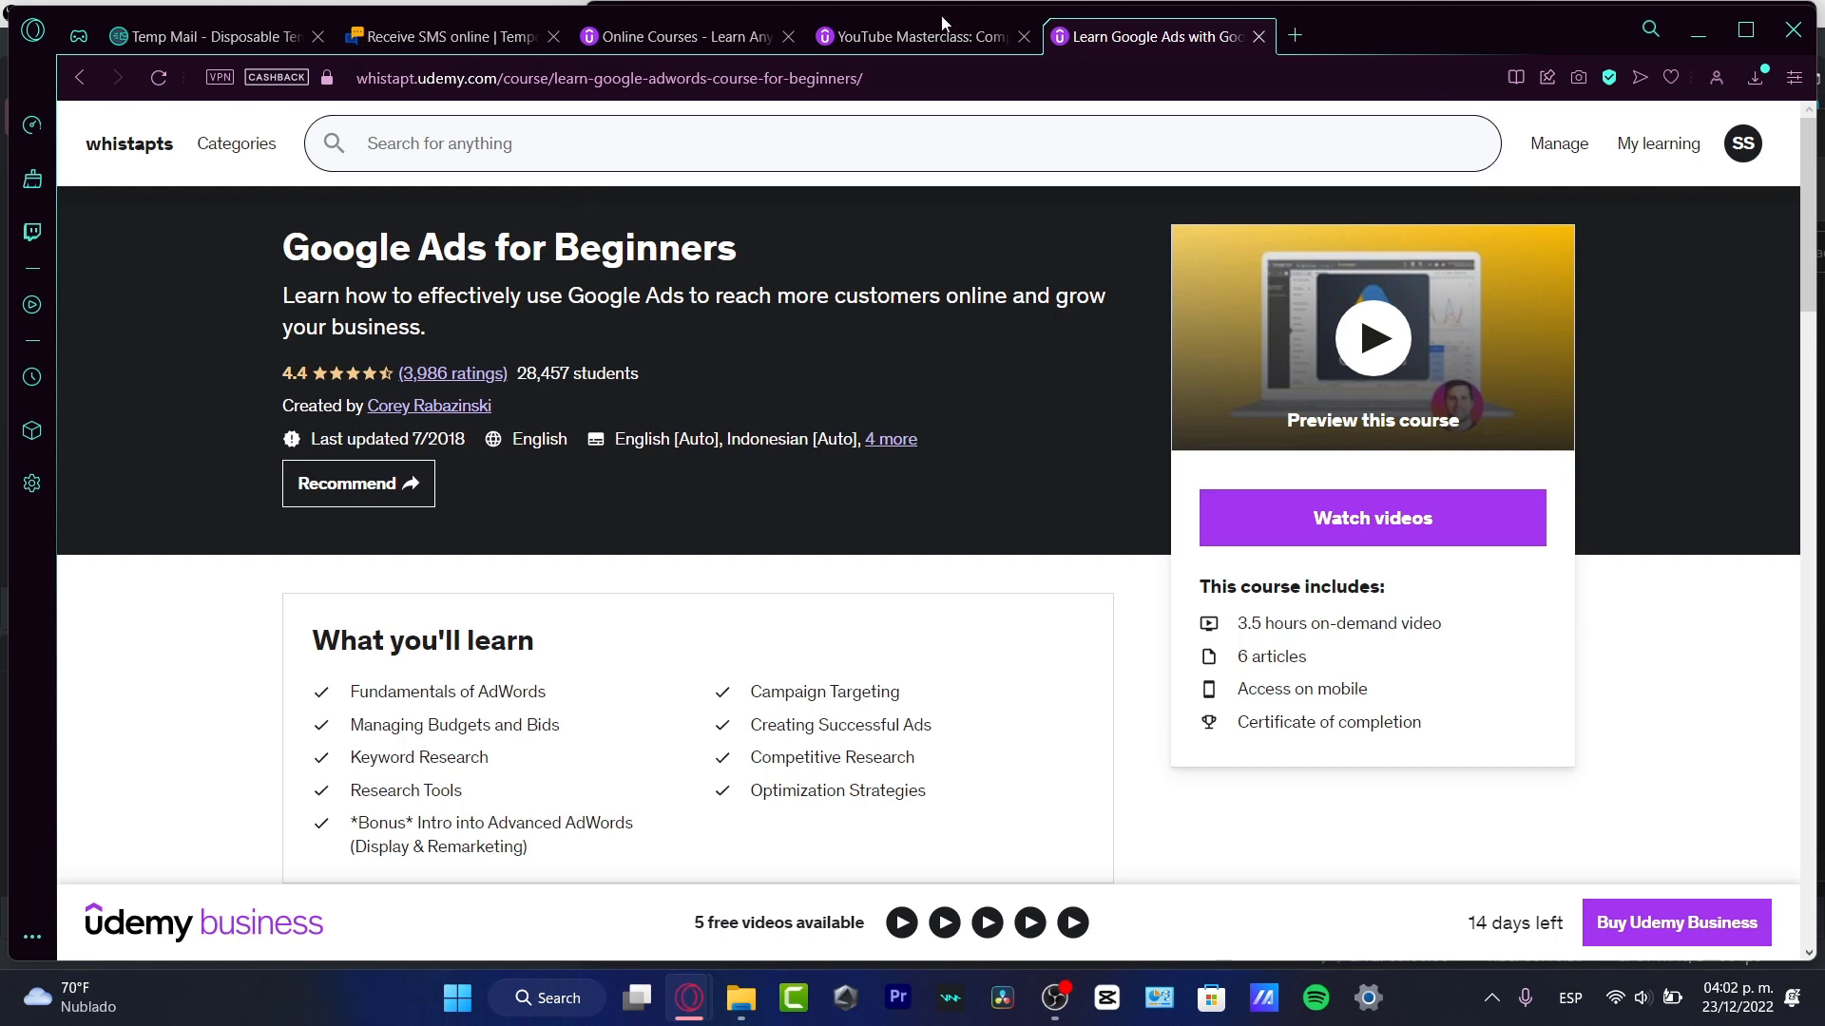
pyautogui.click(920, 36)
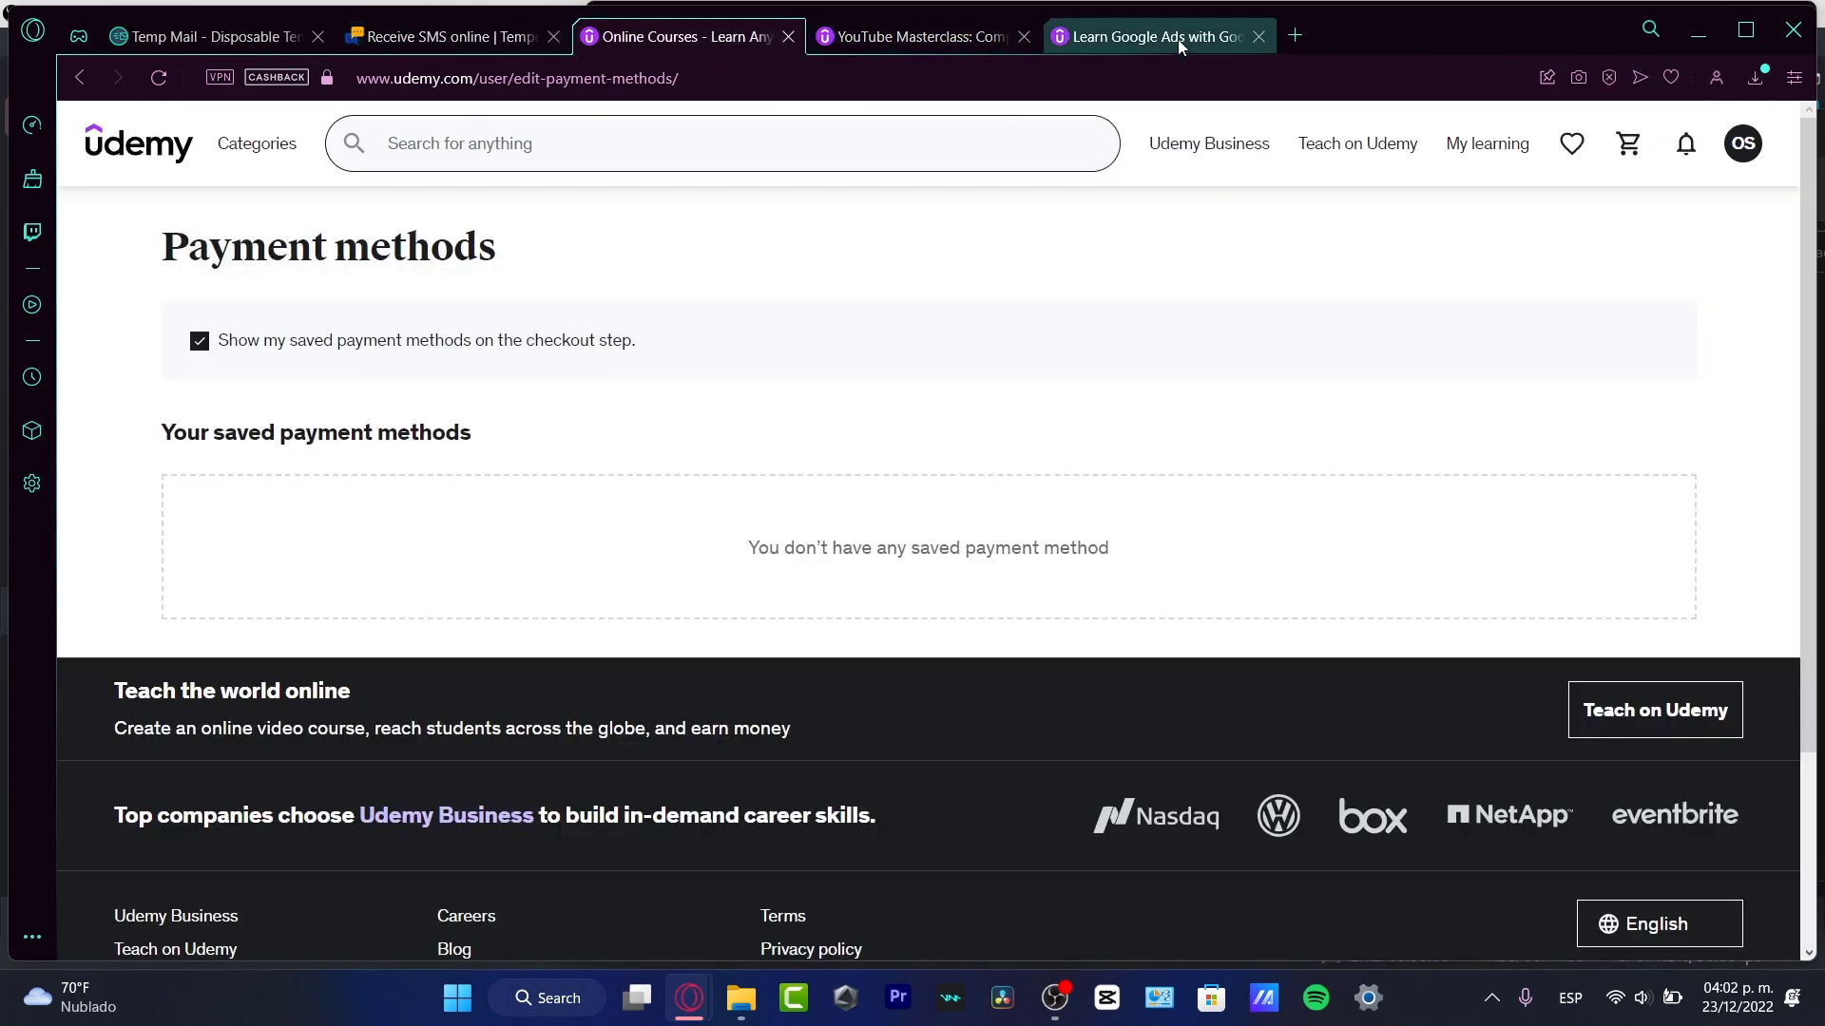
pyautogui.click(1152, 36)
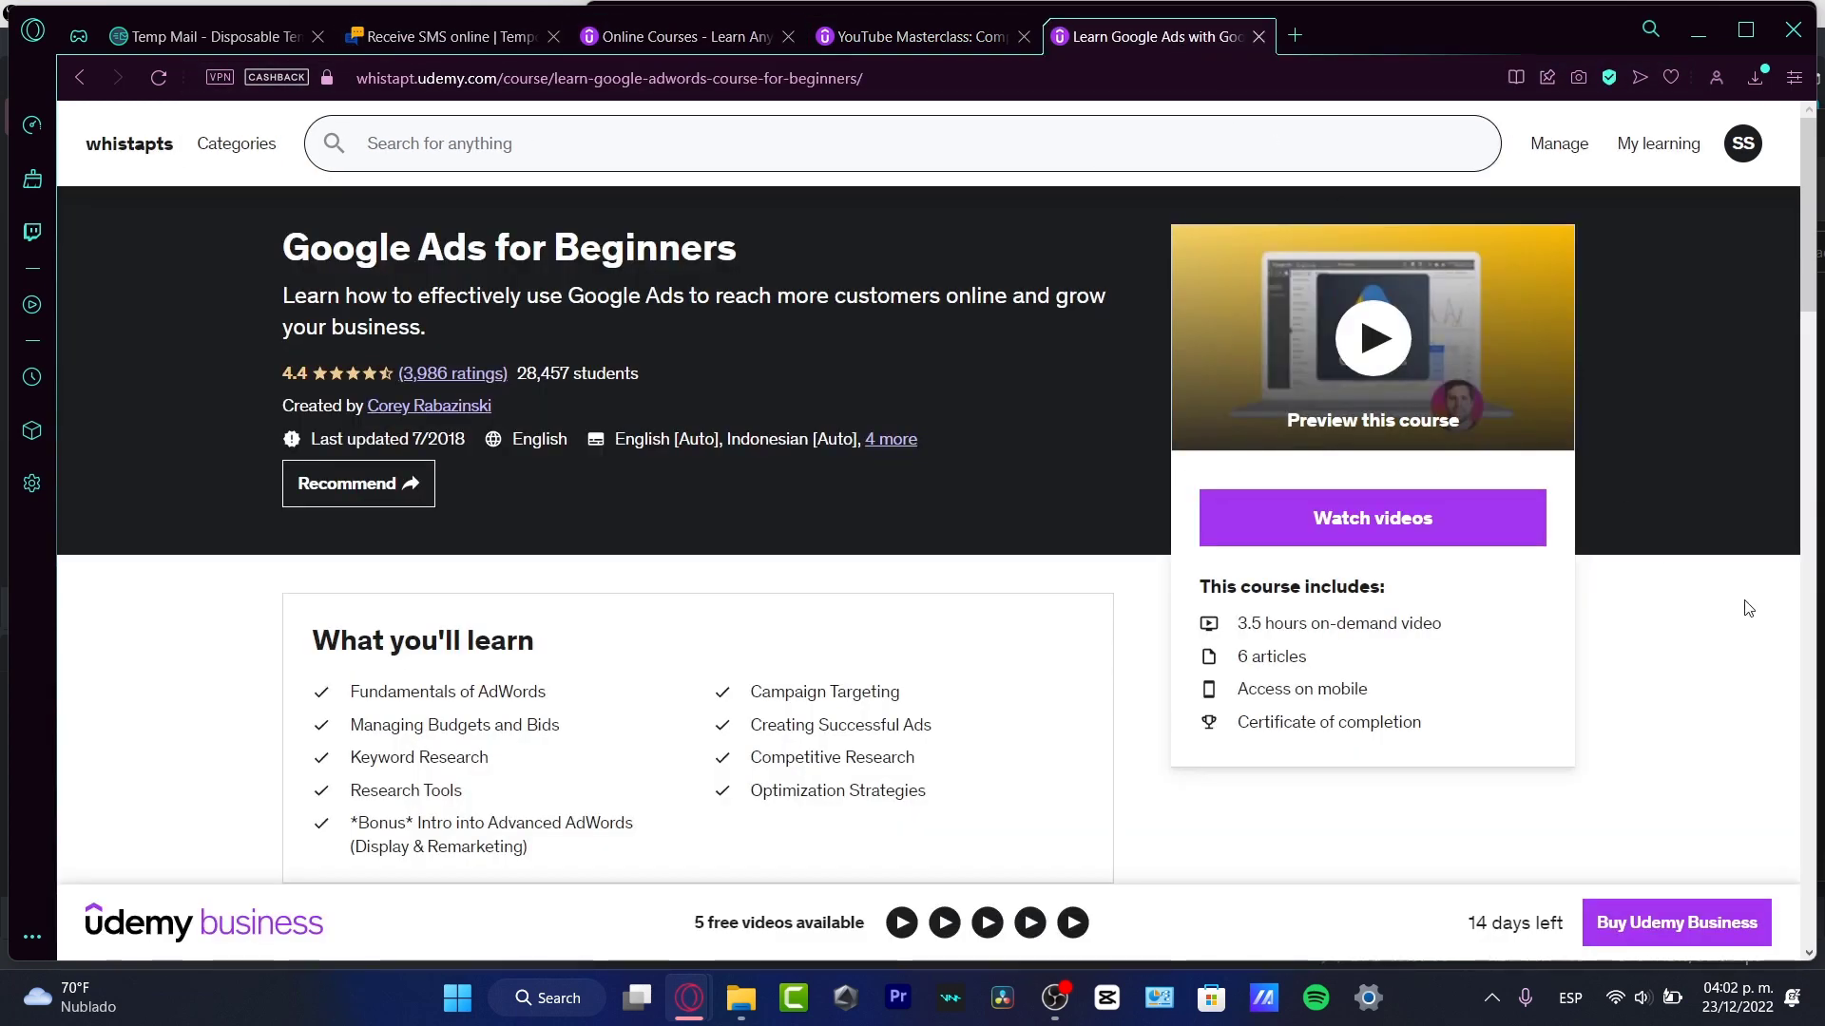
pyautogui.scroll(-3)
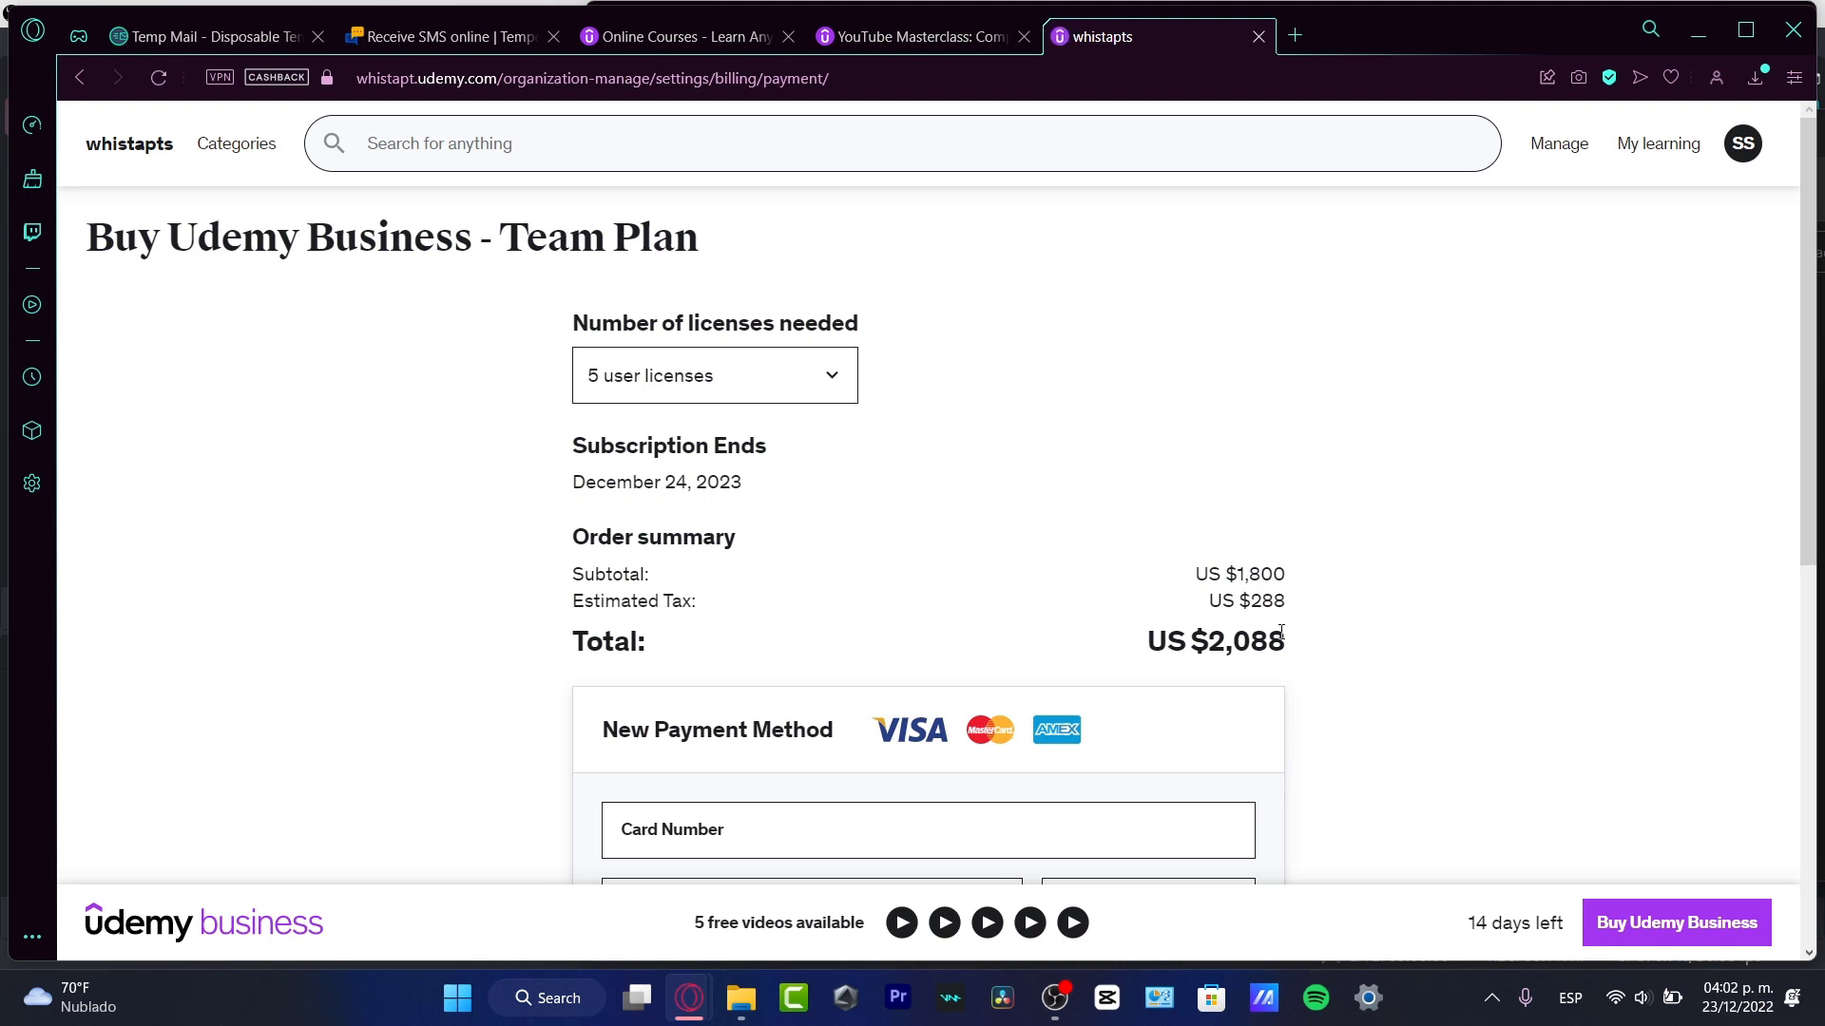
# Set the Team Plan to 20 user licenses, bringing the total to US $8,352.
pyautogui.click(712, 374)
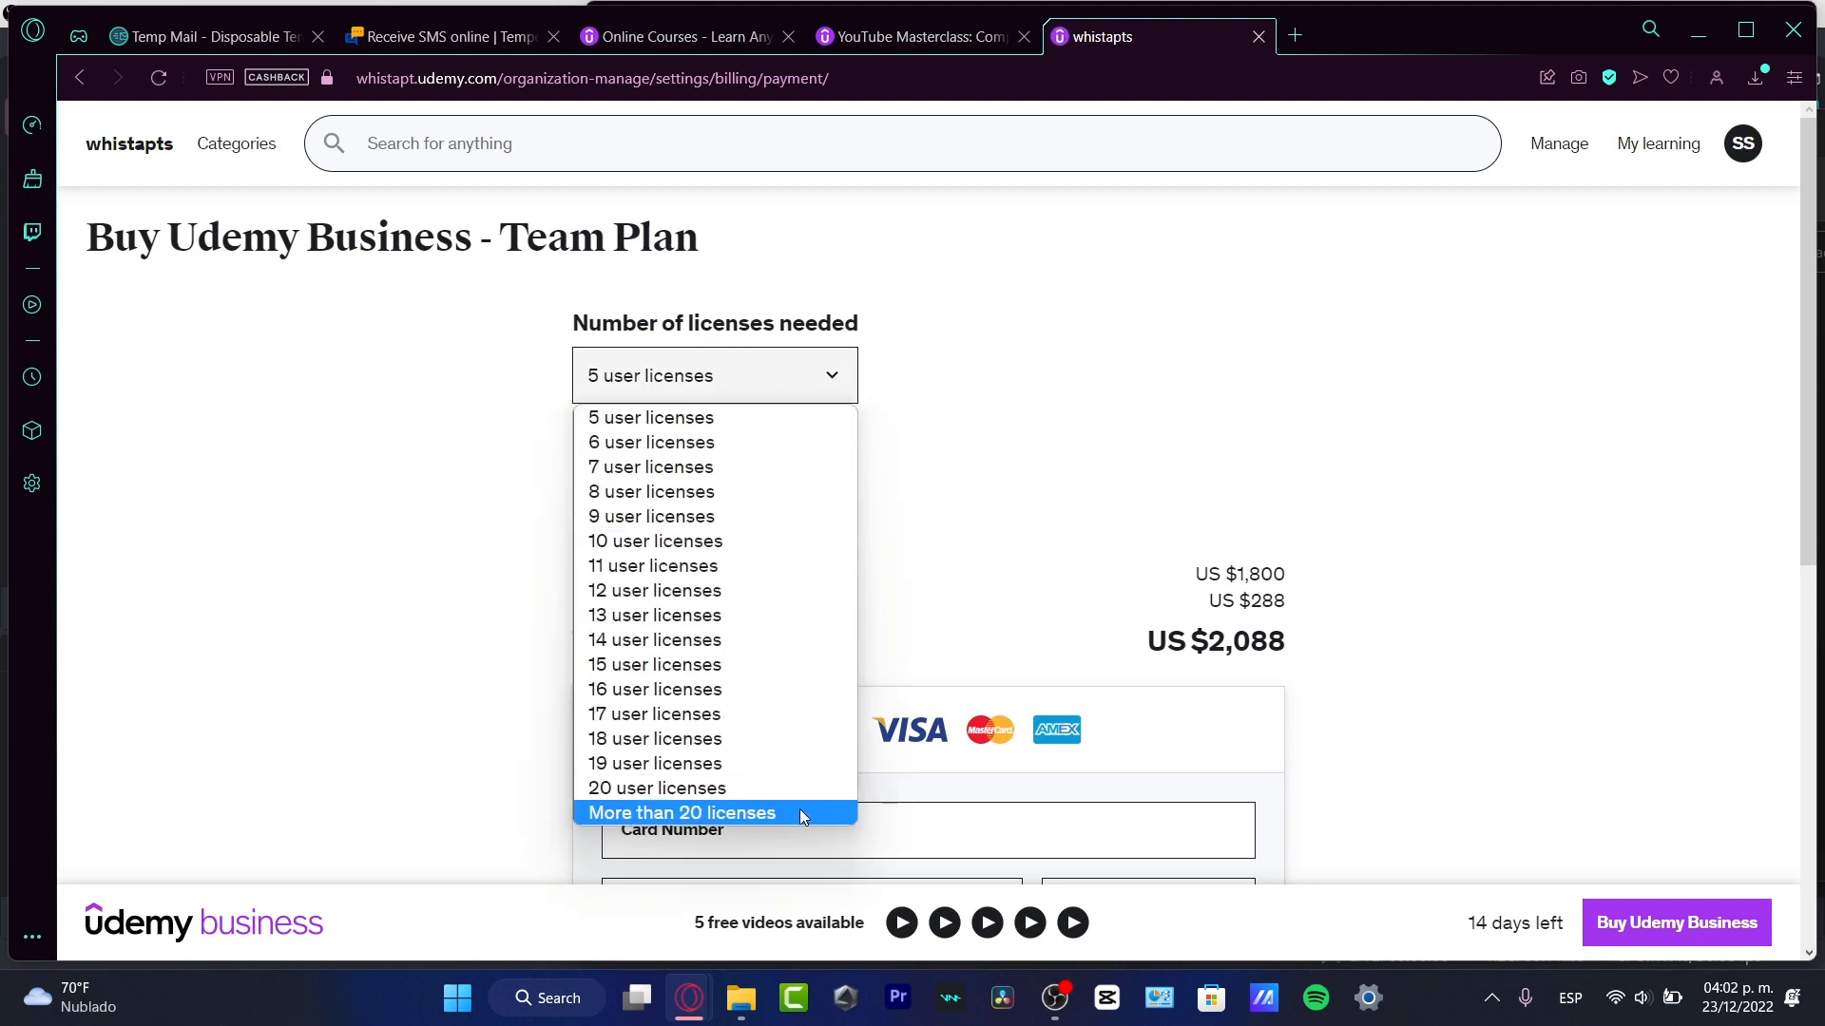
pyautogui.click(656, 787)
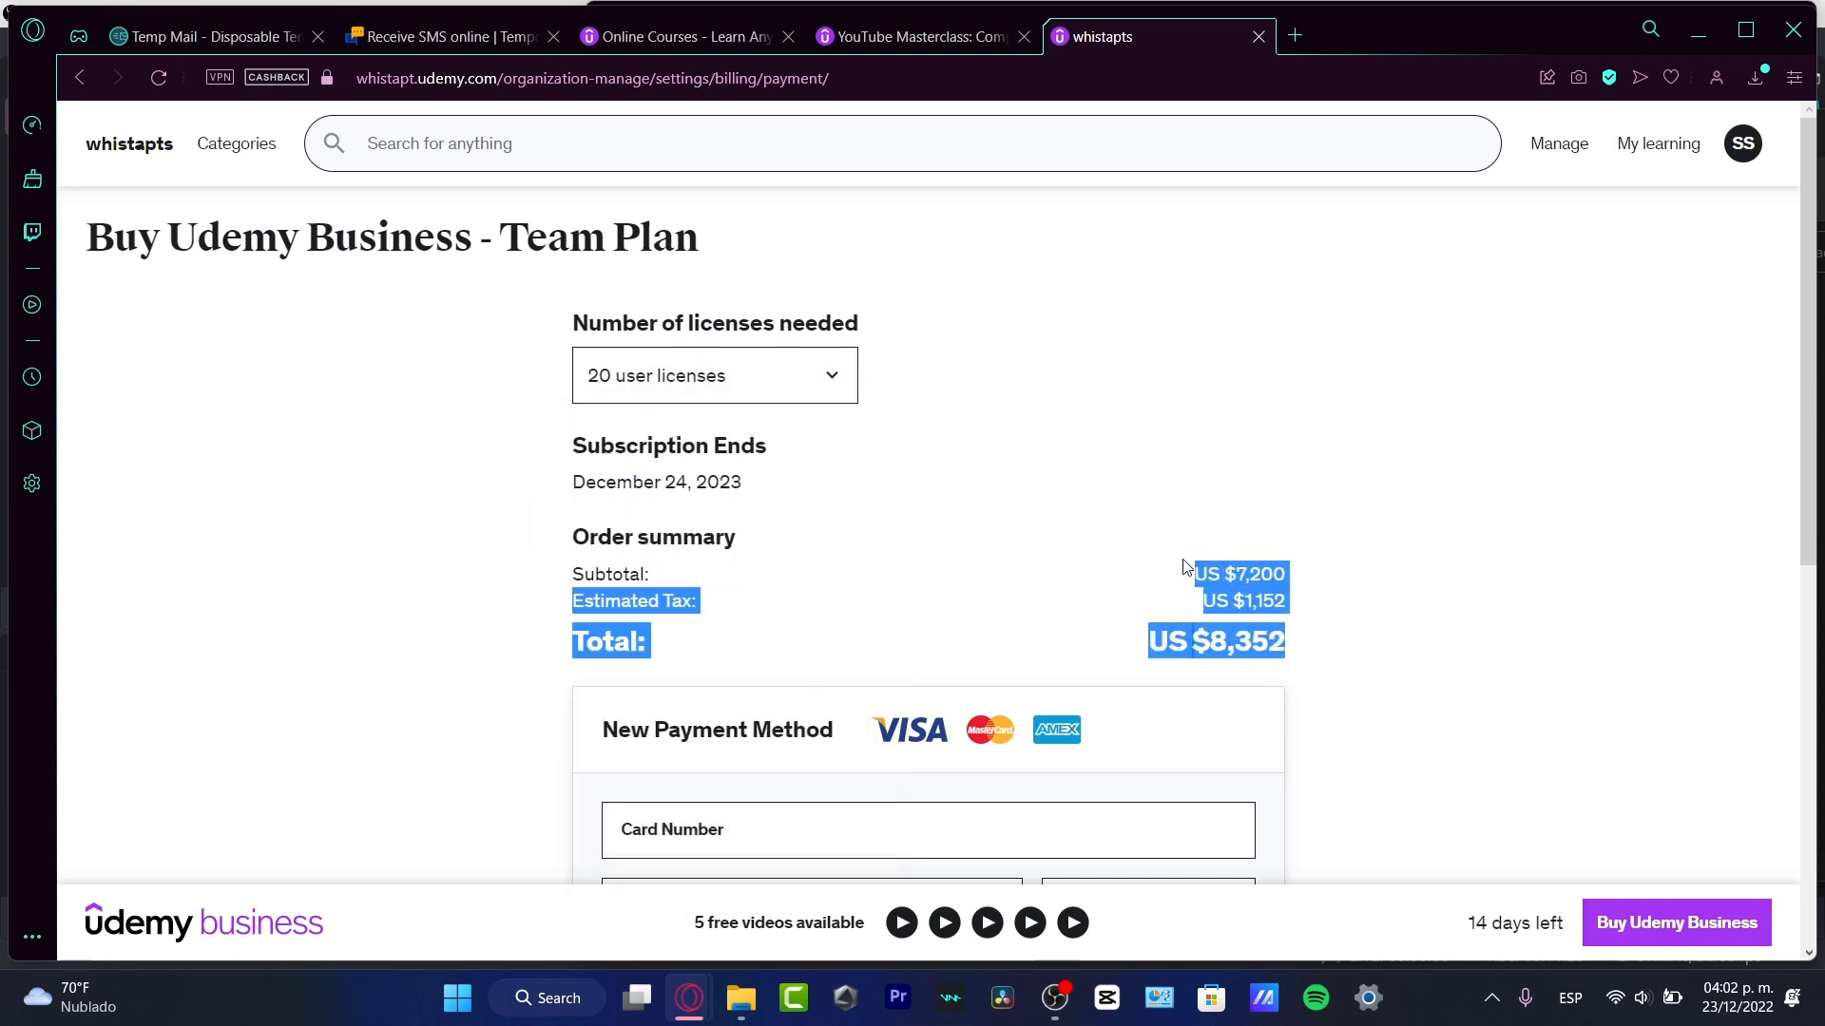
pyautogui.moveTo(1565, 562)
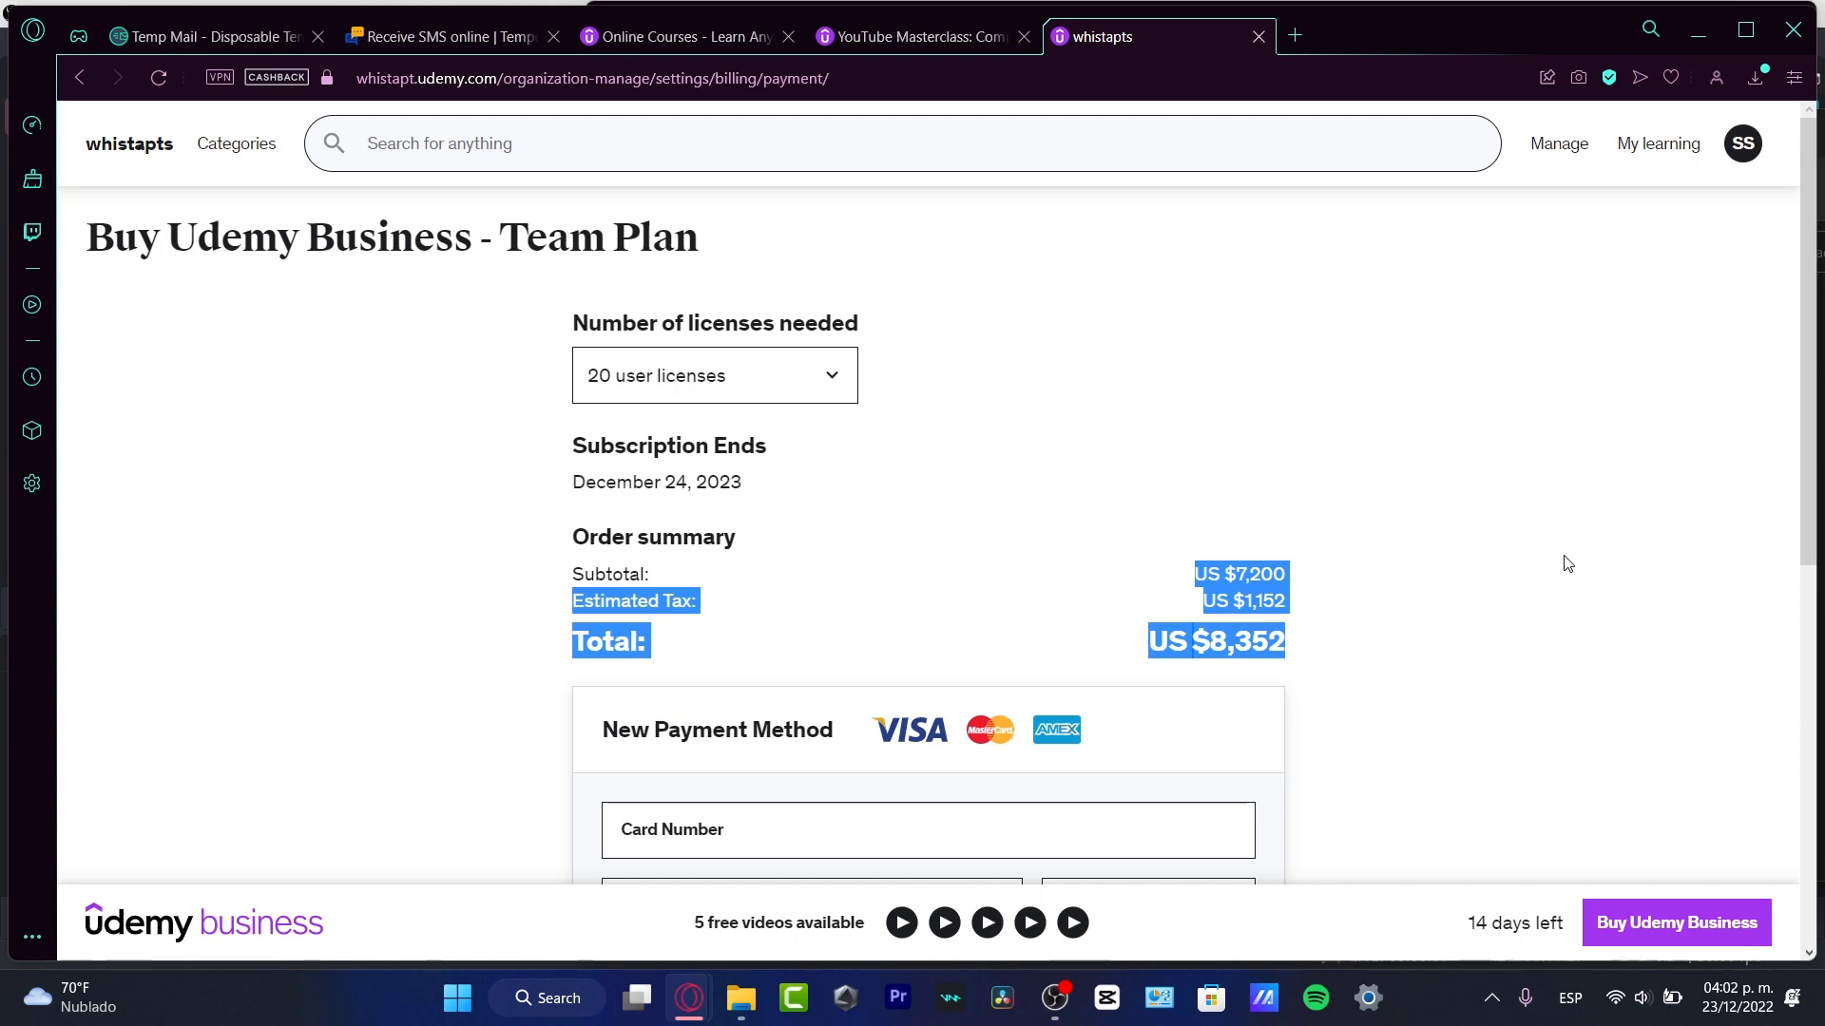
pyautogui.scroll(-3)
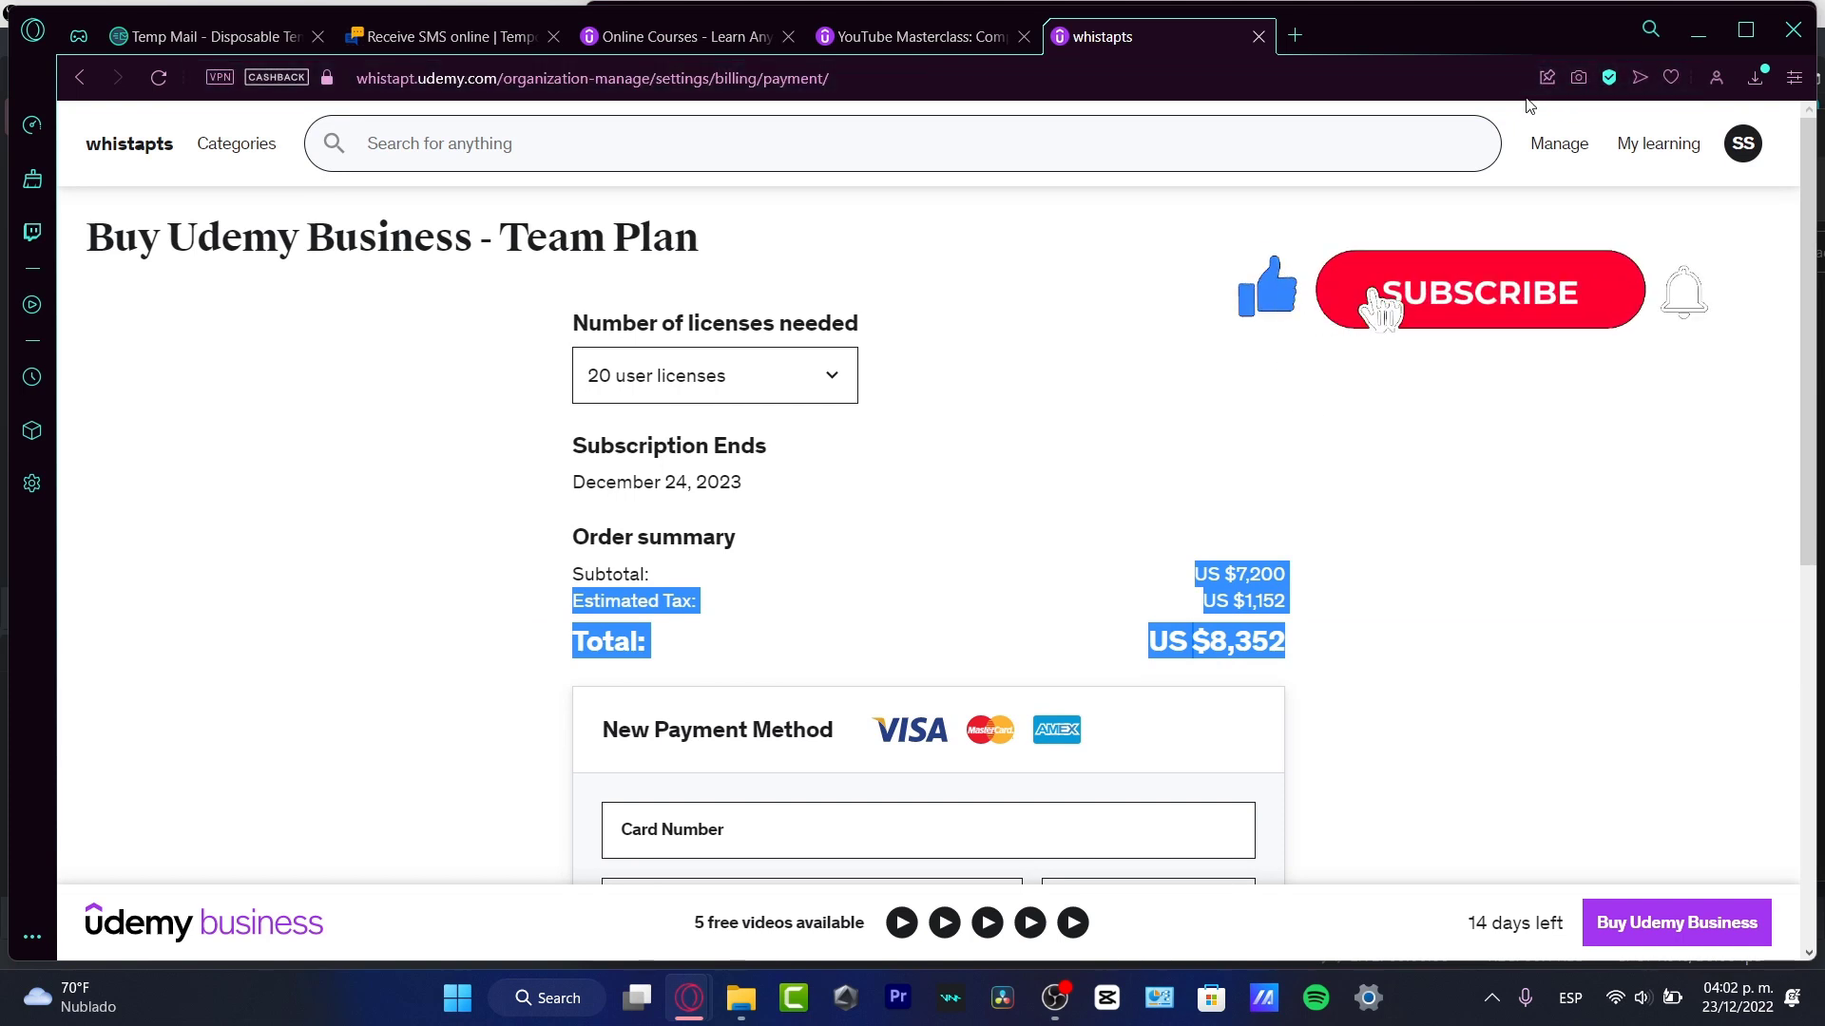
pyautogui.click(1478, 291)
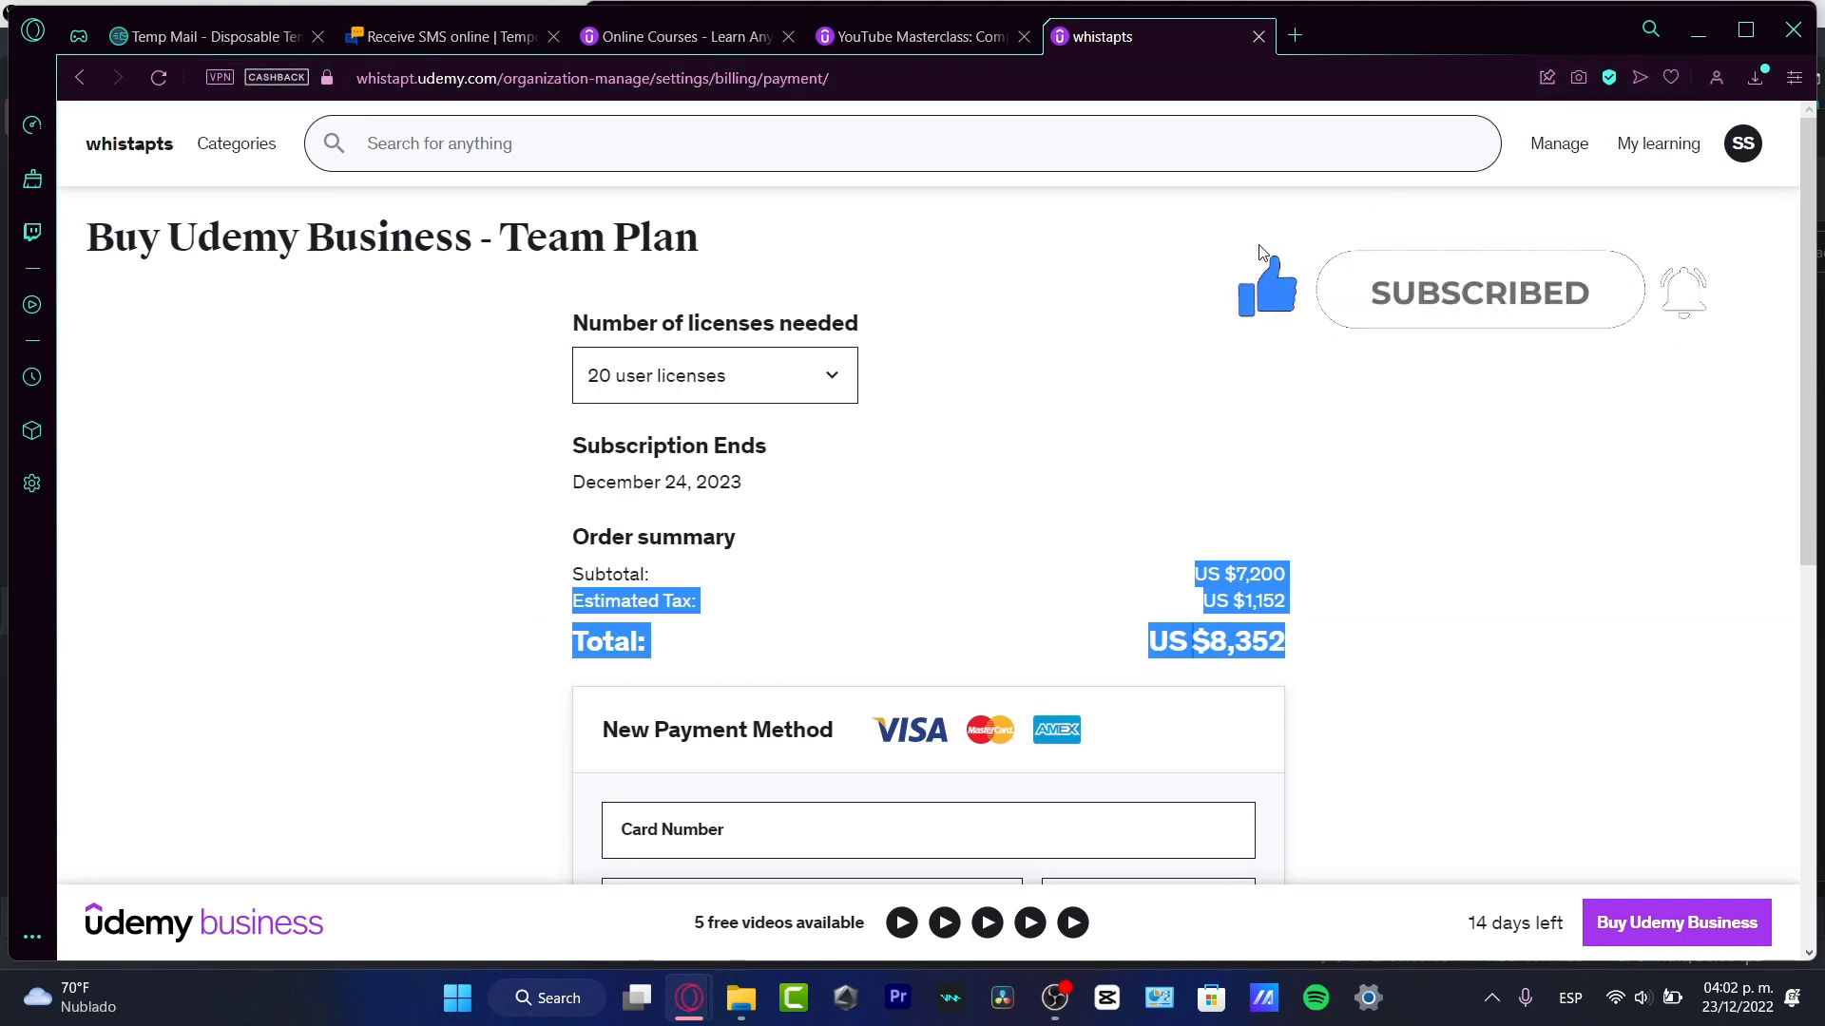